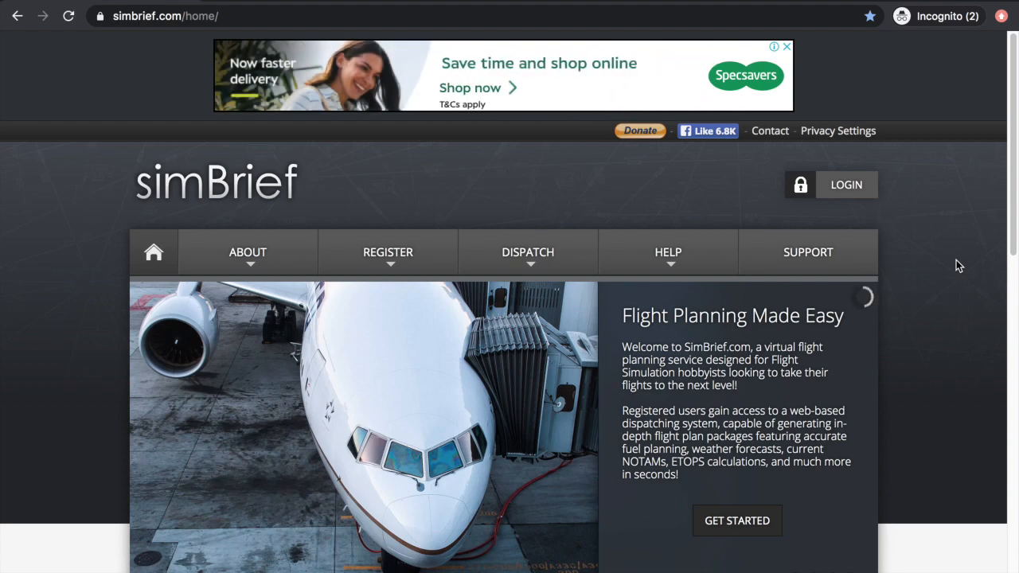
- Log in to the SimBrief account with username and password, returning to the home page
scroll("down", 3)
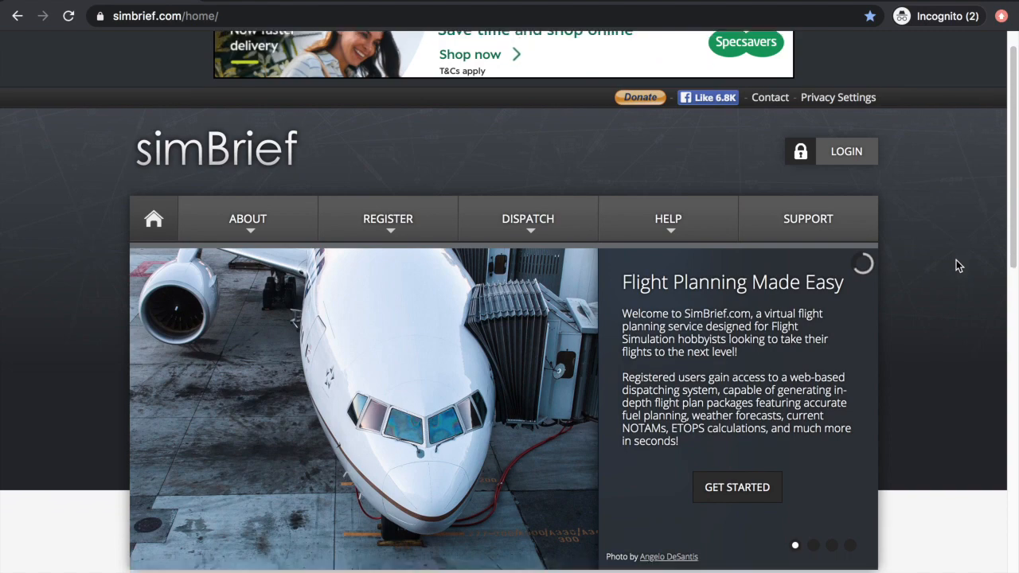
scroll("down", 3)
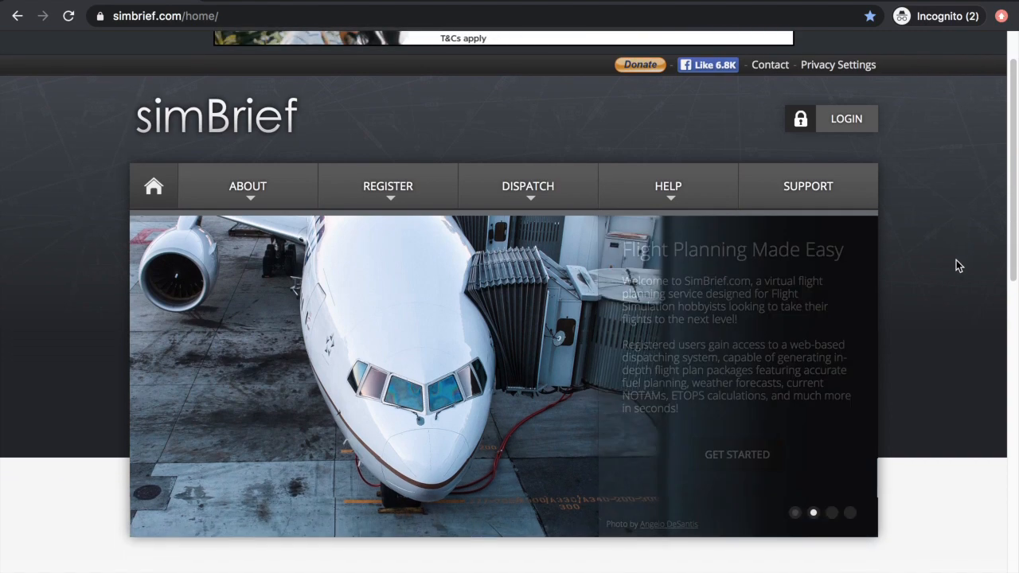
scroll("down", 3)
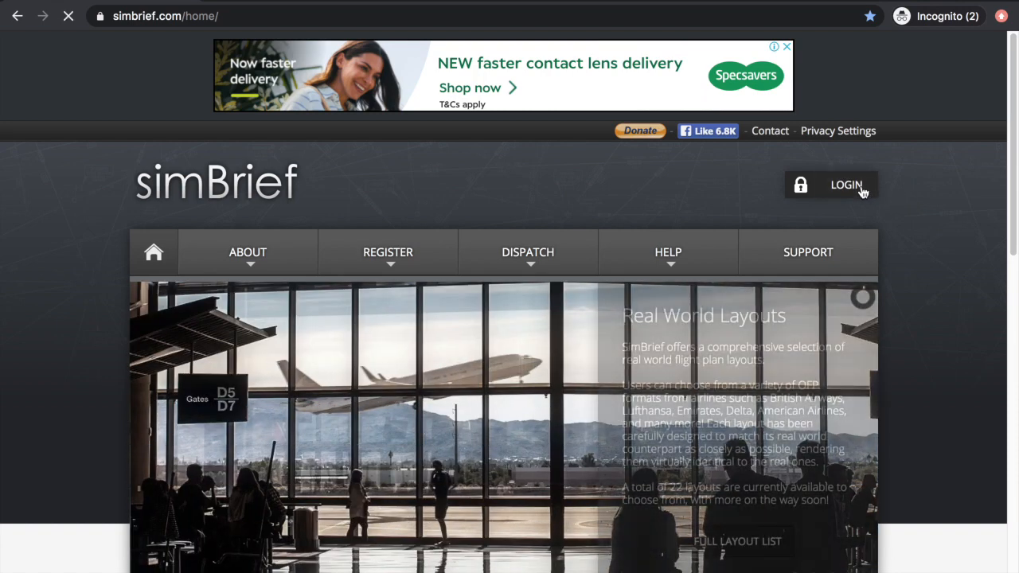
left_click(846, 185)
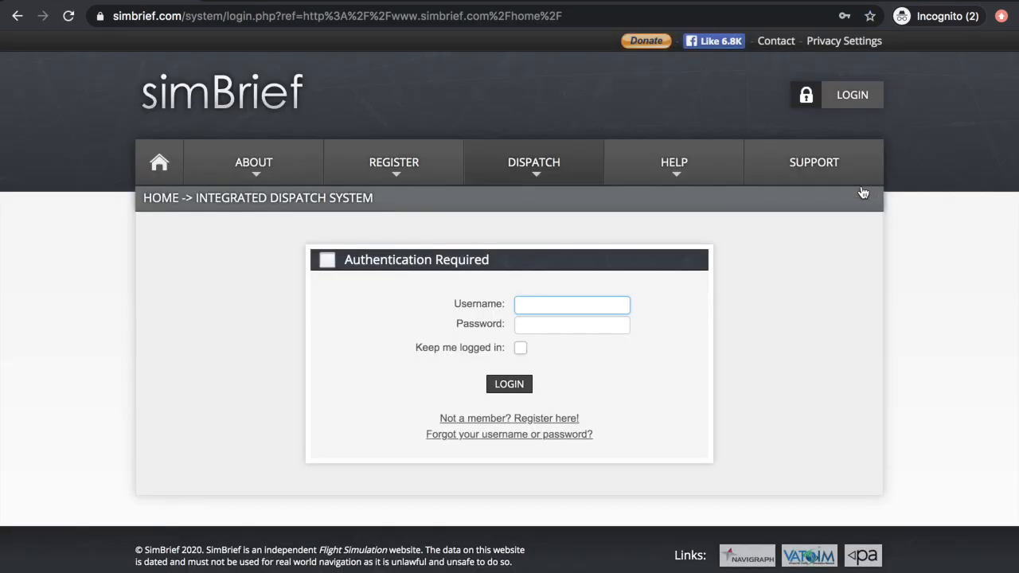
left_click(572, 304)
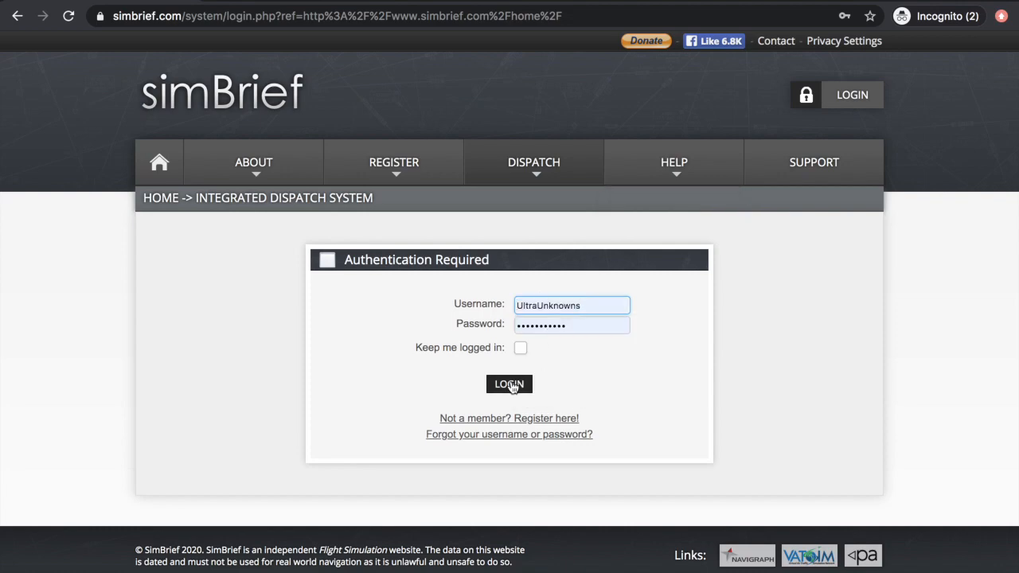
left_click(509, 384)
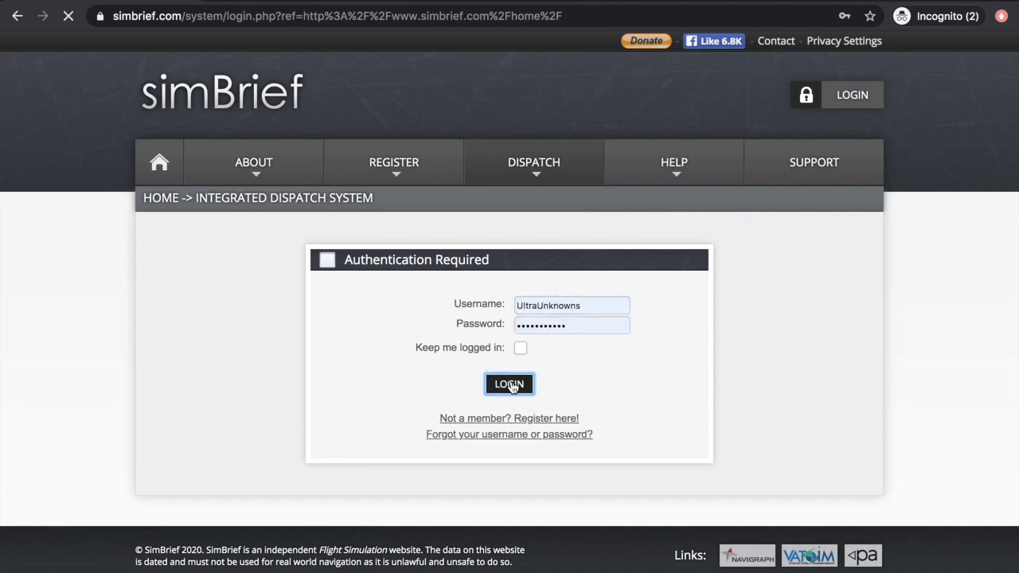
left_click(509, 385)
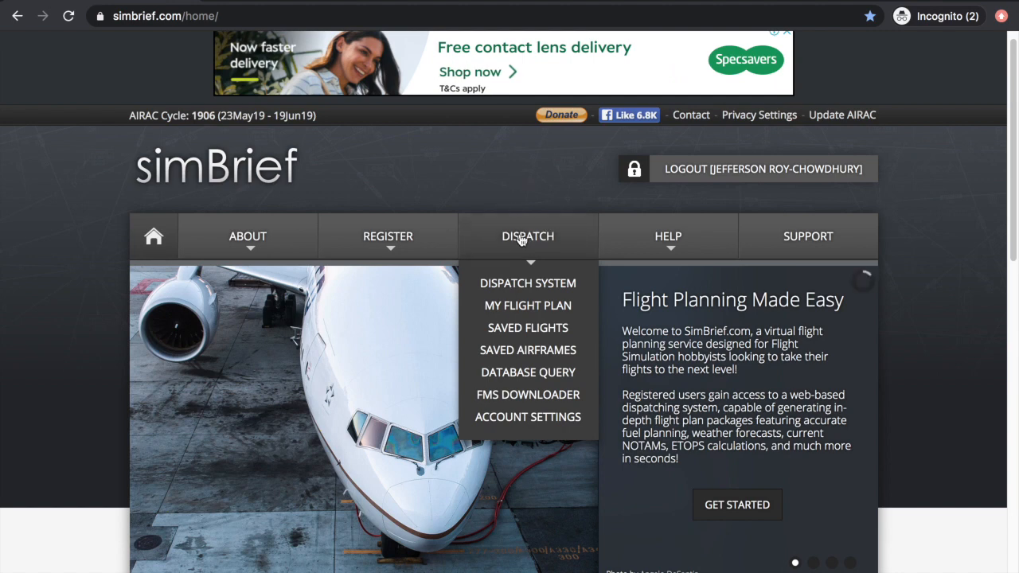
- Go to DISPATCH > Dispatch System and create a new blank flight
left_click(527, 282)
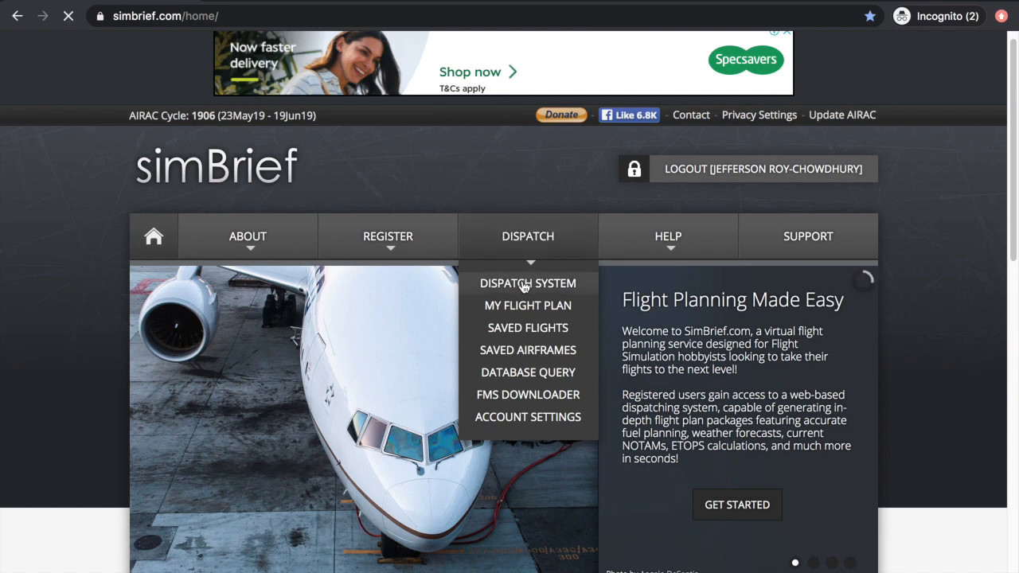
left_click(527, 283)
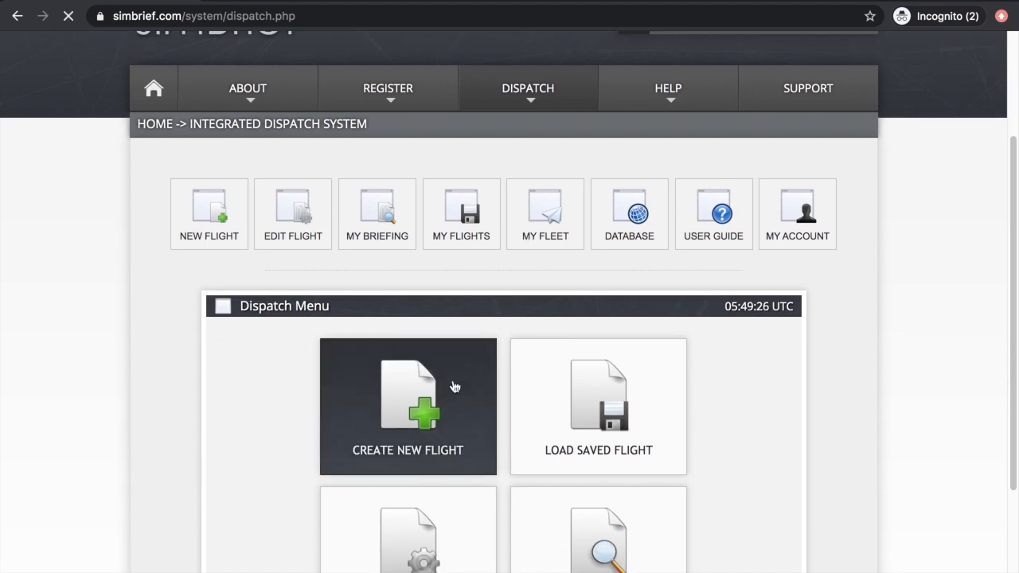
left_click(408, 406)
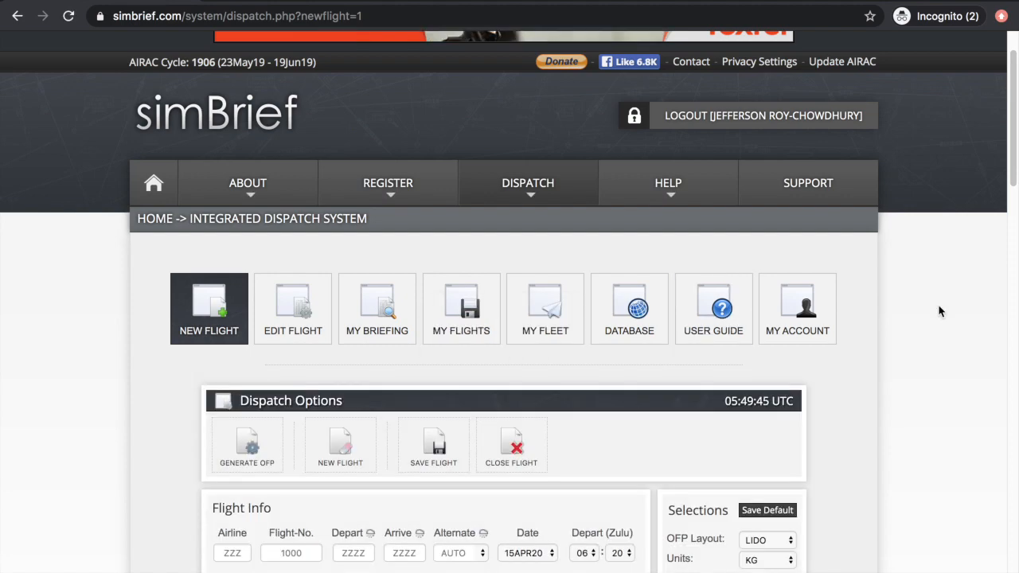
scroll("down", 3)
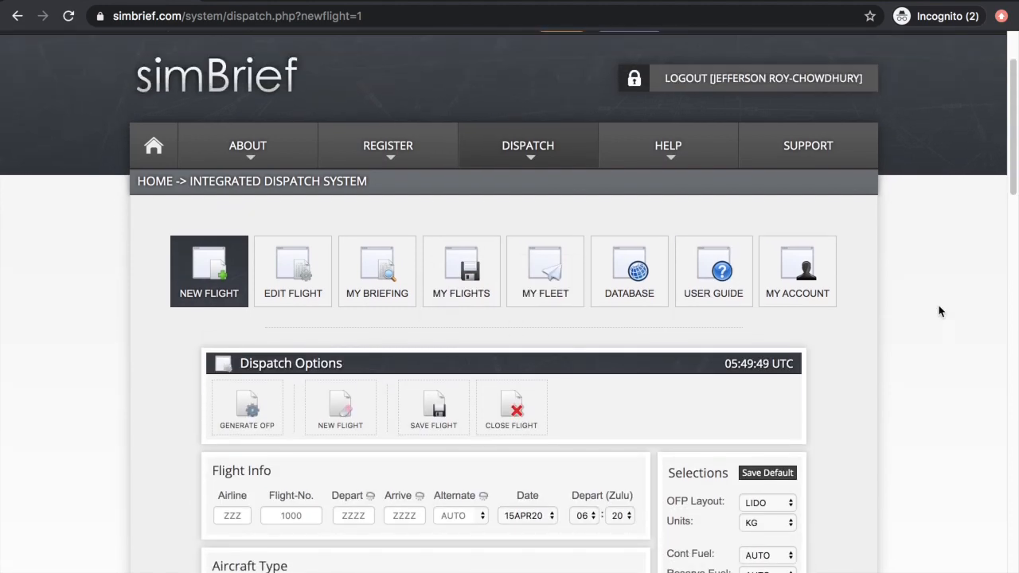
scroll("down", 3)
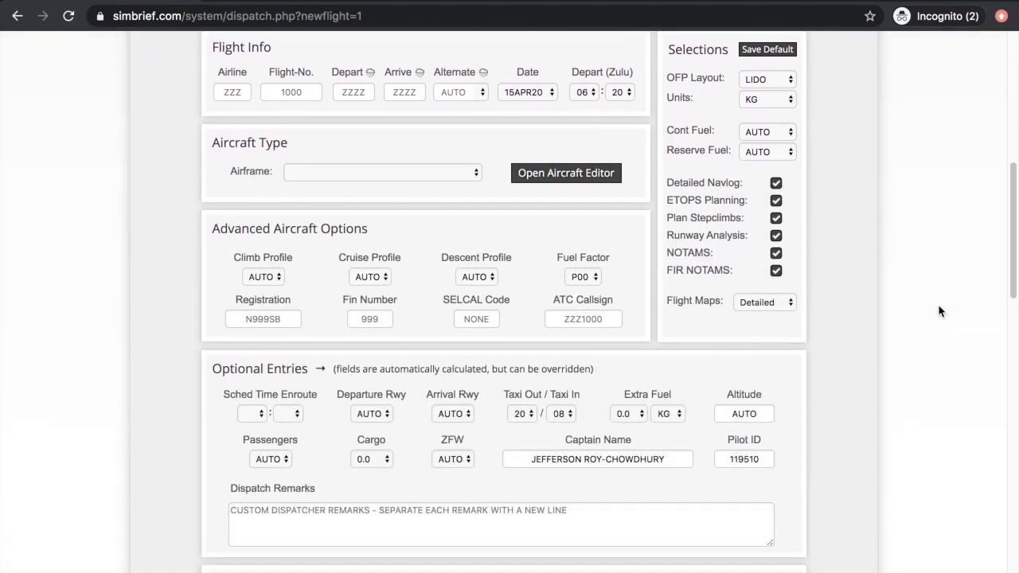
scroll("down", 3)
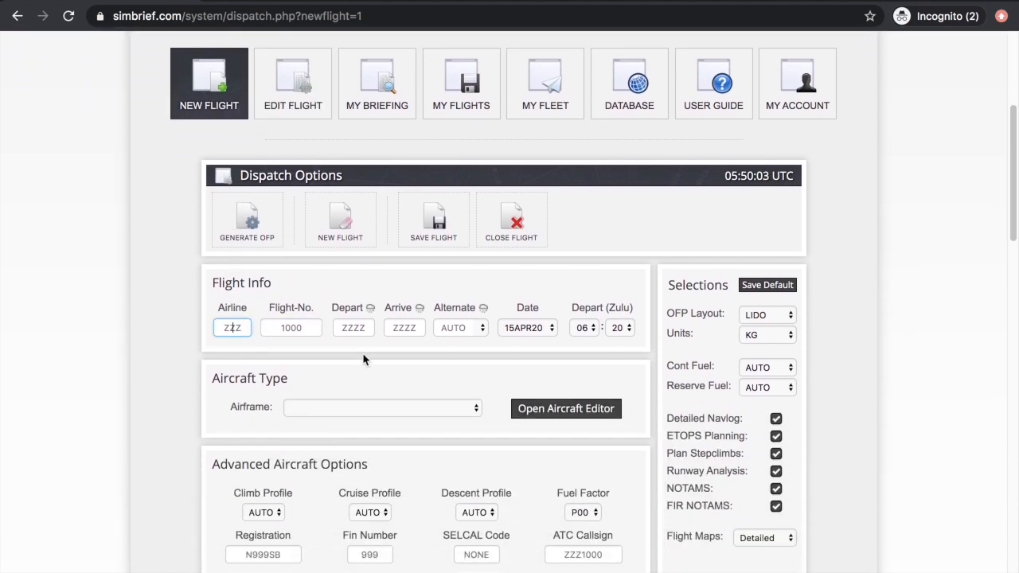
mouse_move(333, 356)
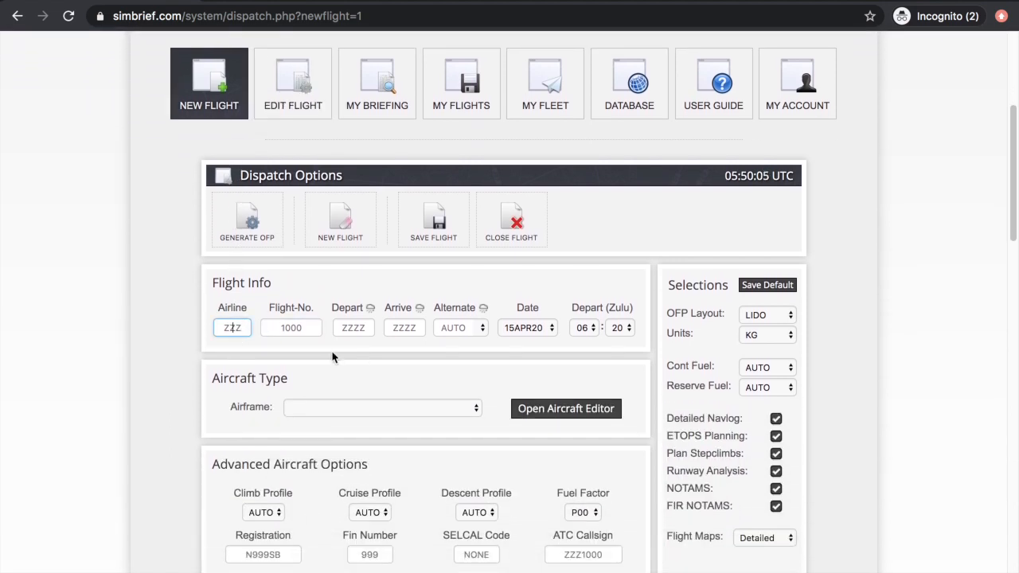
mouse_move(320, 368)
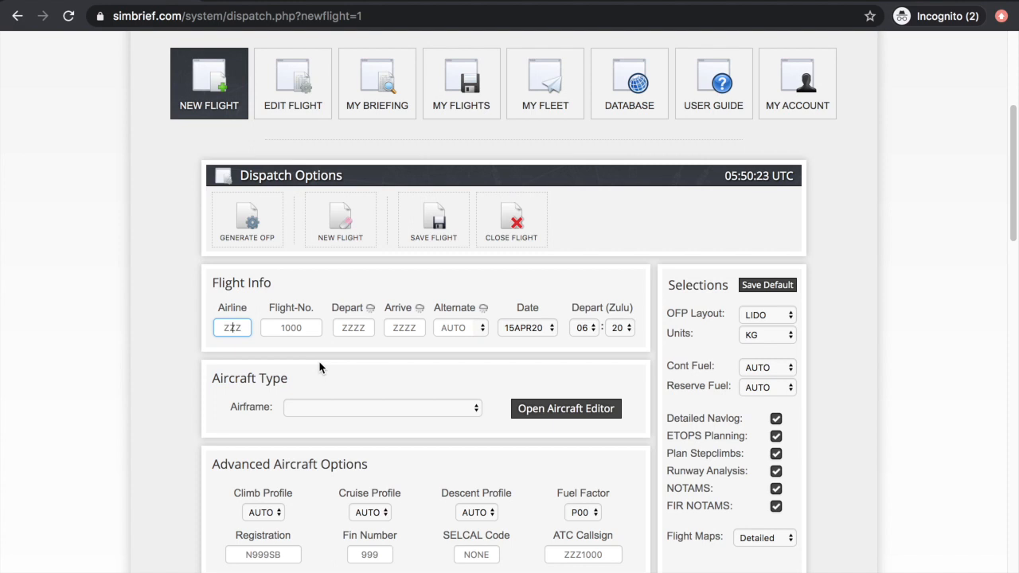
- Enter airline AAL and flight number 568, giving callsign AAL568
type("AAL")
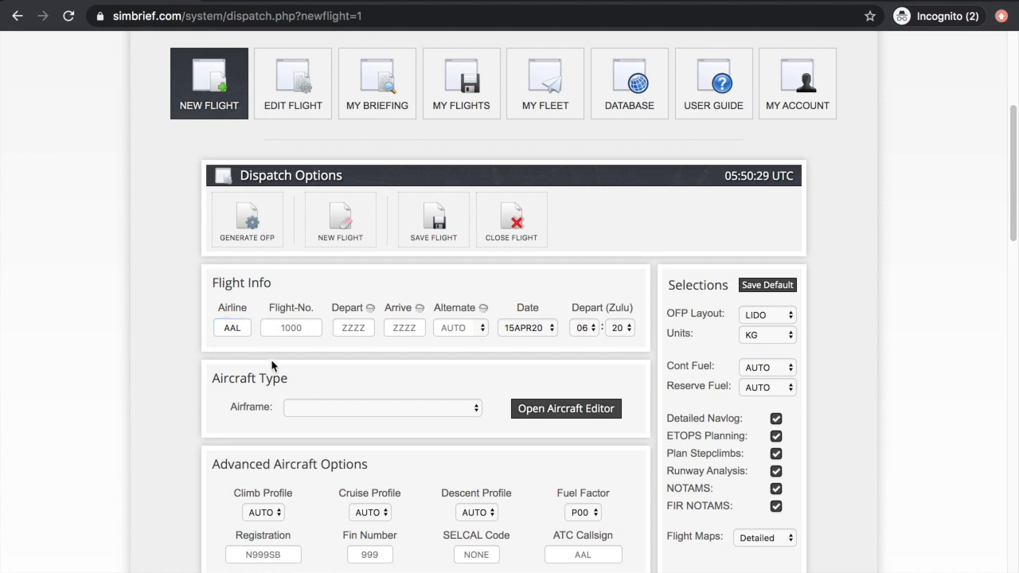
mouse_move(443, 383)
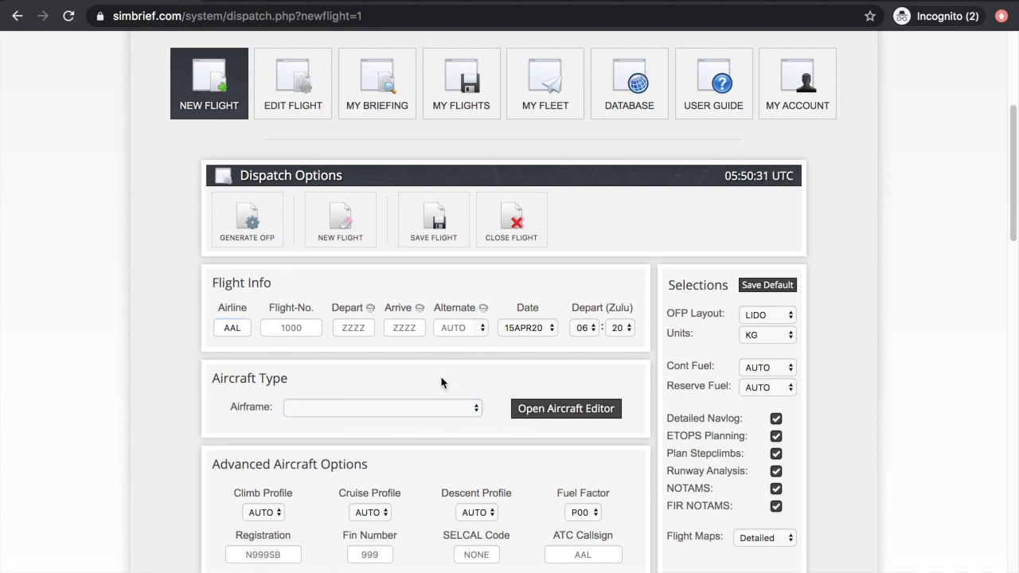
mouse_move(445, 379)
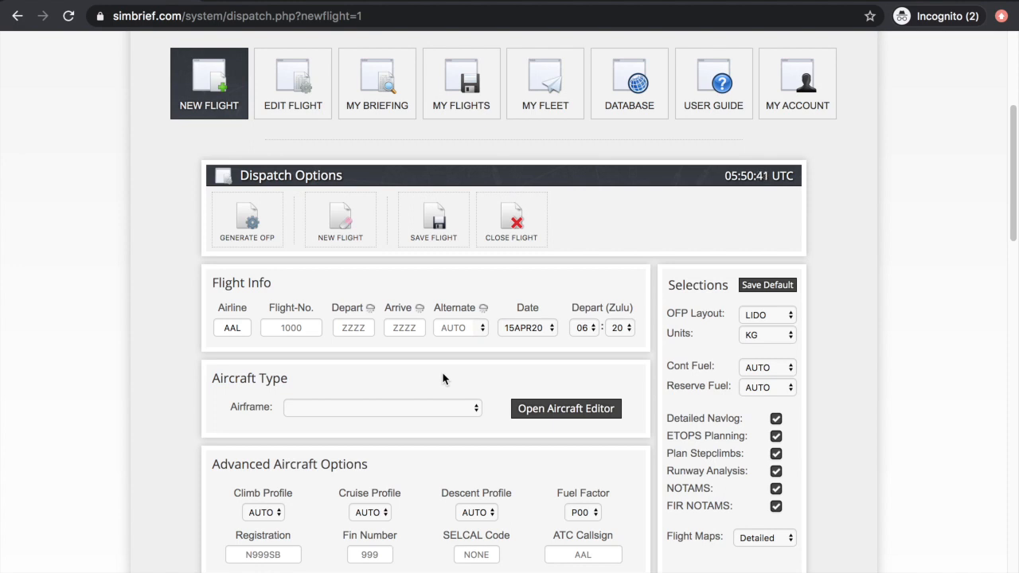
left_click(232, 327)
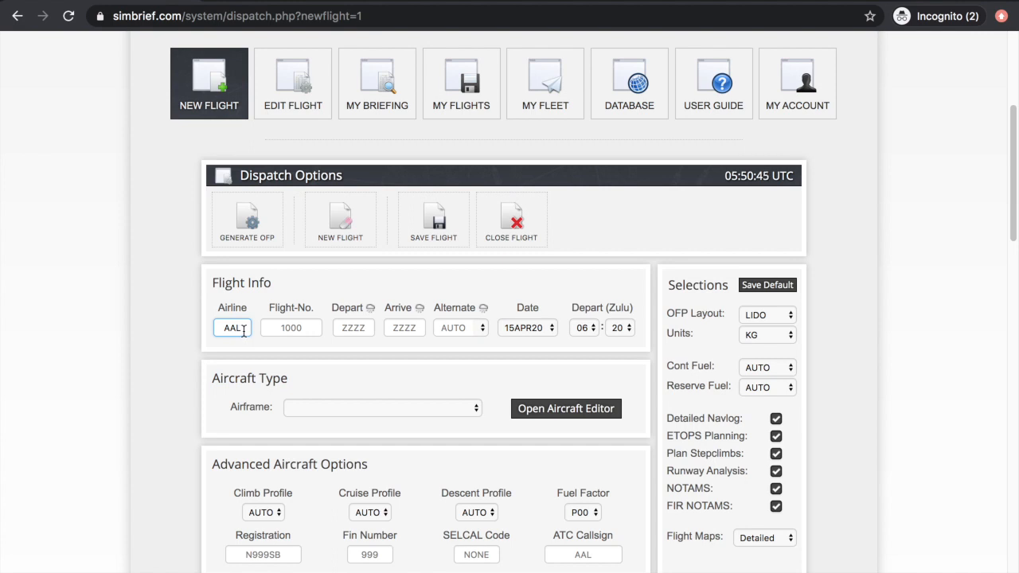
left_click(291, 327)
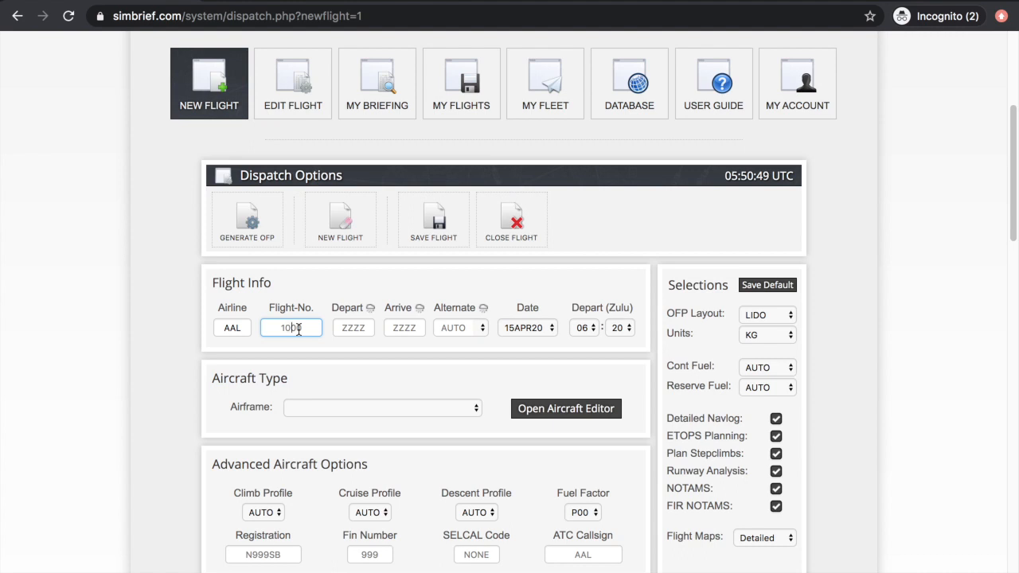
type("568")
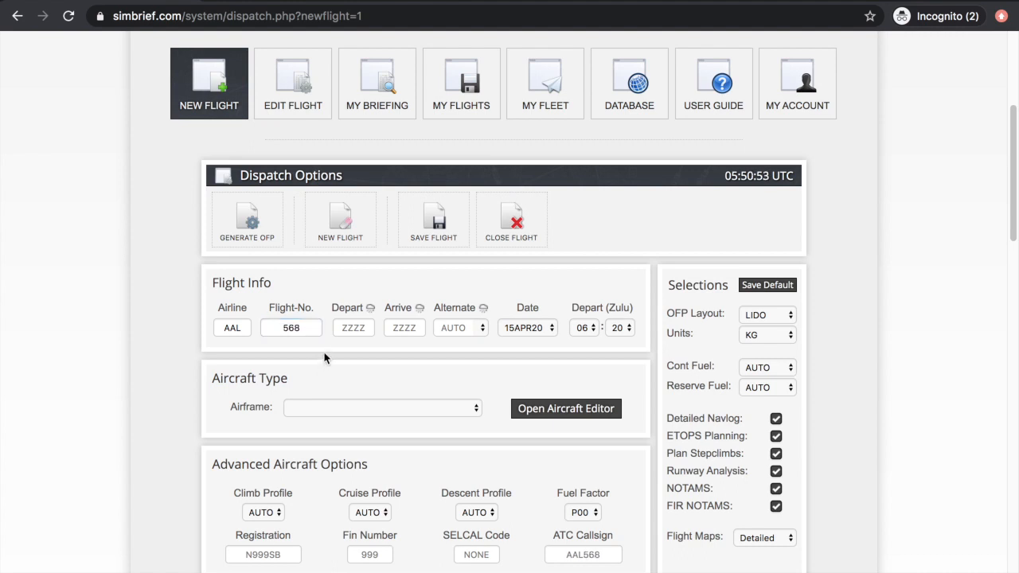
left_click(353, 328)
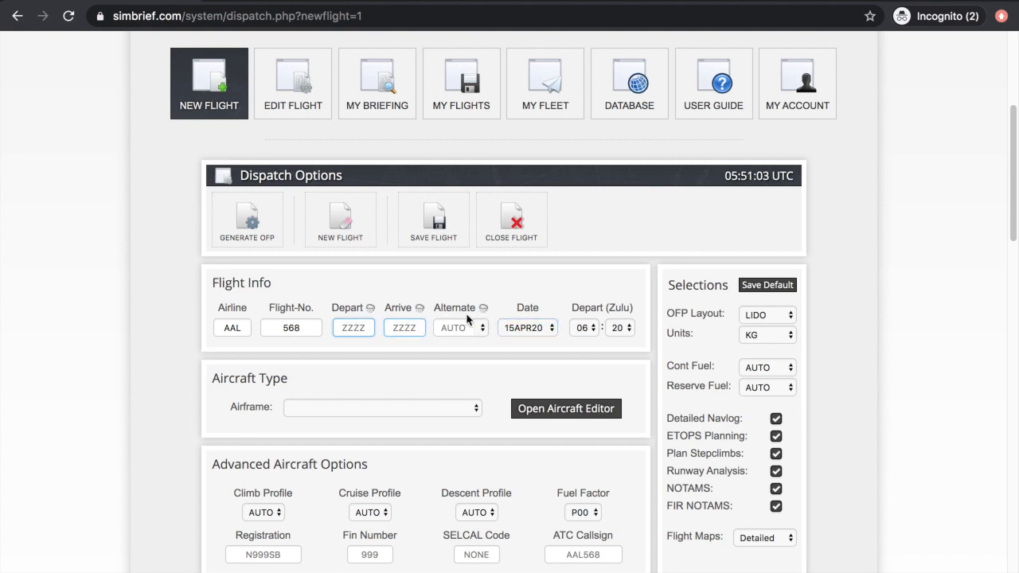
- Fill in departure KLAX, arrival KLAS and alternate airport KSLC
scroll("down", 3)
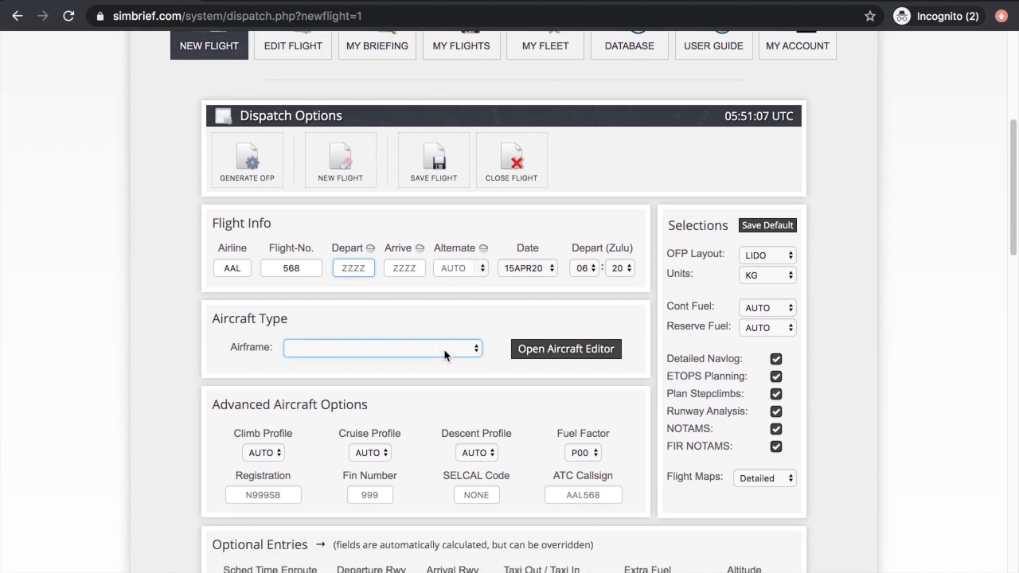
type("K")
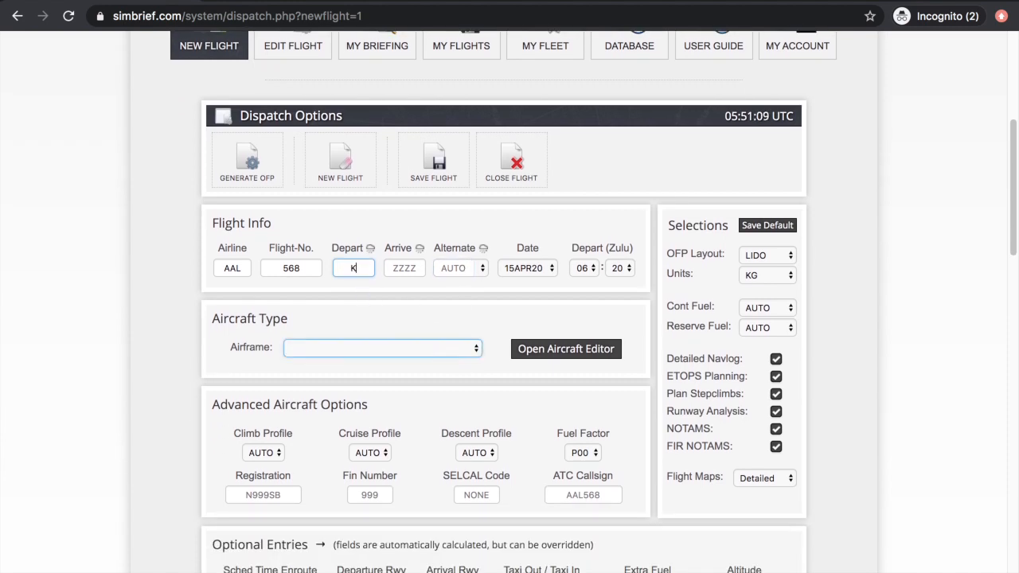
type("LAX")
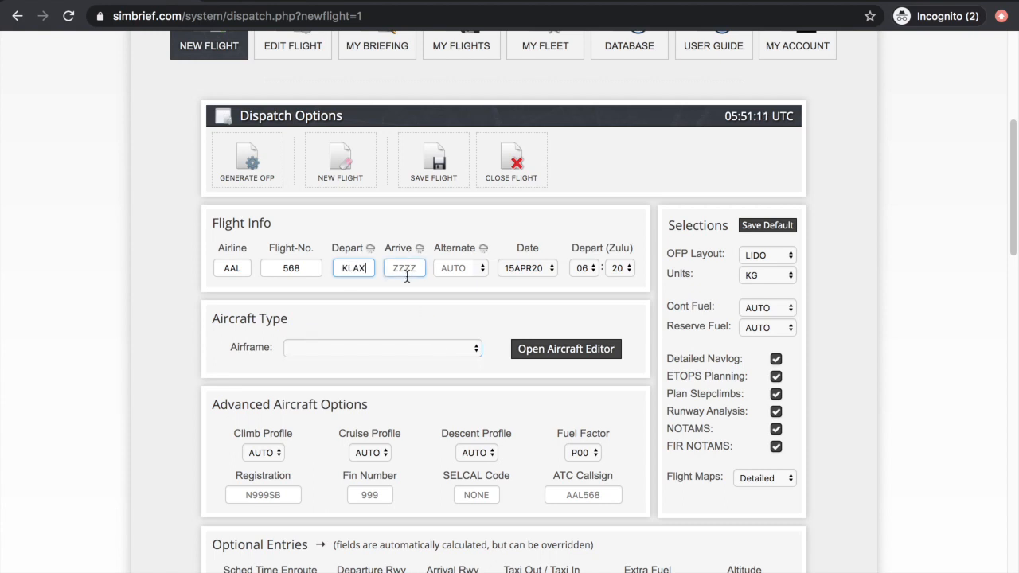
type("KLAS")
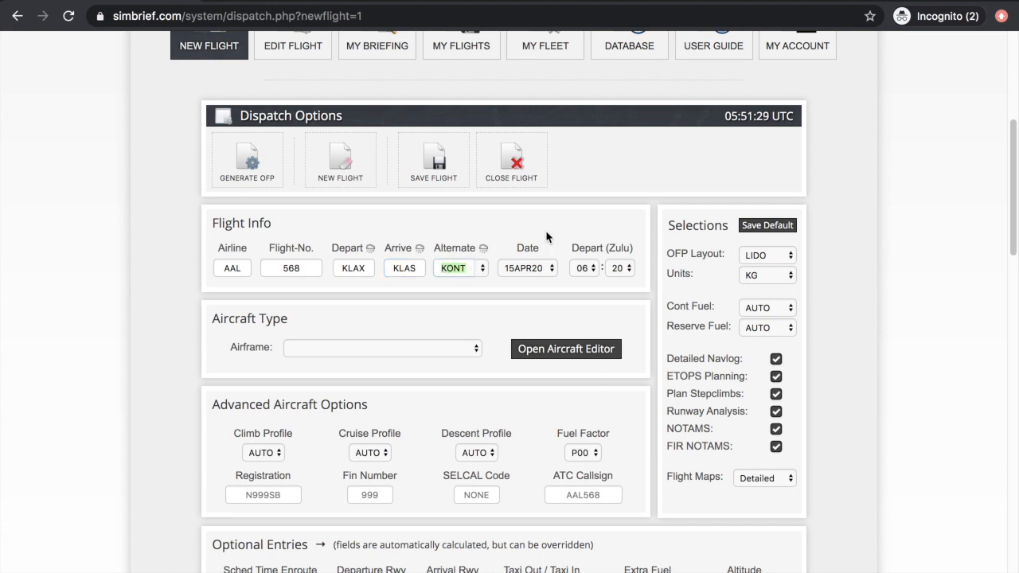
type("AUTO")
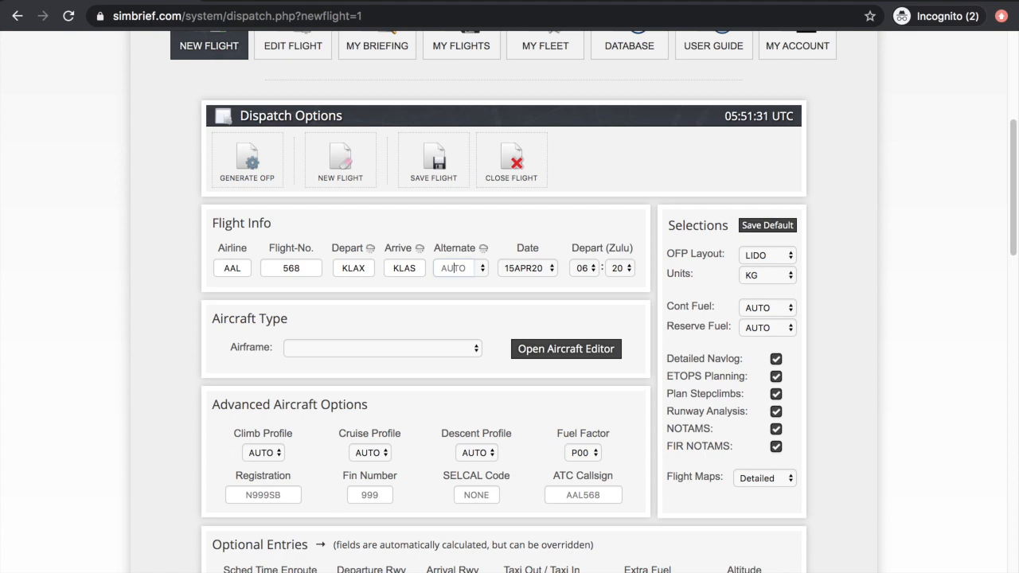
type("KSLC")
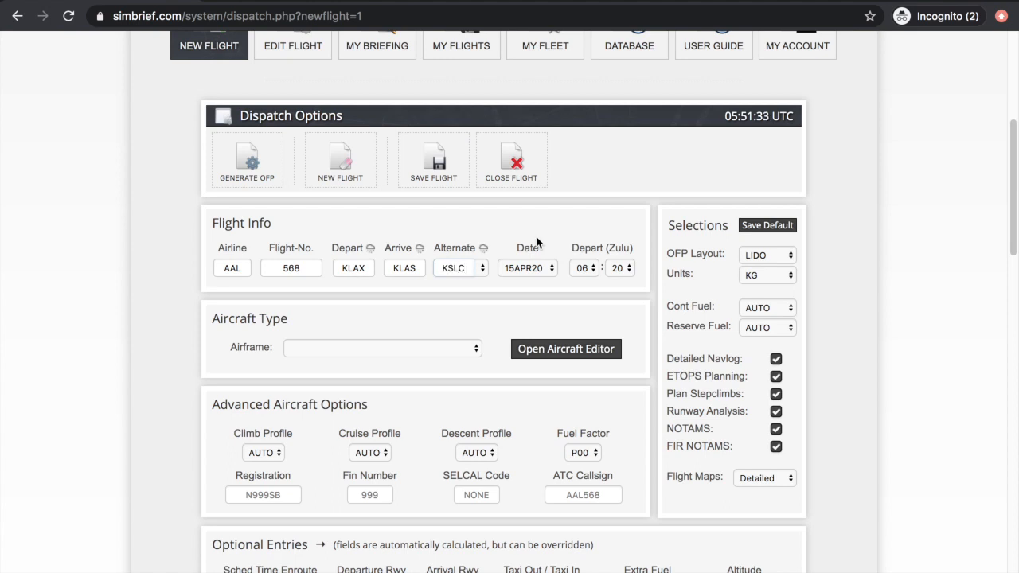
mouse_move(480, 315)
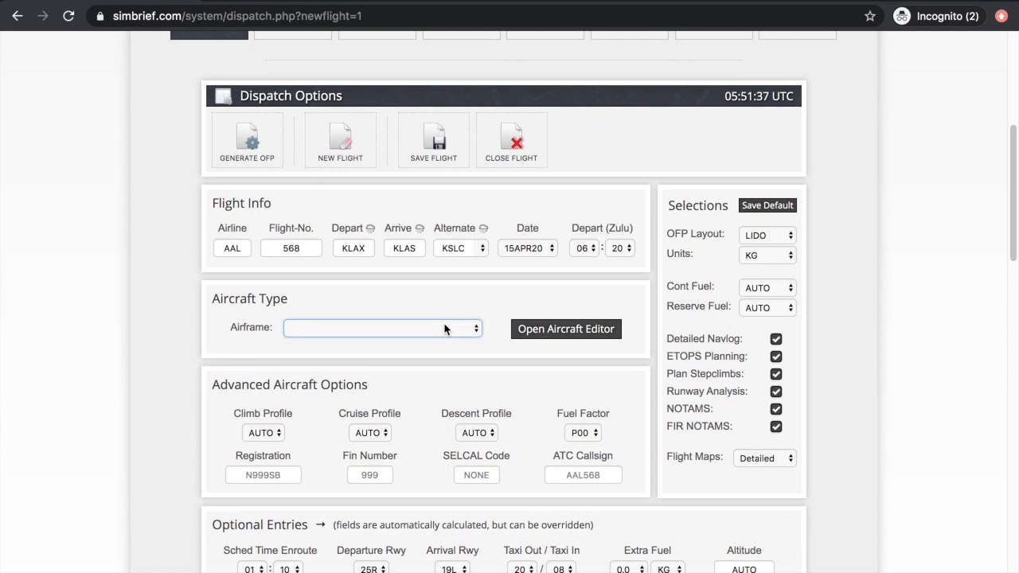
left_click(381, 327)
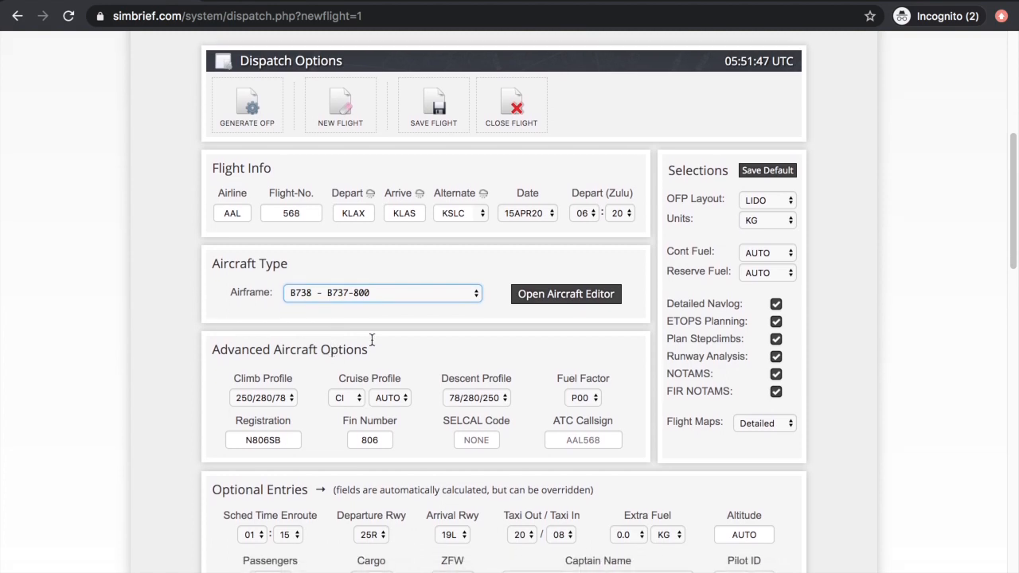
scroll("down", 3)
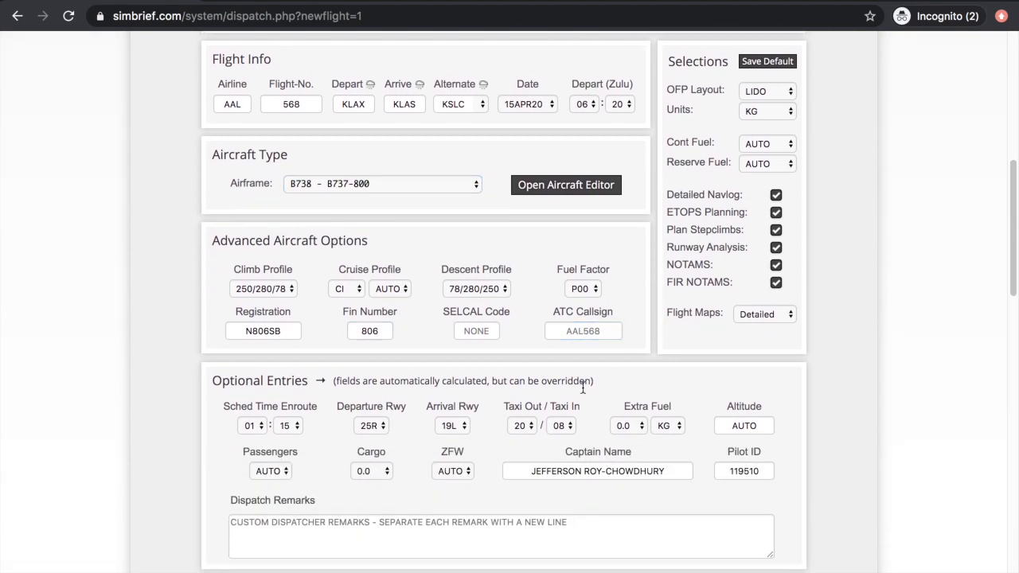
left_click(383, 184)
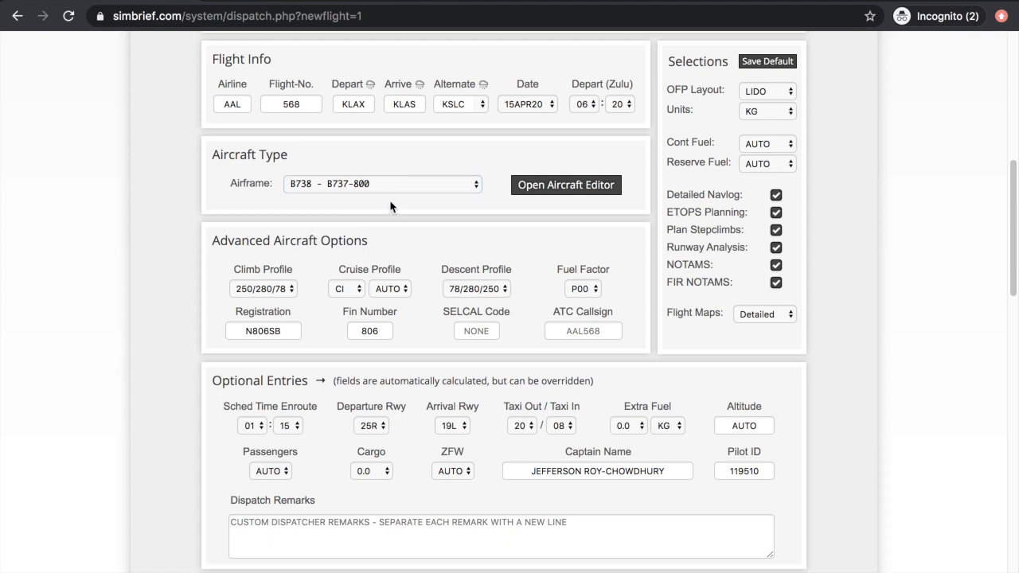
scroll("down", 3)
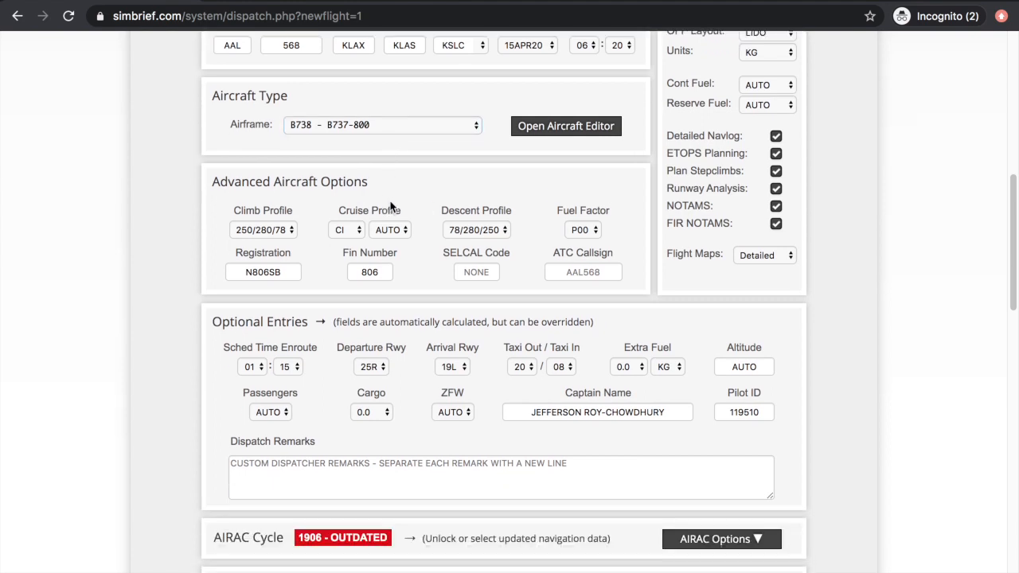
scroll("down", 3)
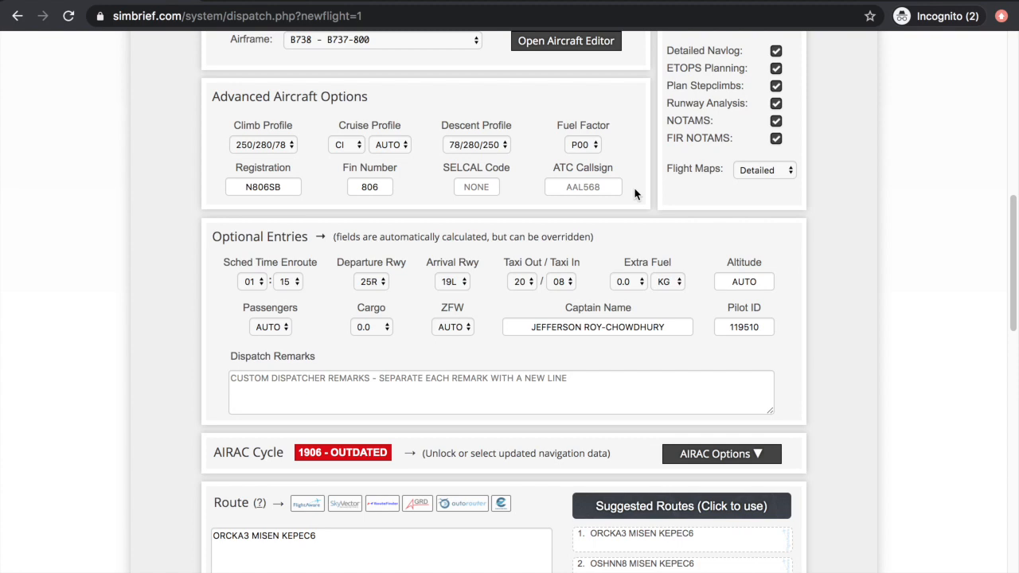
left_click(263, 187)
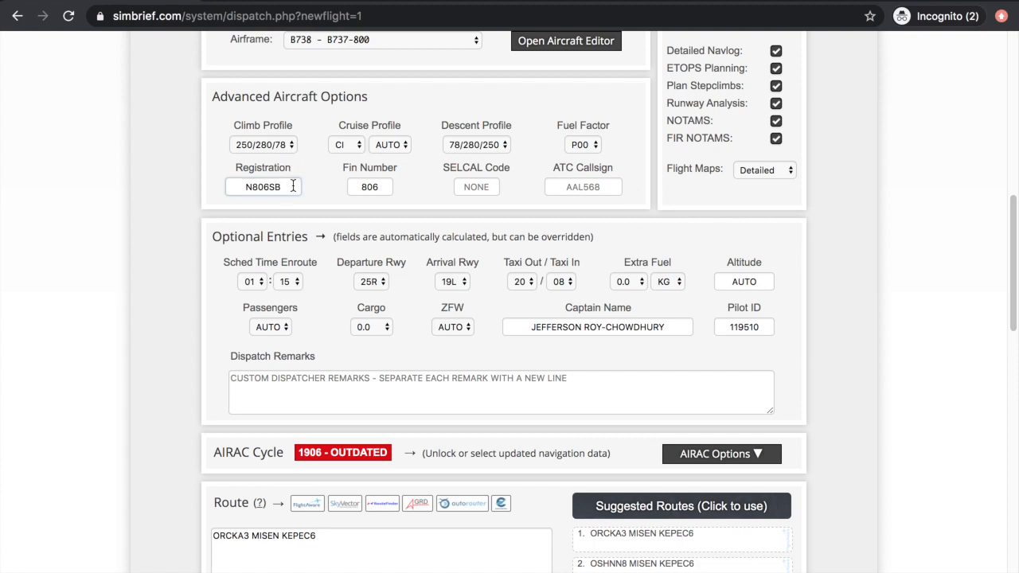
left_click(369, 186)
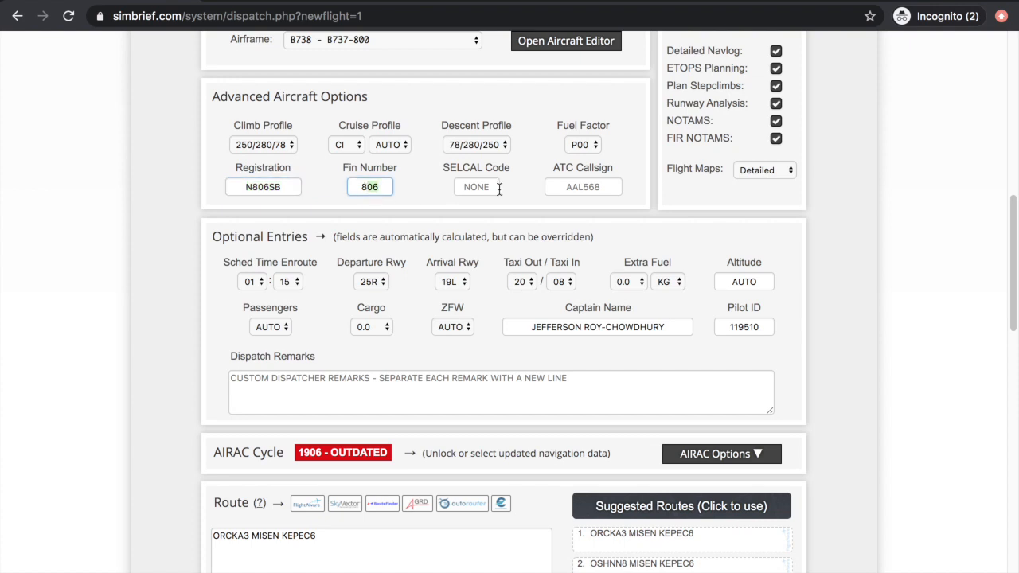
left_click(263, 187)
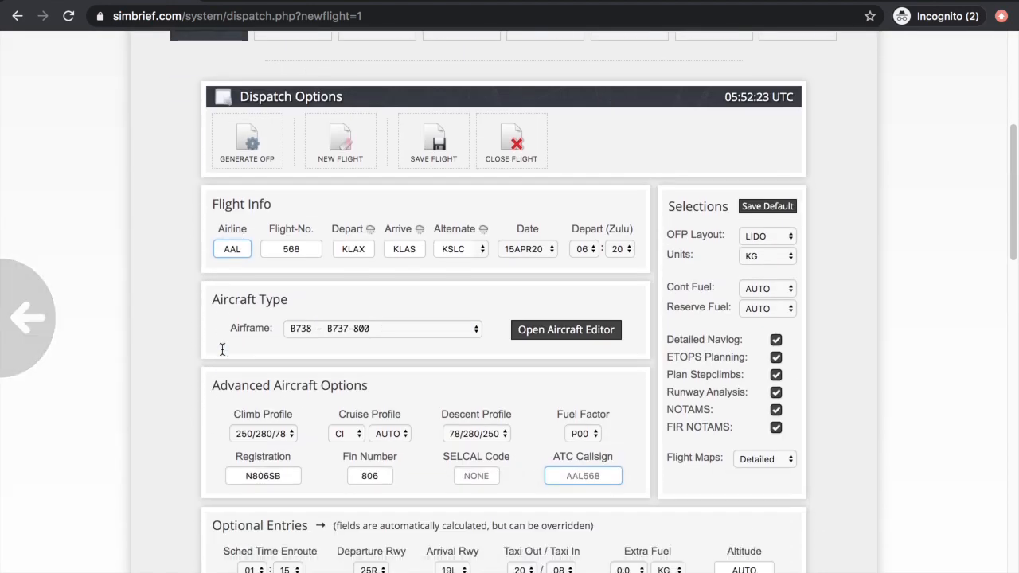
- Set taxi-in time to 10 and cruise altitude to 31000
scroll("down", 3)
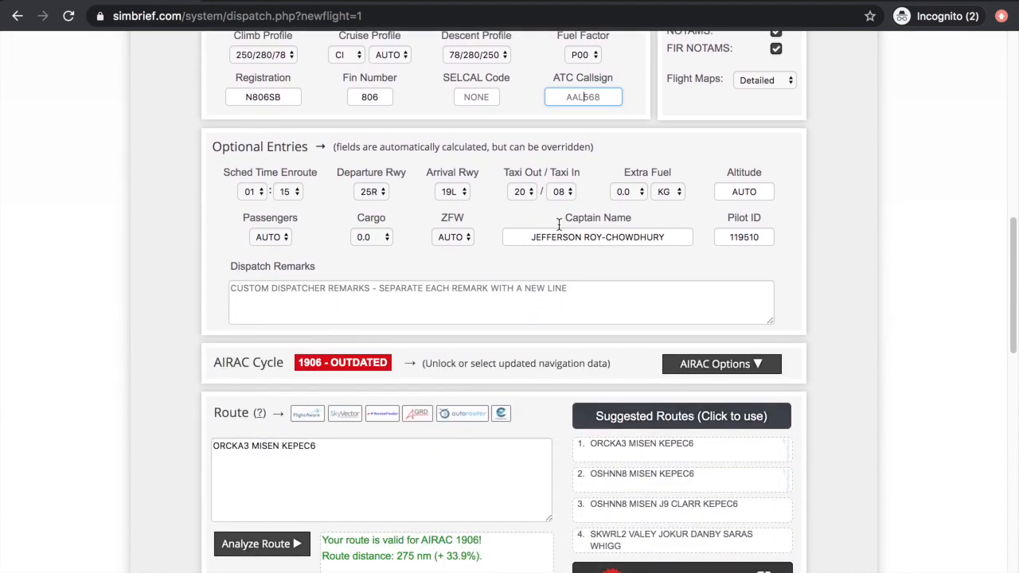
left_click(522, 191)
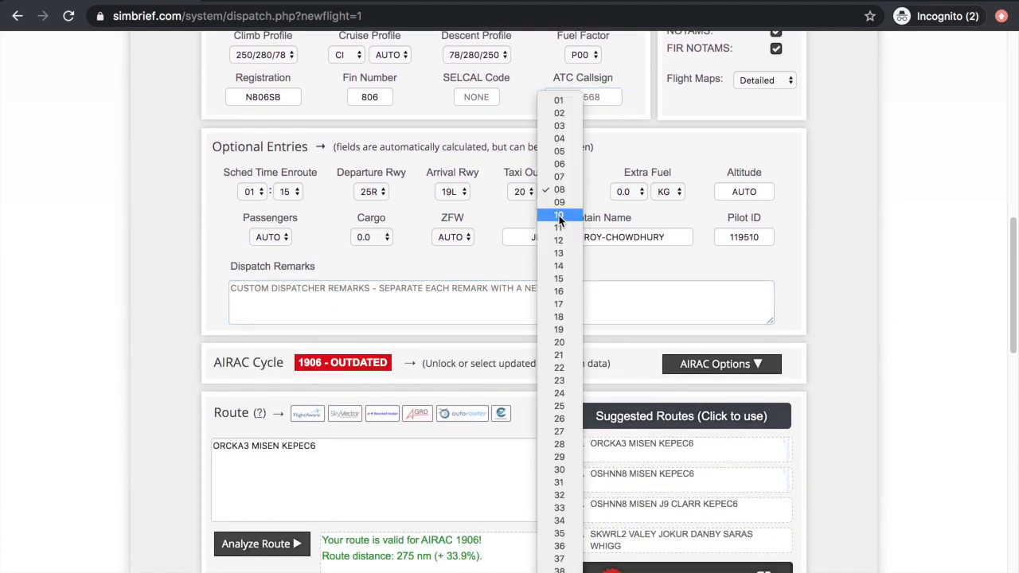
left_click(559, 215)
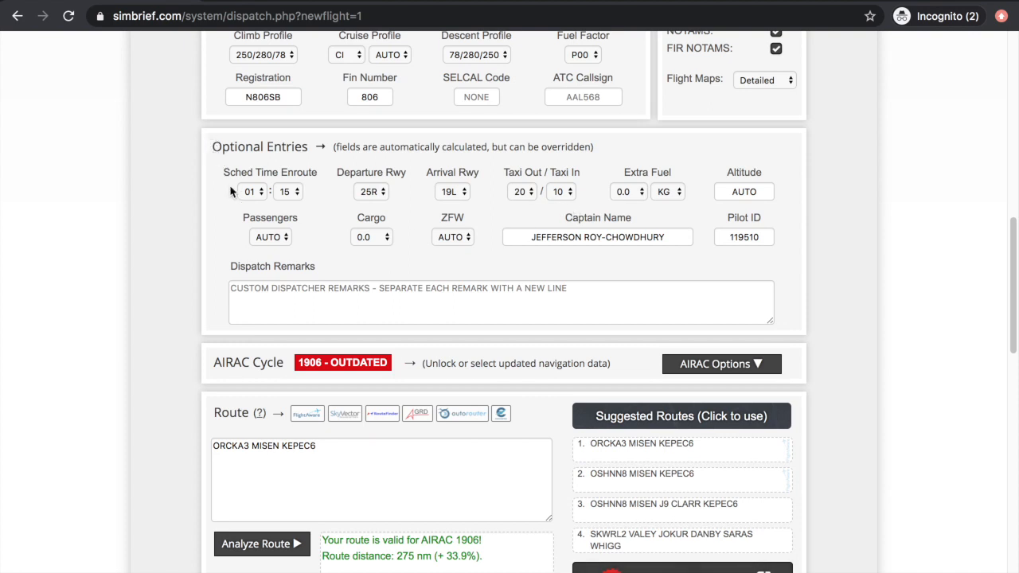
left_click(250, 191)
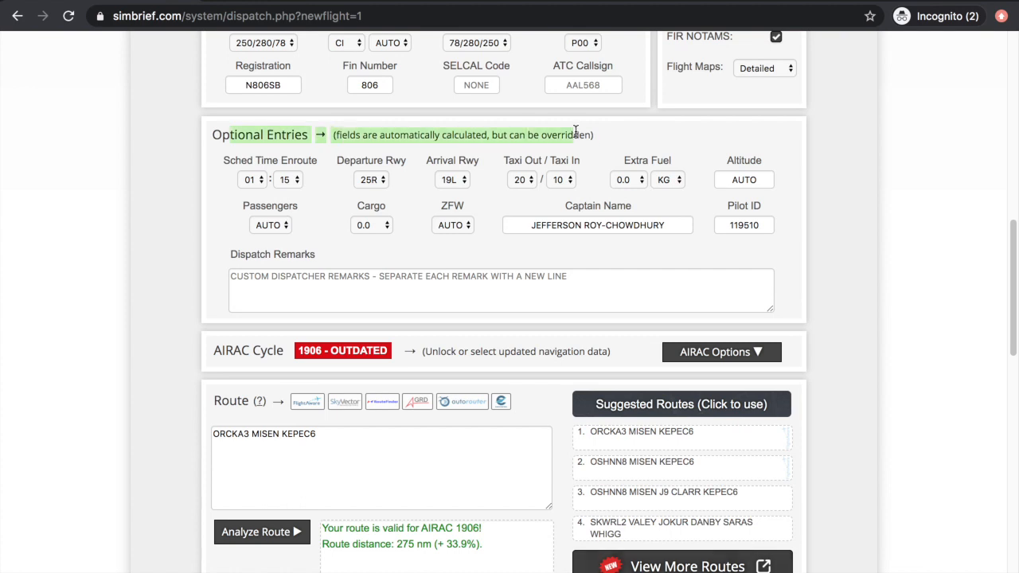
mouse_move(794, 170)
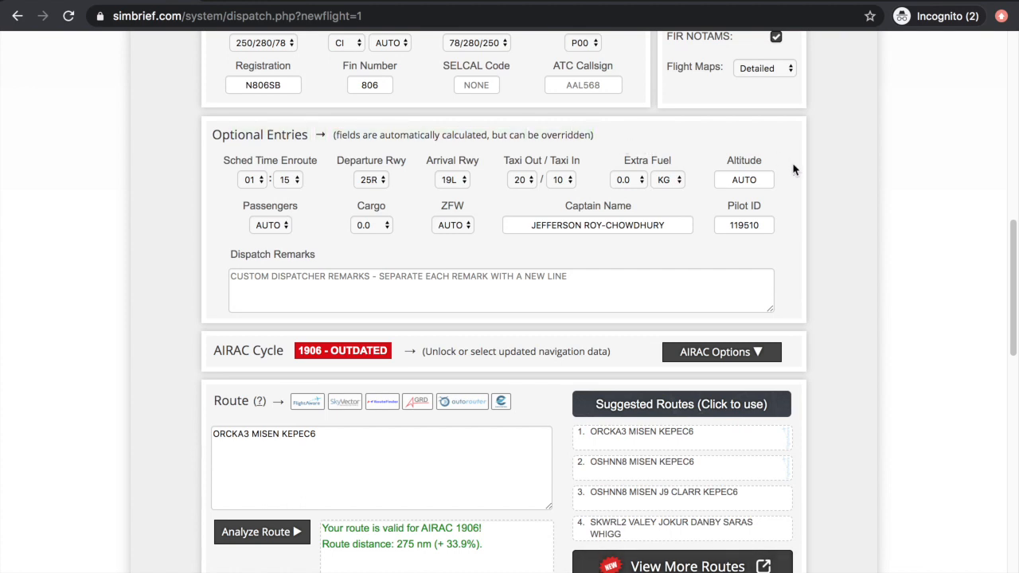
left_click(744, 179)
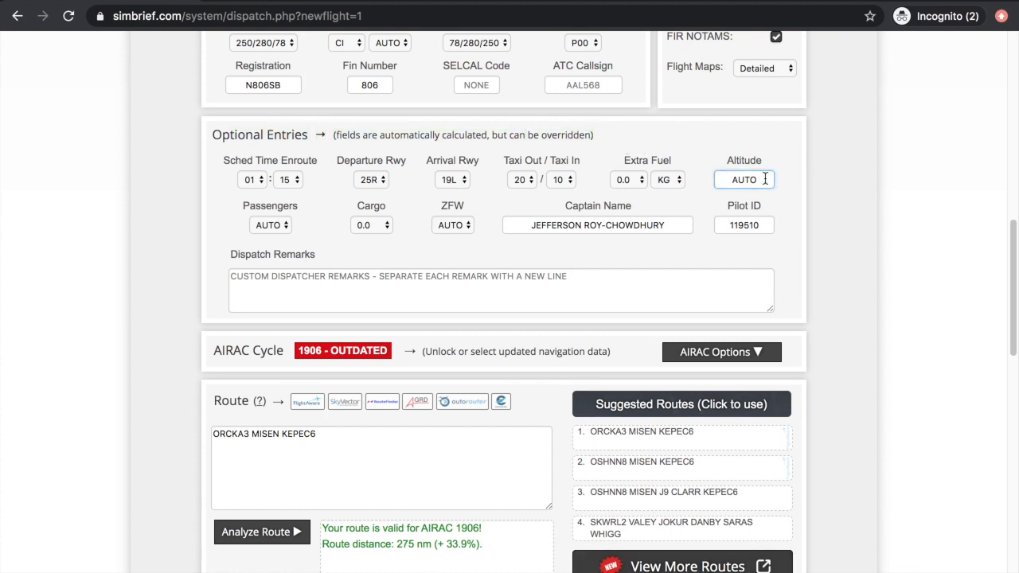
type("3")
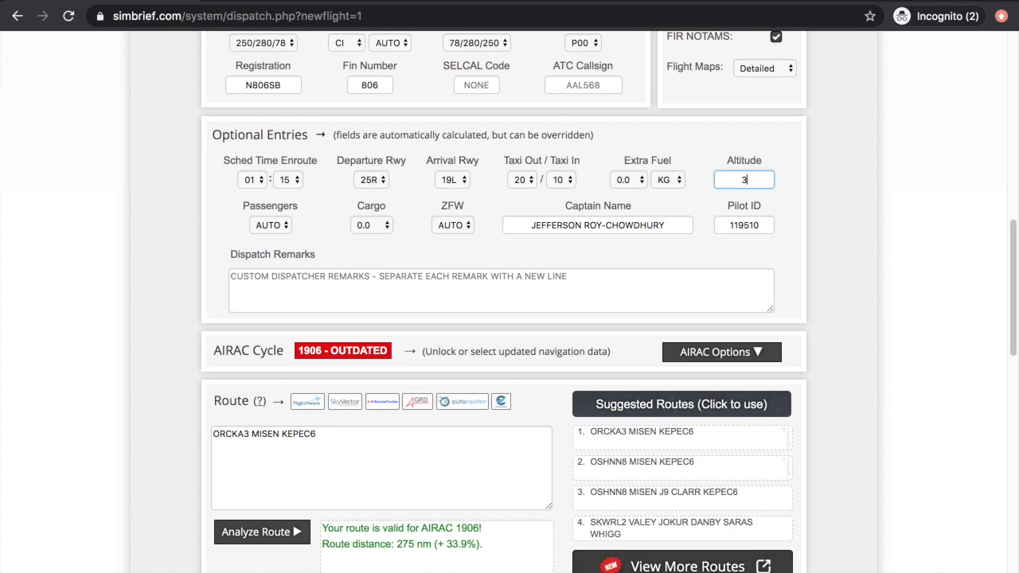
type("1000")
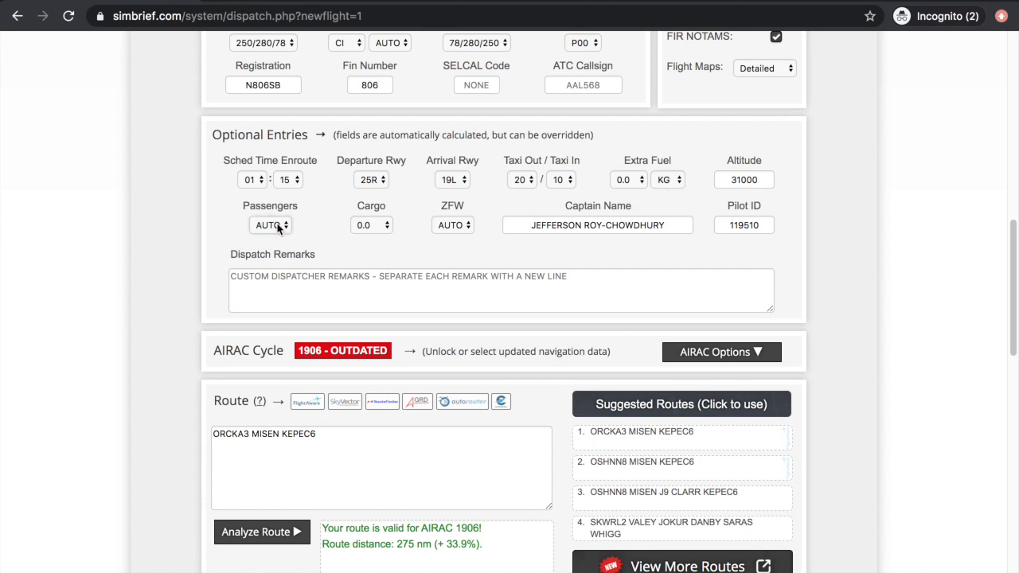
- Set passengers to FULL and cargo to 4.0
left_click(270, 224)
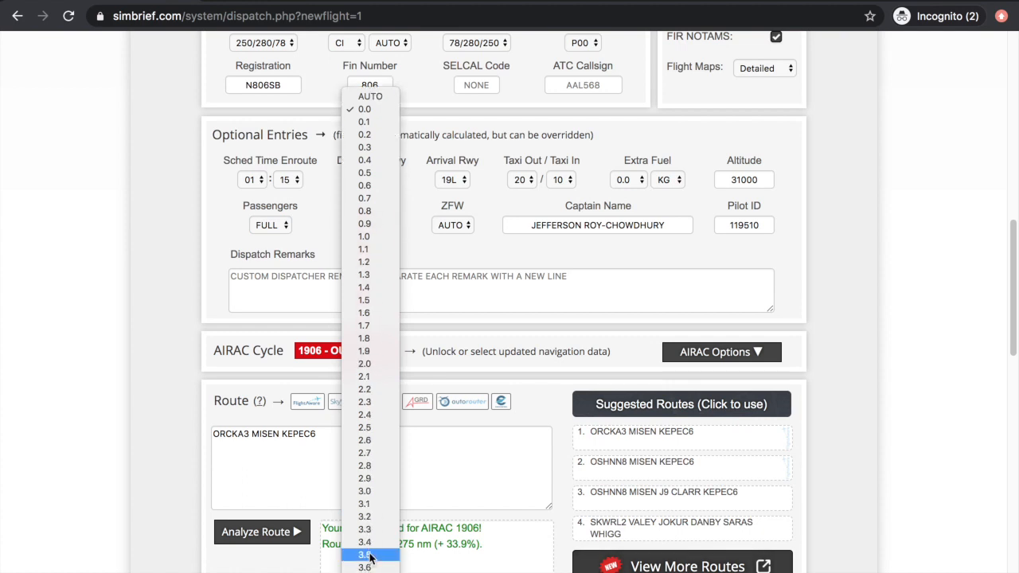
left_click(364, 555)
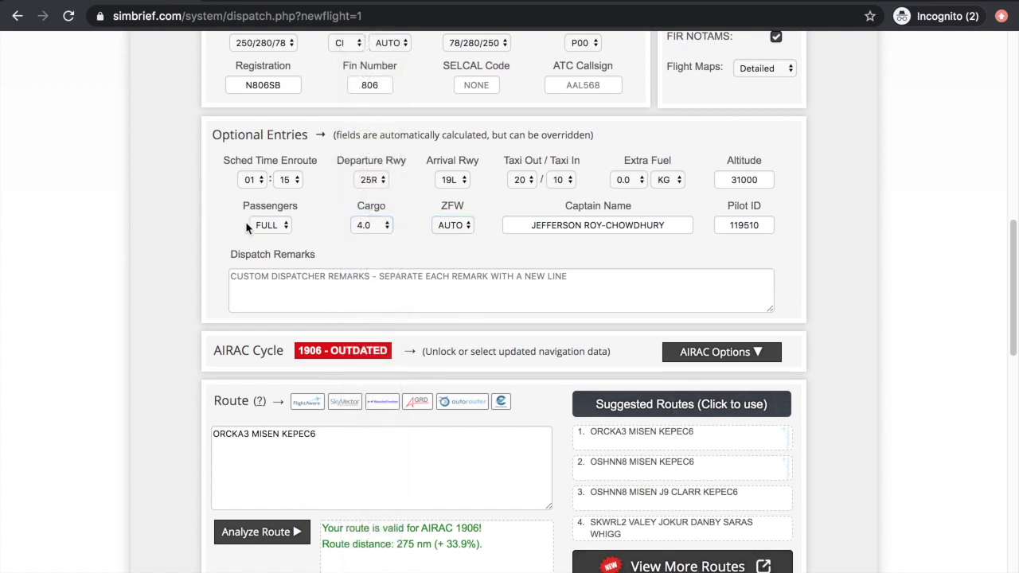
left_click(453, 224)
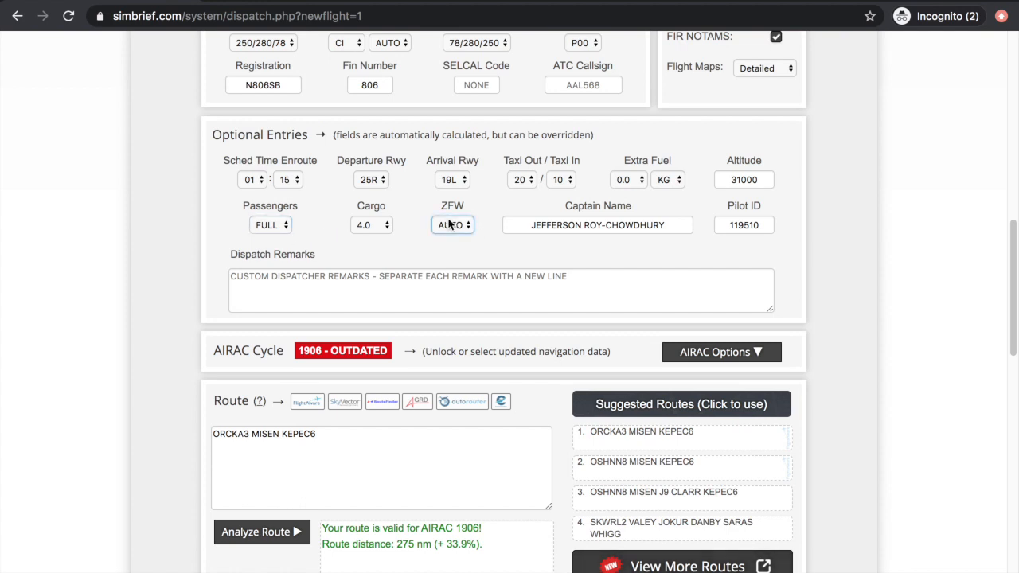
scroll("down", 3)
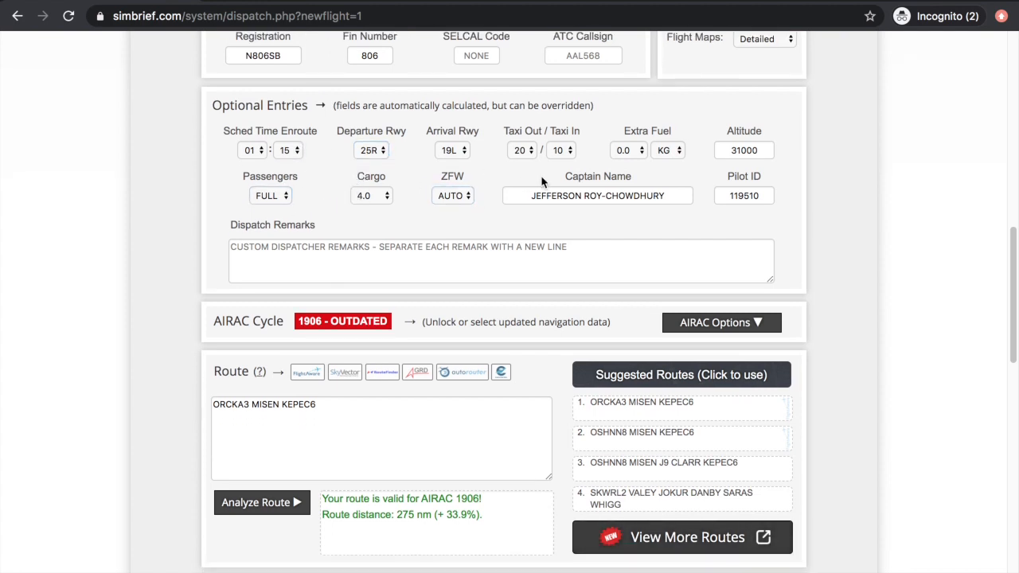
left_click(522, 150)
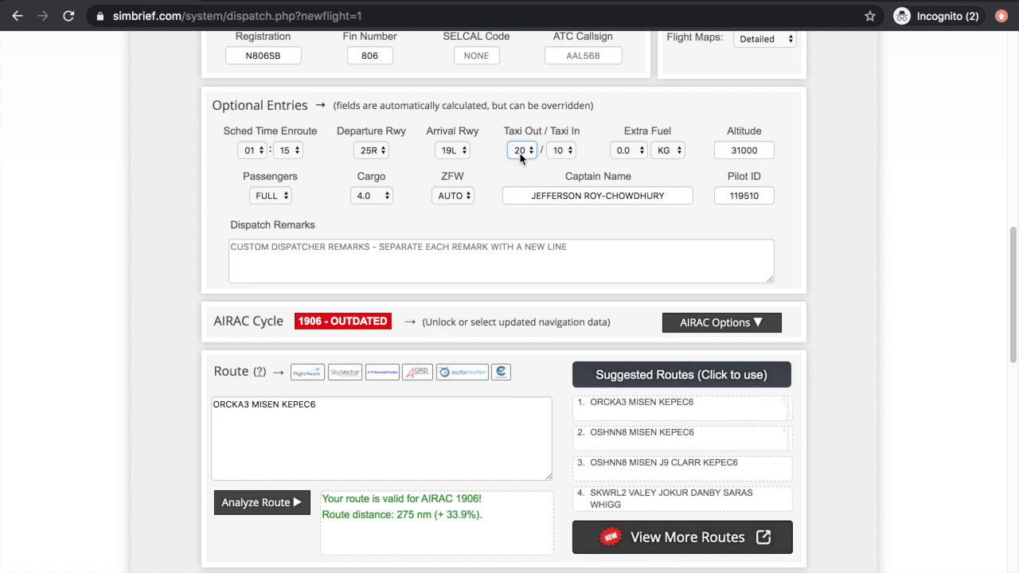
left_click(561, 149)
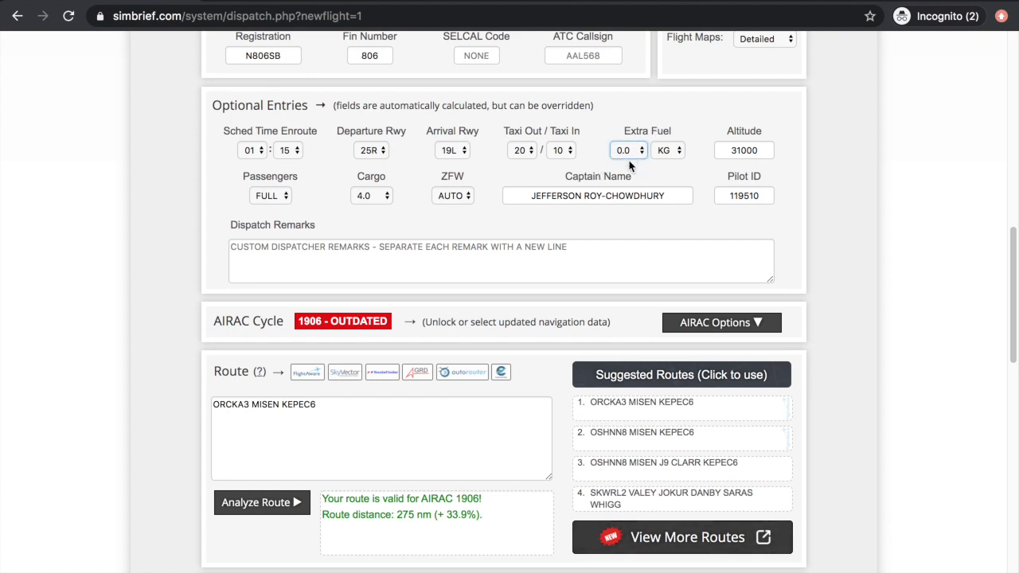
scroll("down", 3)
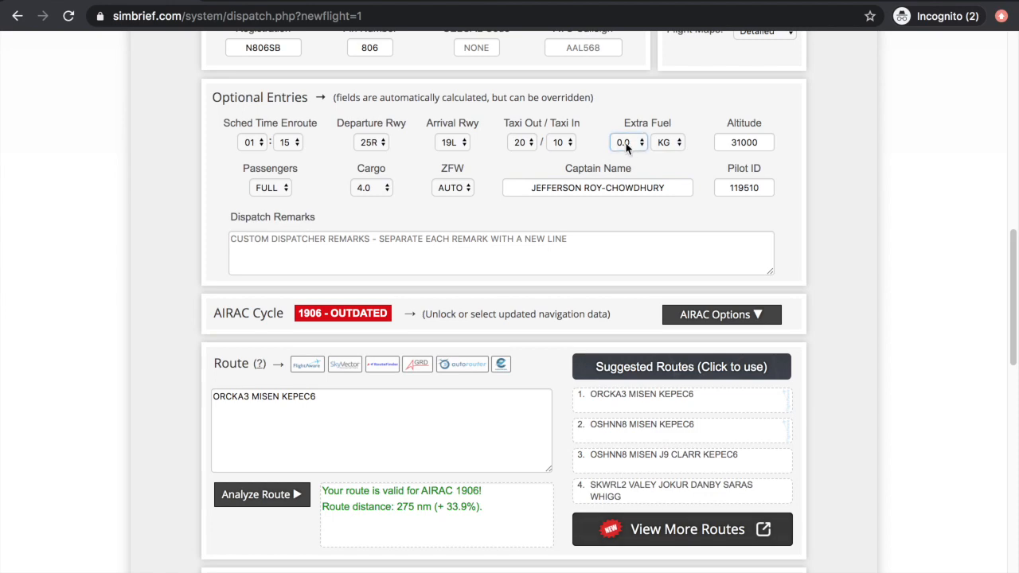
scroll("up", 3)
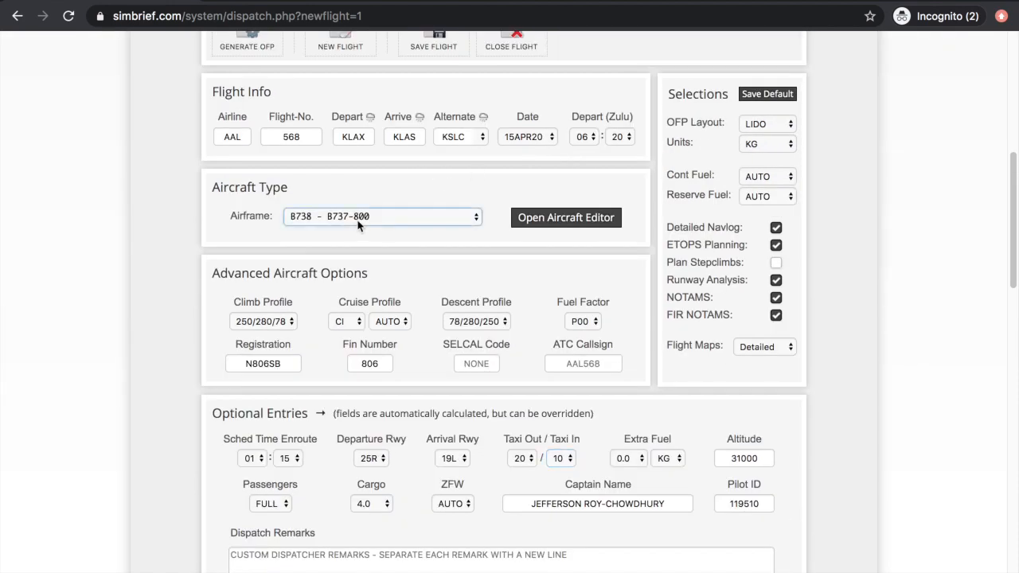
left_click(382, 216)
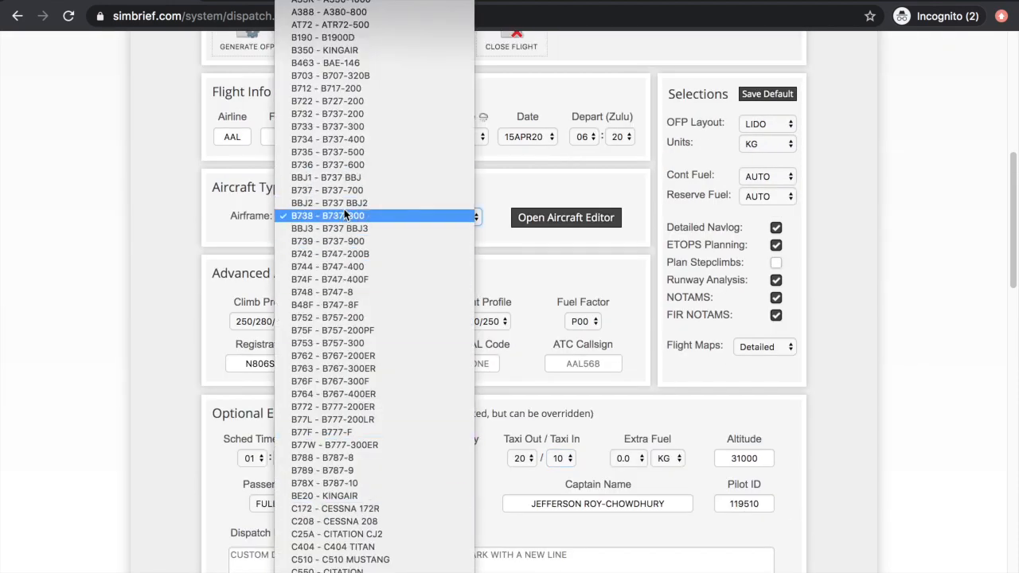
left_click(327, 216)
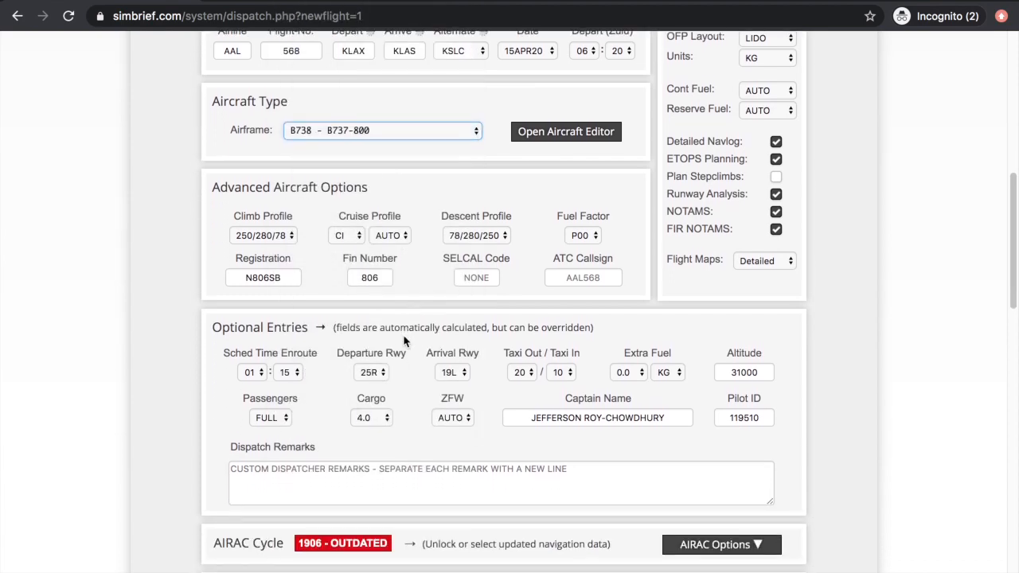
scroll("down", 3)
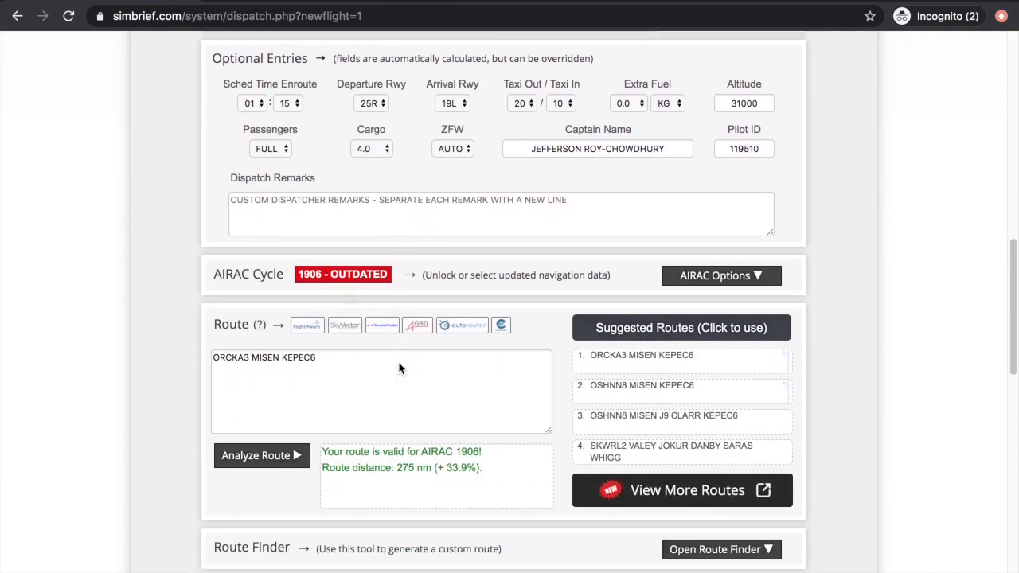
scroll("down", 3)
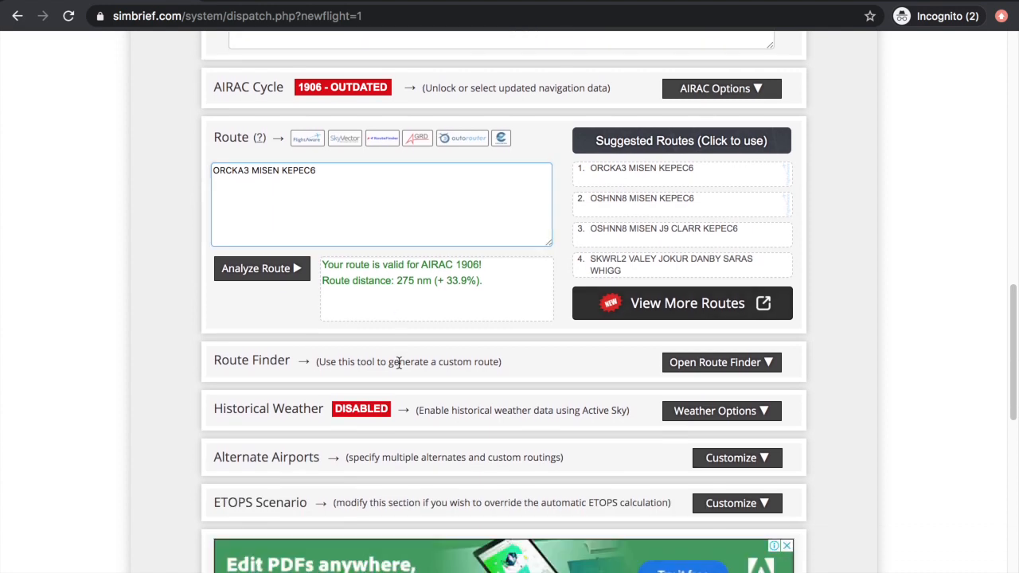
scroll("down", 3)
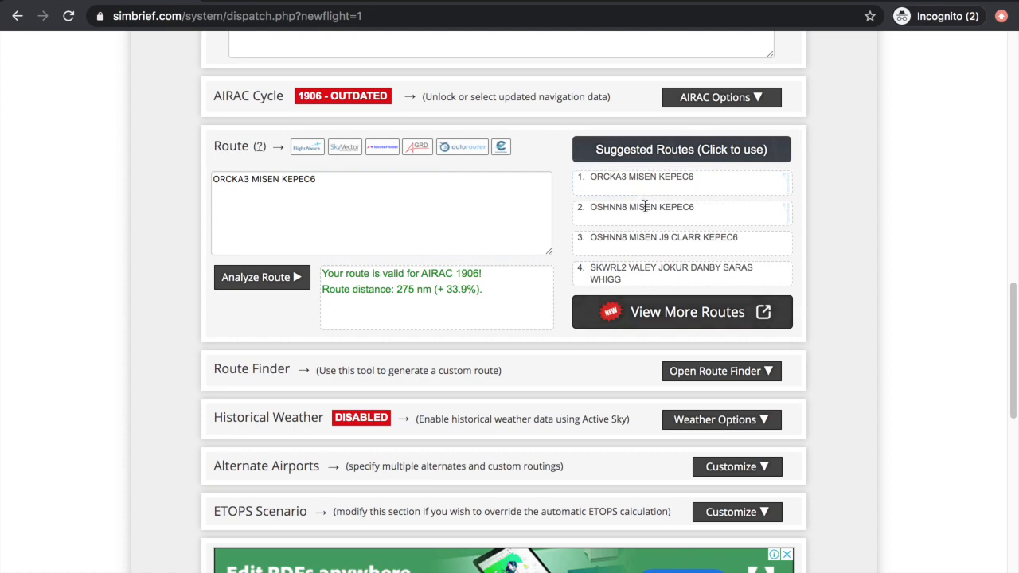
scroll("down", 3)
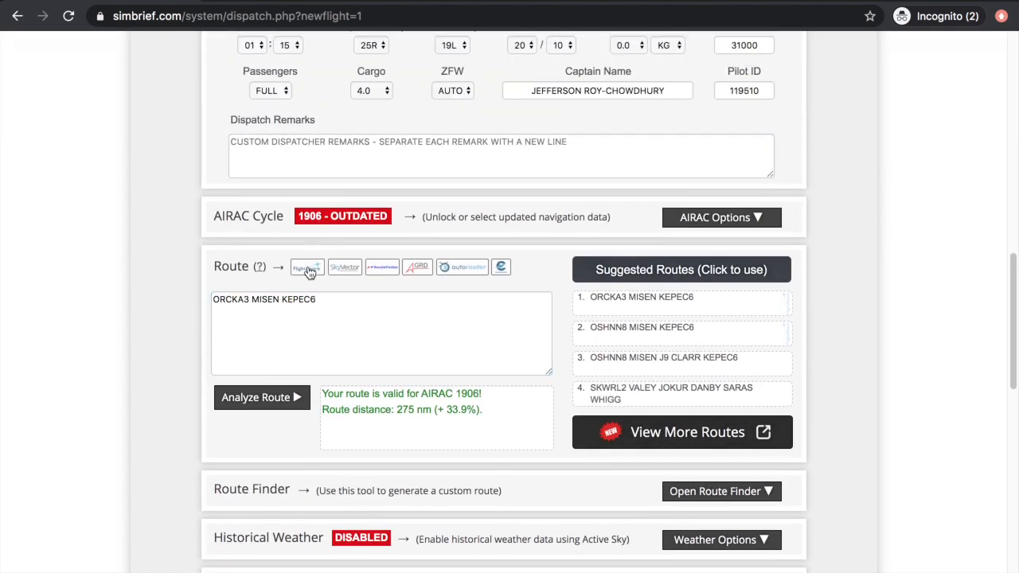
mouse_move(508, 289)
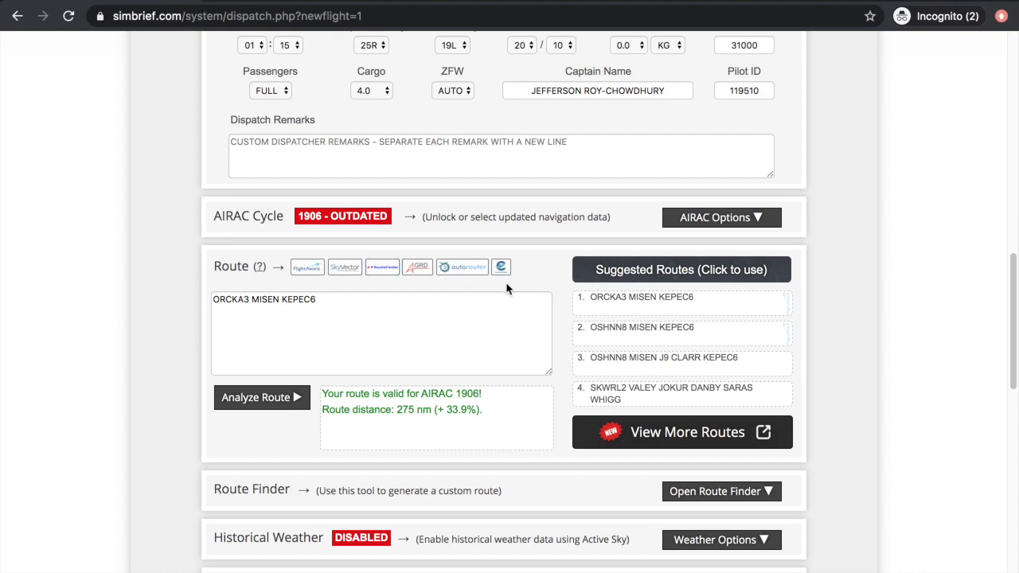
scroll("down", 3)
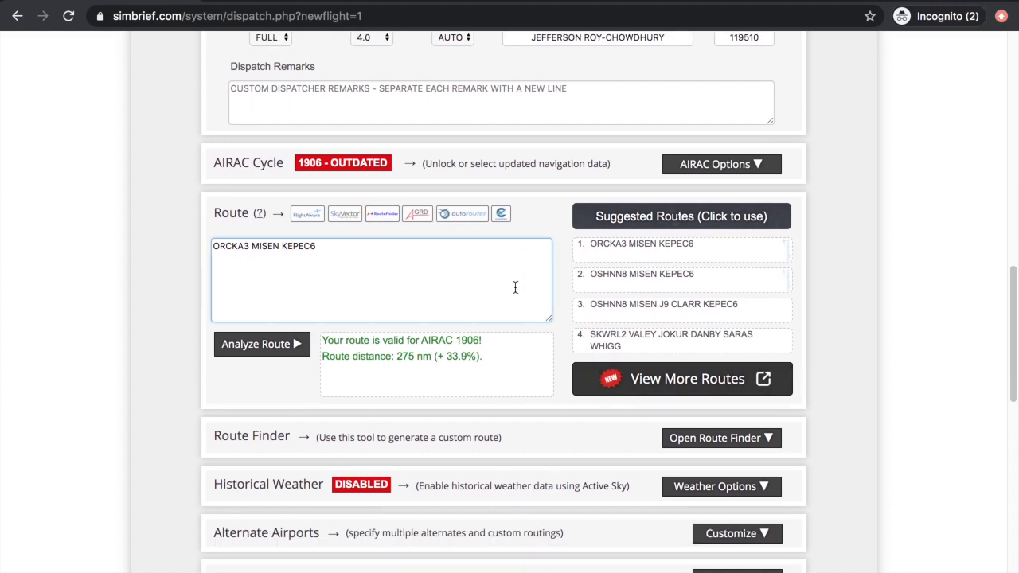
scroll("down", 3)
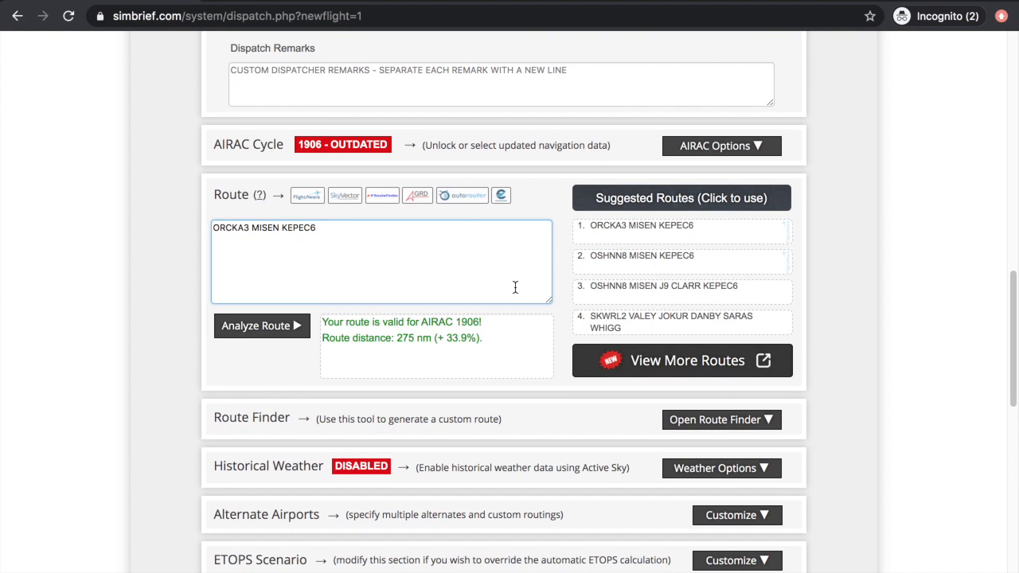
scroll("down", 3)
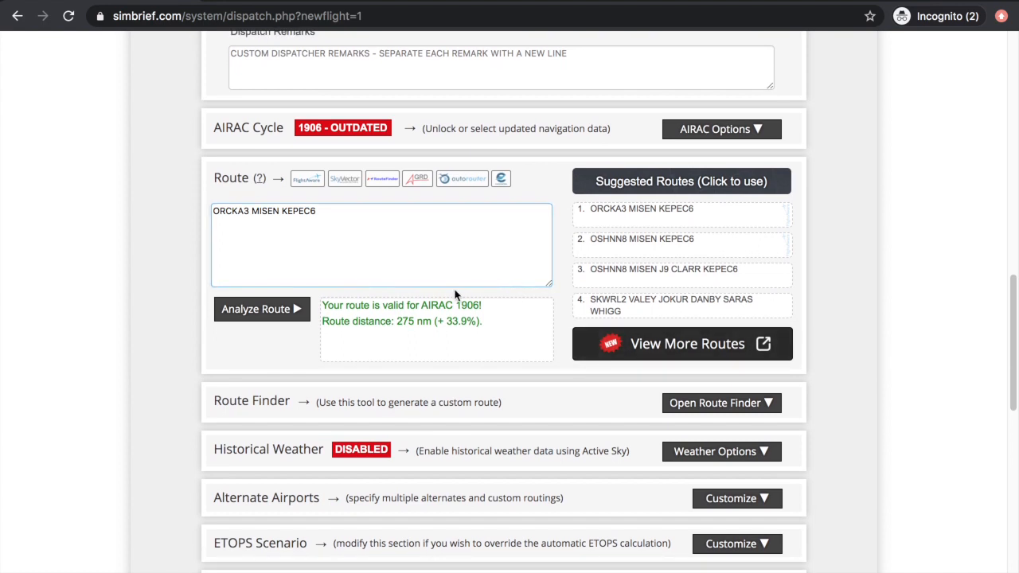
mouse_move(169, 306)
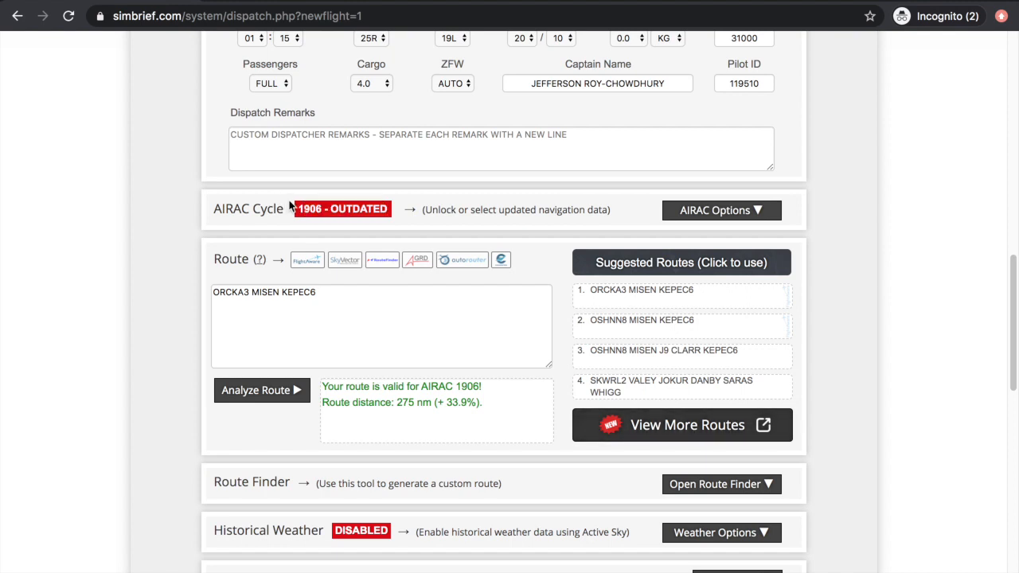
mouse_move(389, 204)
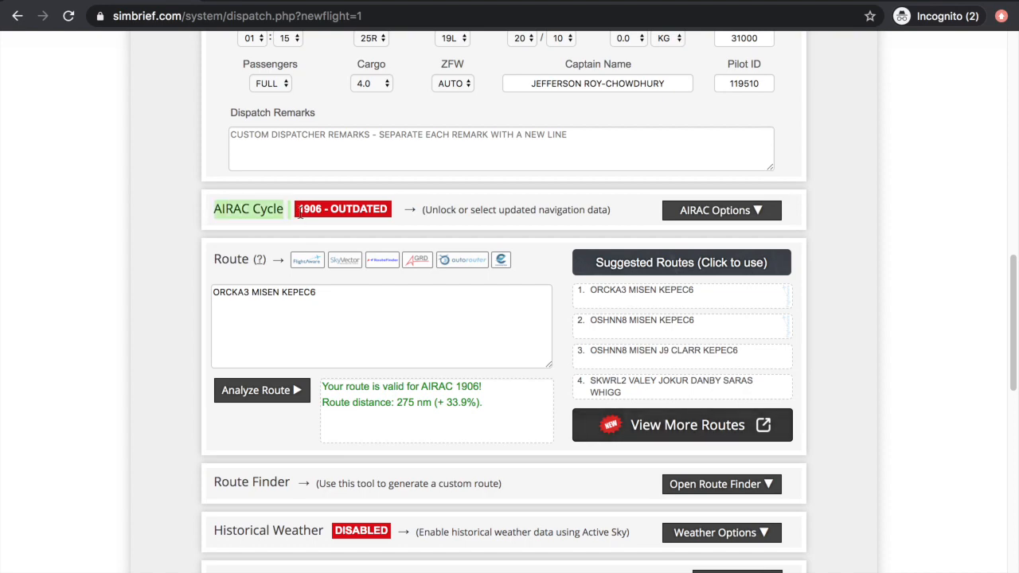
scroll("down", 3)
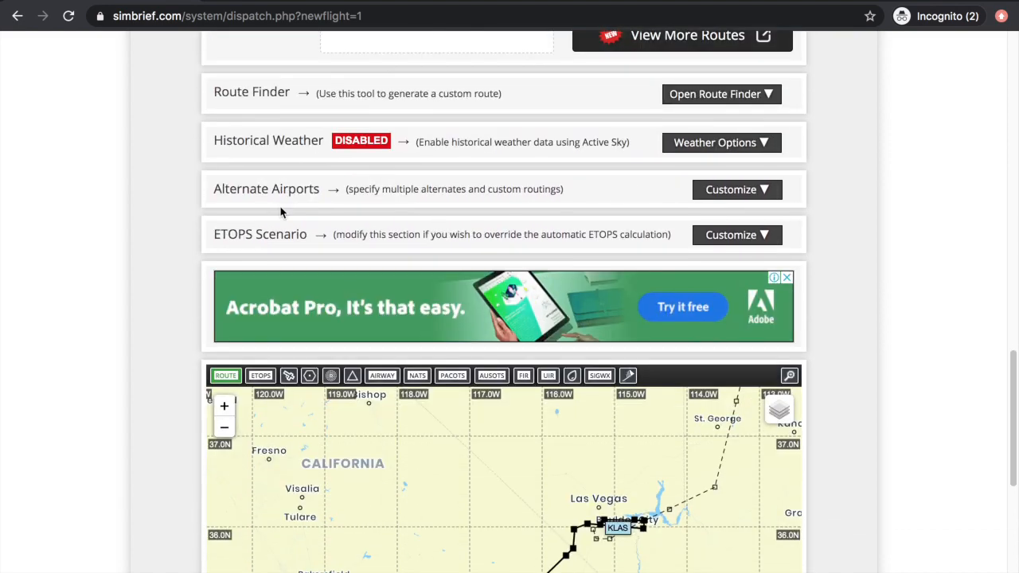
scroll("up", 3)
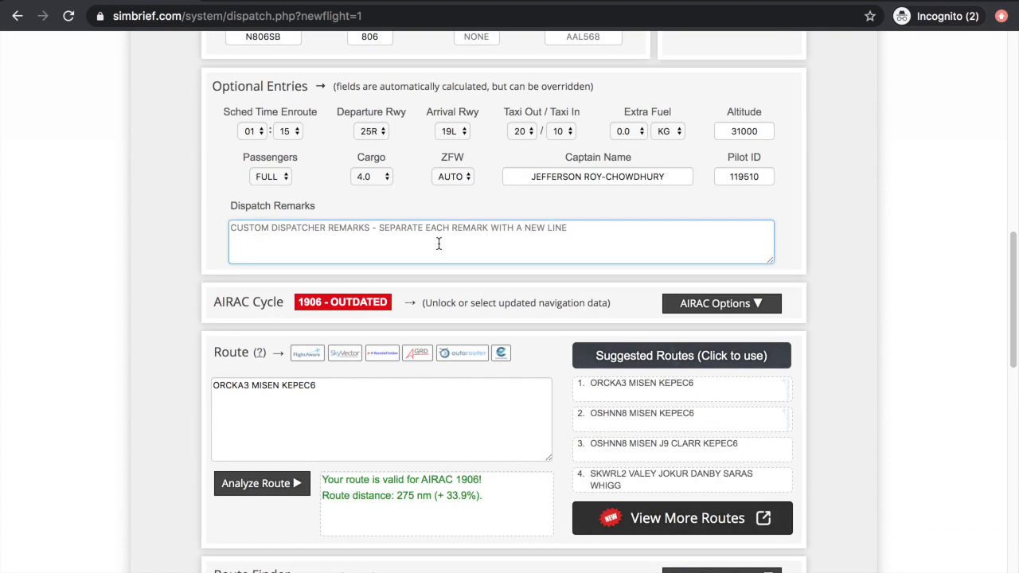
scroll("down", 3)
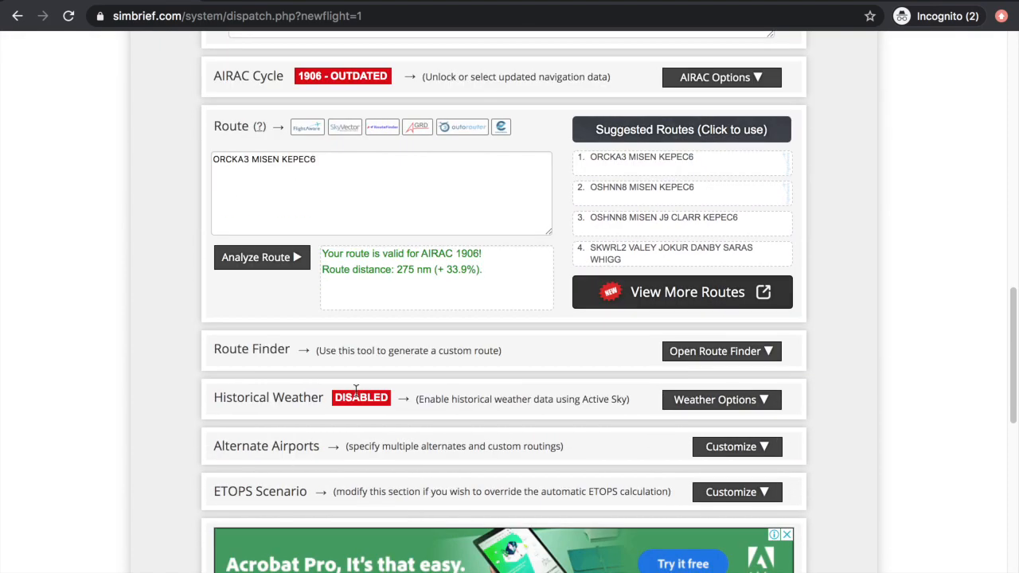
scroll("up", 3)
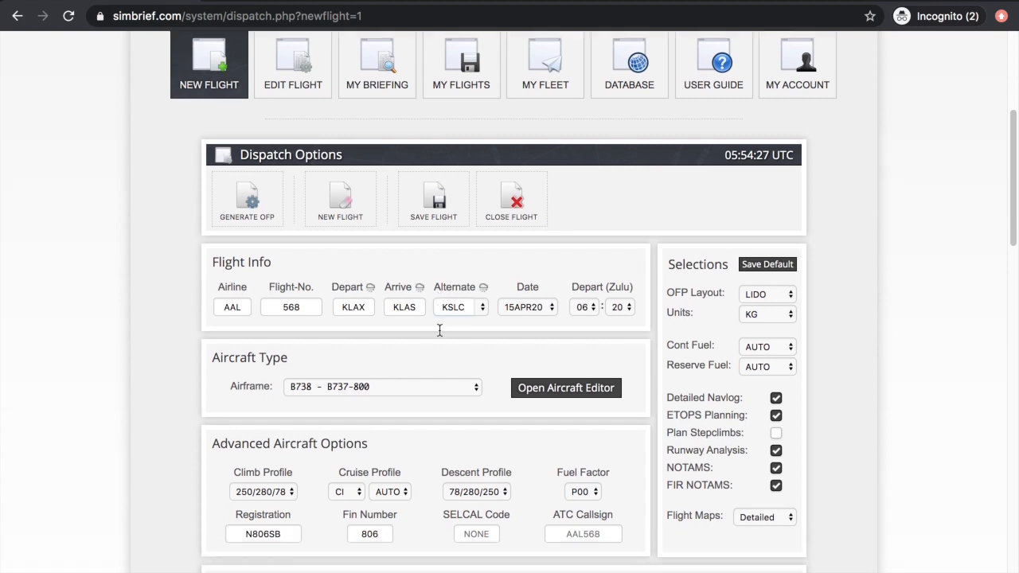
- Generate the OFP and confirm overwriting the previously generated plan
scroll("down", 3)
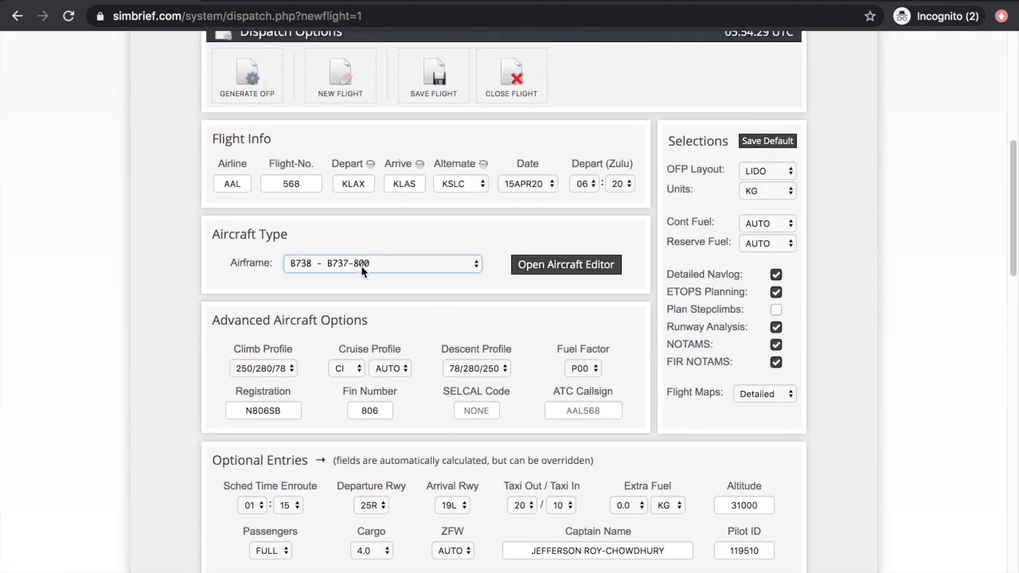
left_click(291, 184)
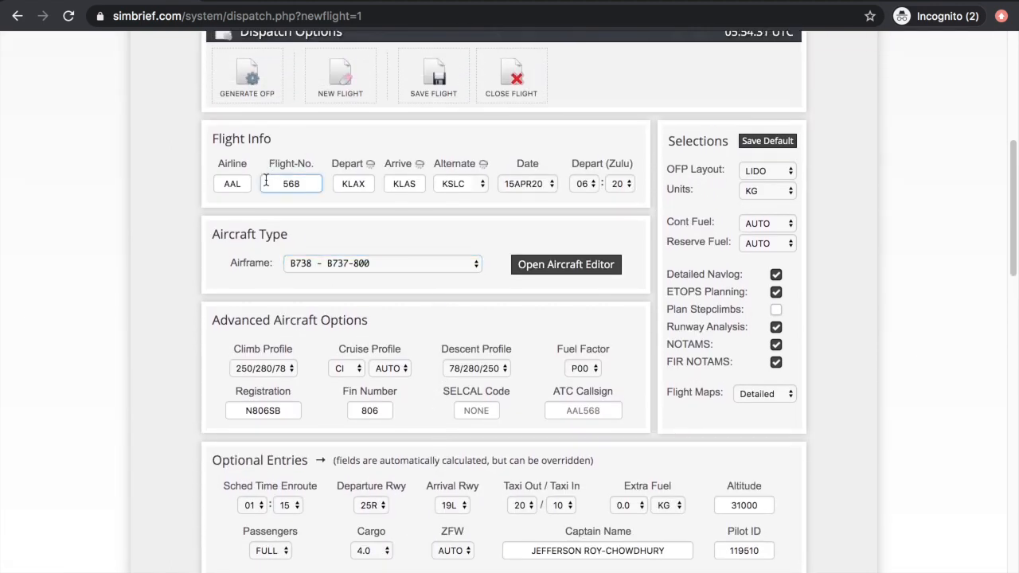
scroll("down", 3)
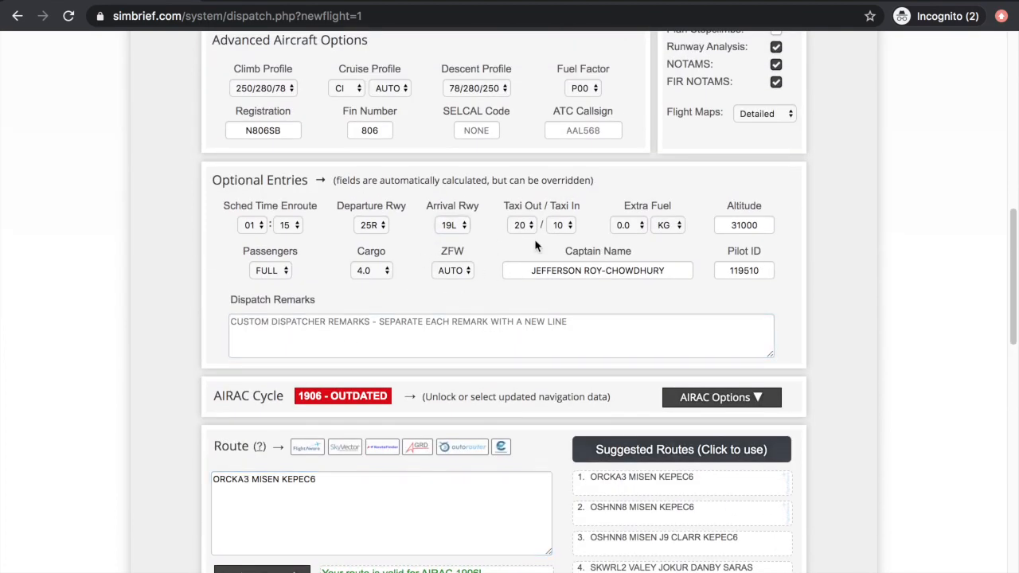
scroll("up", 3)
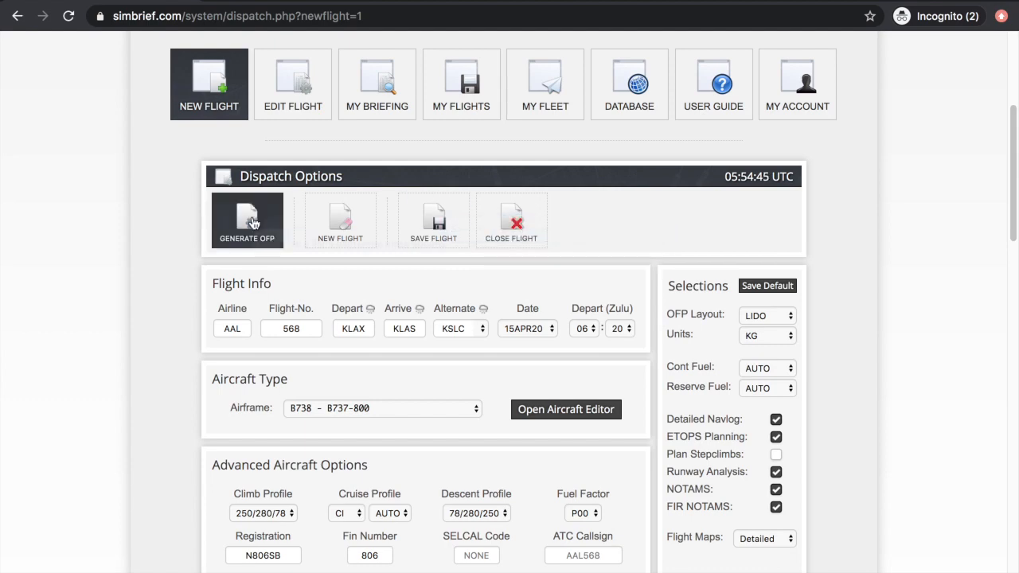
left_click(247, 221)
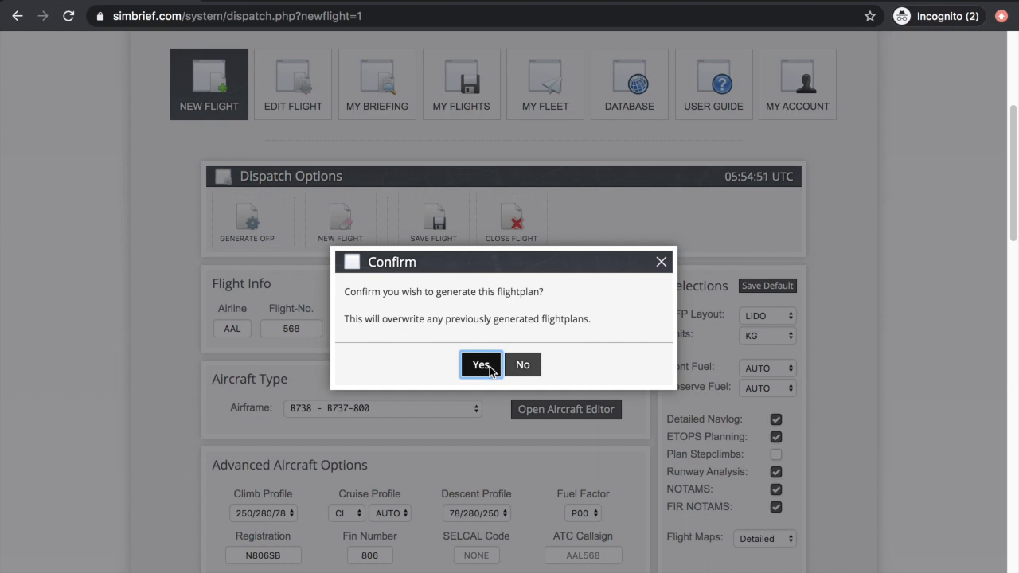
left_click(480, 365)
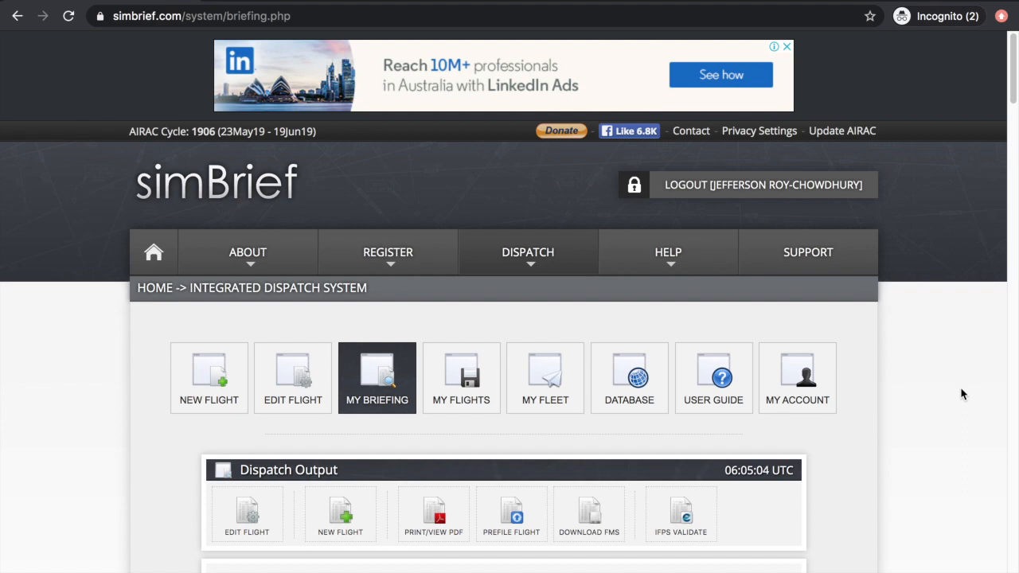
scroll("down", 3)
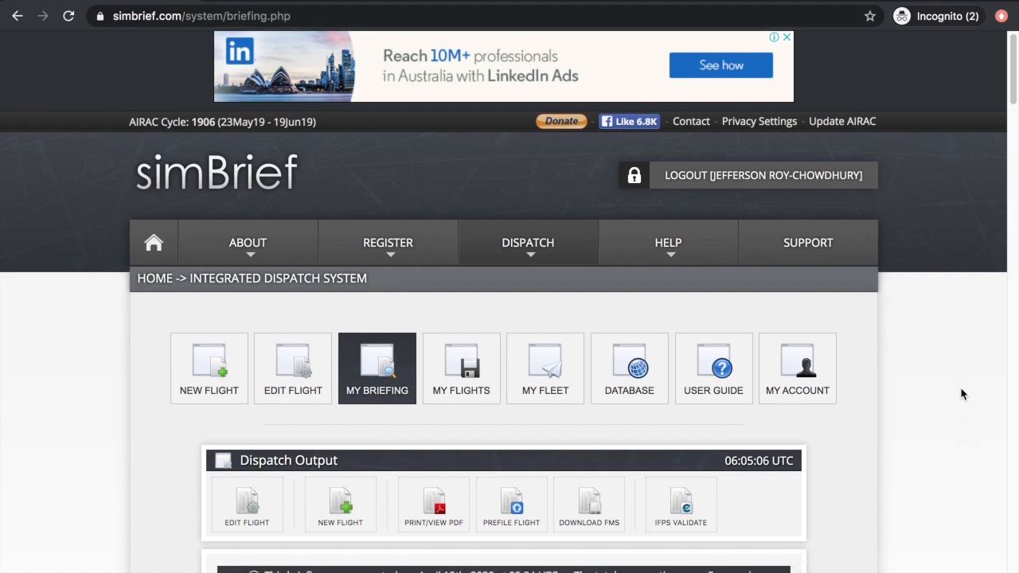
scroll("down", 3)
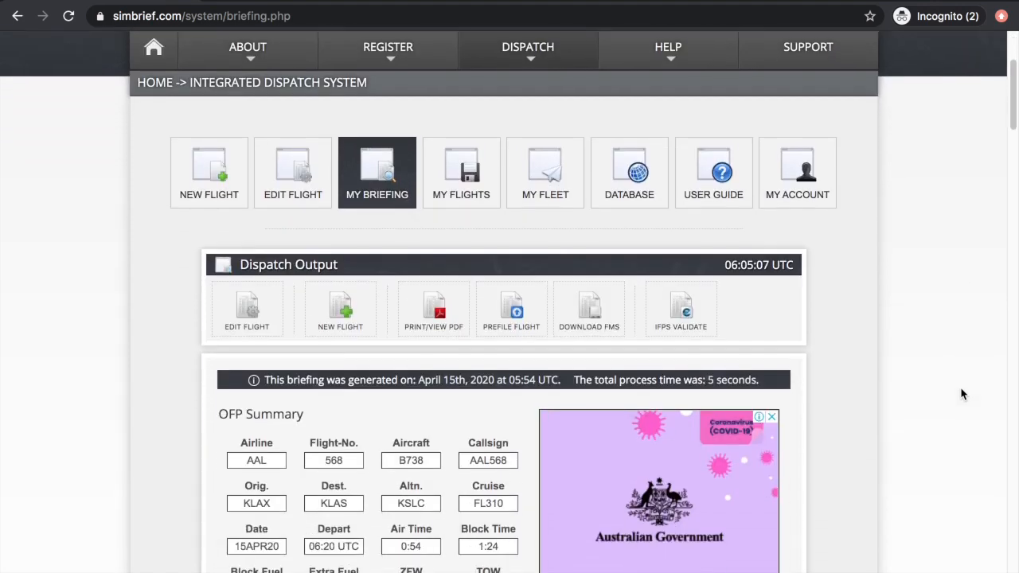
scroll("down", 3)
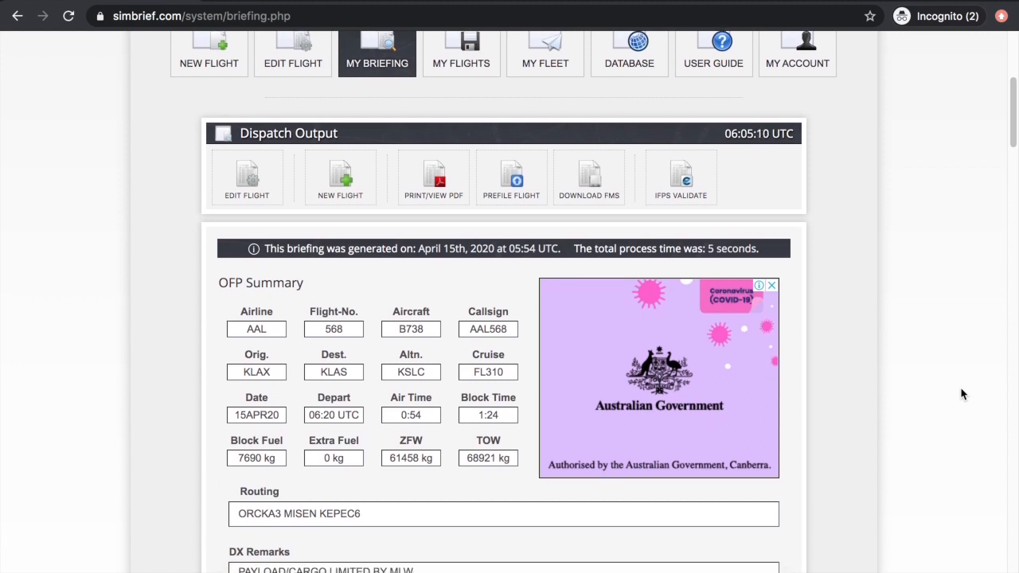
scroll("down", 3)
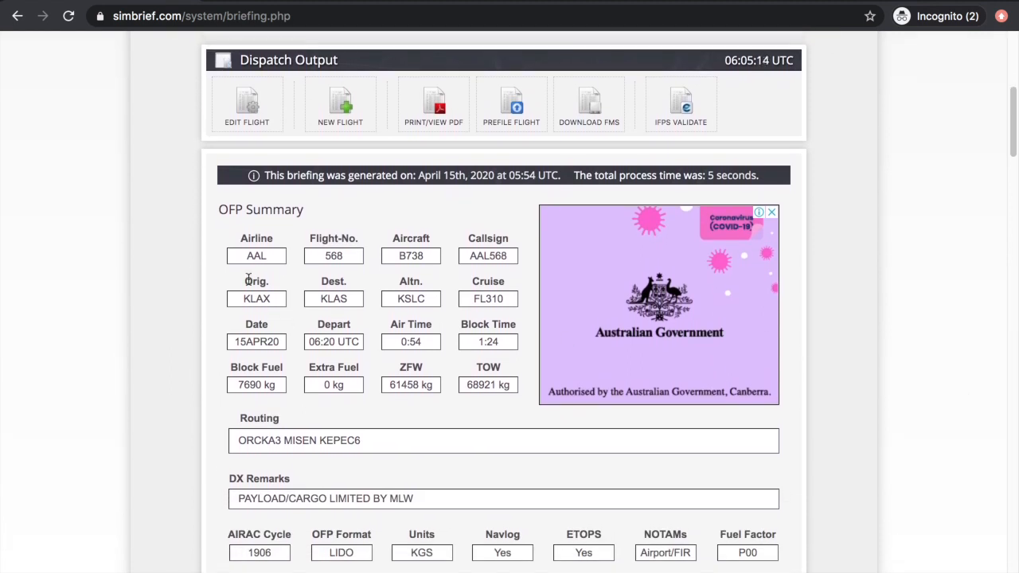
mouse_move(213, 356)
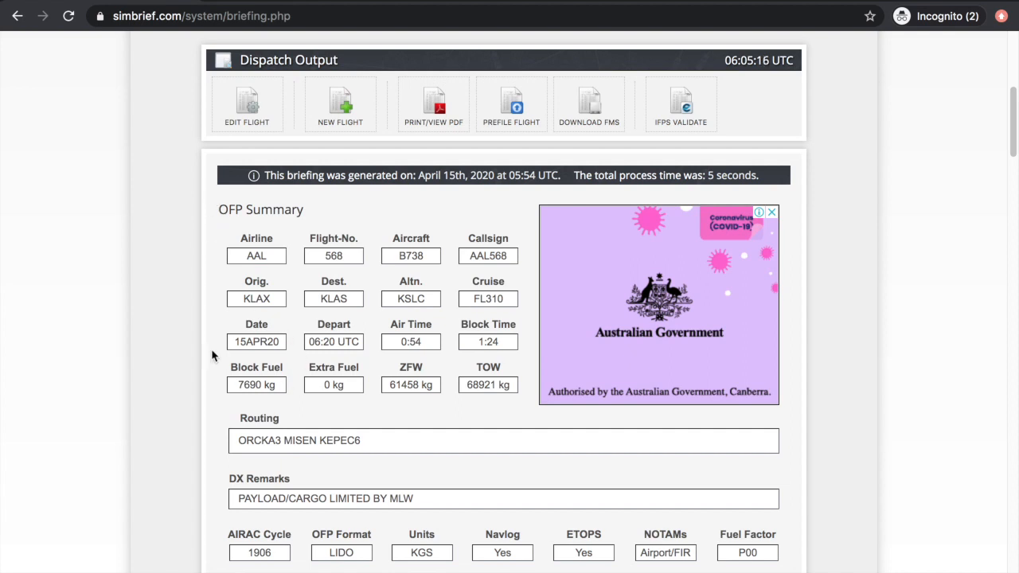
mouse_move(370, 440)
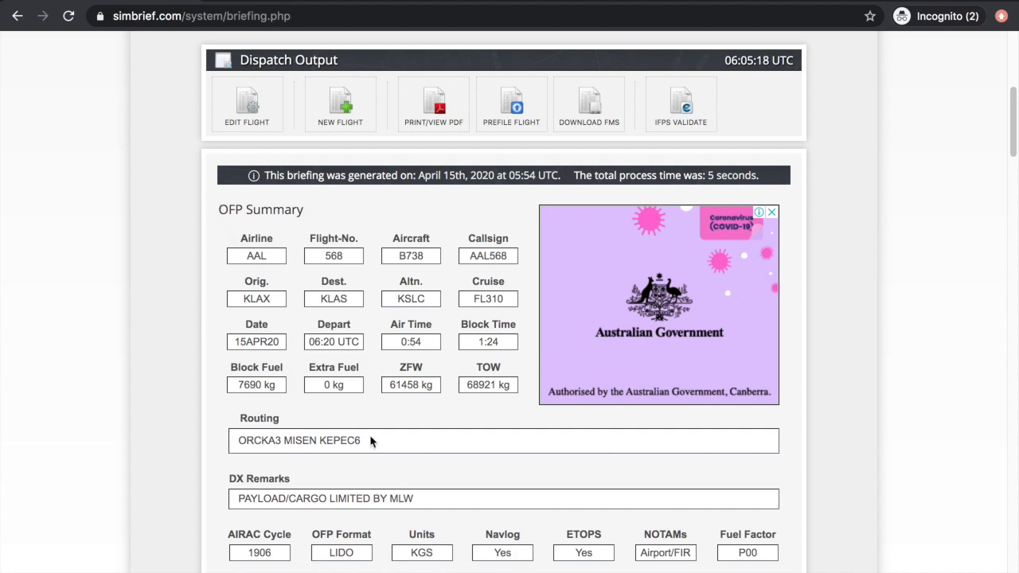
mouse_move(519, 456)
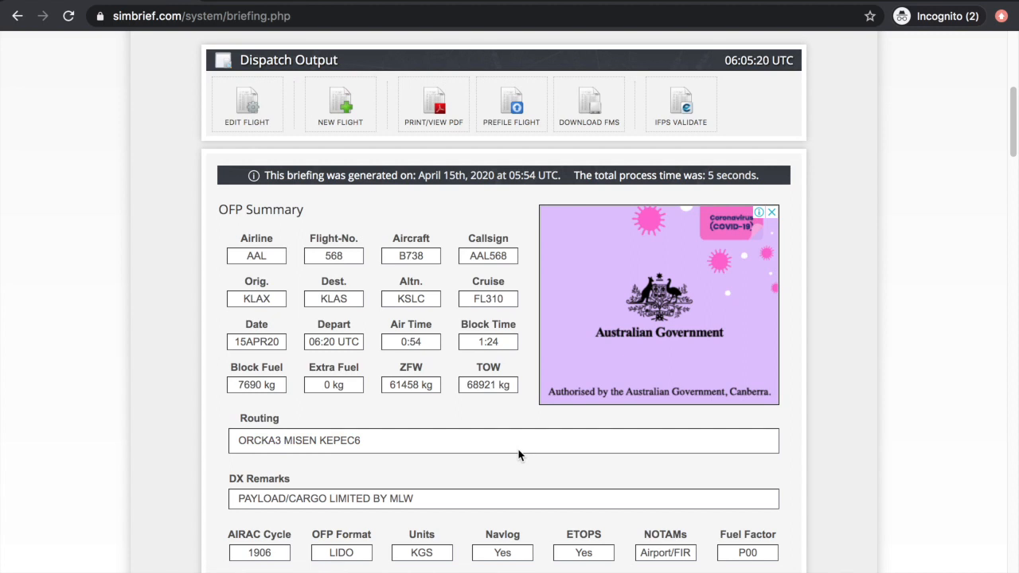
mouse_move(235, 390)
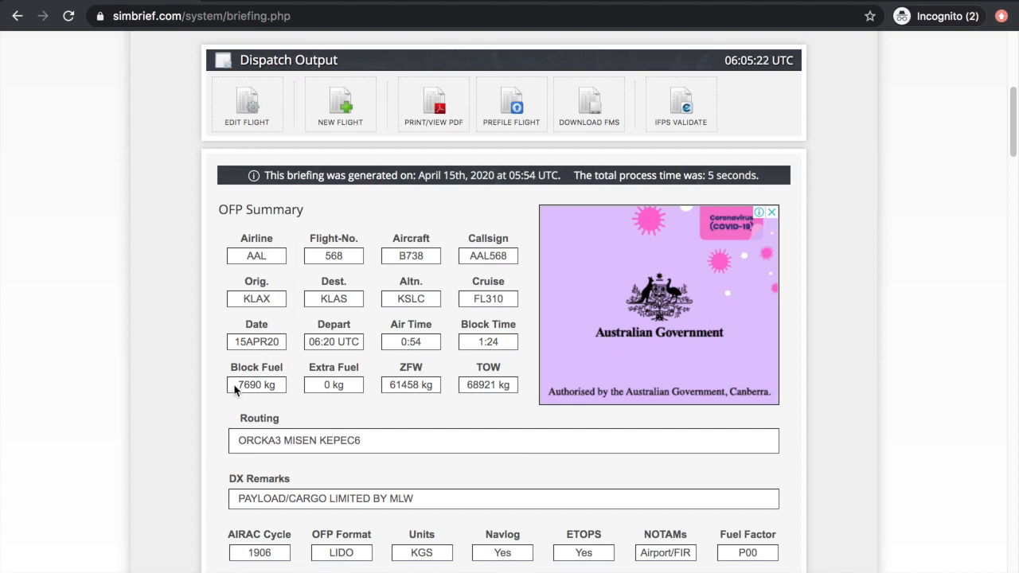
scroll("down", 3)
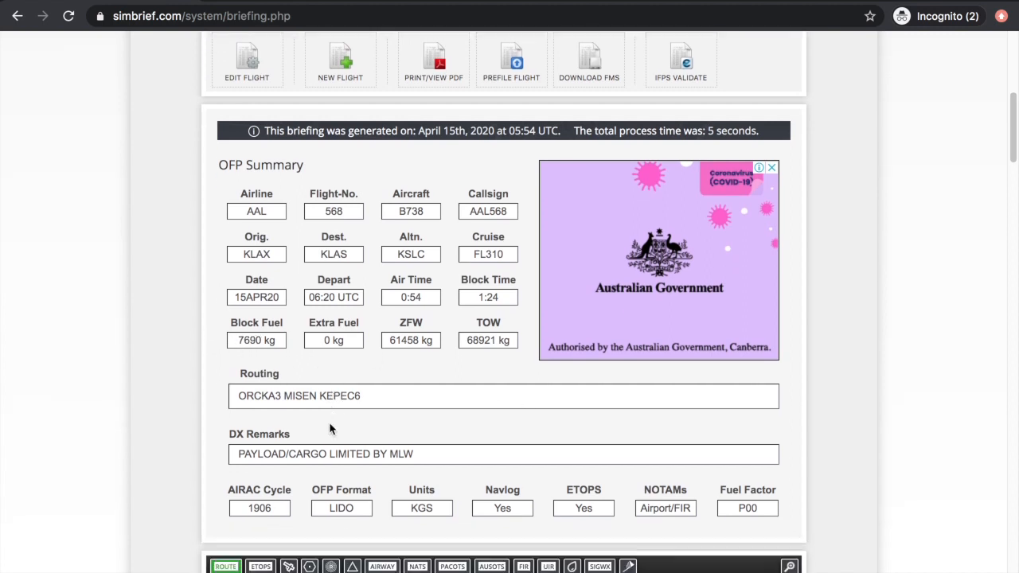
scroll("down", 3)
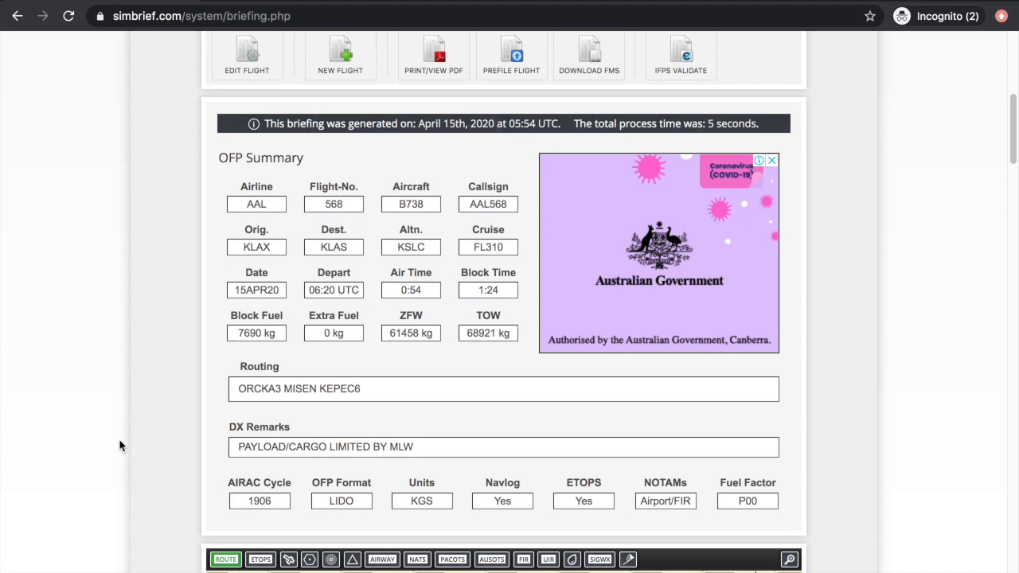
mouse_move(787, 506)
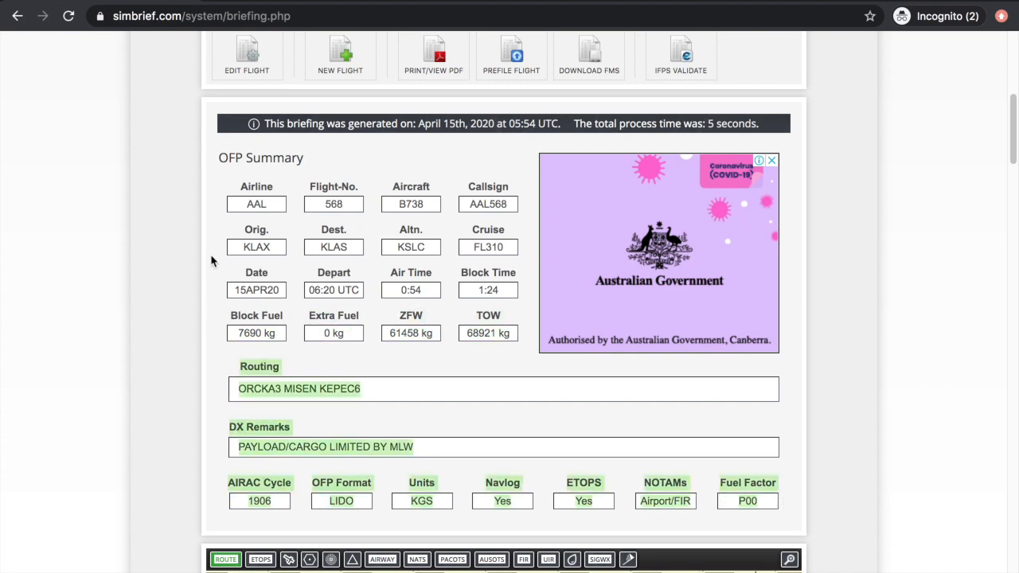
mouse_move(271, 223)
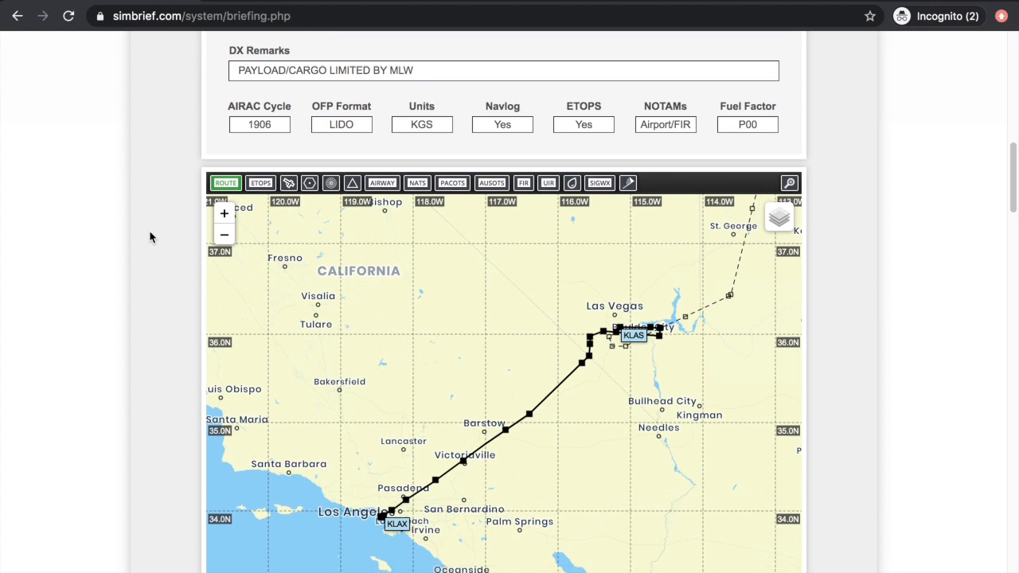
scroll("down", 3)
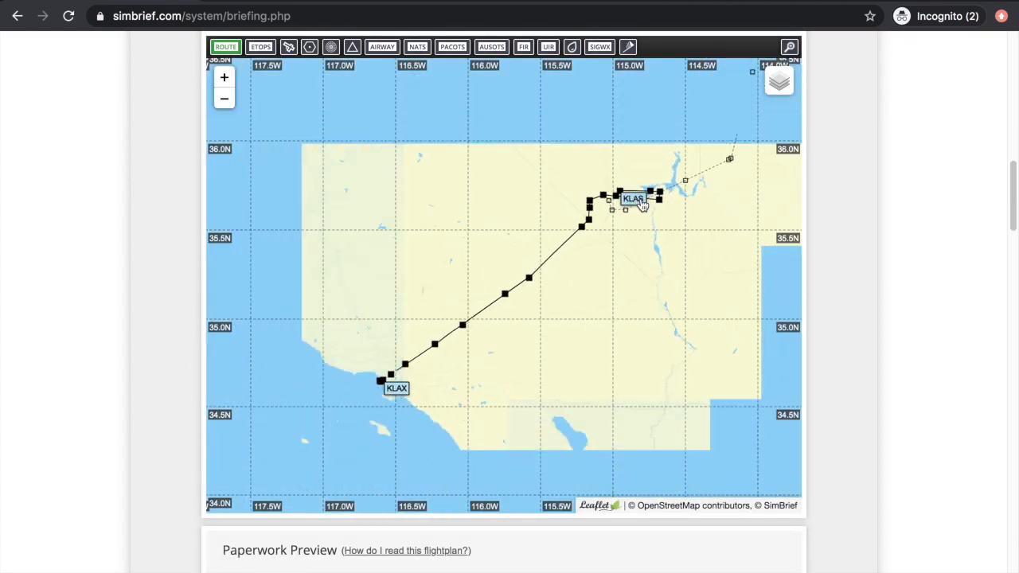
left_click(585, 226)
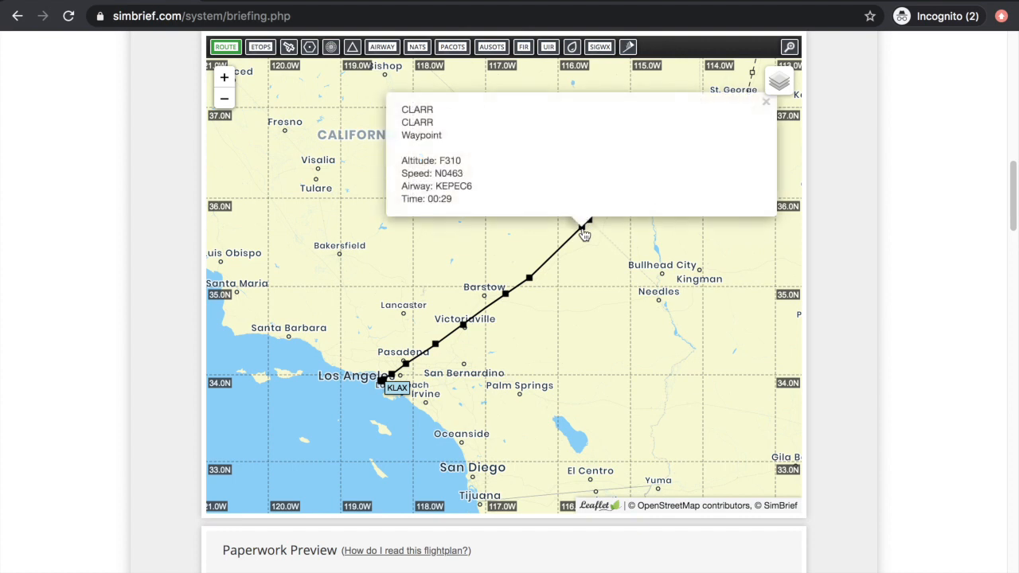
left_click(505, 298)
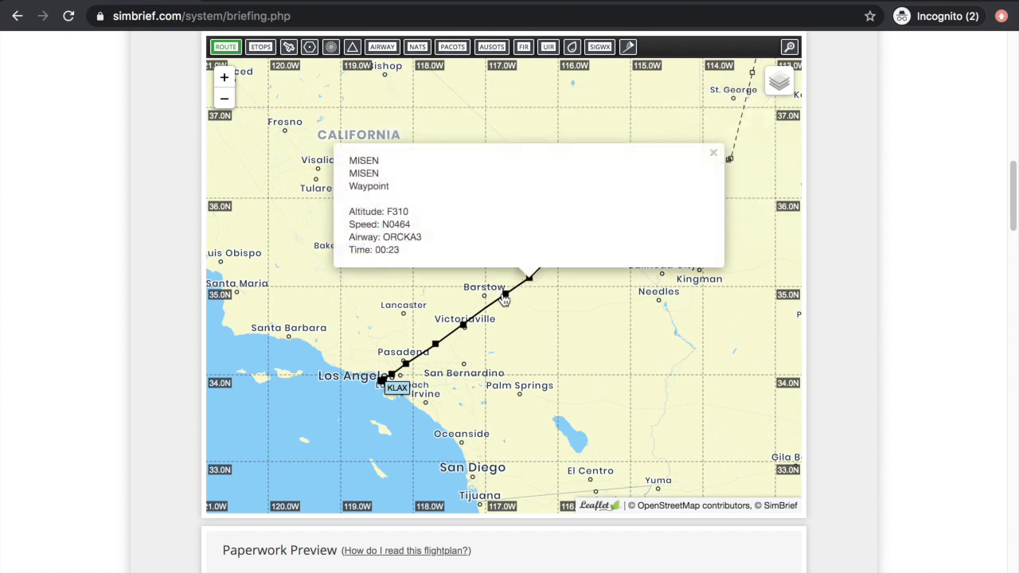
left_click(713, 152)
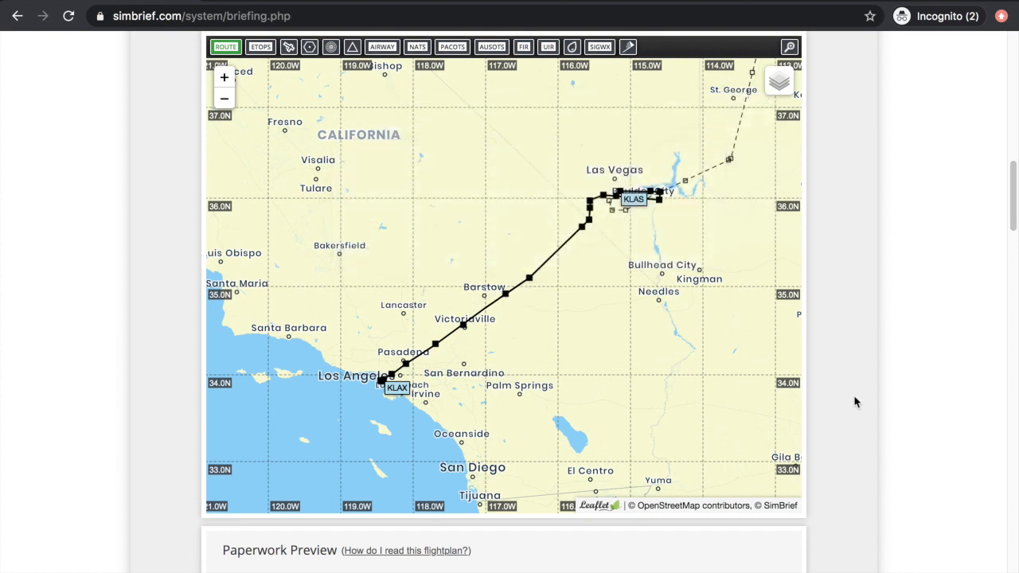
scroll("down", 3)
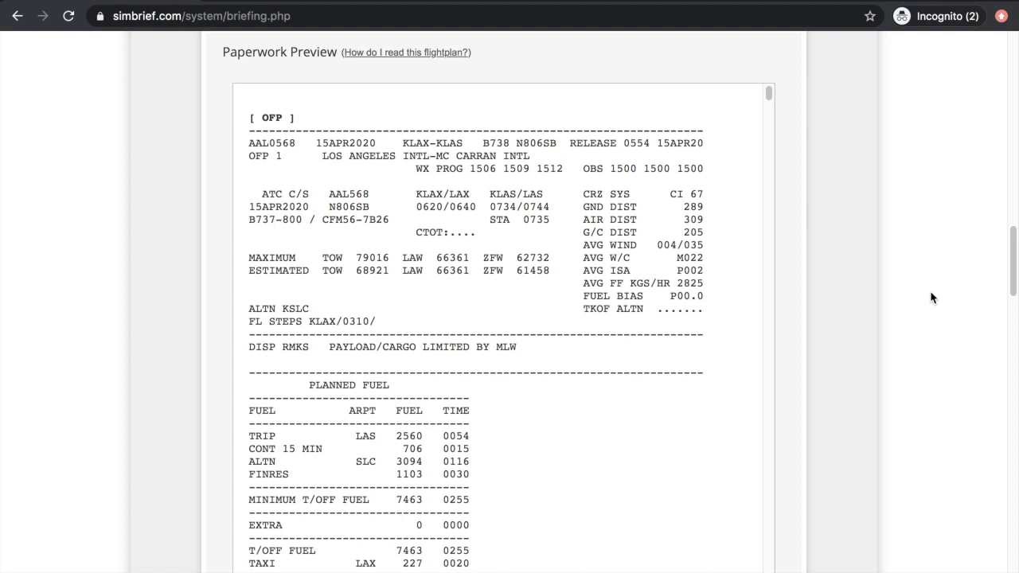
mouse_move(954, 311)
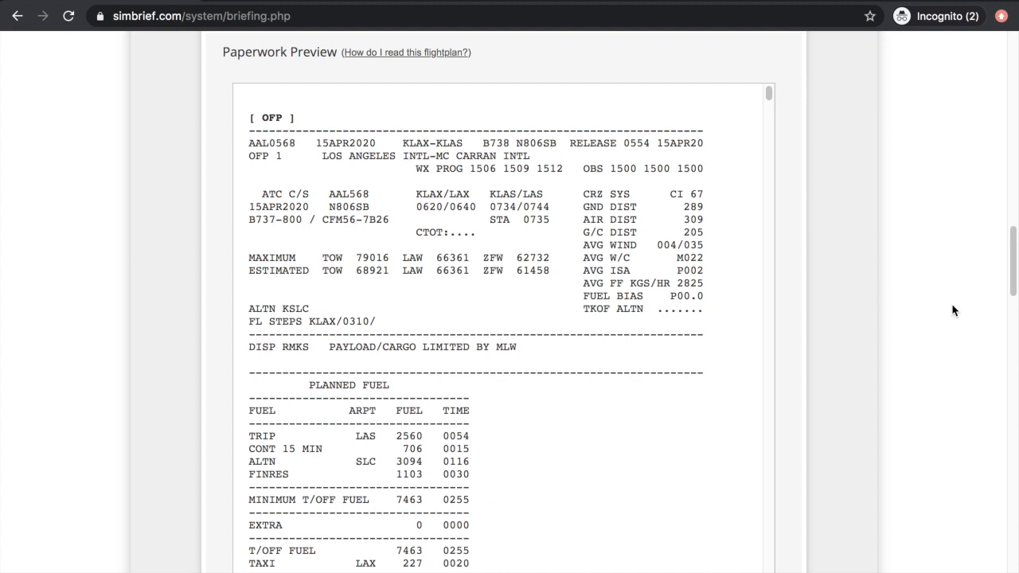
mouse_move(707, 322)
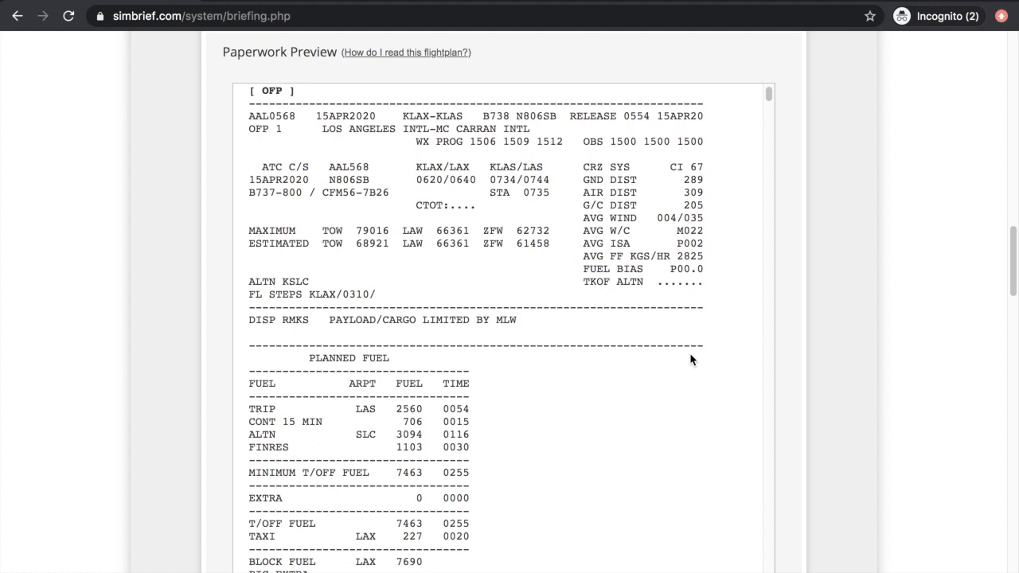
mouse_move(707, 221)
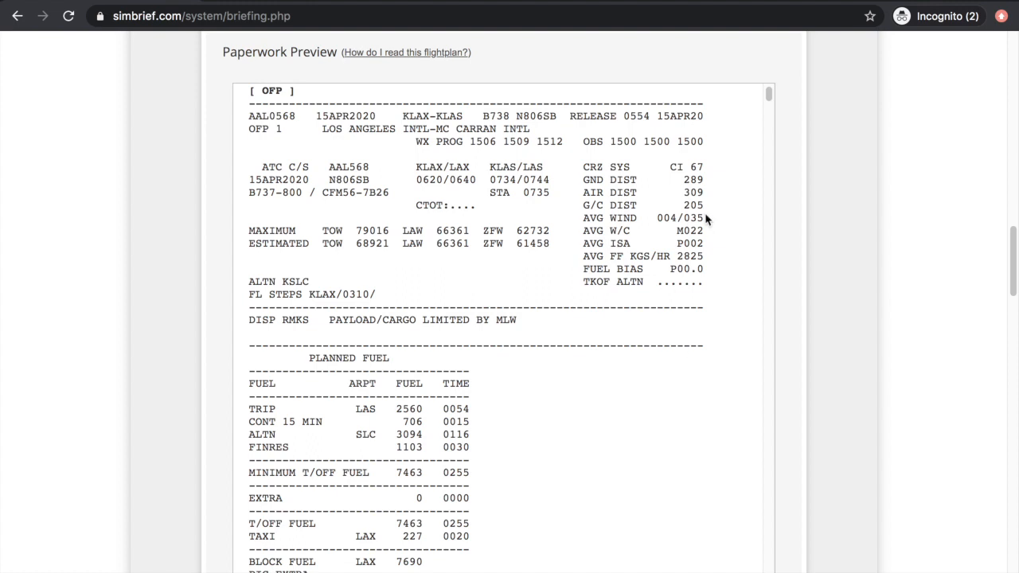
- Scroll down past the map to the OFP Paperwork Preview
scroll("down", 3)
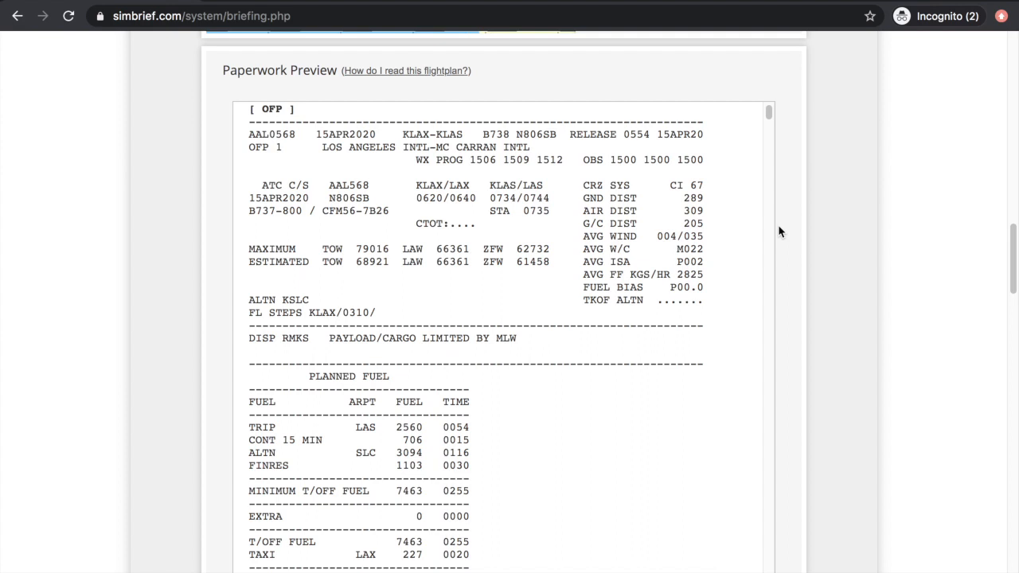
mouse_move(932, 245)
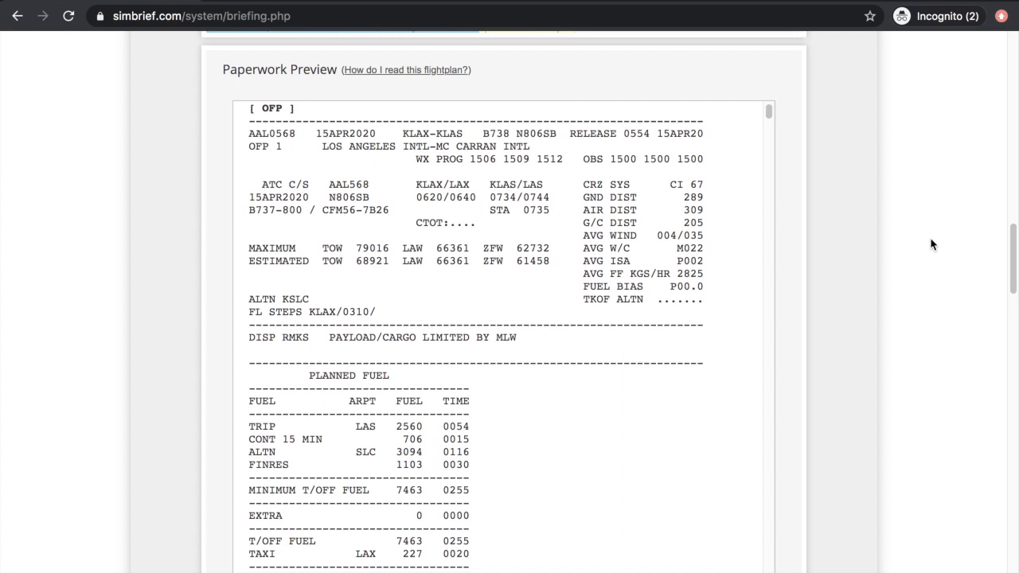
scroll("down", 3)
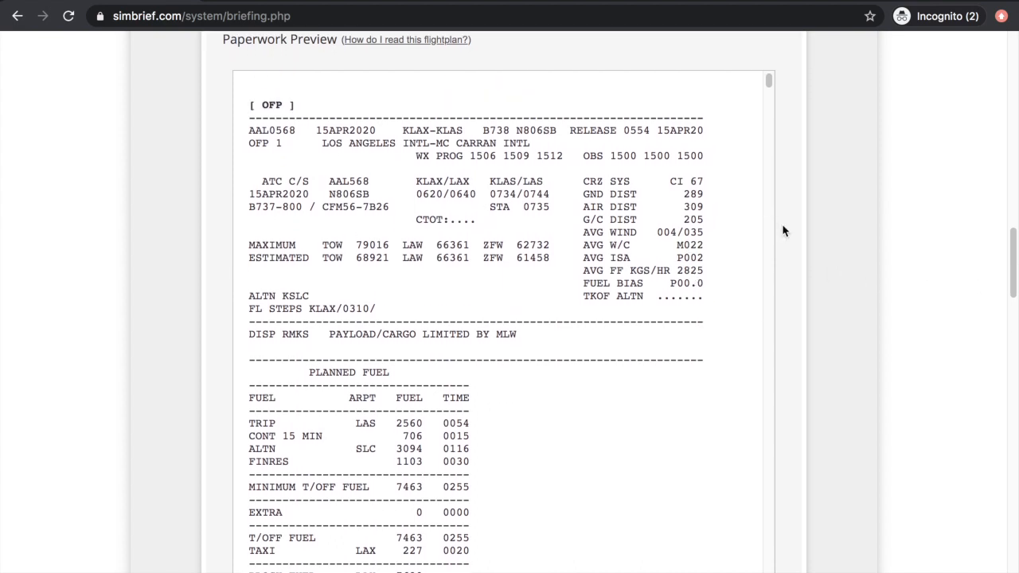
mouse_move(666, 185)
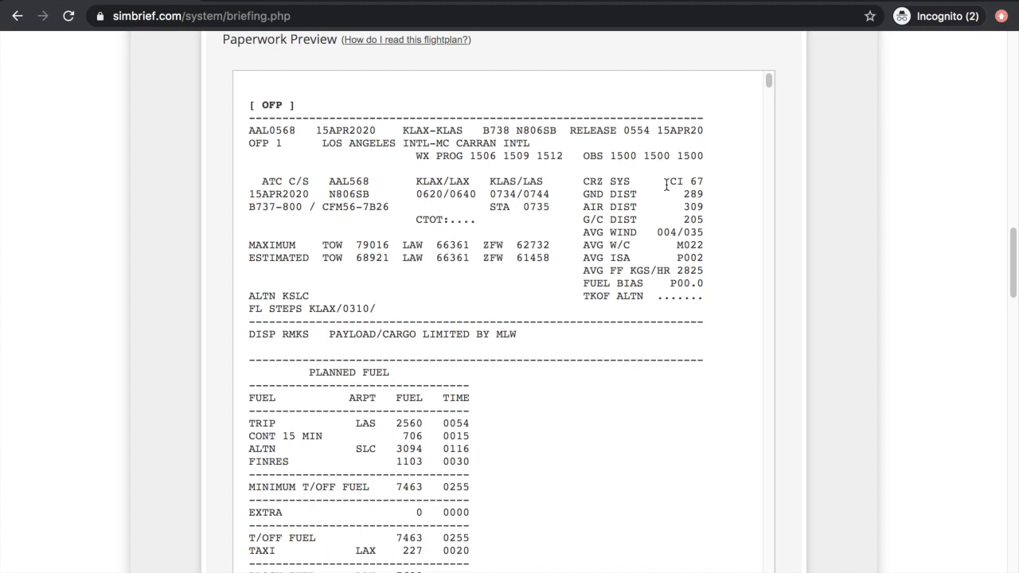
double_click(684, 181)
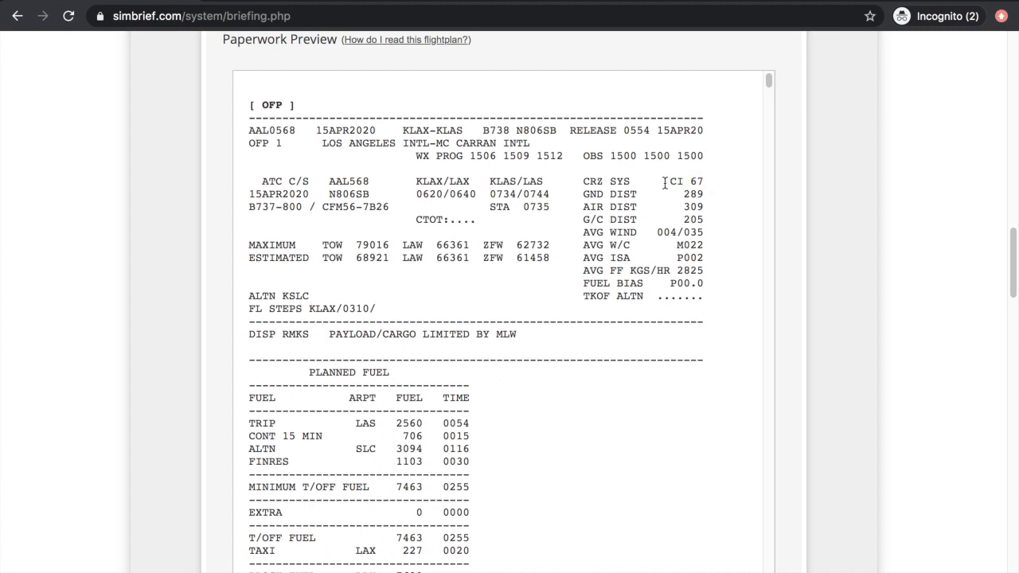
double_click(683, 181)
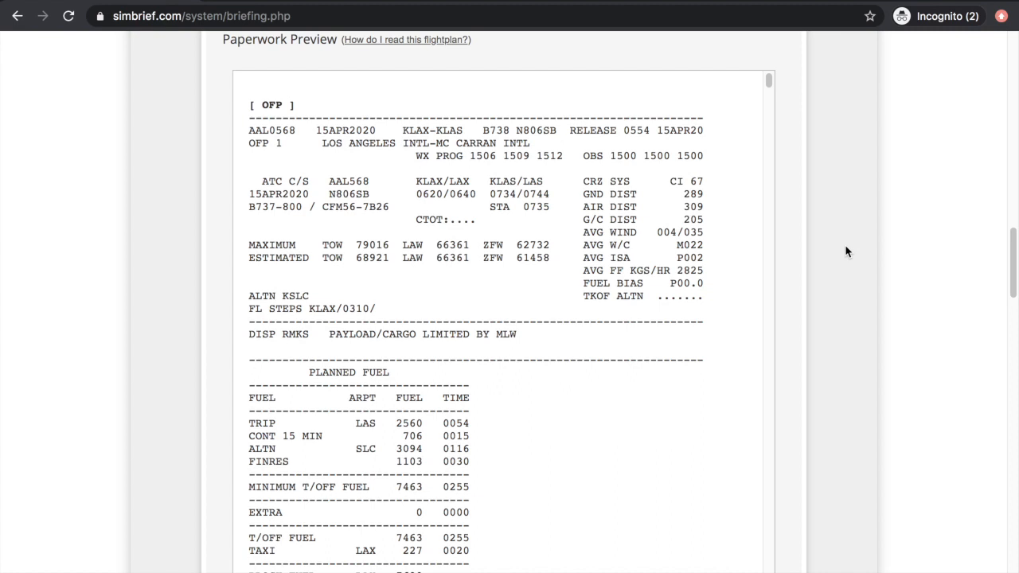
mouse_move(729, 188)
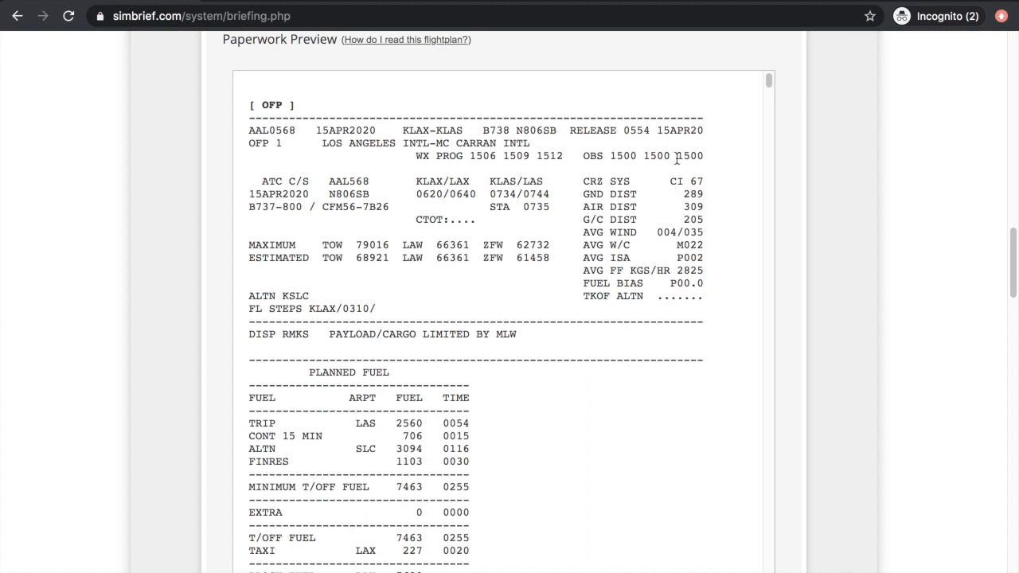
double_click(685, 181)
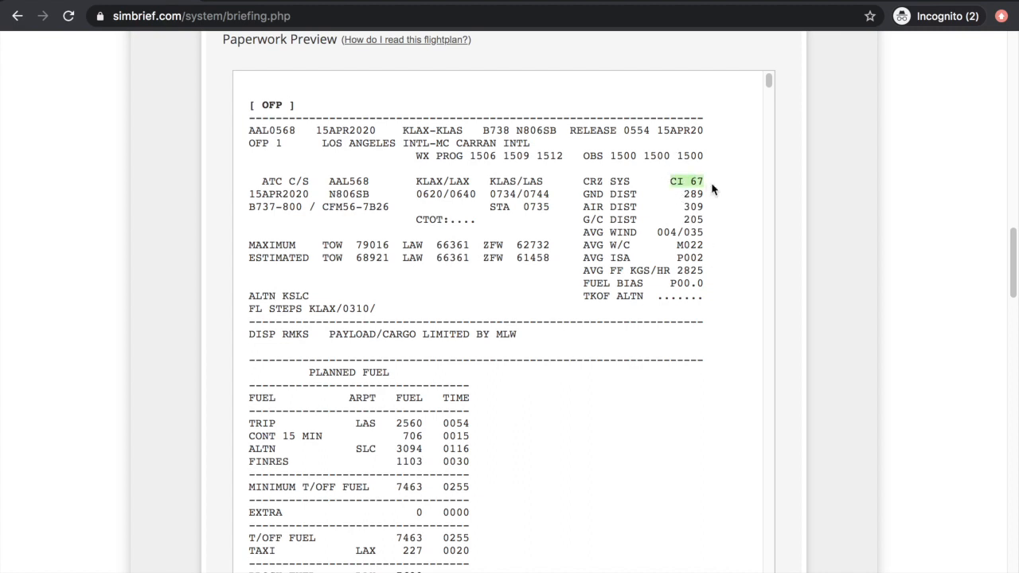
mouse_move(621, 341)
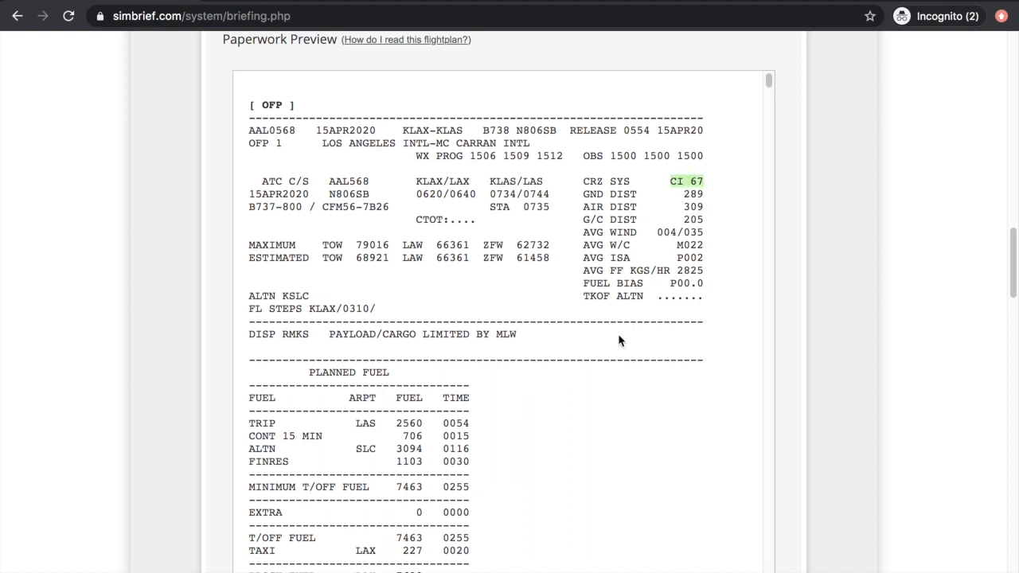
mouse_move(612, 349)
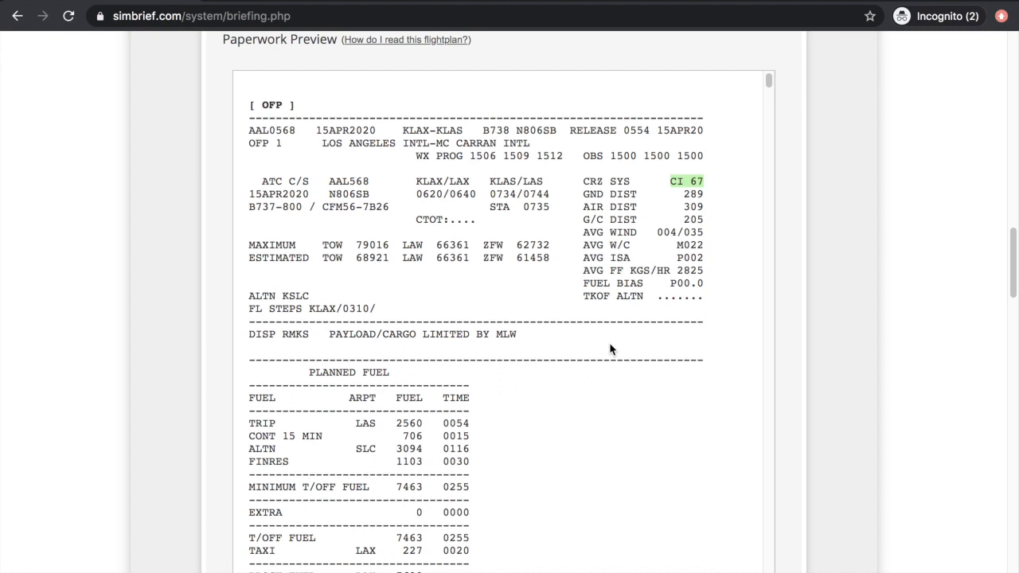
scroll("down", 3)
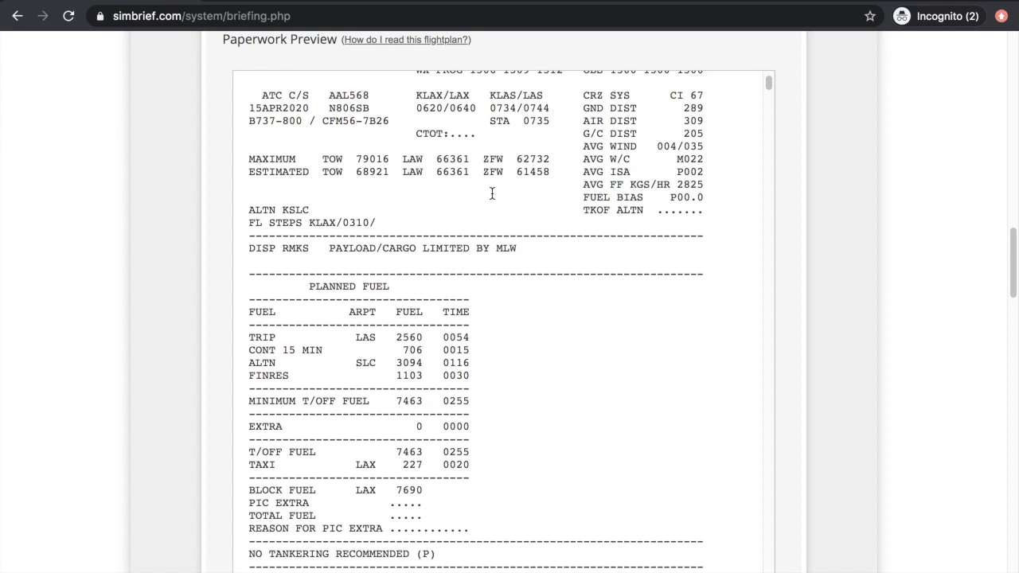
double_click(532, 172)
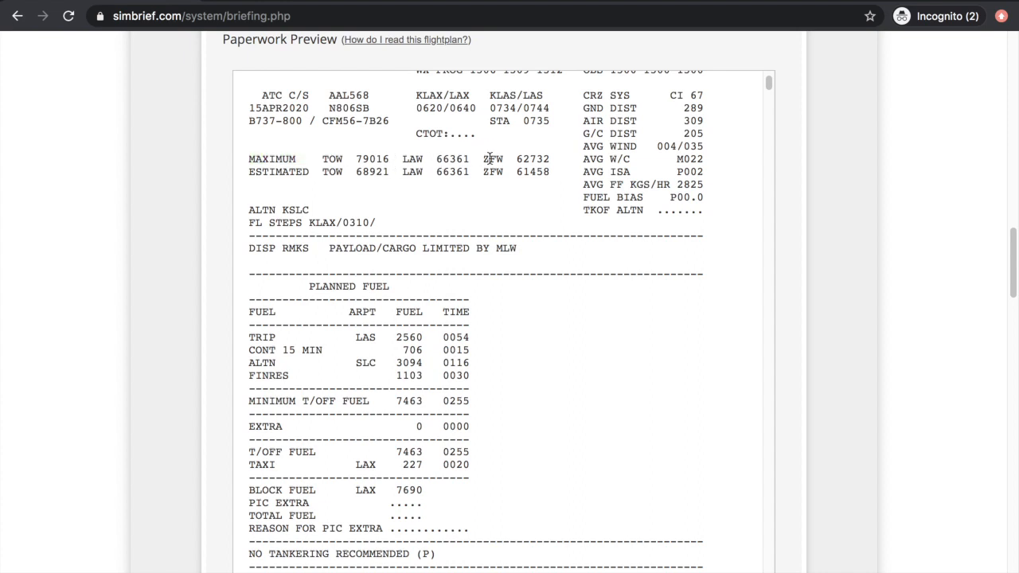
double_click(512, 158)
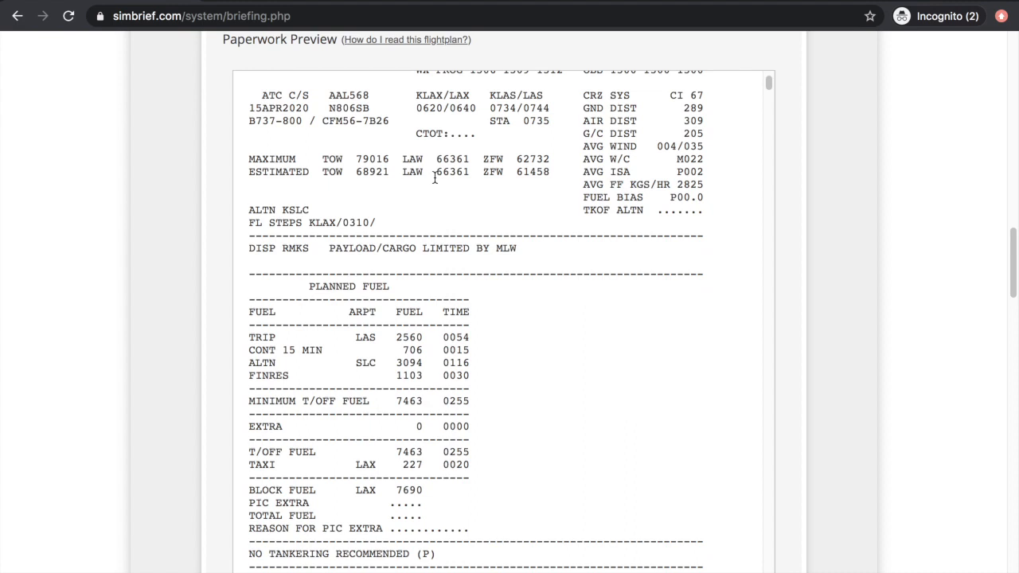
mouse_move(432, 176)
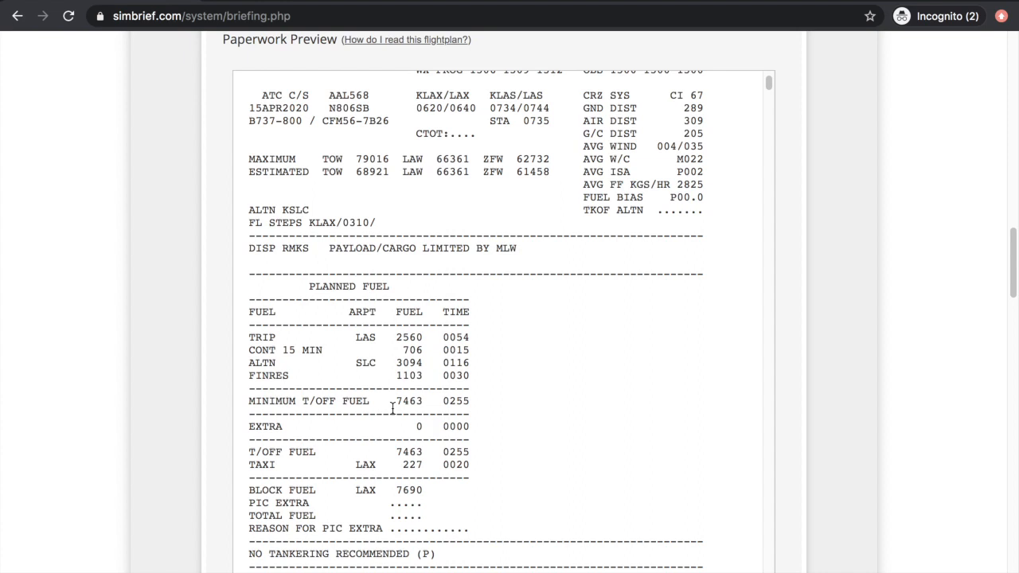
double_click(453, 172)
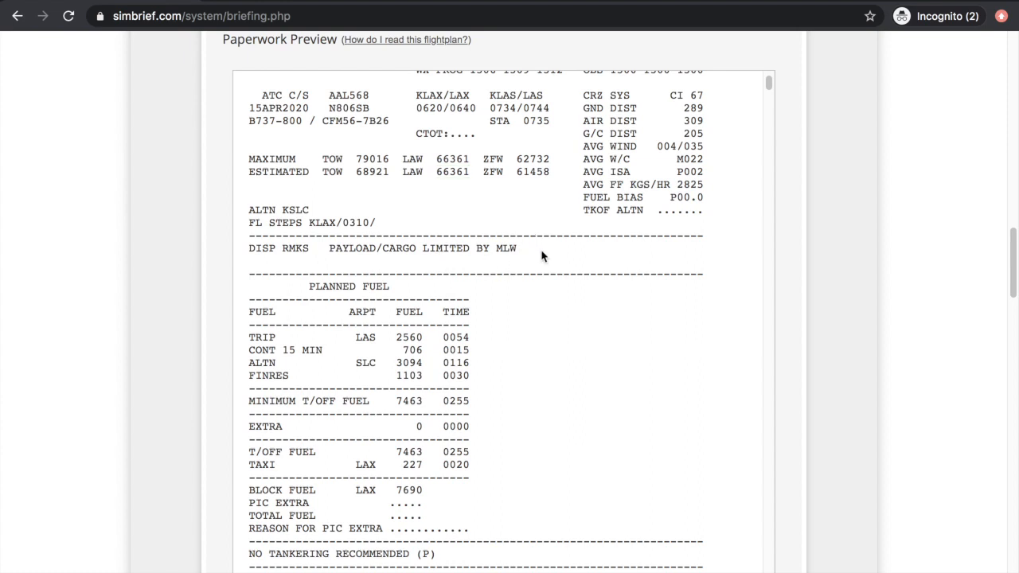
double_click(422, 248)
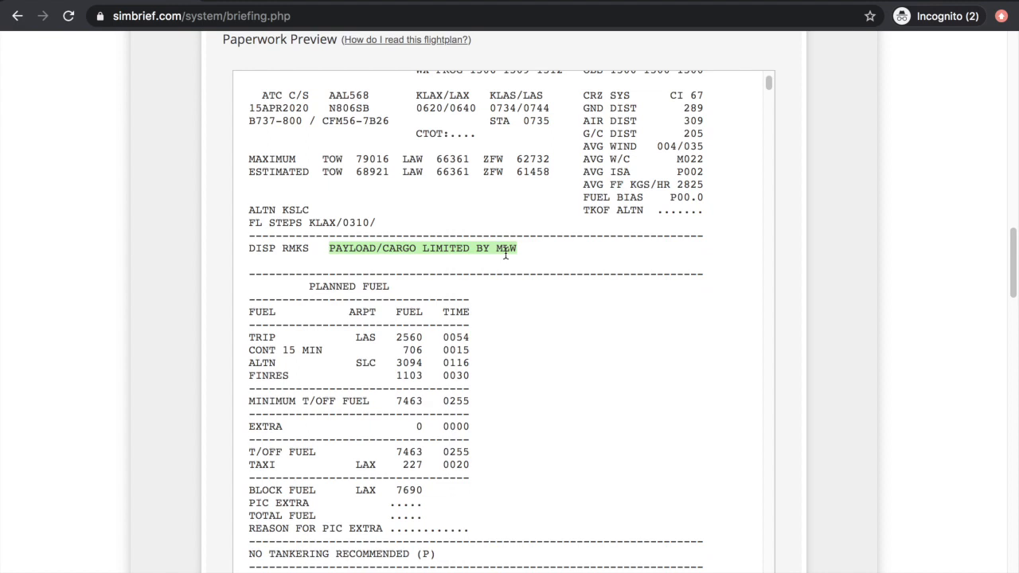
mouse_move(519, 264)
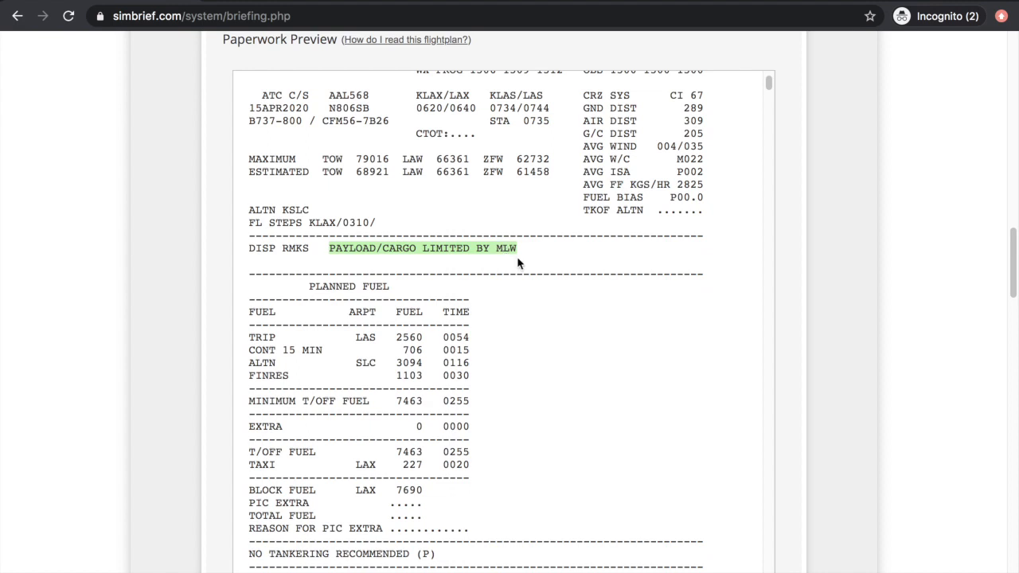
scroll("up", 3)
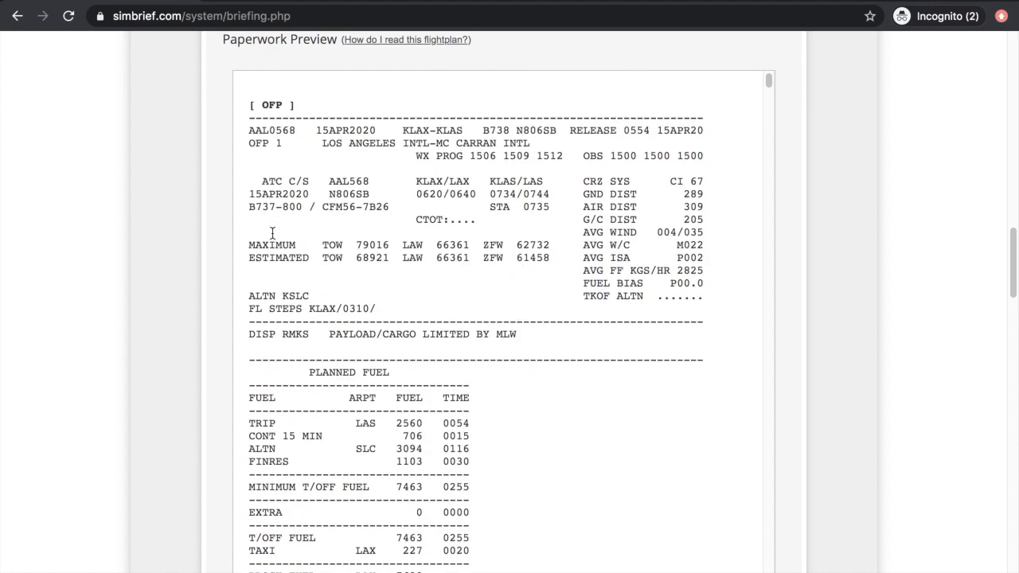
left_click_drag(248, 244, 518, 245)
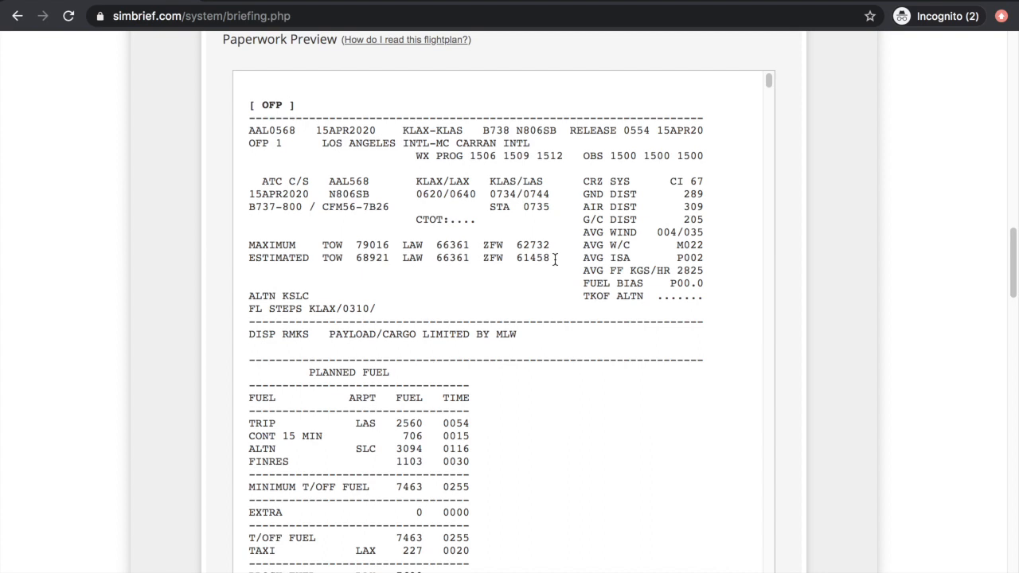
scroll("down", 3)
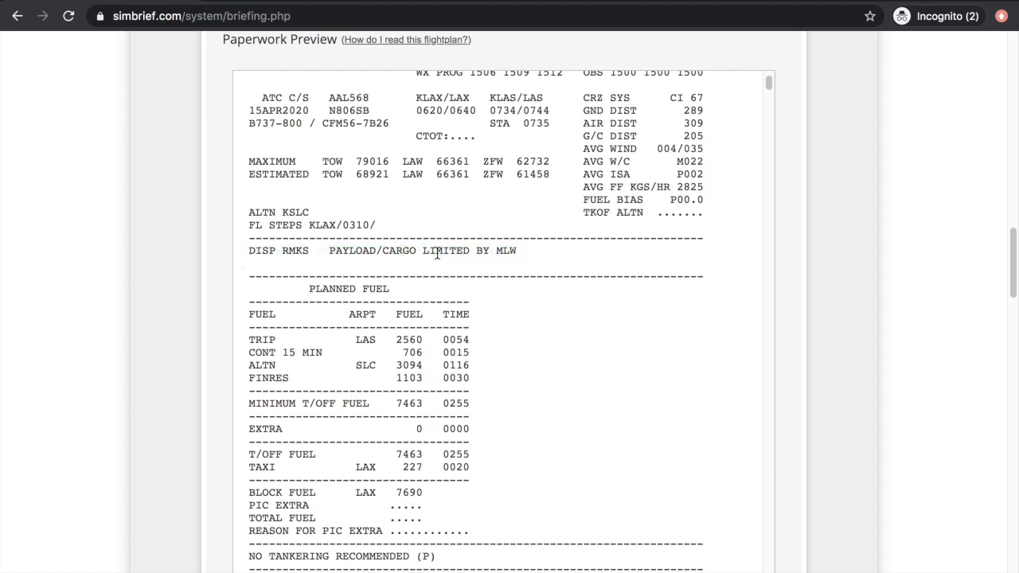
- Scroll to the PLANNED FUEL section and highlight block fuel 7690
scroll("down", 3)
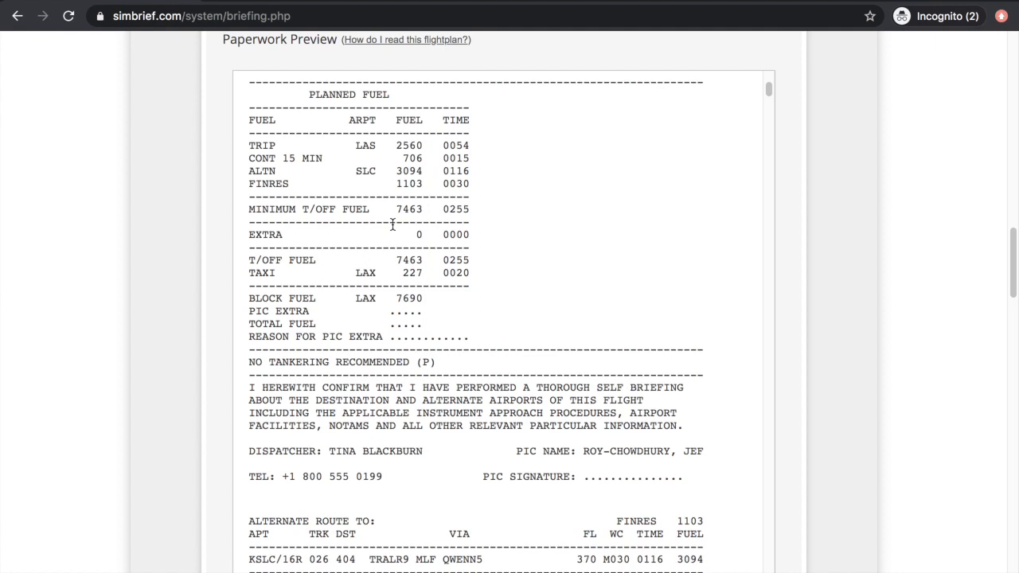
mouse_move(482, 221)
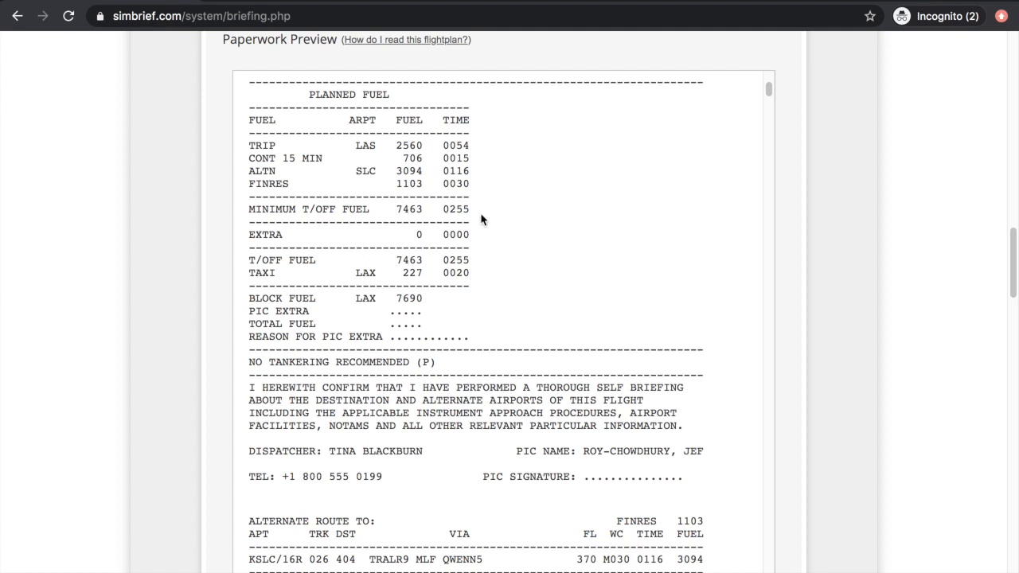
scroll("down", 3)
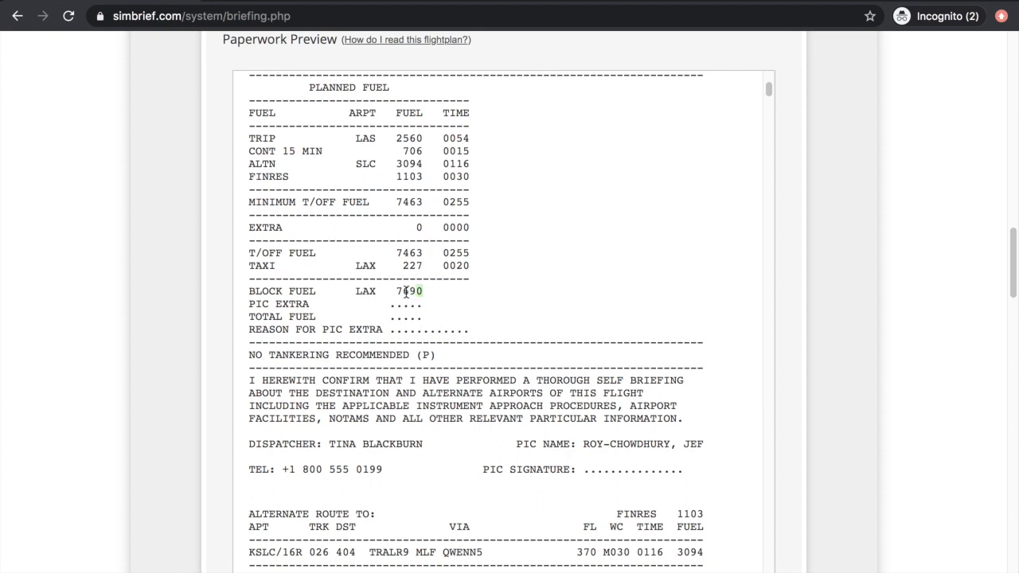
double_click(410, 291)
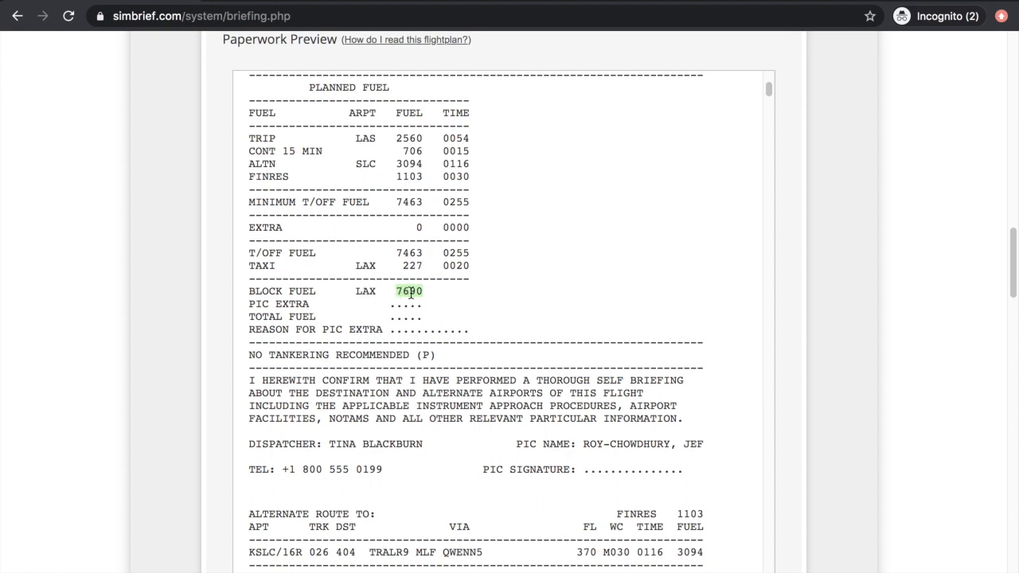
mouse_move(455, 325)
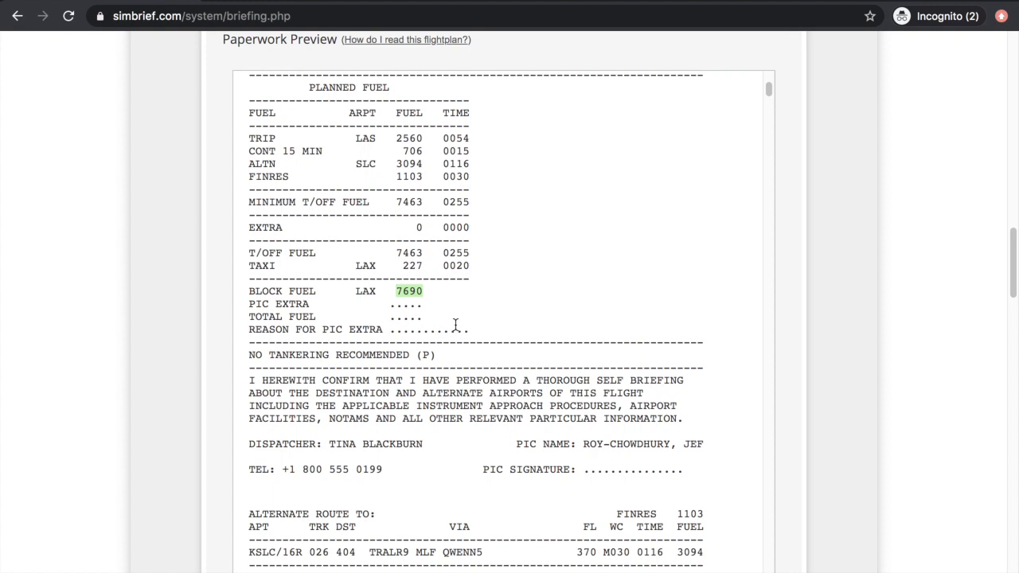
scroll("down", 3)
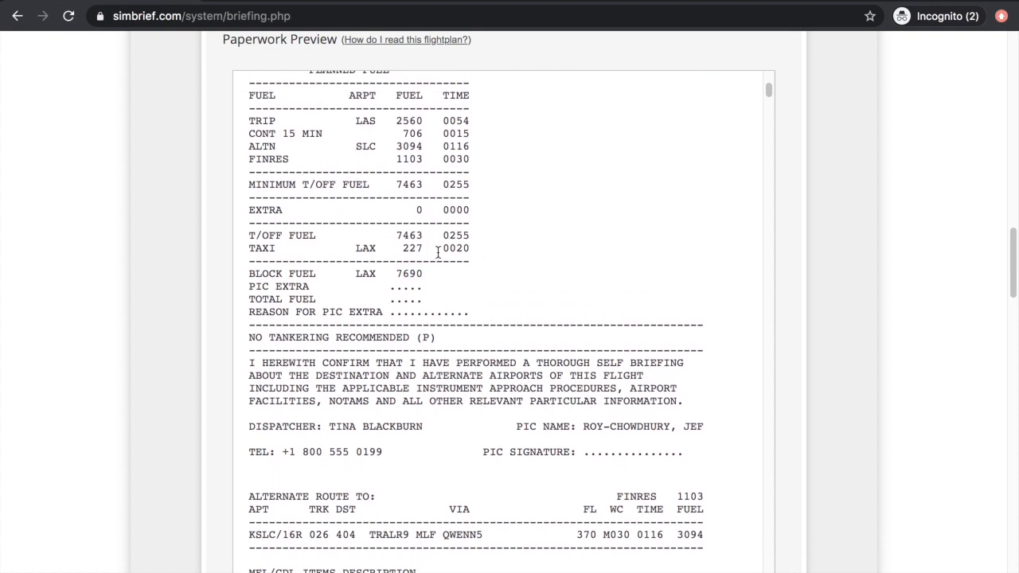
mouse_move(516, 134)
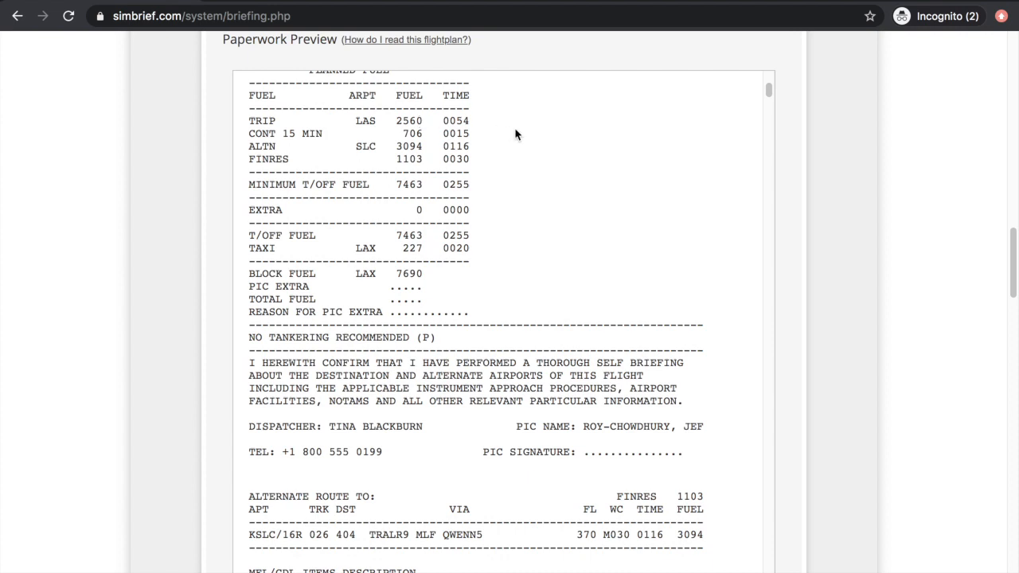
mouse_move(602, 143)
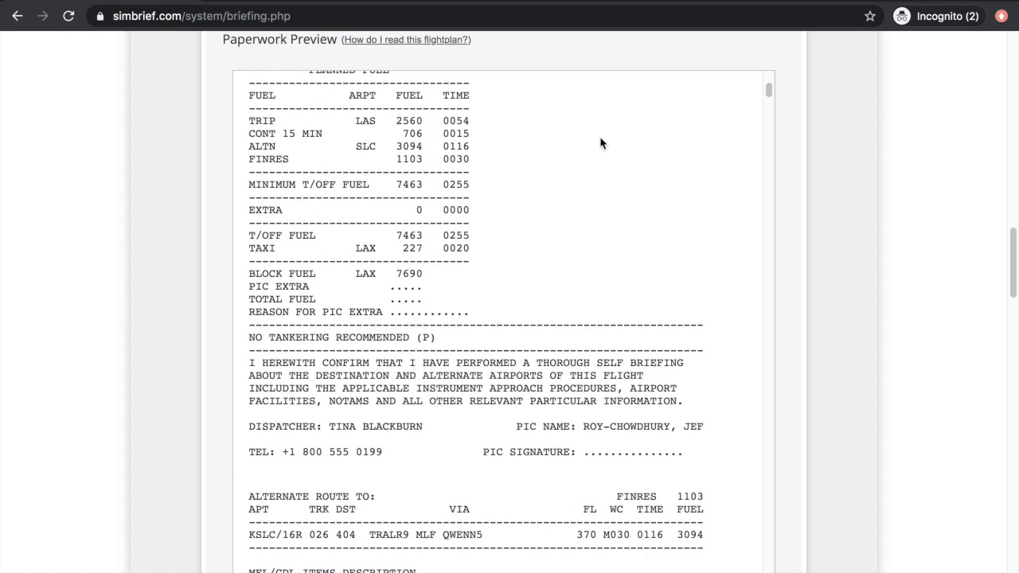
mouse_move(473, 277)
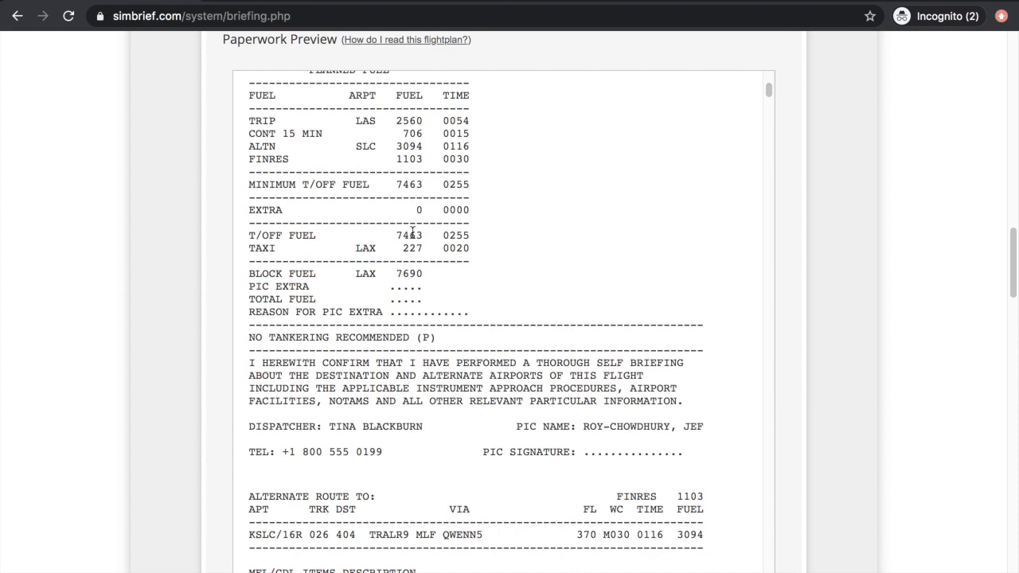
mouse_move(657, 215)
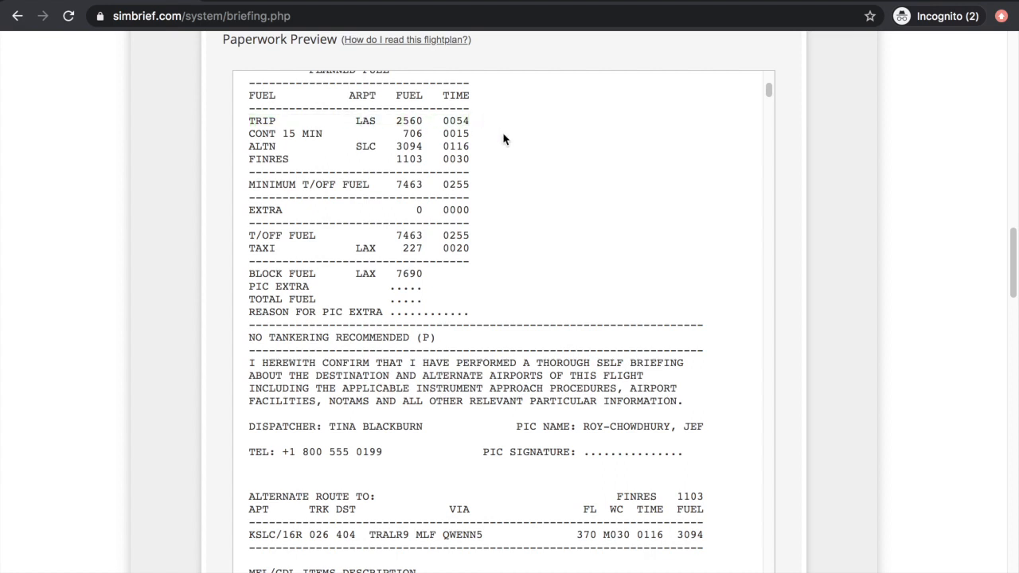
mouse_move(569, 188)
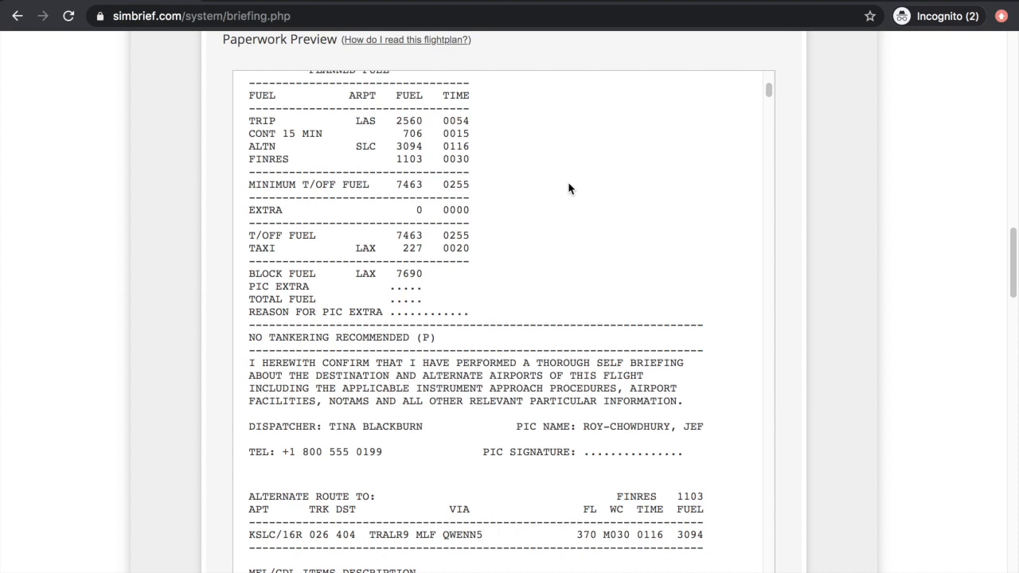
mouse_move(402, 129)
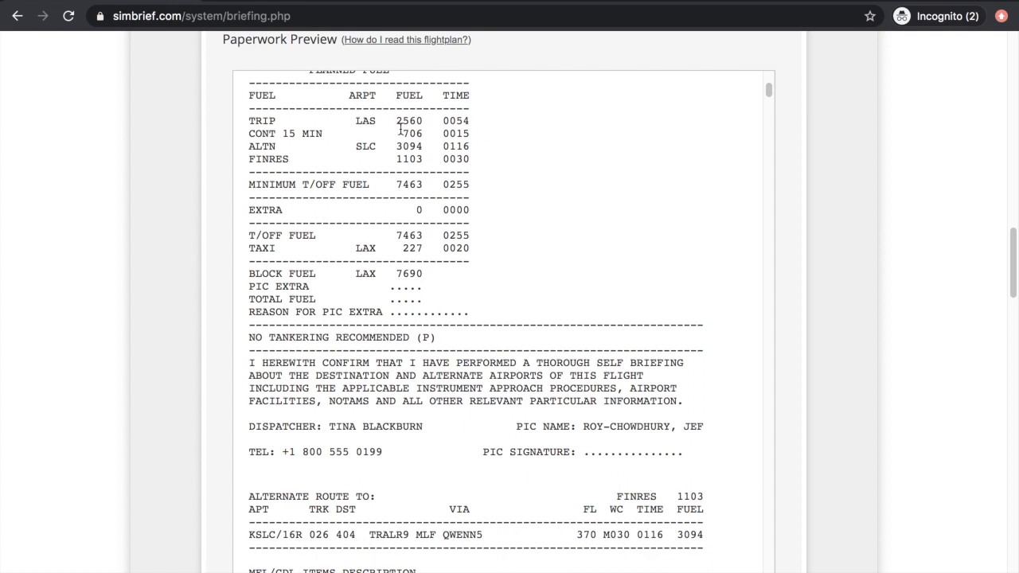
triple_click(342, 120)
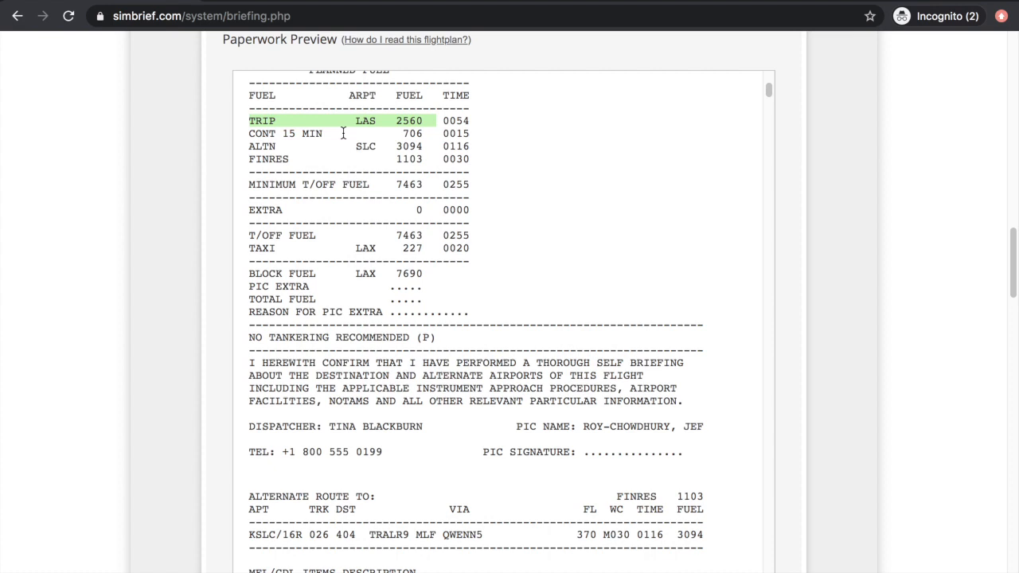
mouse_move(677, 143)
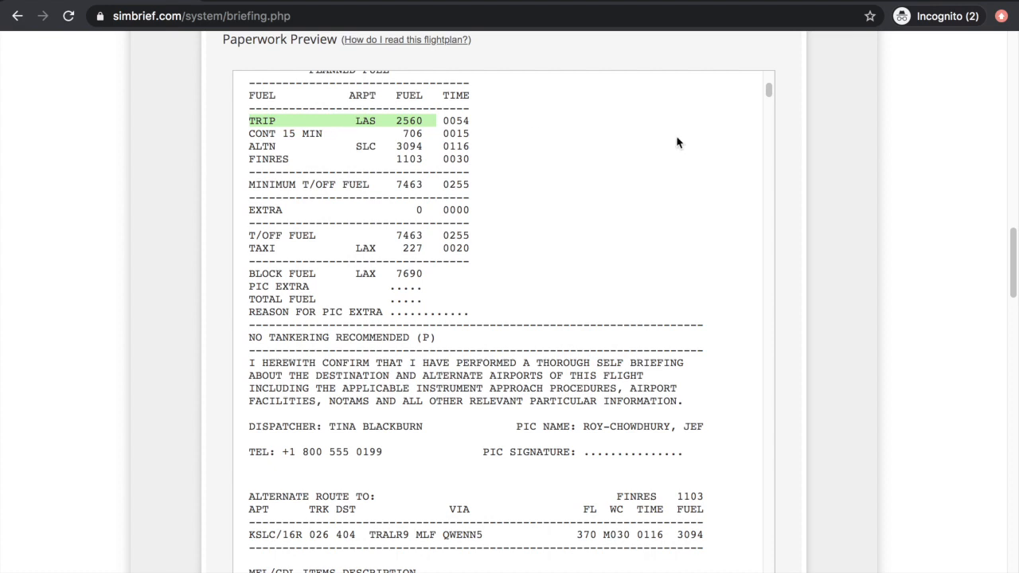
mouse_move(498, 164)
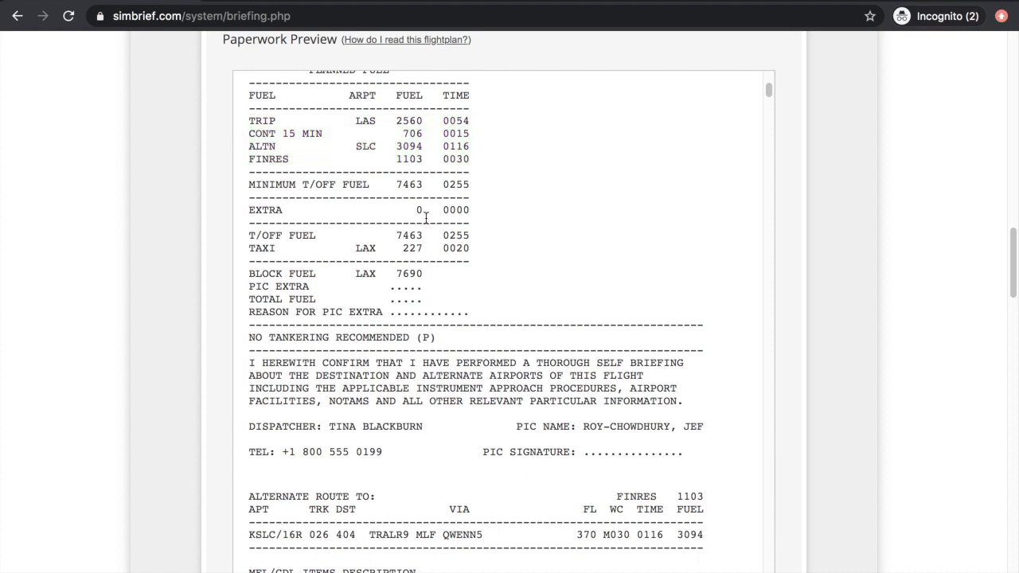
mouse_move(444, 191)
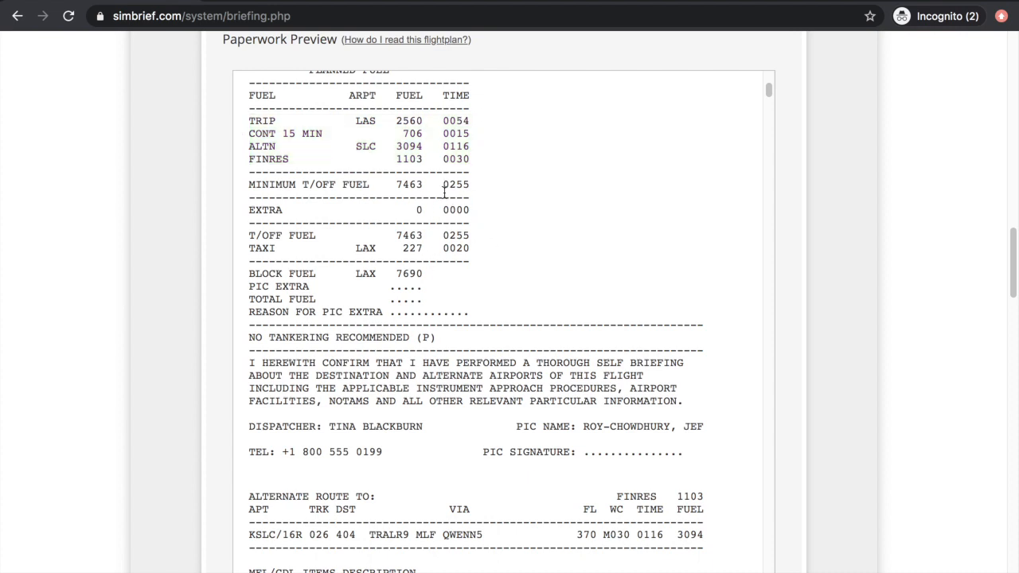
mouse_move(561, 226)
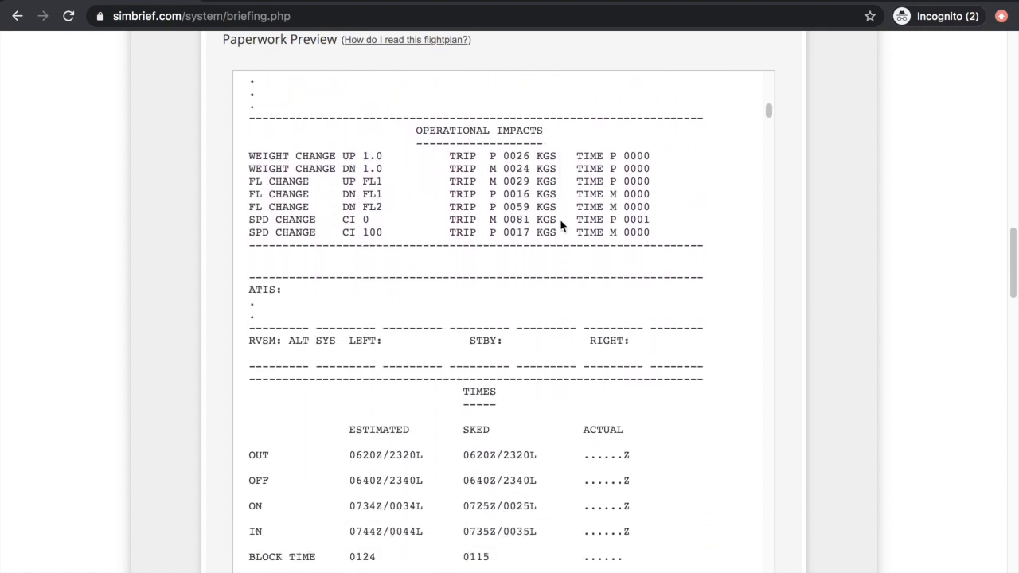
- Scroll through the OFP preview to review the estimated and maximum weights
scroll("down", 3)
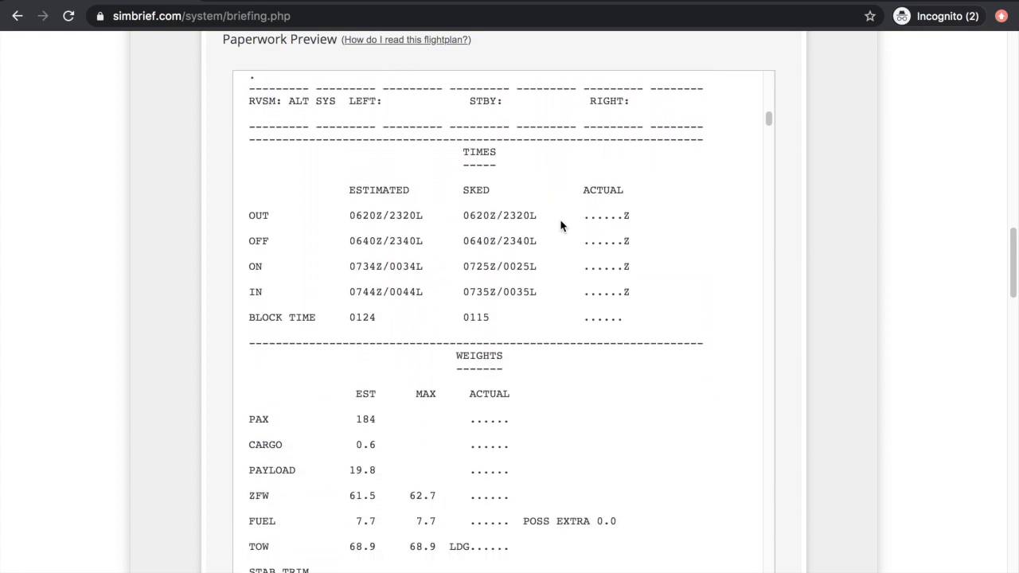
scroll("down", 3)
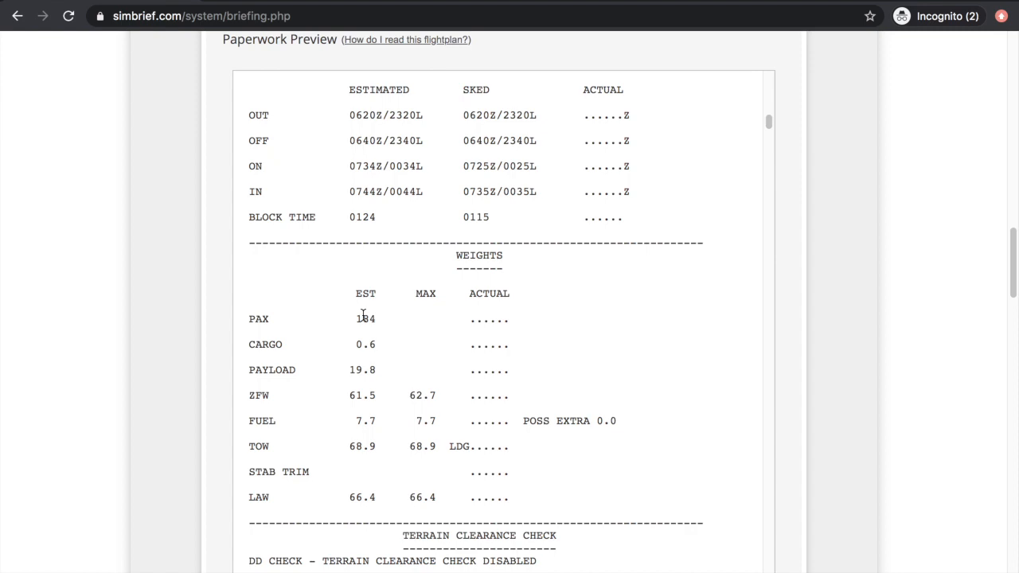
mouse_move(382, 360)
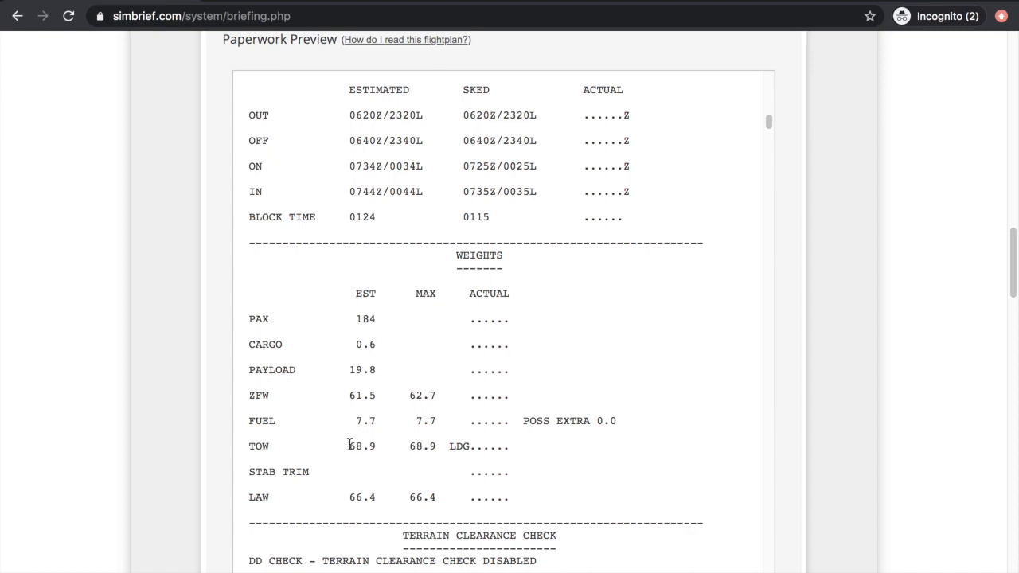
mouse_move(280, 501)
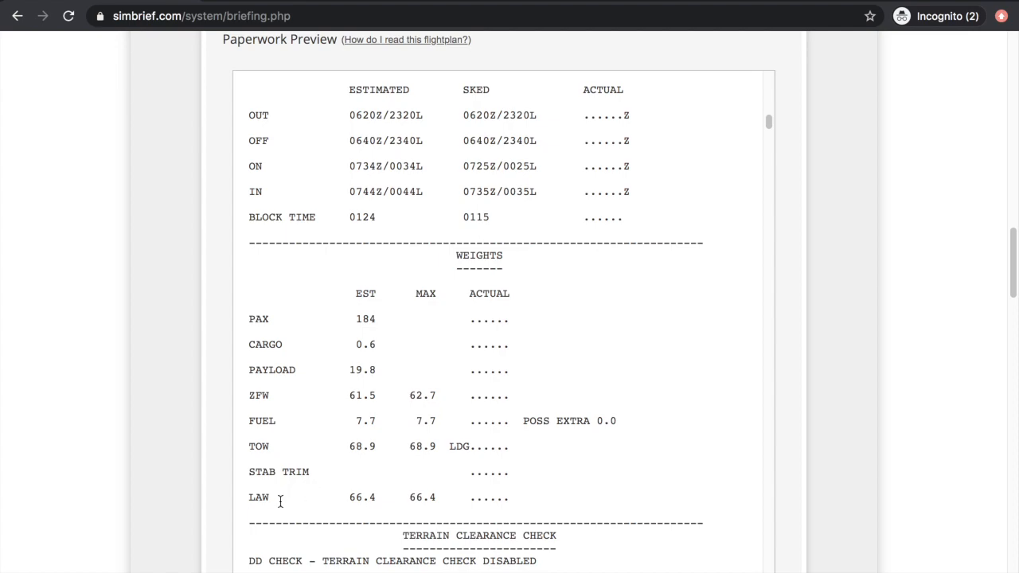
scroll("down", 3)
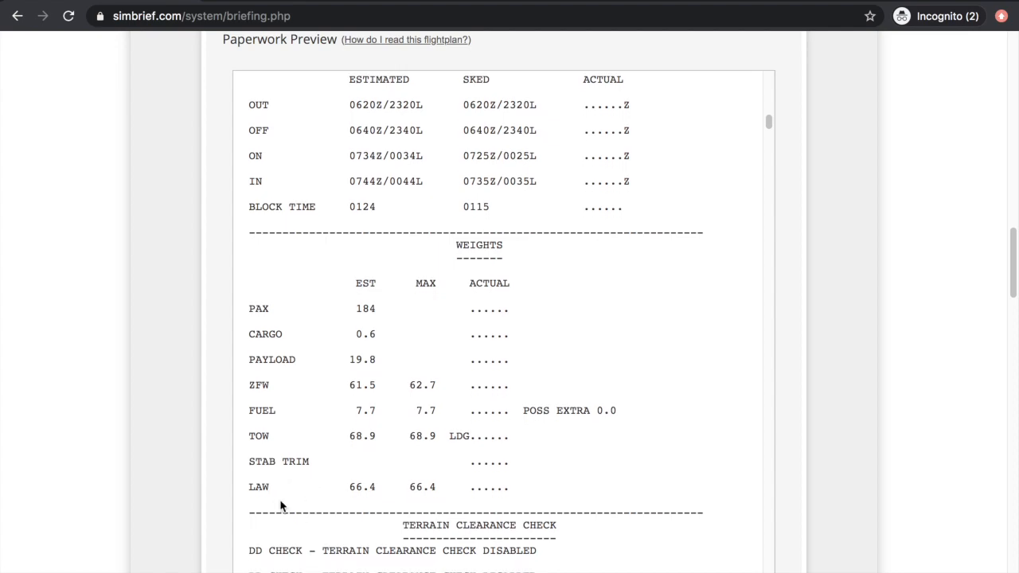
scroll("down", 3)
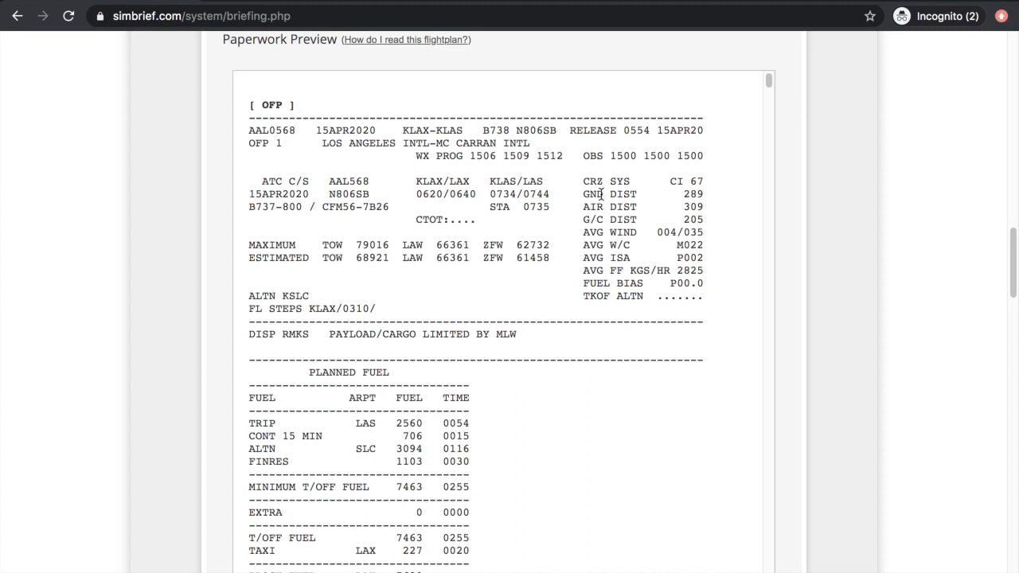
mouse_move(726, 231)
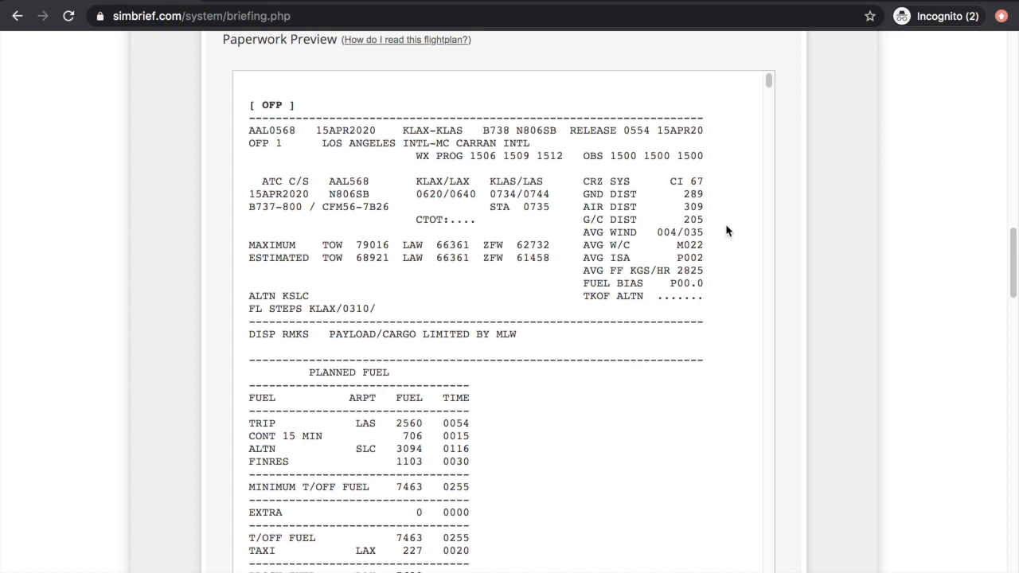
mouse_move(578, 182)
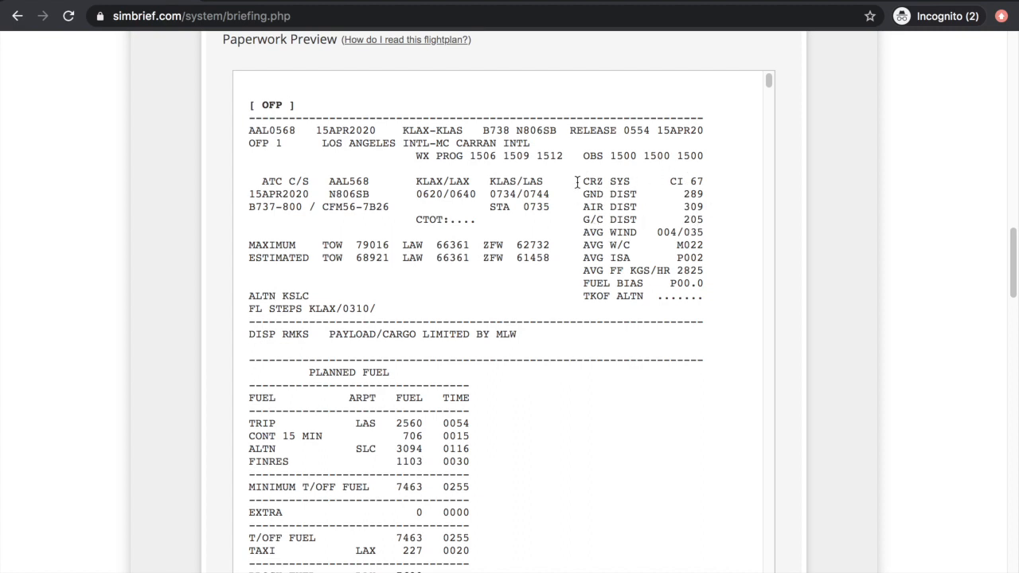
- Highlight cost index 67 in the header, then scroll down to WEIGHTS
double_click(685, 181)
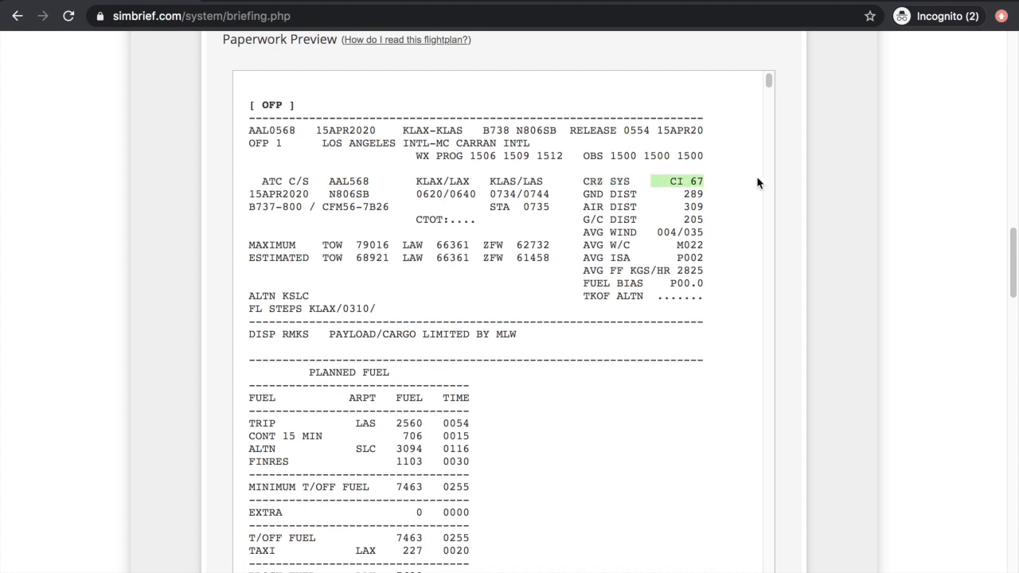
scroll("down", 3)
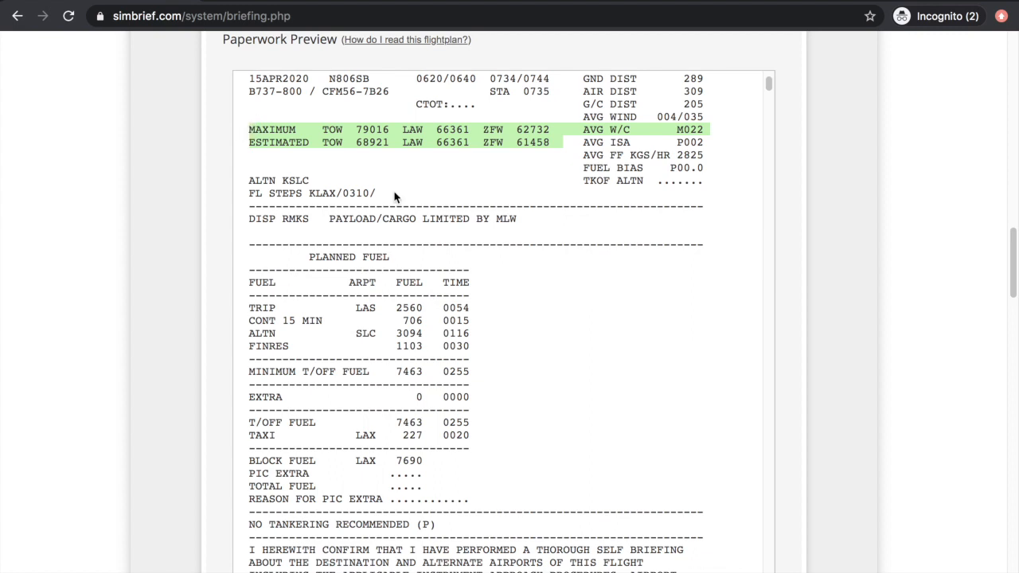
scroll("down", 3)
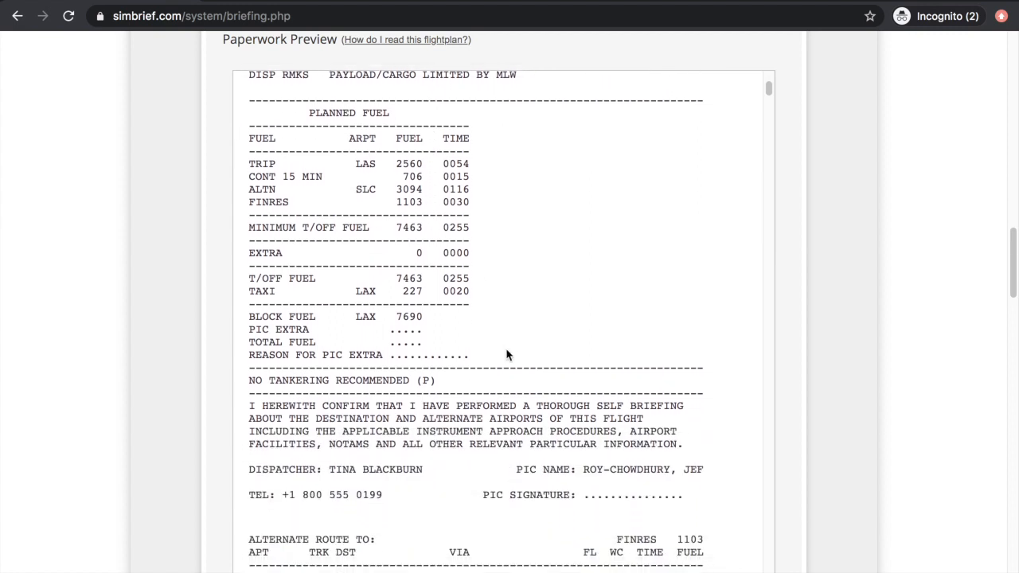
scroll("down", 3)
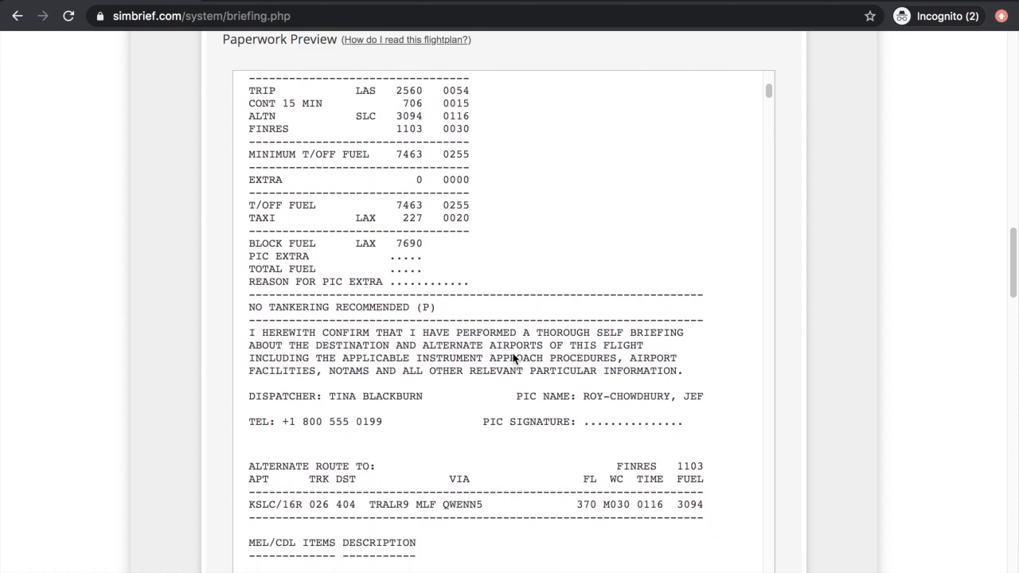
scroll("down", 3)
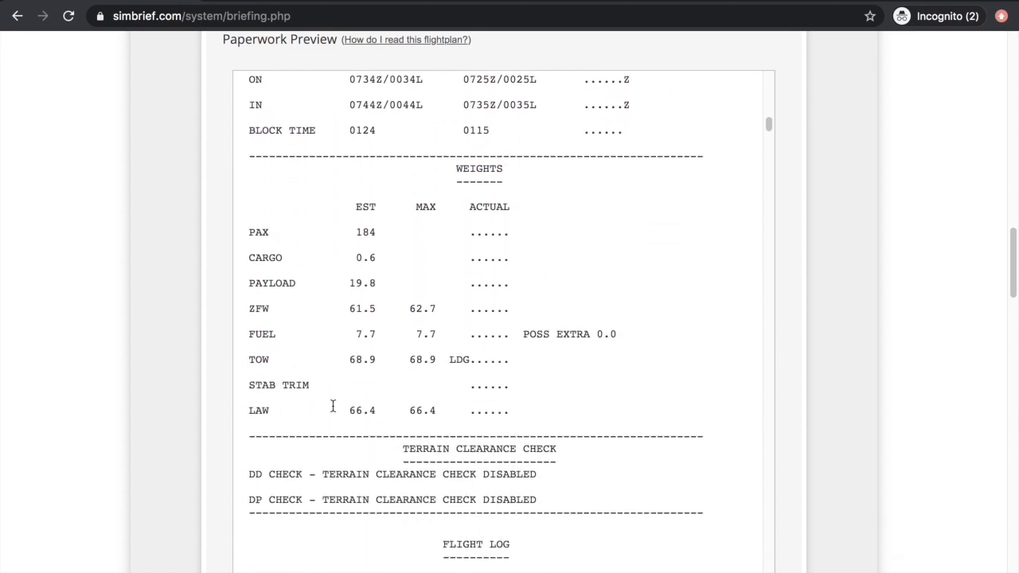
scroll("down", 3)
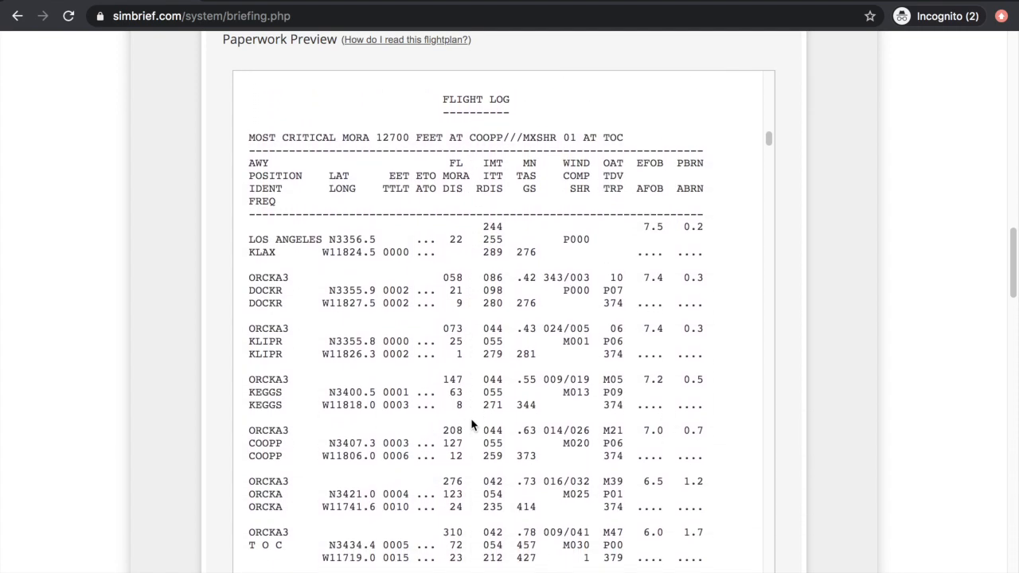
scroll("down", 3)
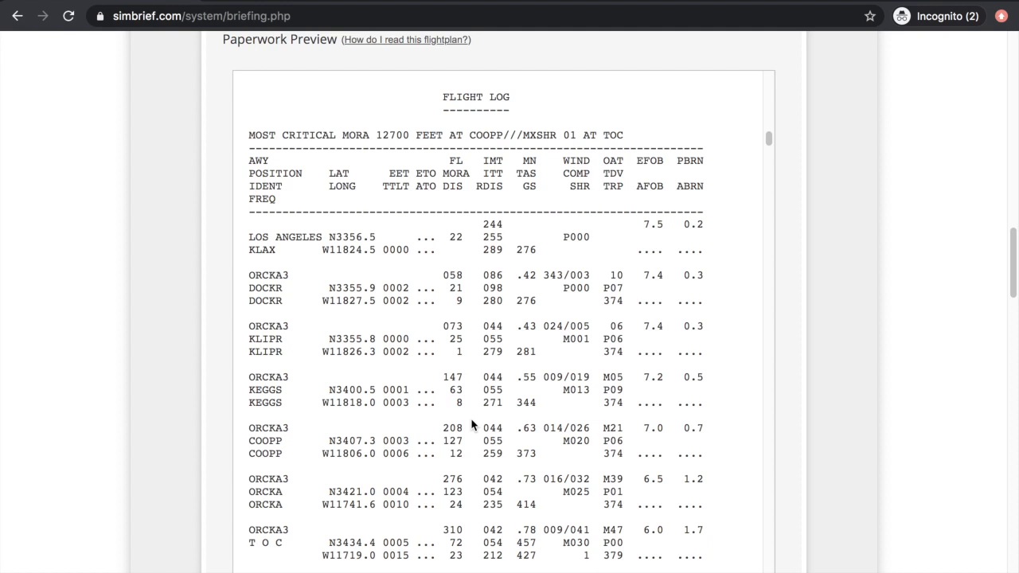
mouse_move(456, 421)
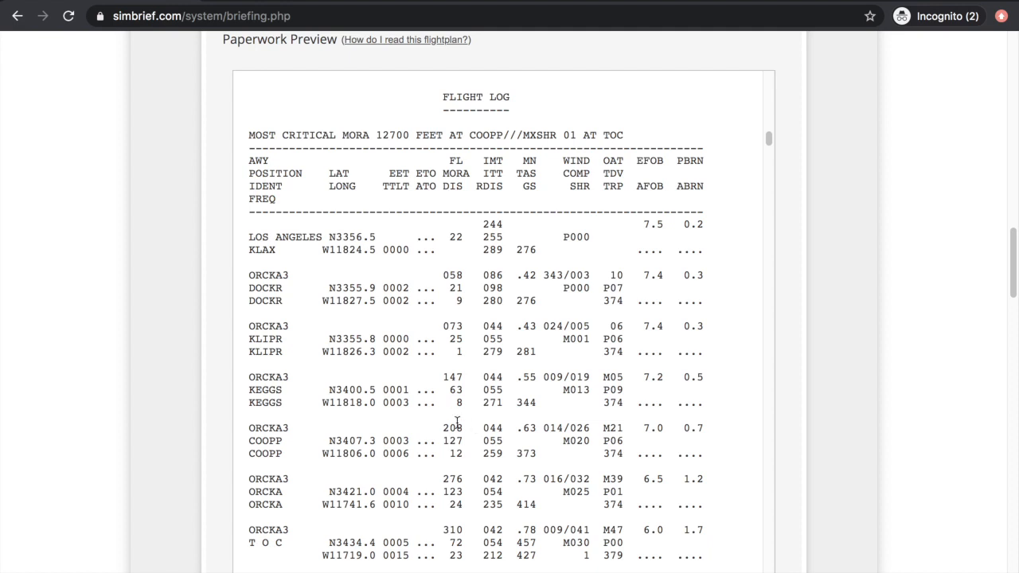
mouse_move(284, 454)
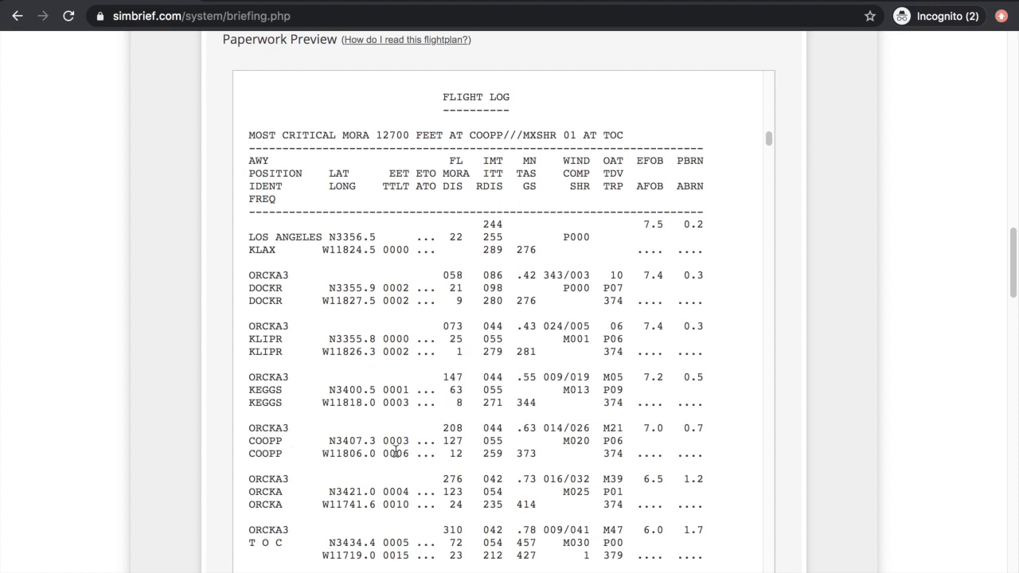
left_click_drag(326, 441, 410, 454)
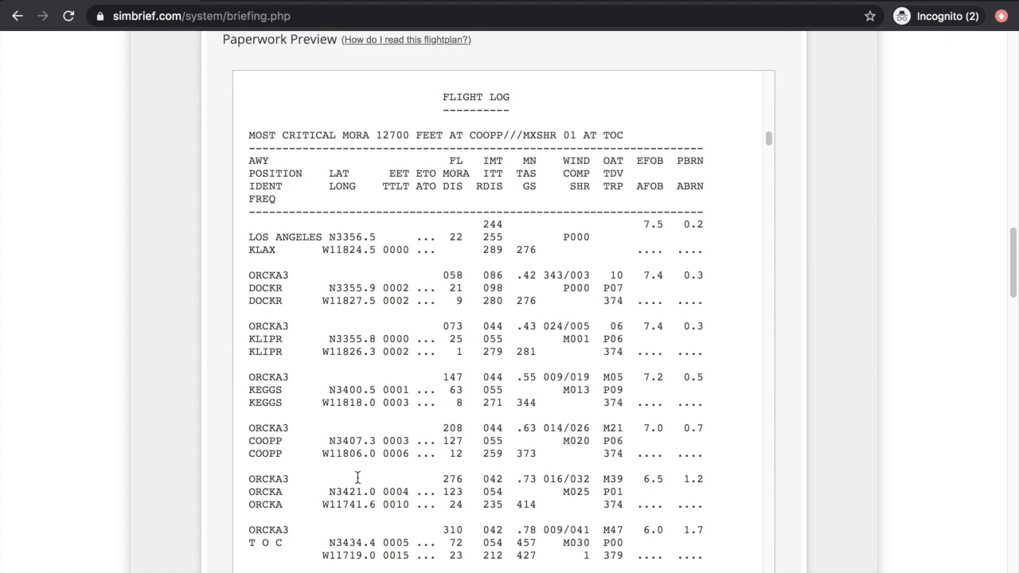
scroll("down", 3)
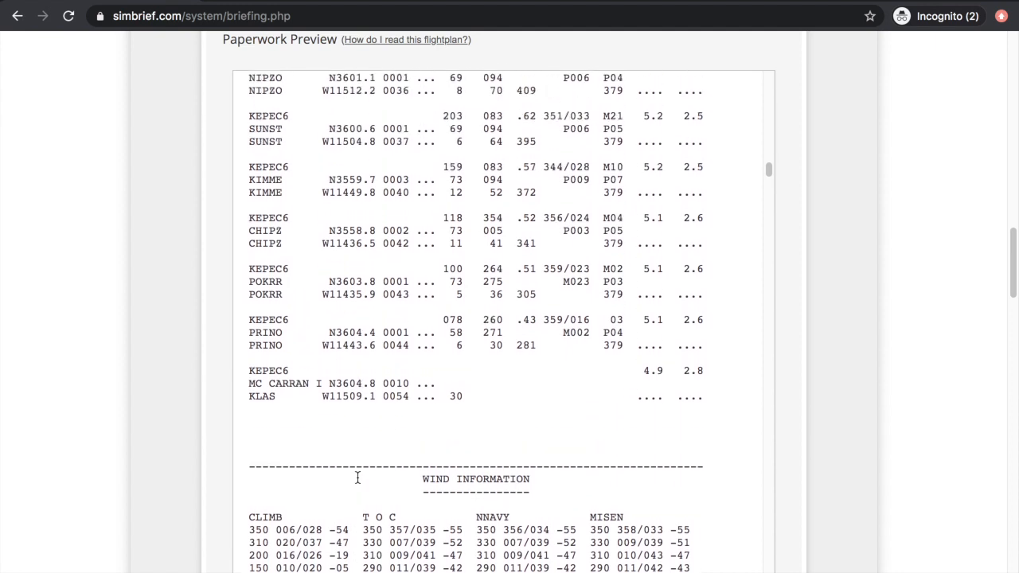
scroll("down", 3)
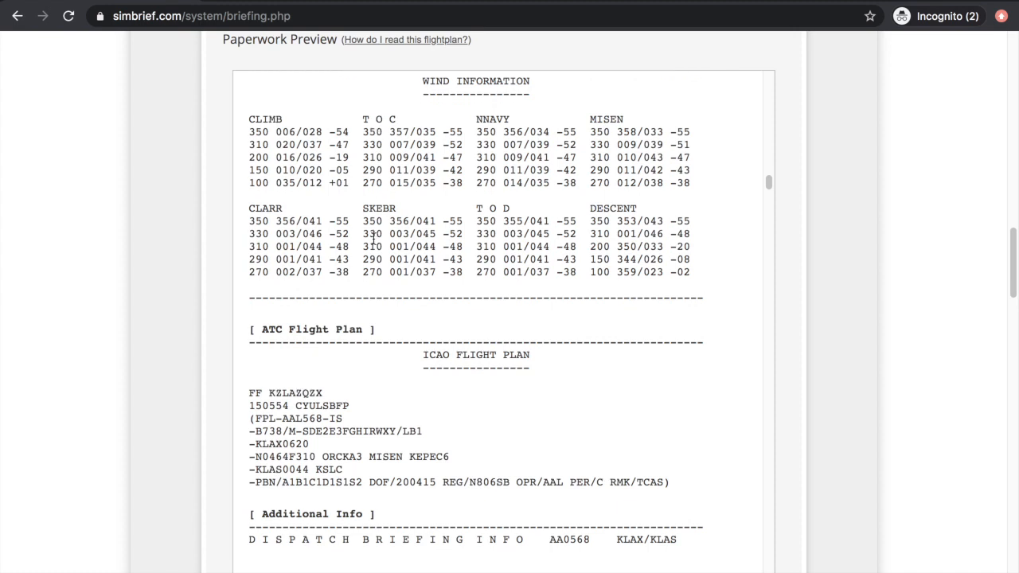
scroll("down", 3)
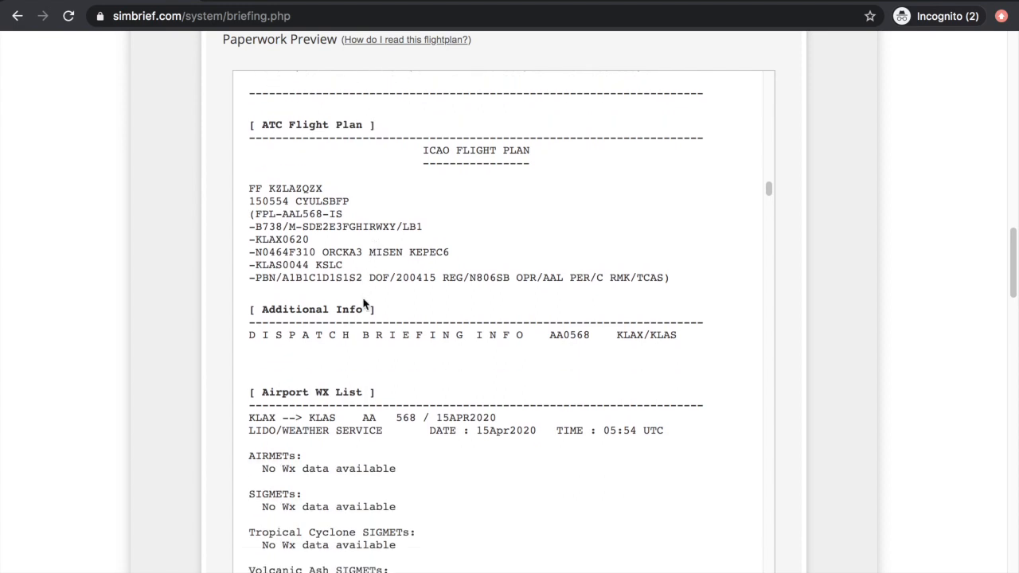
scroll("down", 3)
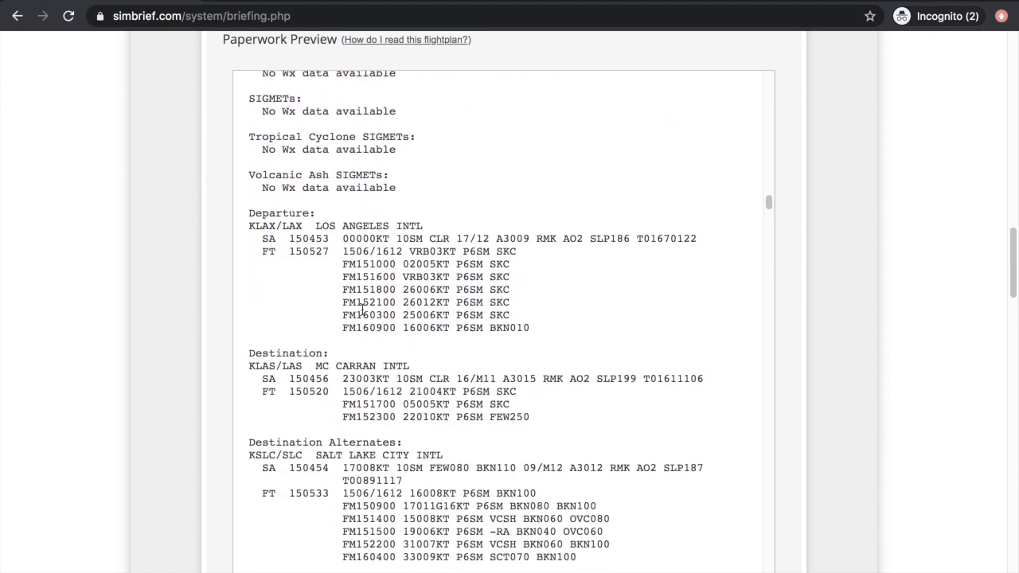
scroll("down", 3)
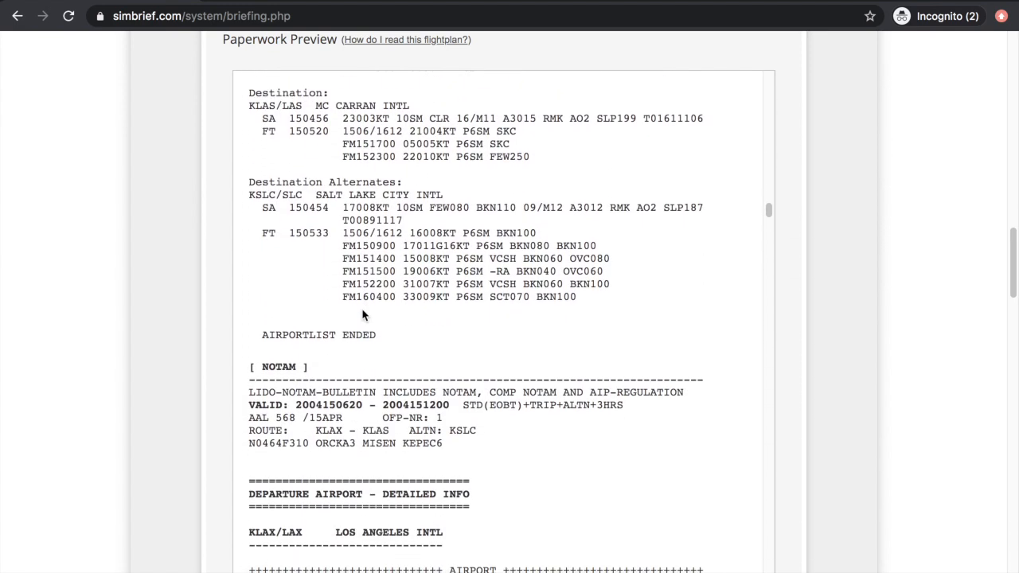
scroll("down", 3)
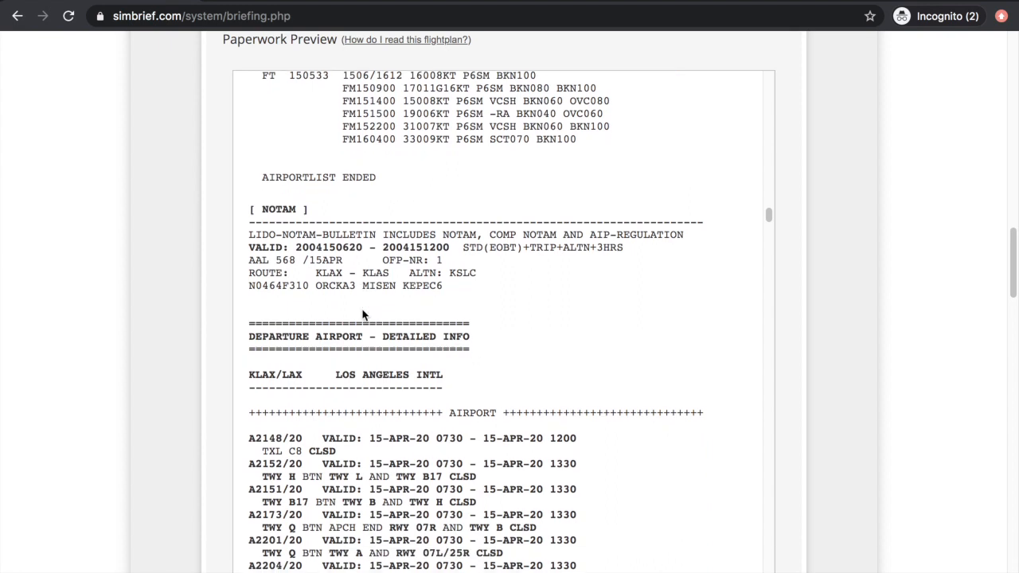
scroll("down", 3)
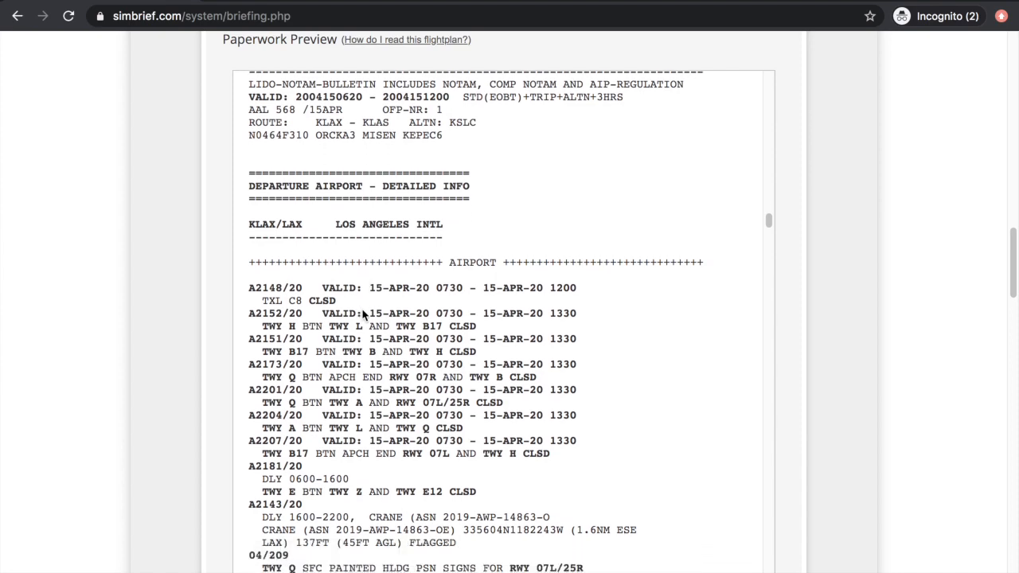
scroll("down", 3)
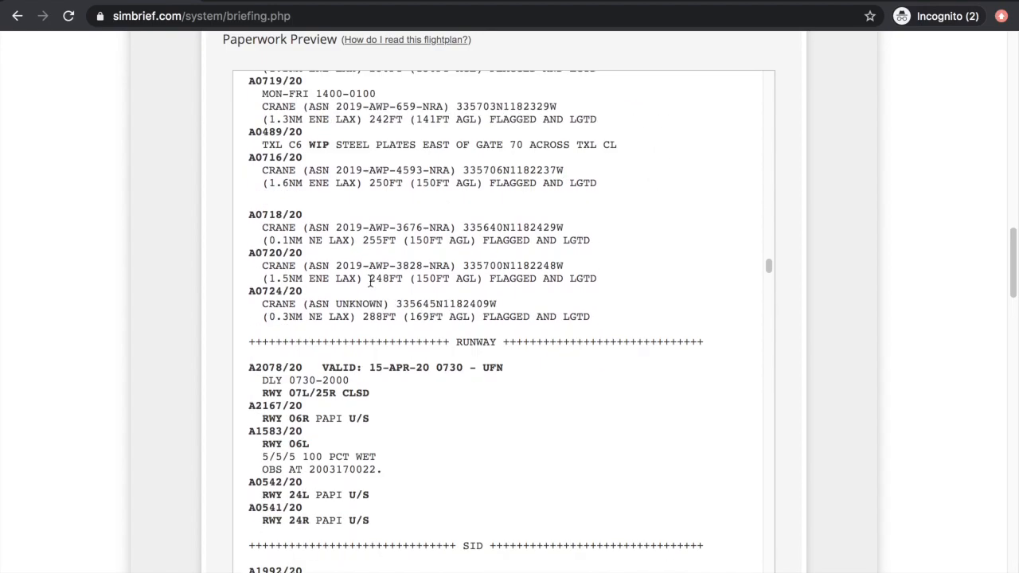
scroll("down", 3)
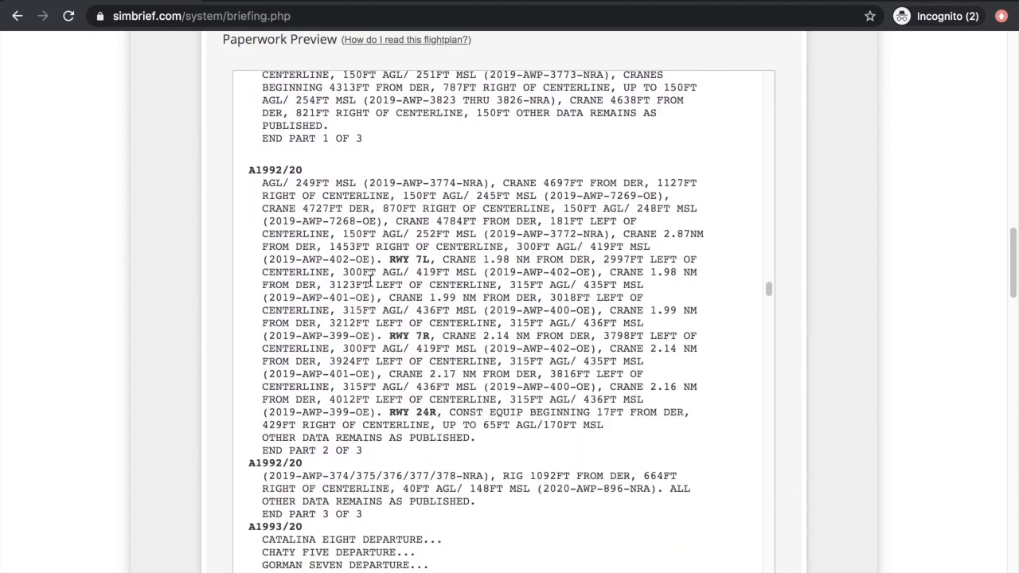
scroll("down", 3)
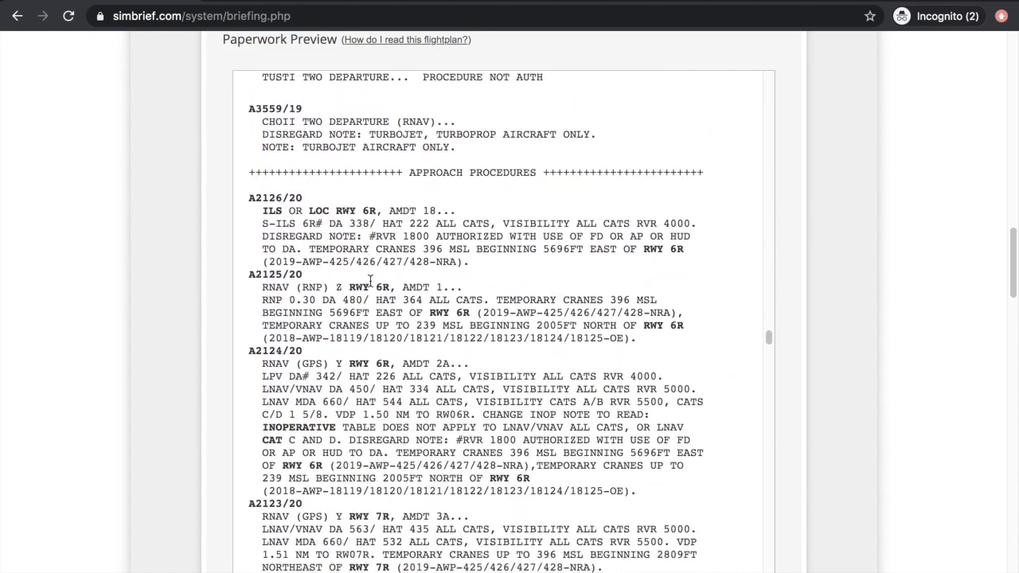
scroll("down", 3)
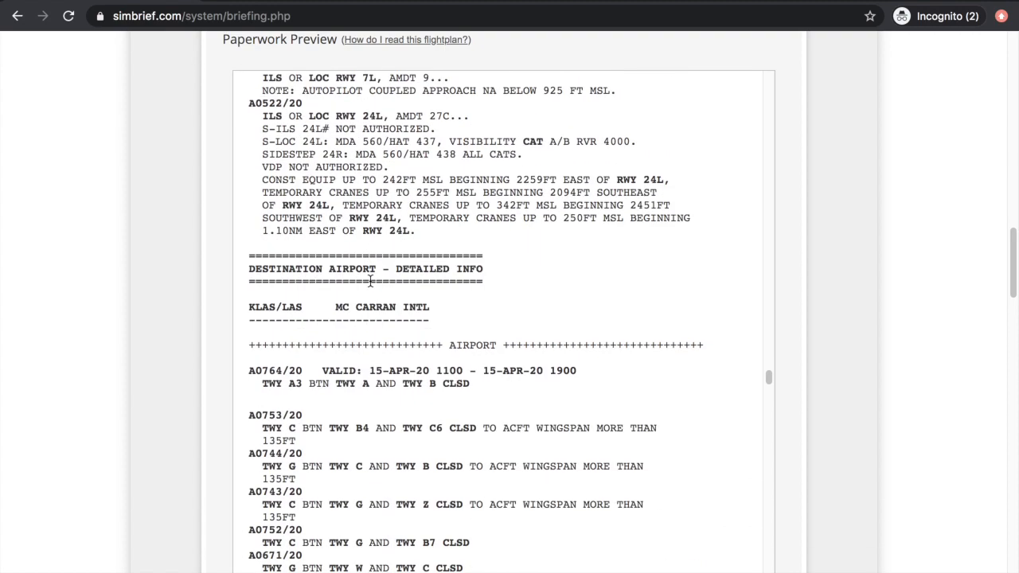
scroll("down", 3)
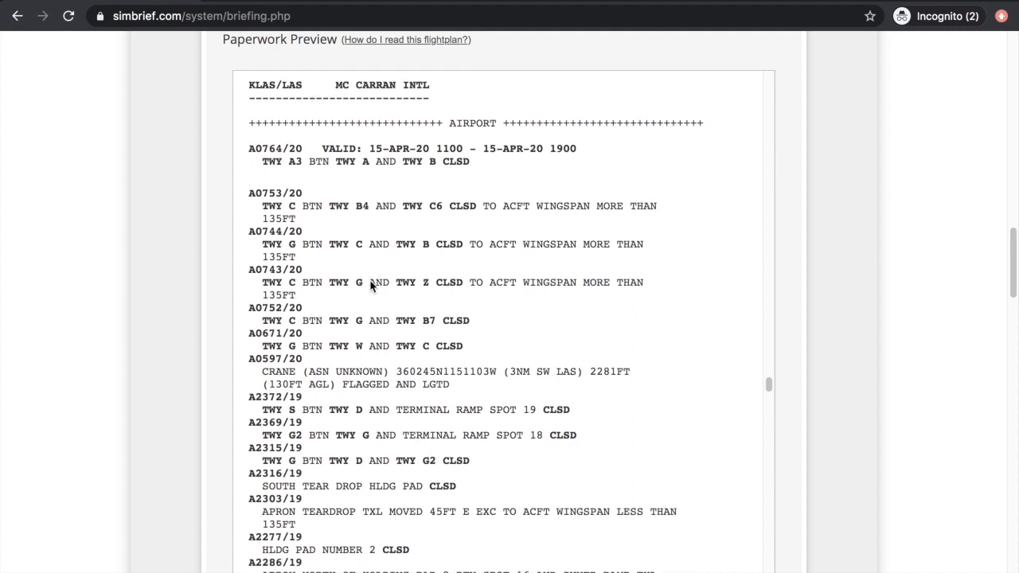
scroll("down", 3)
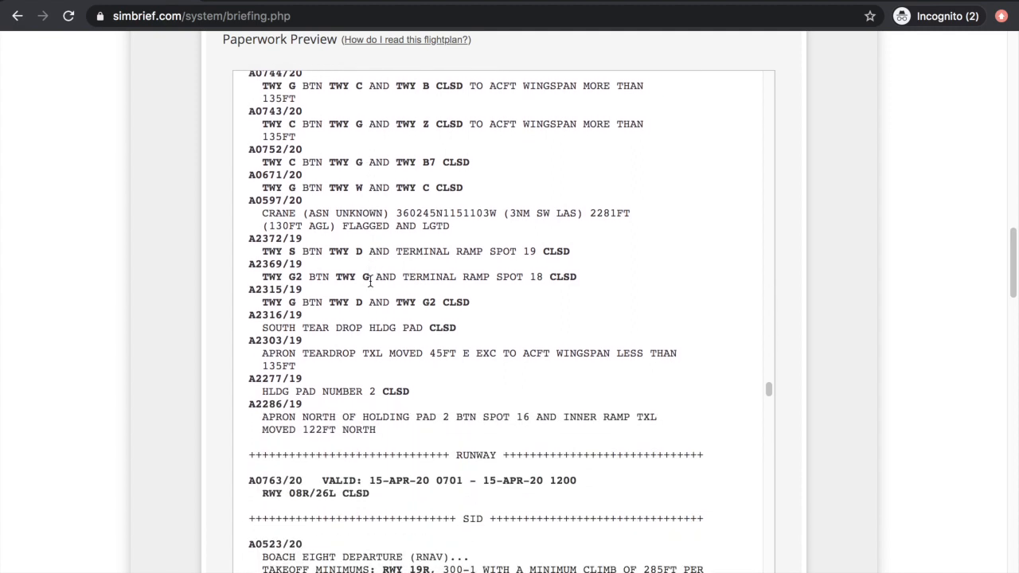
scroll("down", 3)
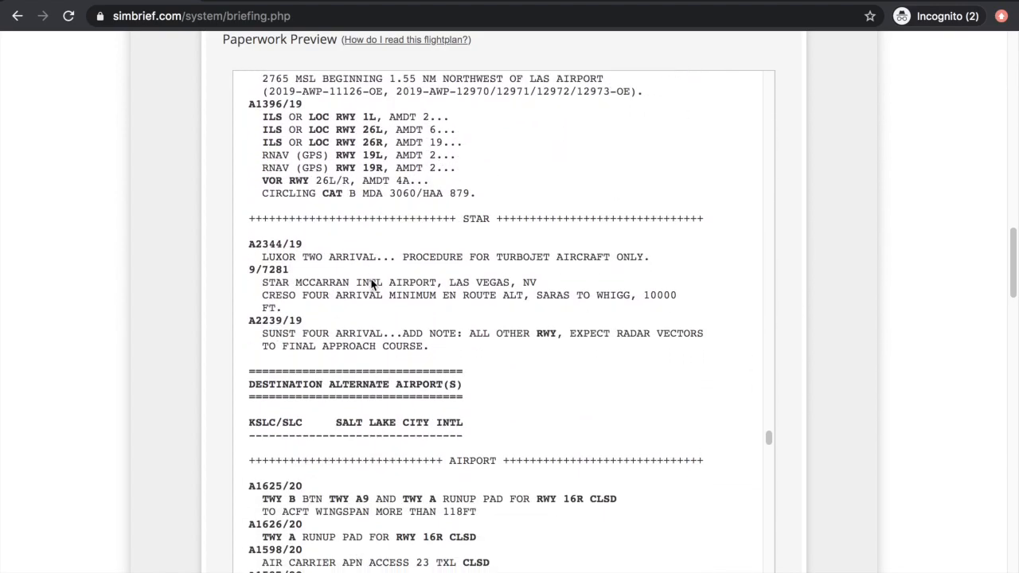
scroll("down", 3)
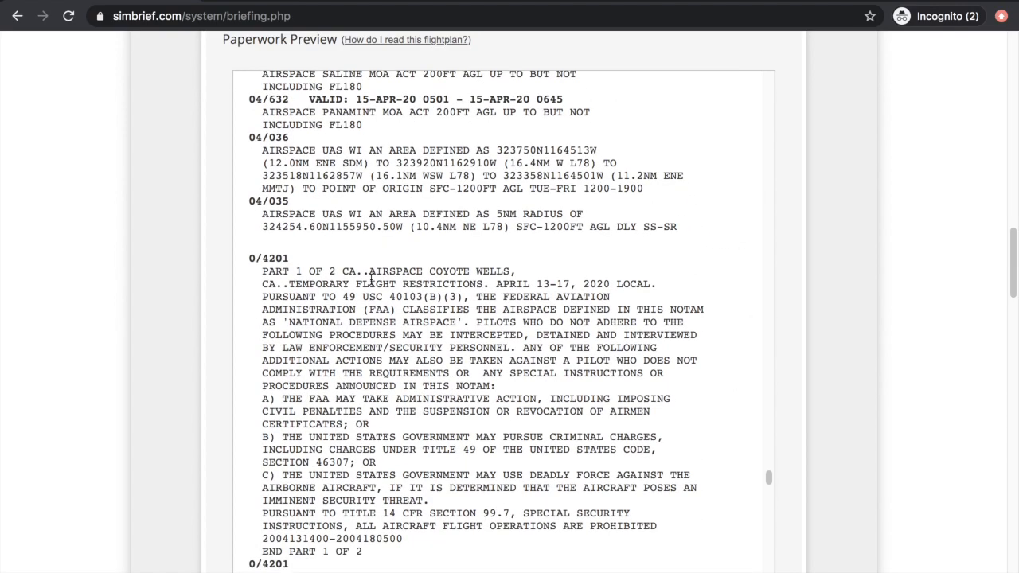
scroll("down", 3)
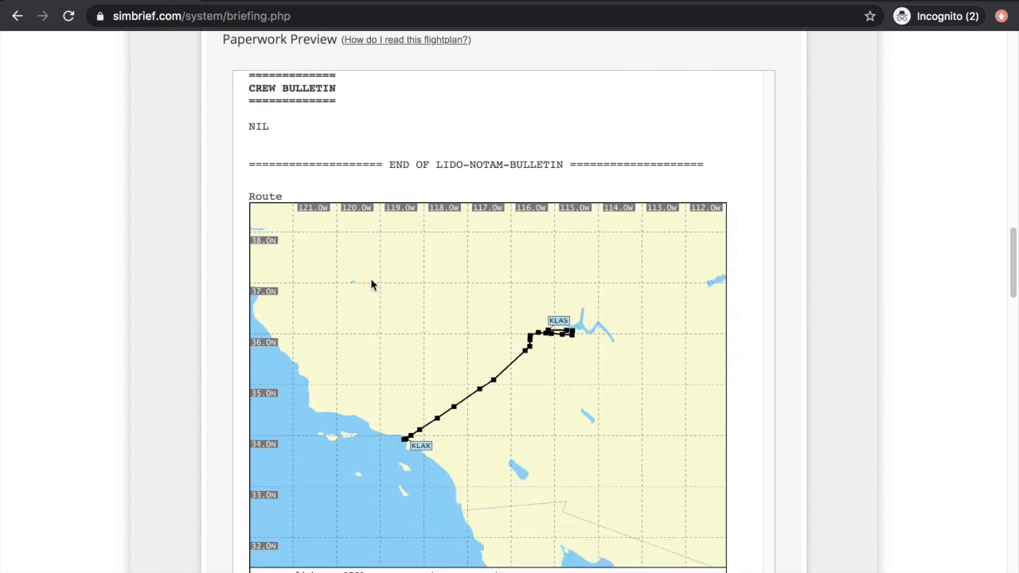
scroll("down", 3)
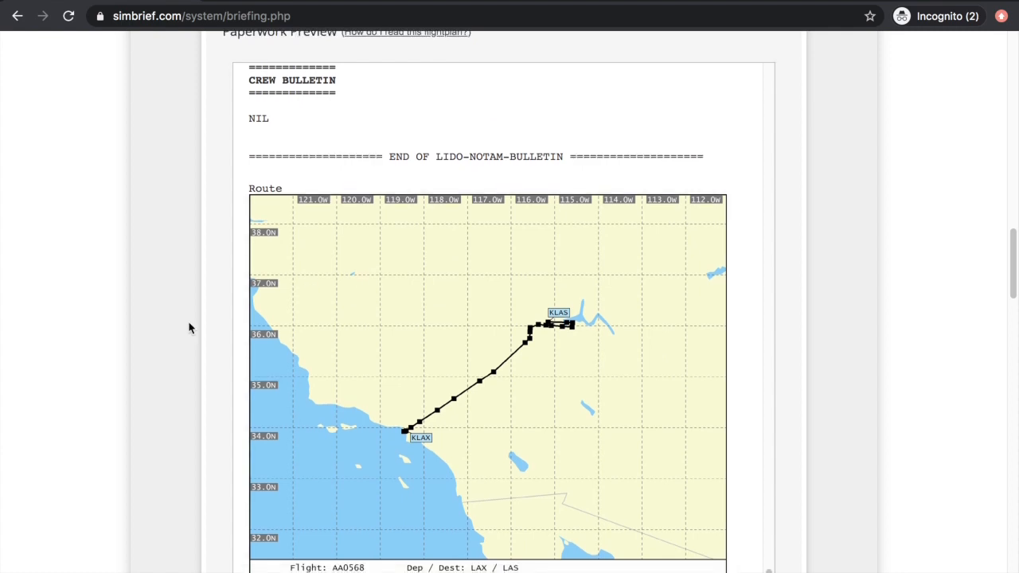
scroll("down", 3)
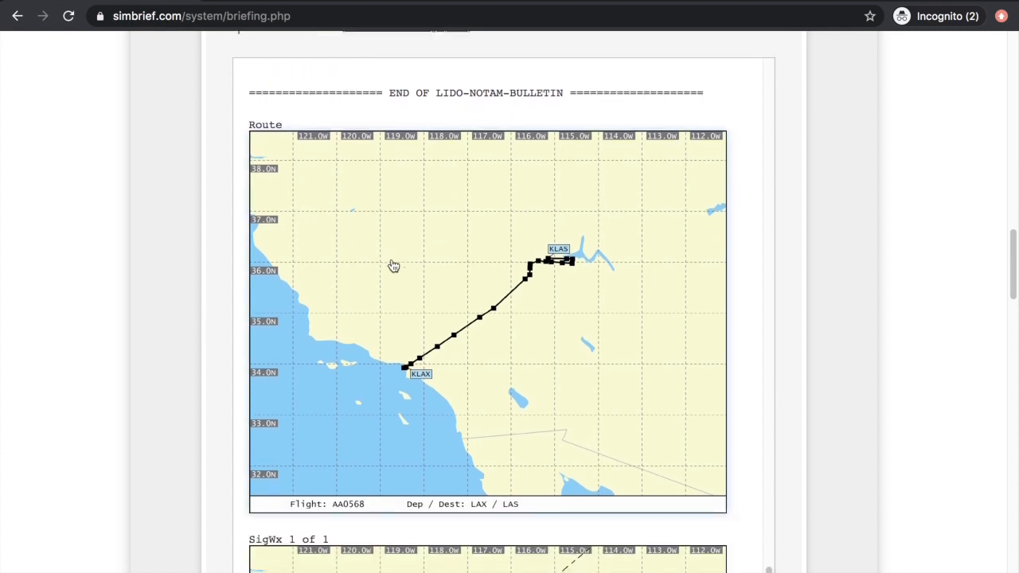
scroll("down", 3)
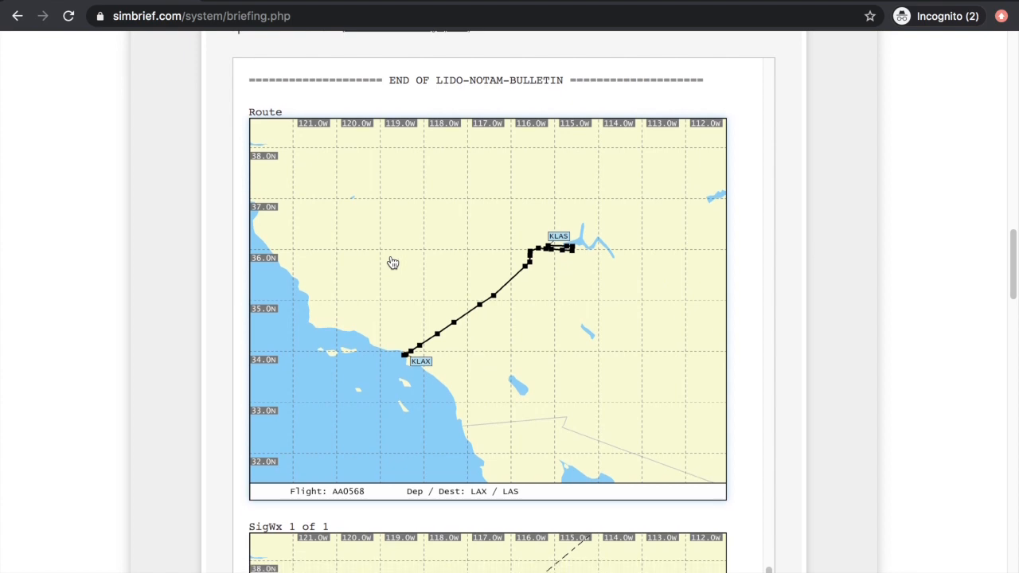
scroll("down", 3)
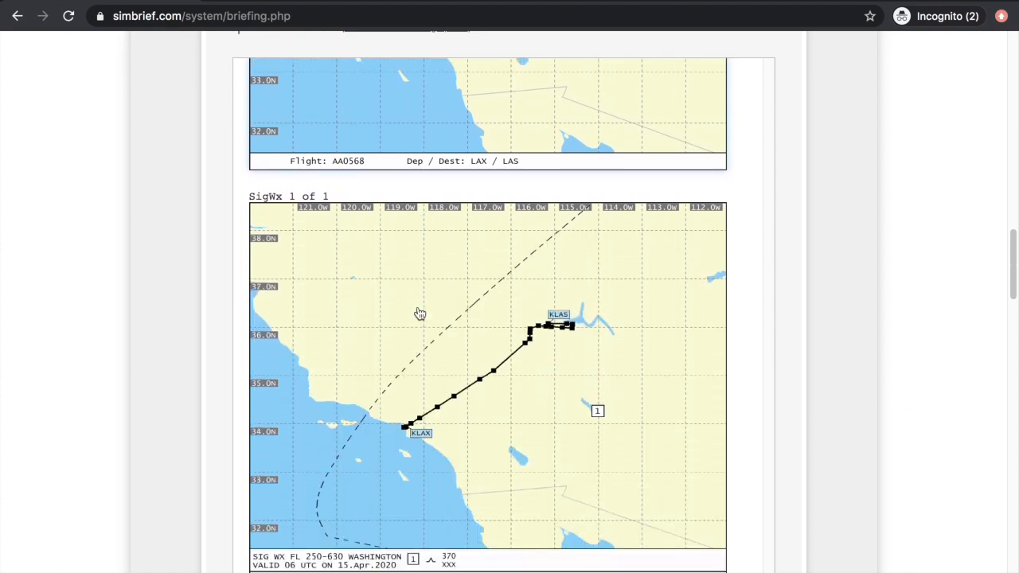
scroll("down", 3)
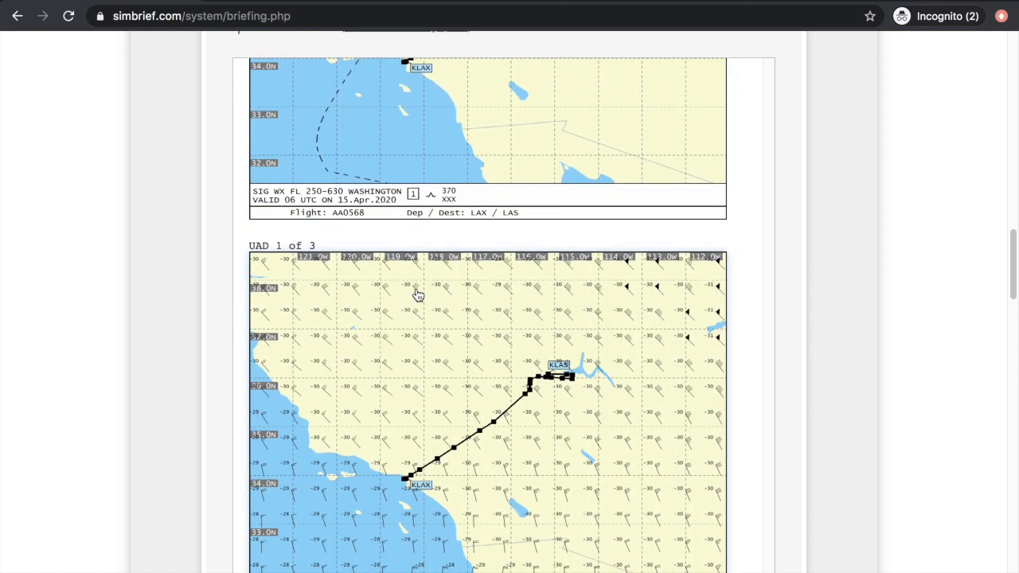
scroll("down", 3)
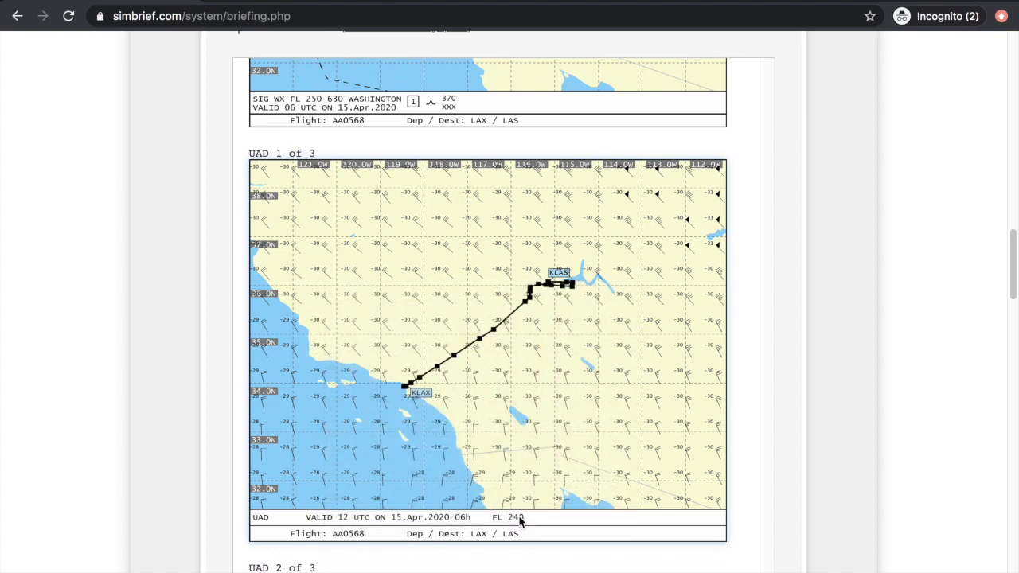
scroll("down", 3)
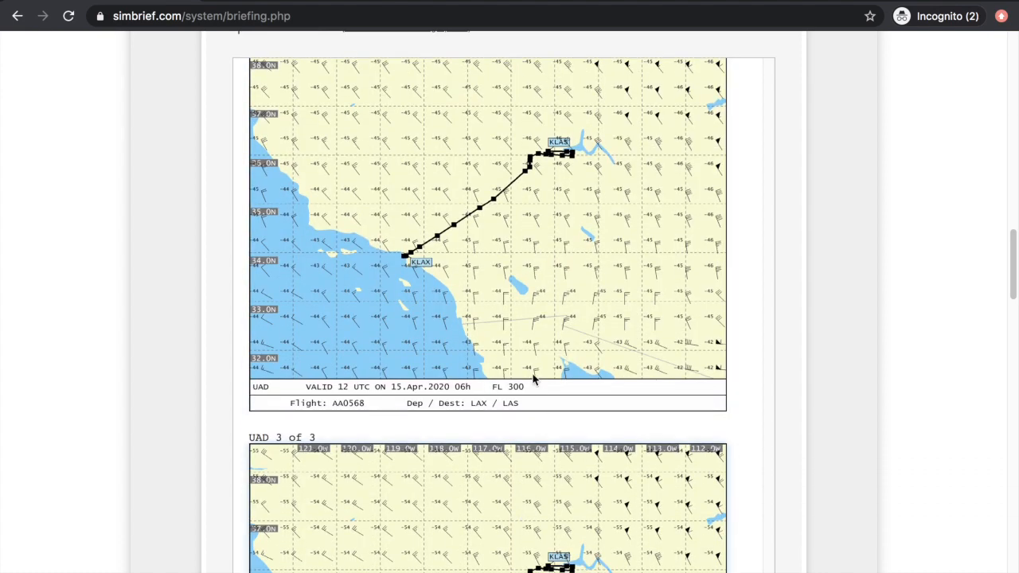
scroll("down", 3)
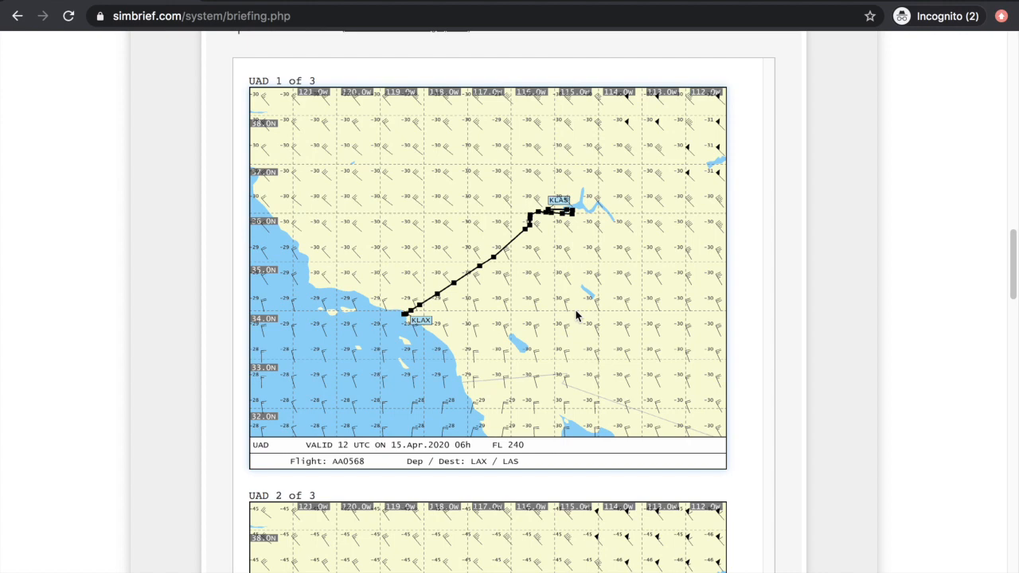
mouse_move(545, 293)
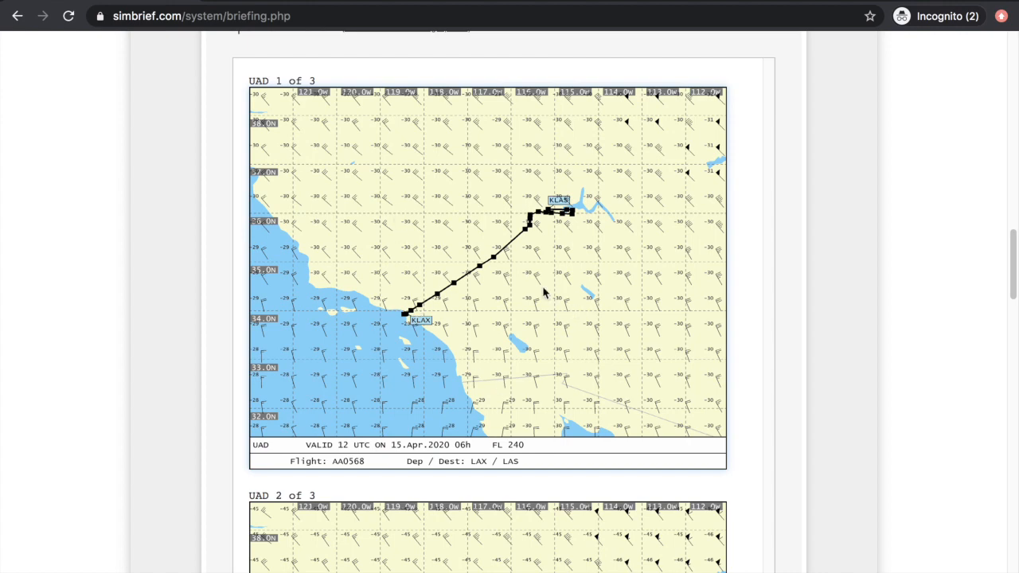
scroll("down", 3)
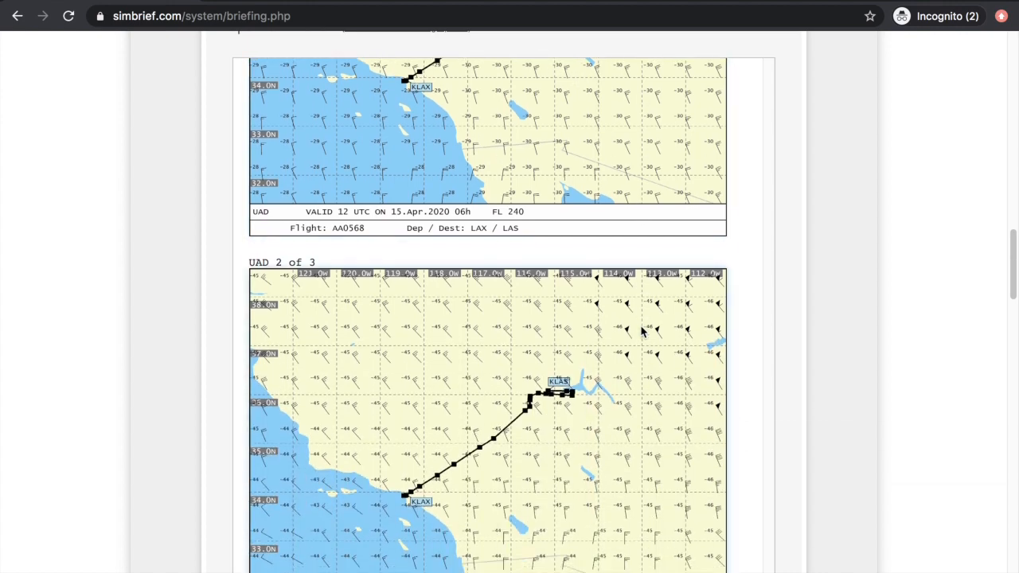
scroll("down", 3)
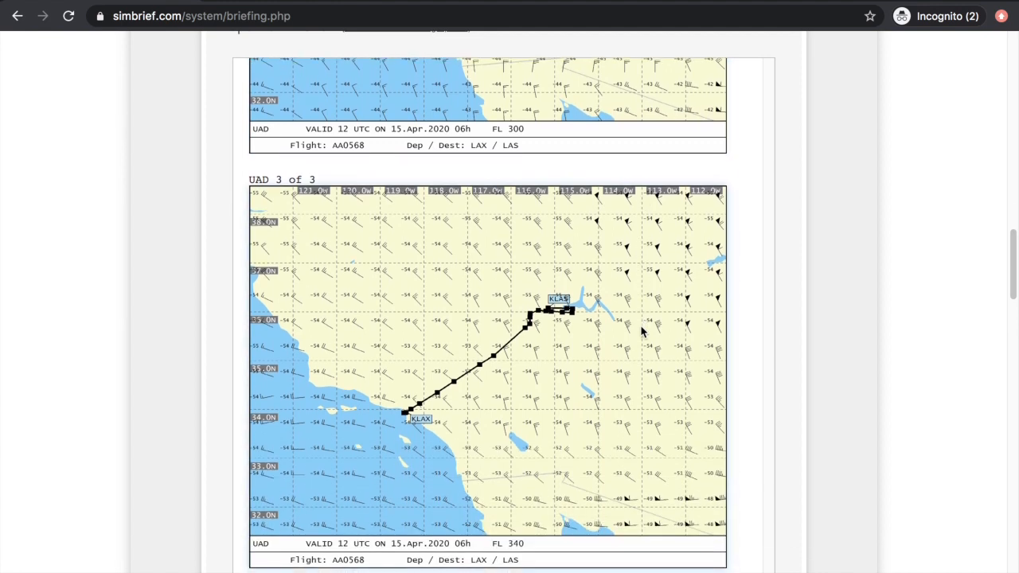
scroll("down", 3)
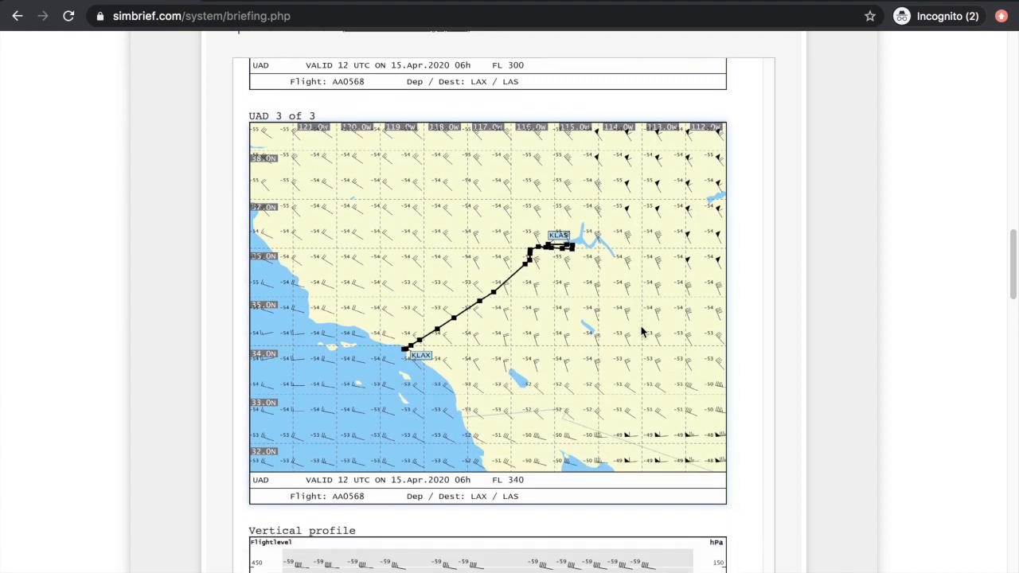
scroll("down", 3)
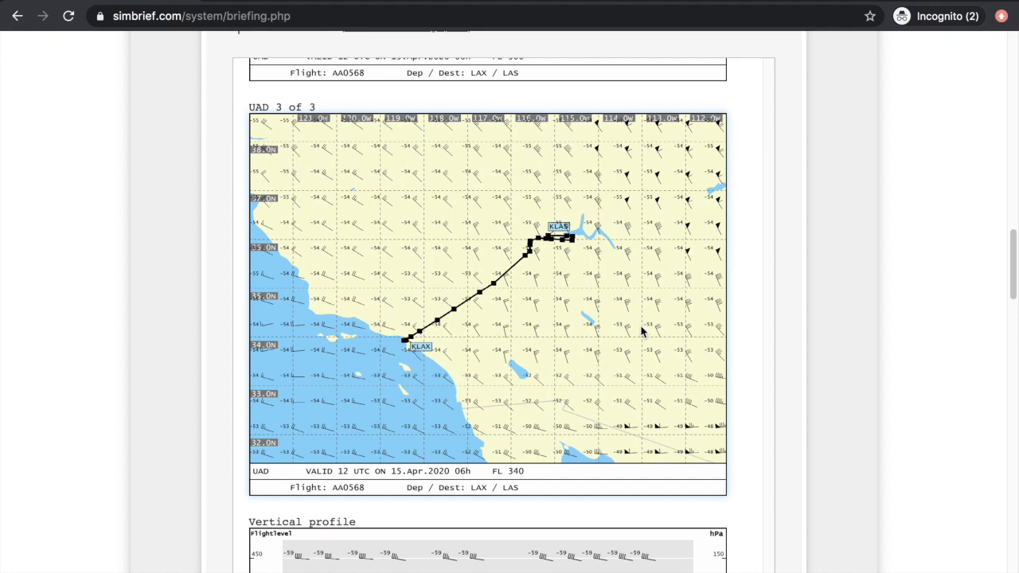
scroll("down", 3)
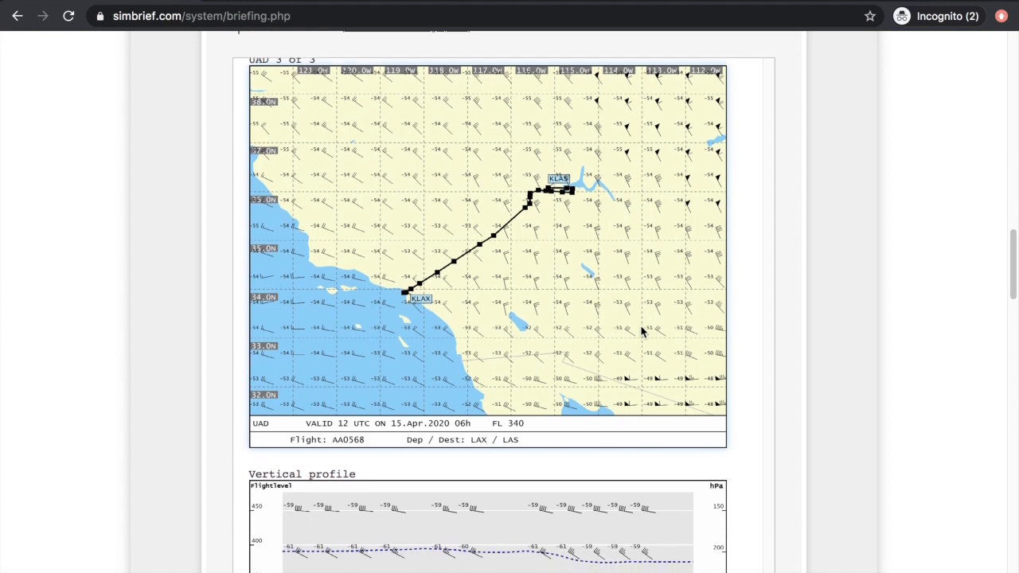
scroll("down", 3)
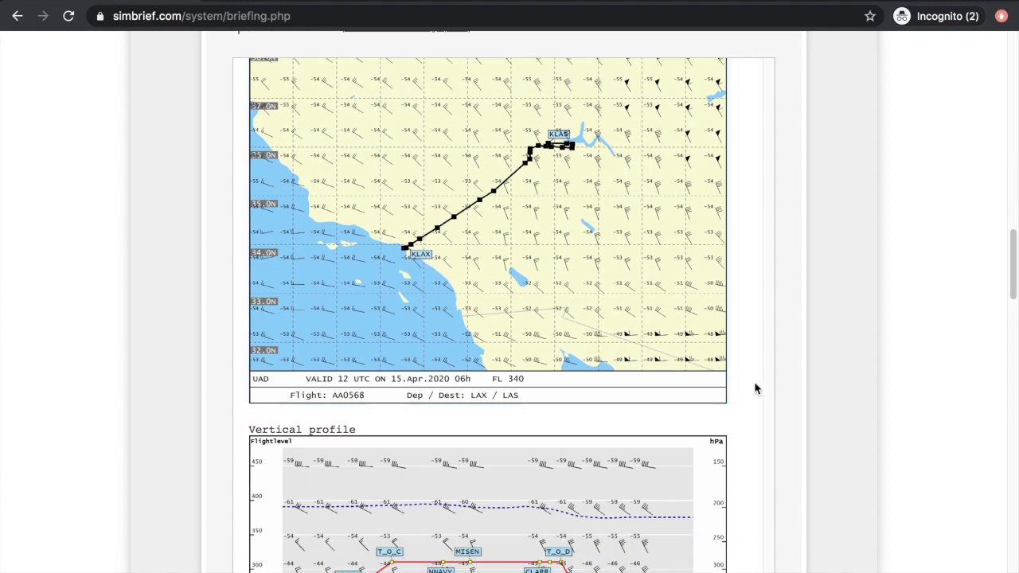
scroll("down", 3)
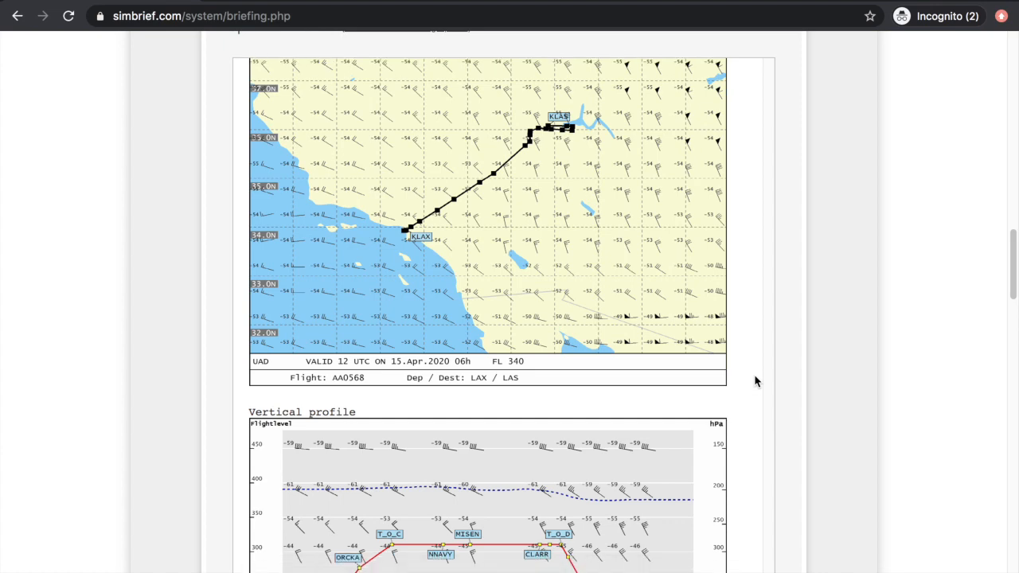
scroll("down", 3)
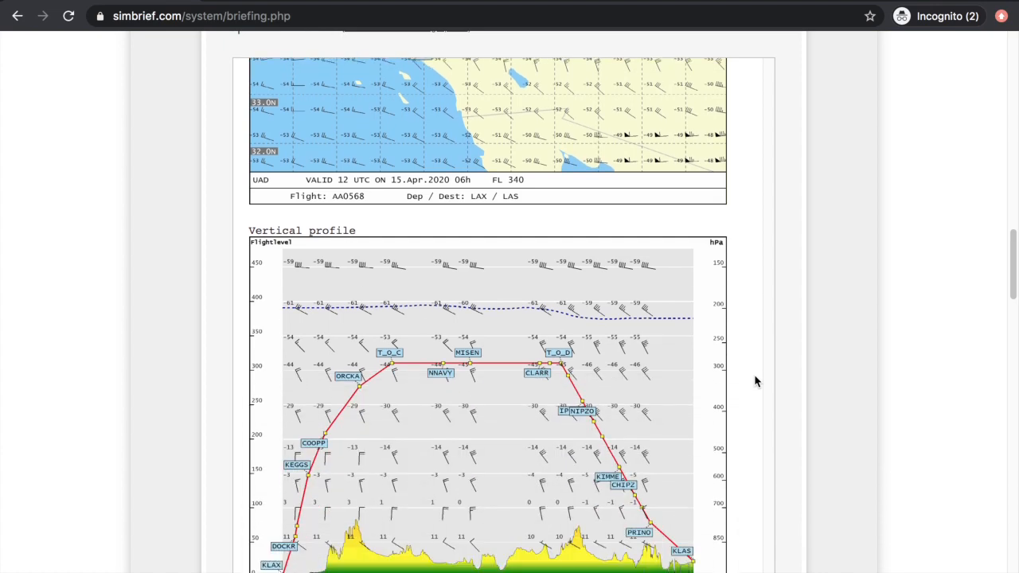
scroll("down", 3)
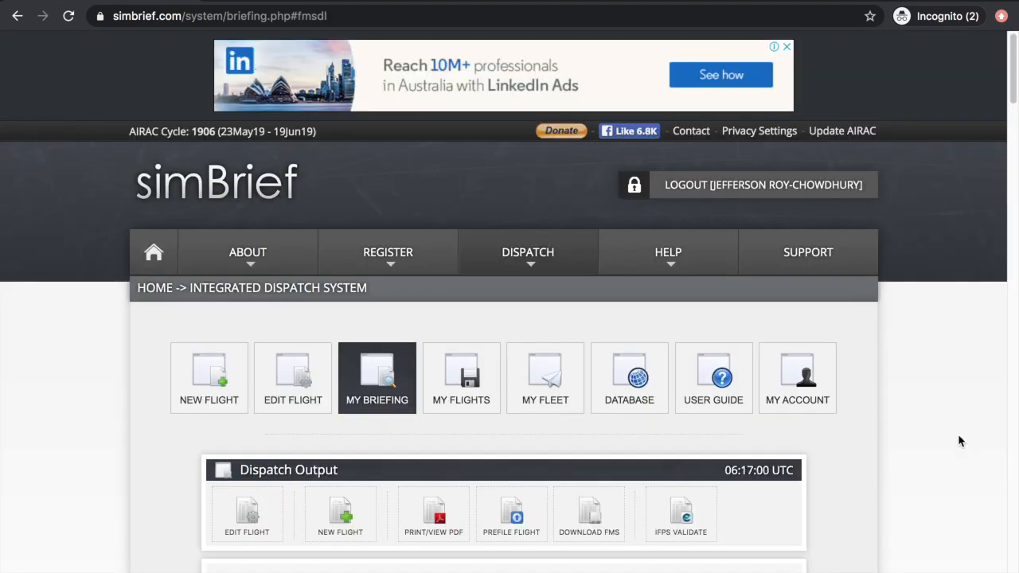
scroll("down", 3)
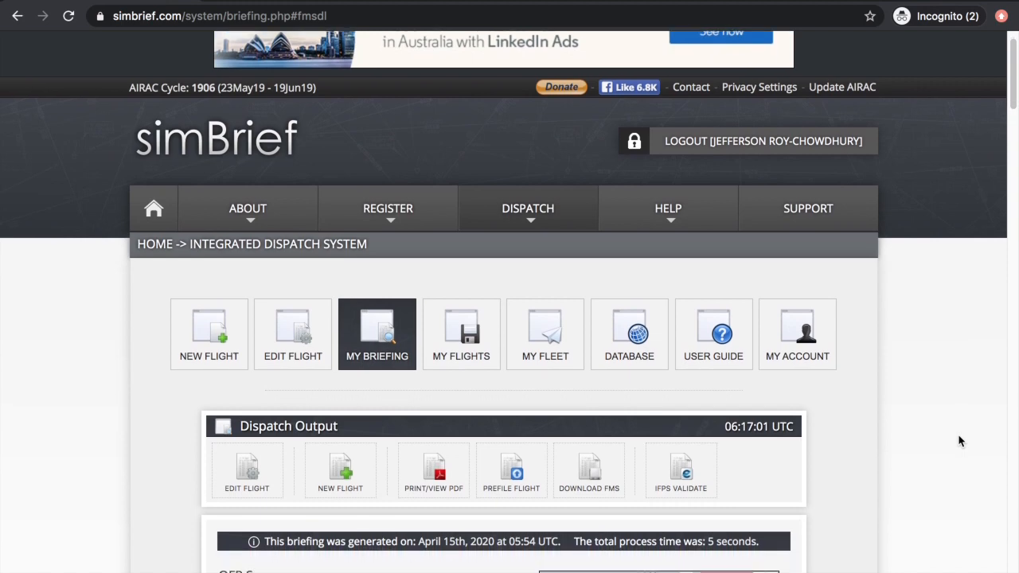
scroll("down", 3)
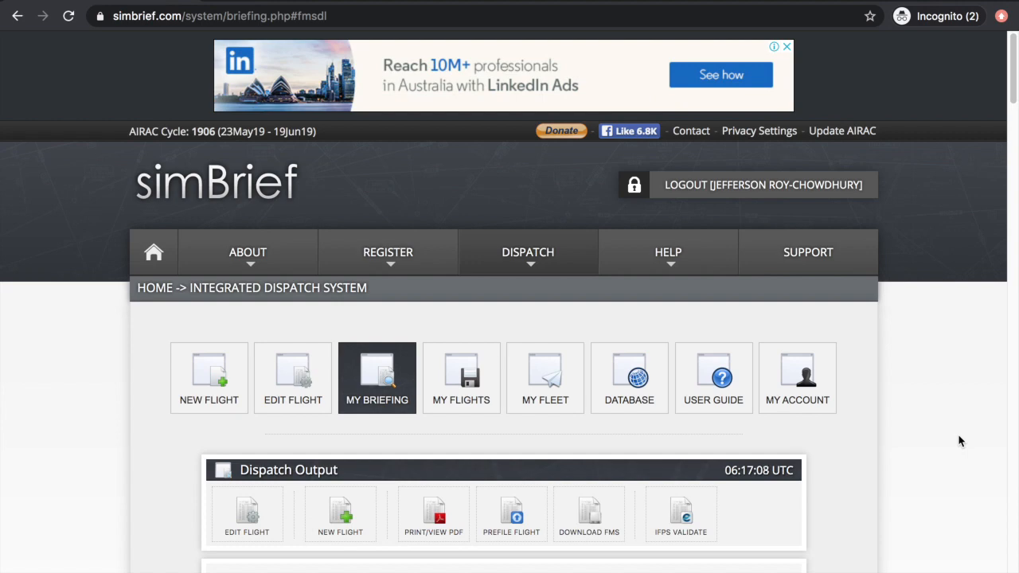
scroll("down", 3)
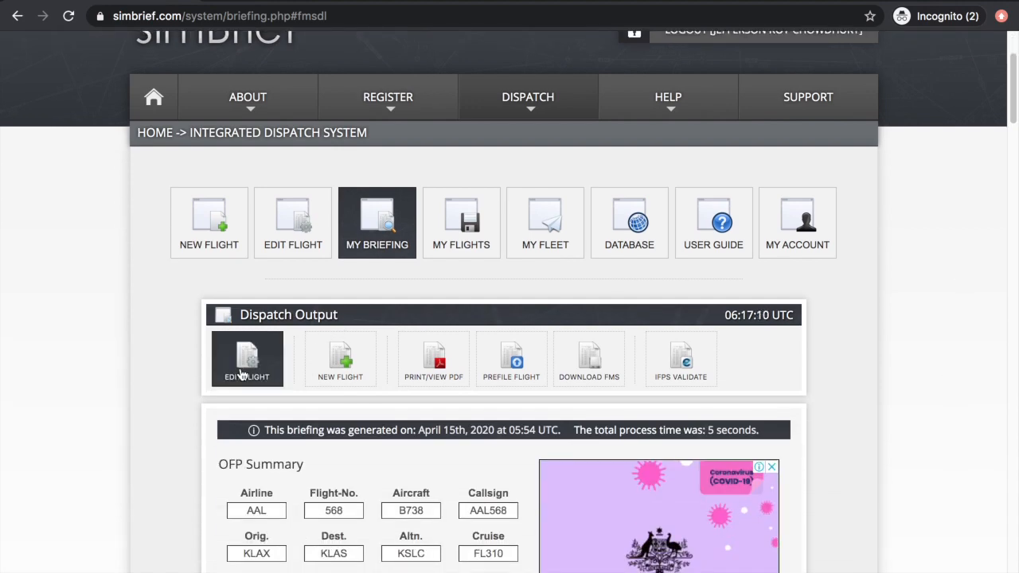
mouse_move(247, 358)
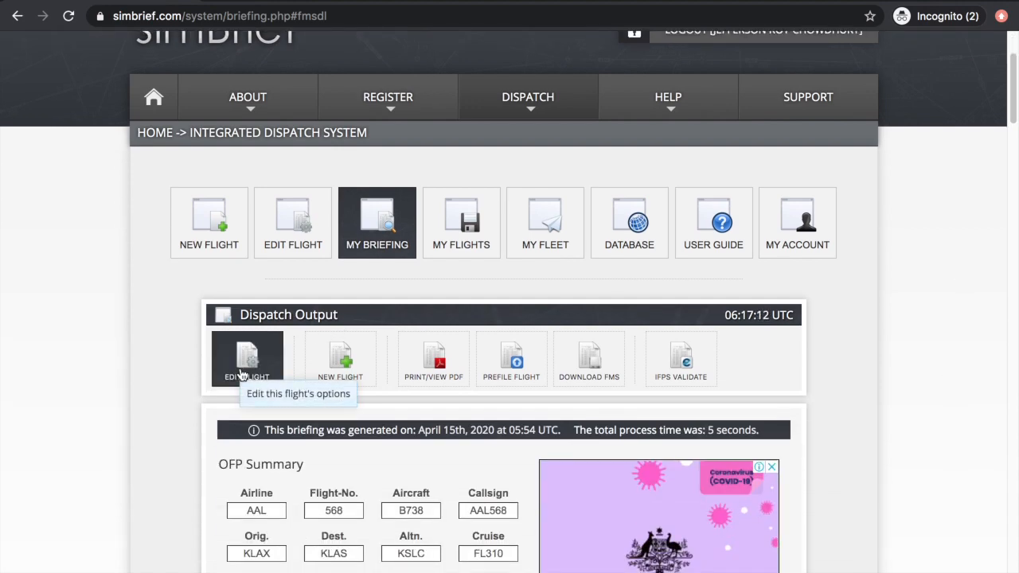
mouse_move(340, 359)
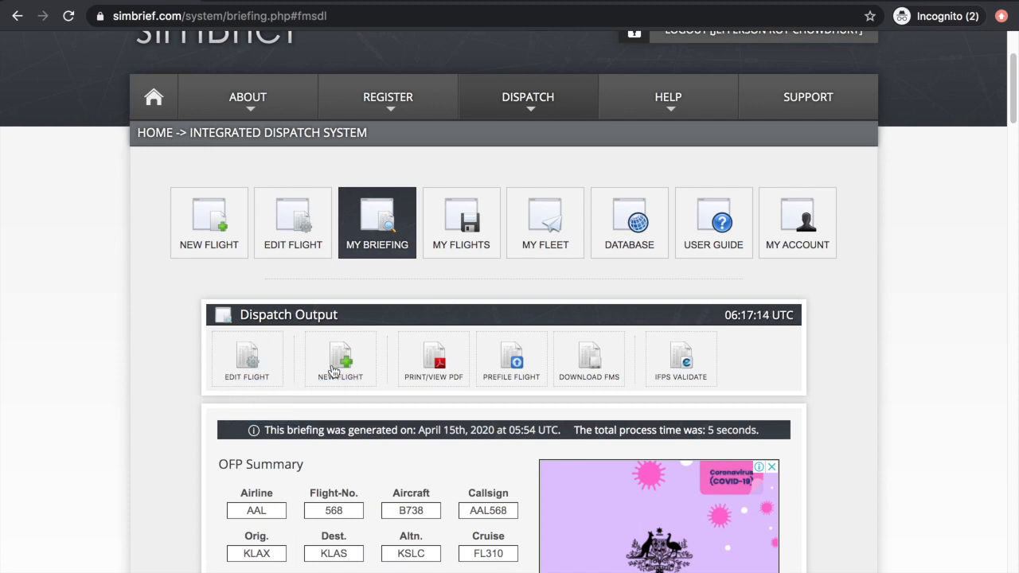
mouse_move(340, 358)
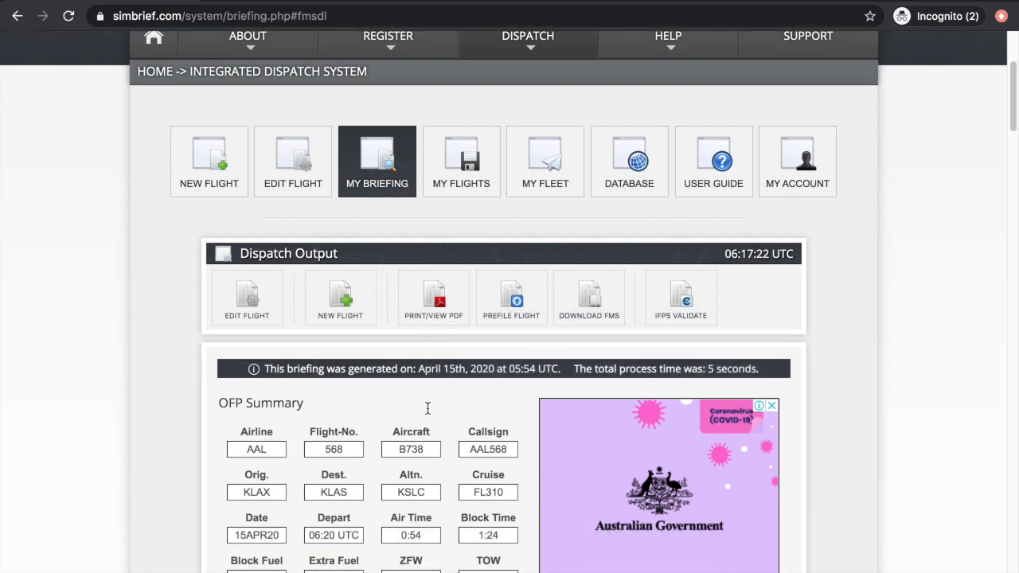
scroll("down", 3)
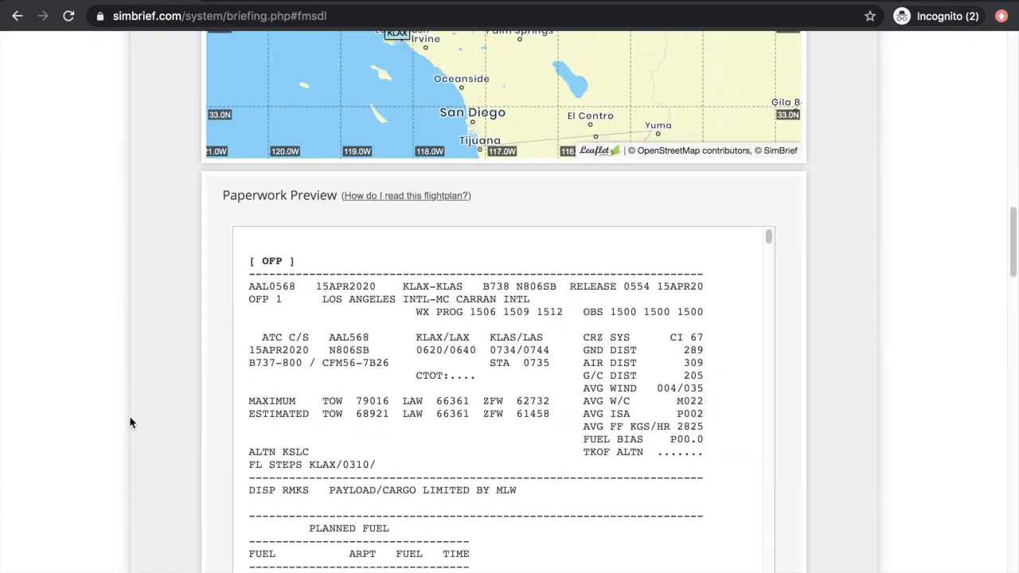
mouse_move(142, 400)
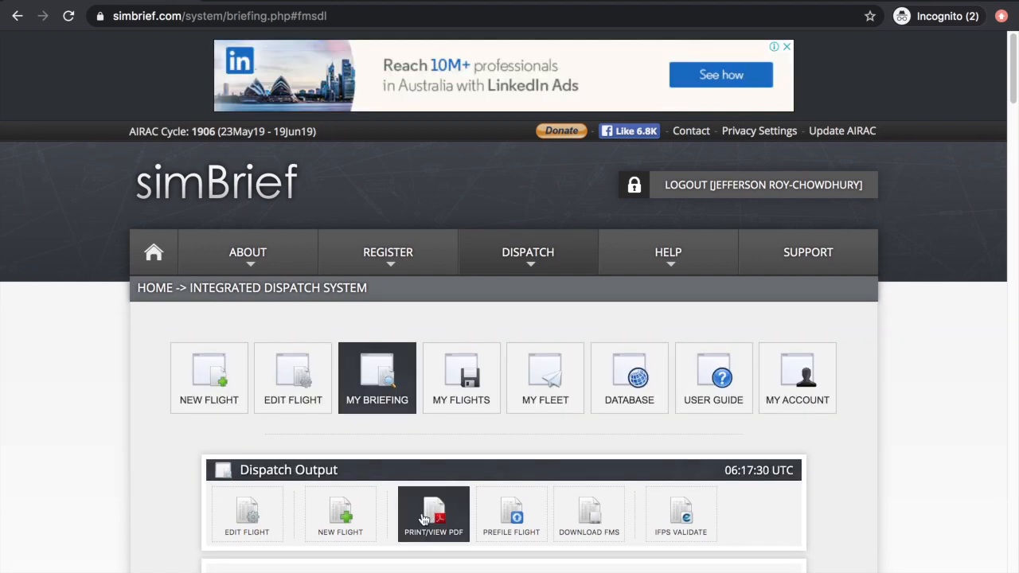
scroll("down", 3)
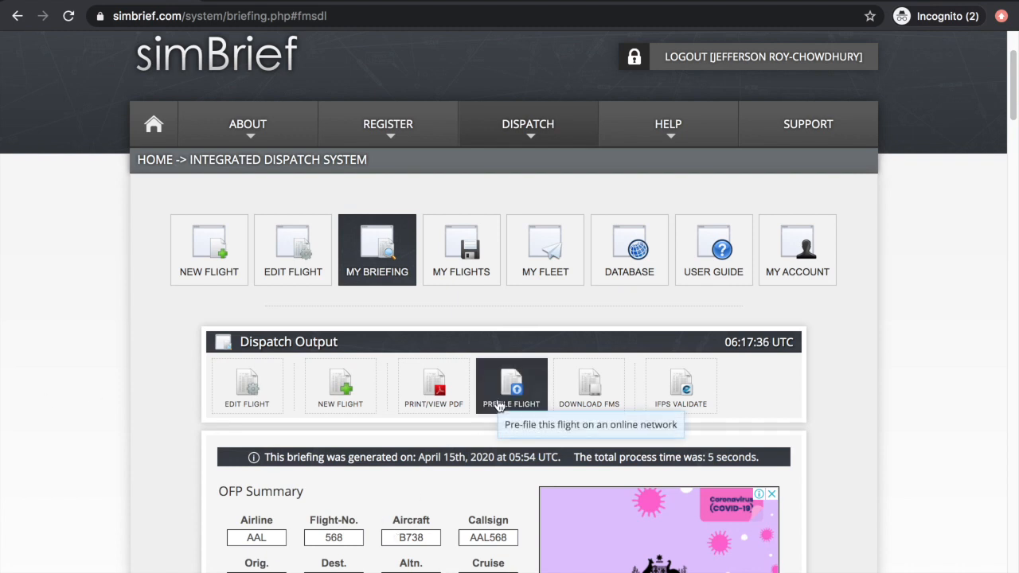
mouse_move(562, 438)
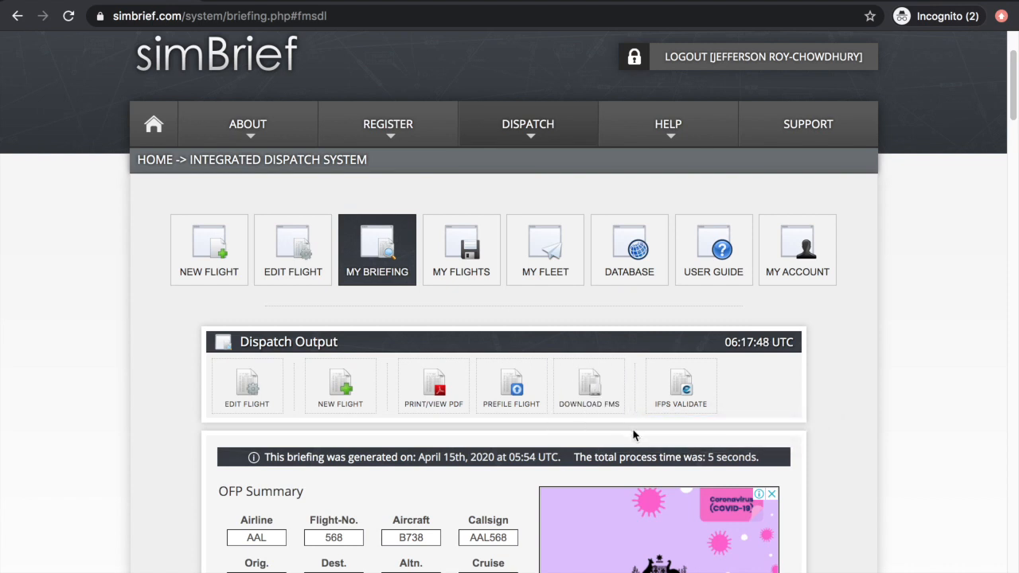
mouse_move(622, 430)
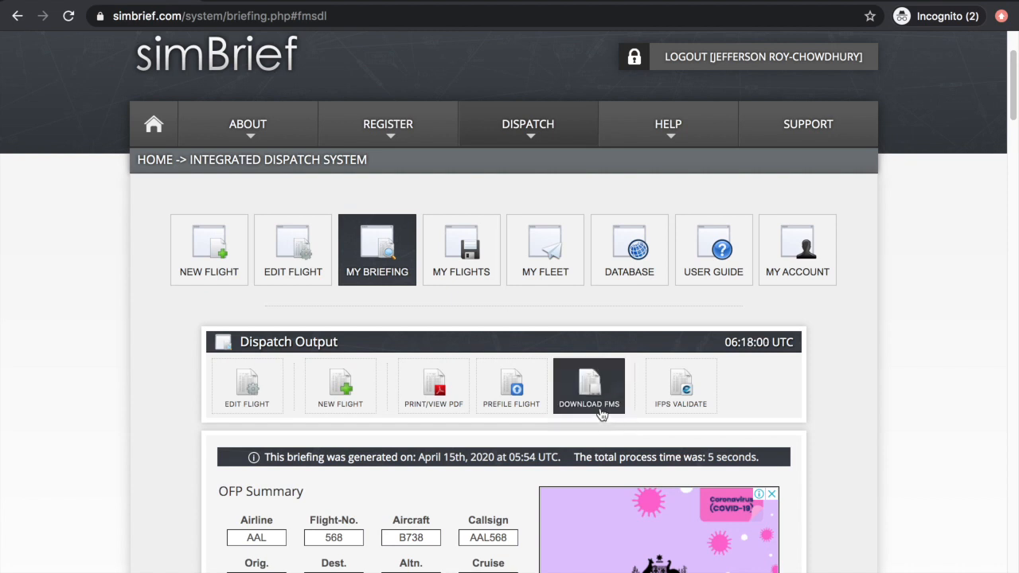
left_click(589, 386)
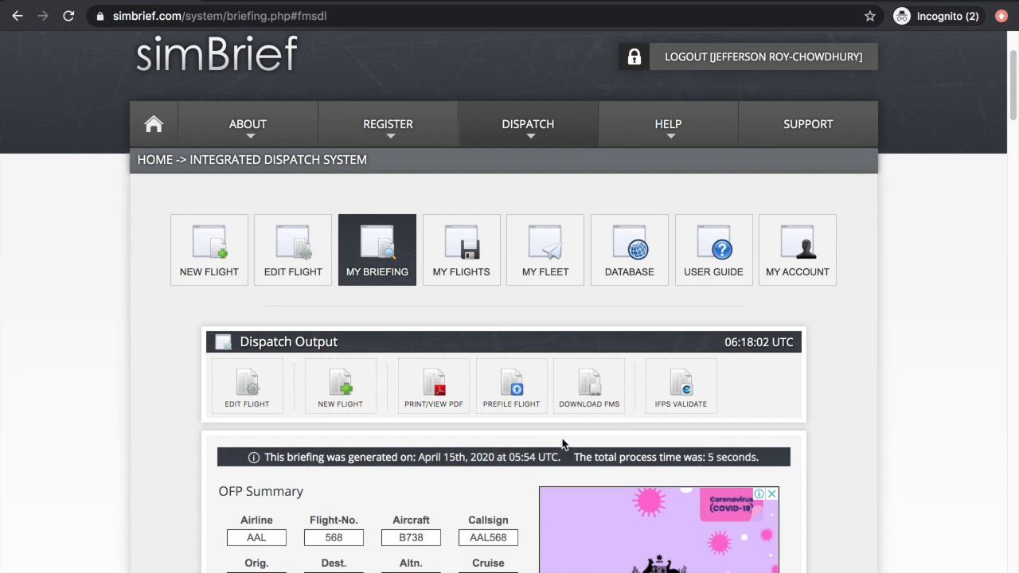
mouse_move(589, 433)
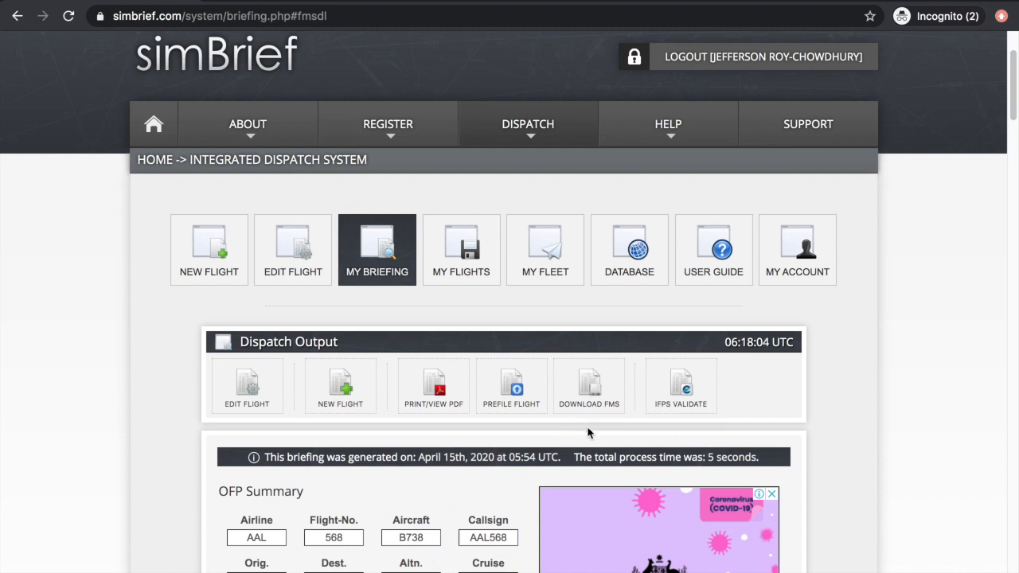
left_click(588, 386)
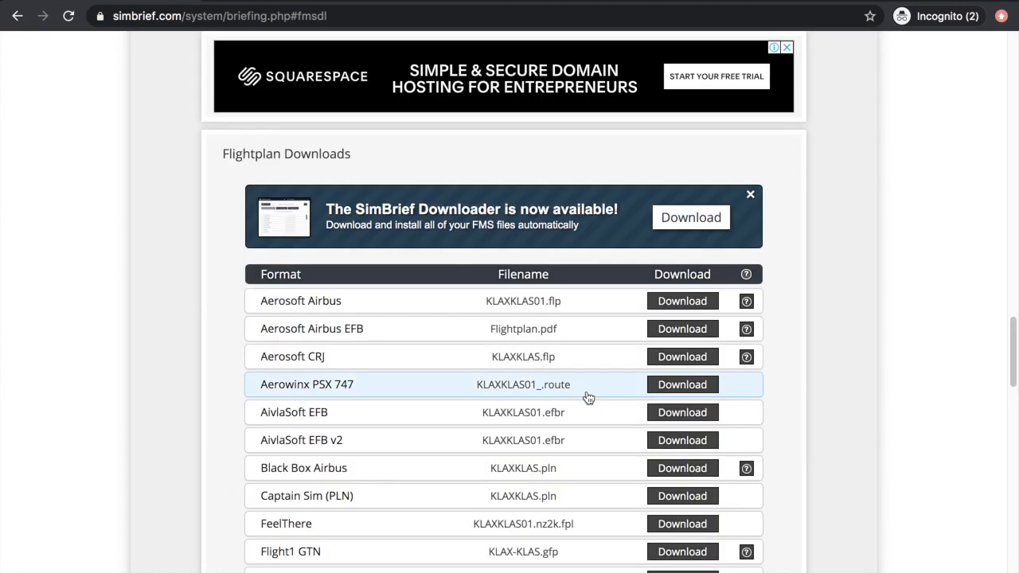
mouse_move(826, 231)
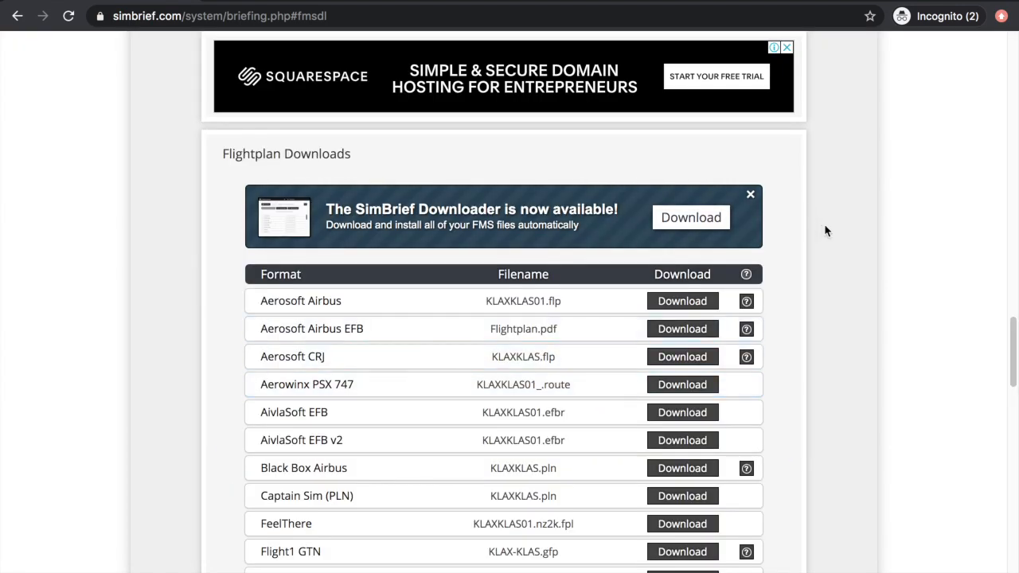
scroll("down", 3)
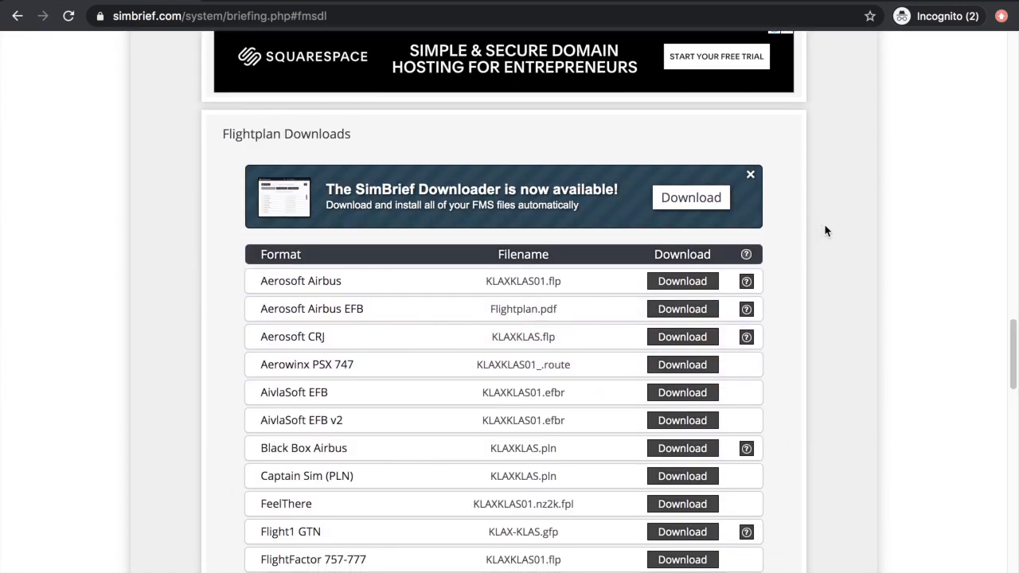
scroll("down", 3)
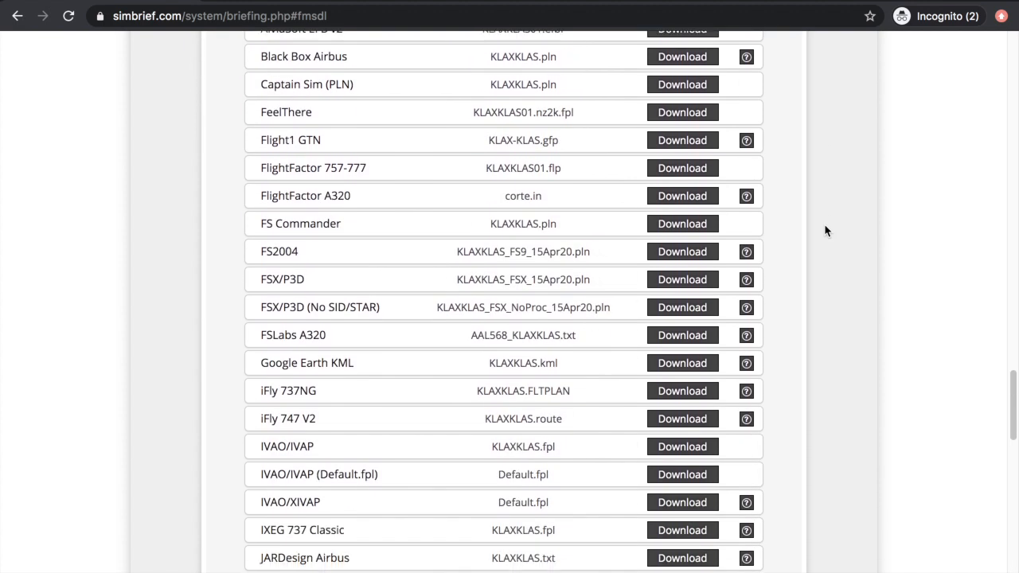
scroll("down", 3)
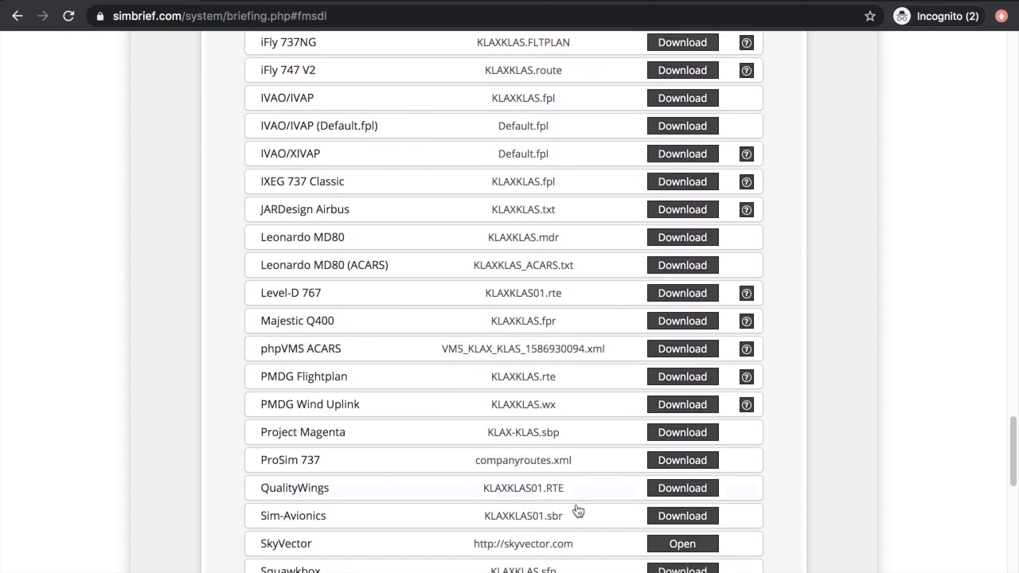
scroll("down", 3)
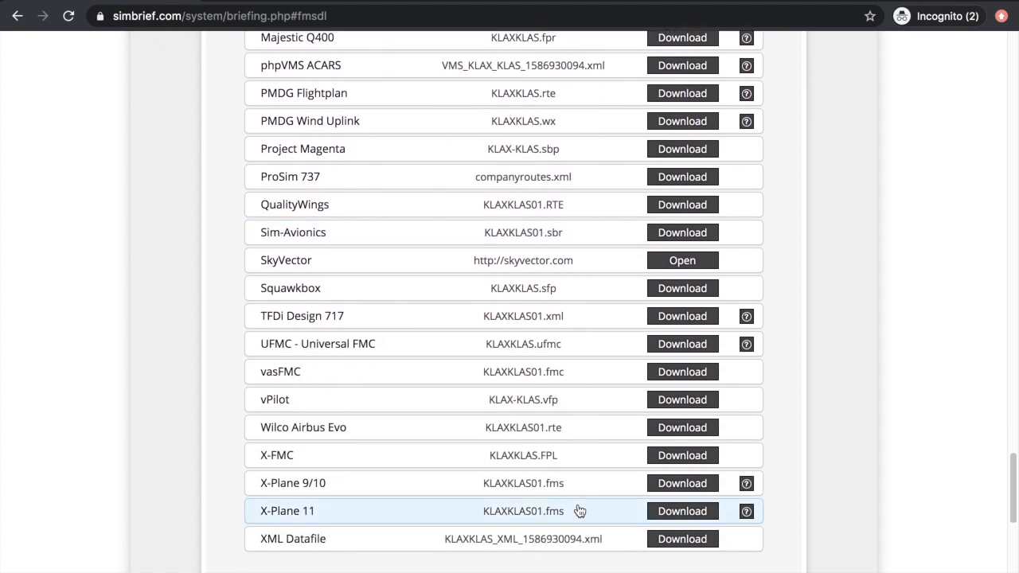
scroll("up", 3)
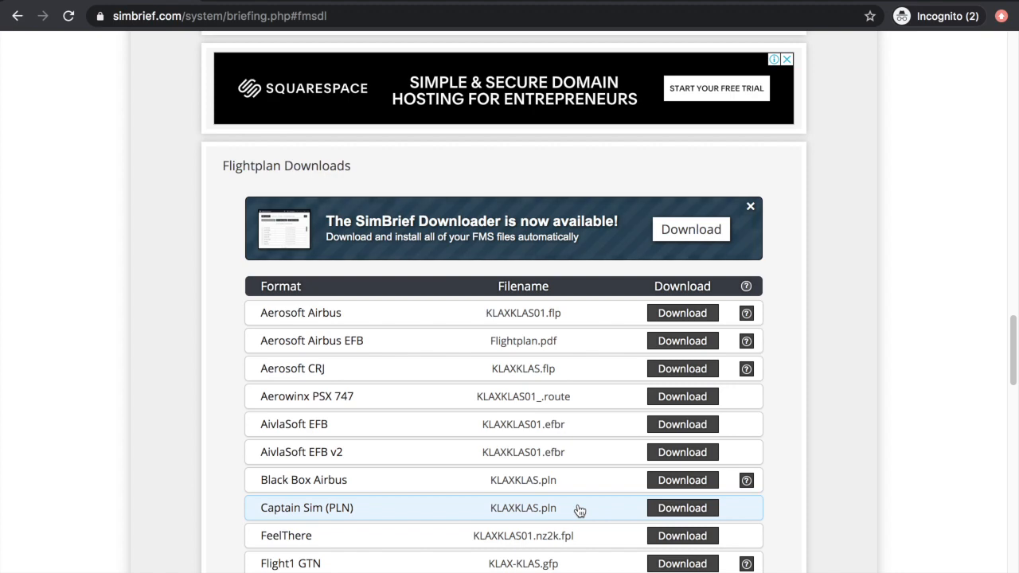
scroll("down", 3)
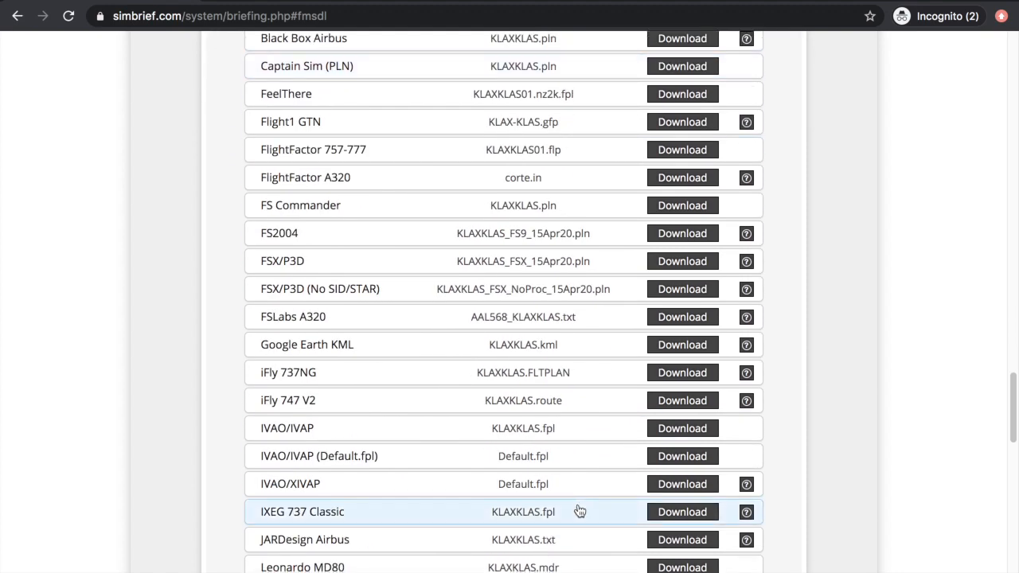
scroll("down", 3)
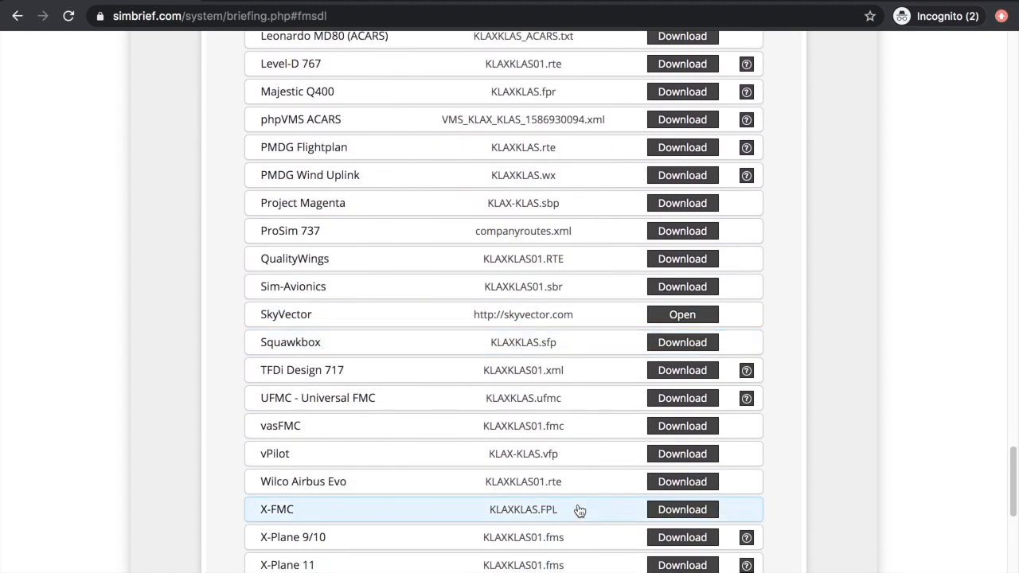
scroll("down", 3)
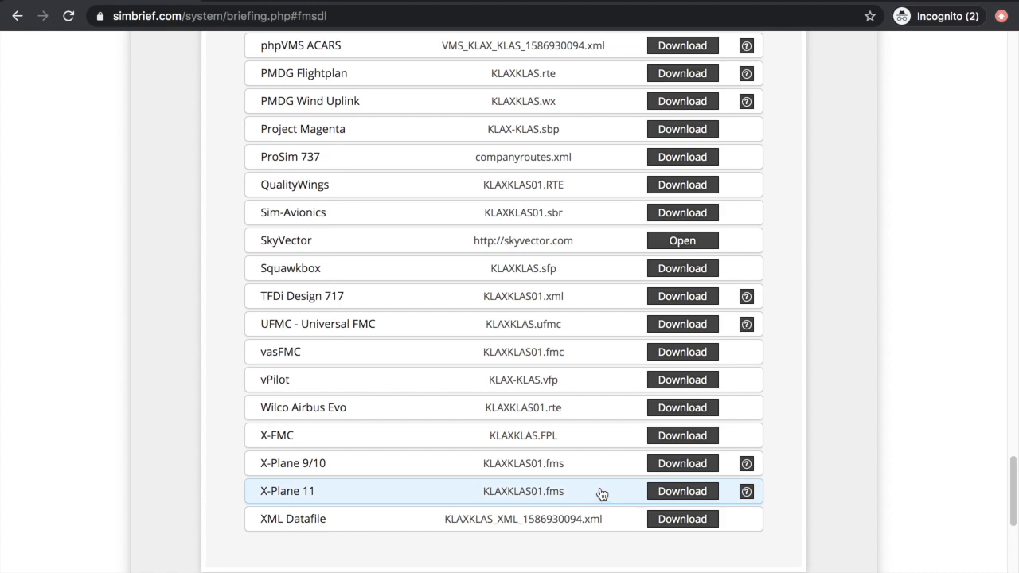
scroll("up", 3)
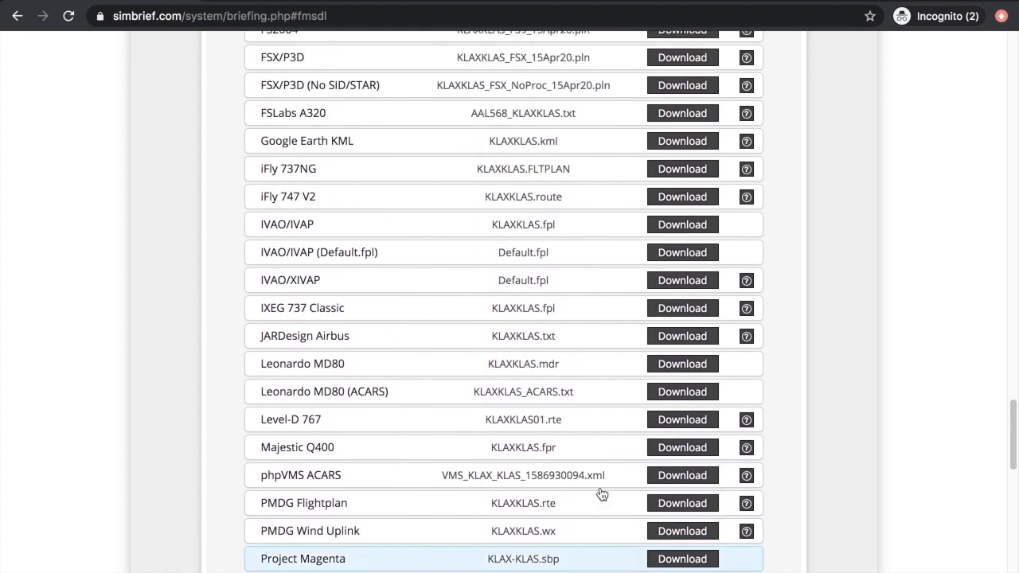
scroll("up", 3)
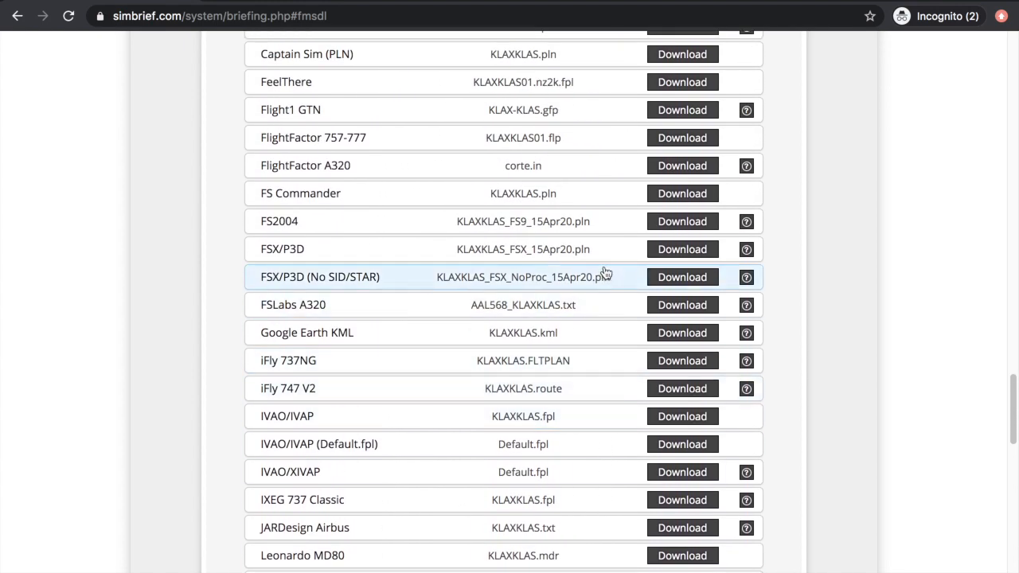
mouse_move(779, 239)
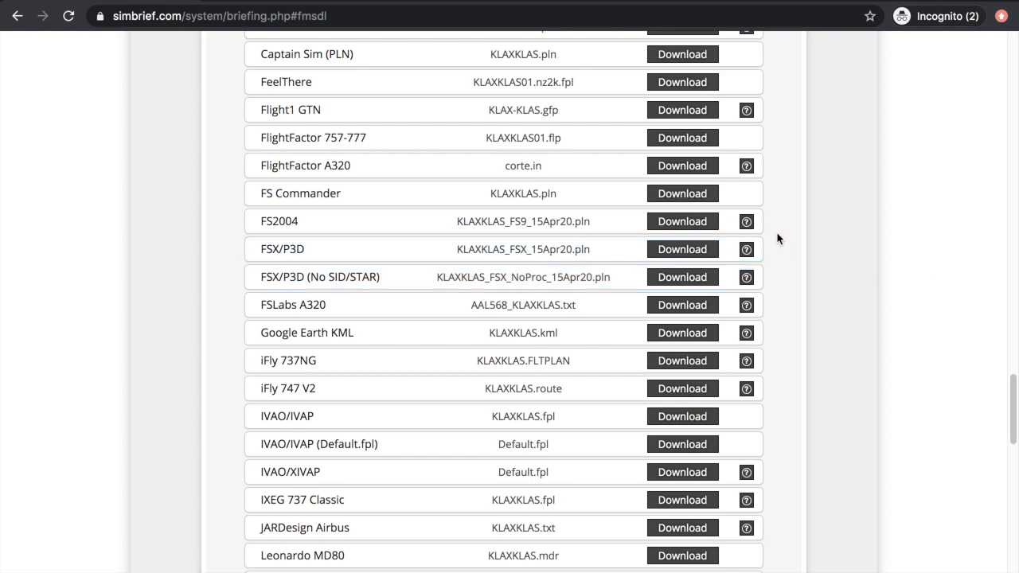
mouse_move(833, 284)
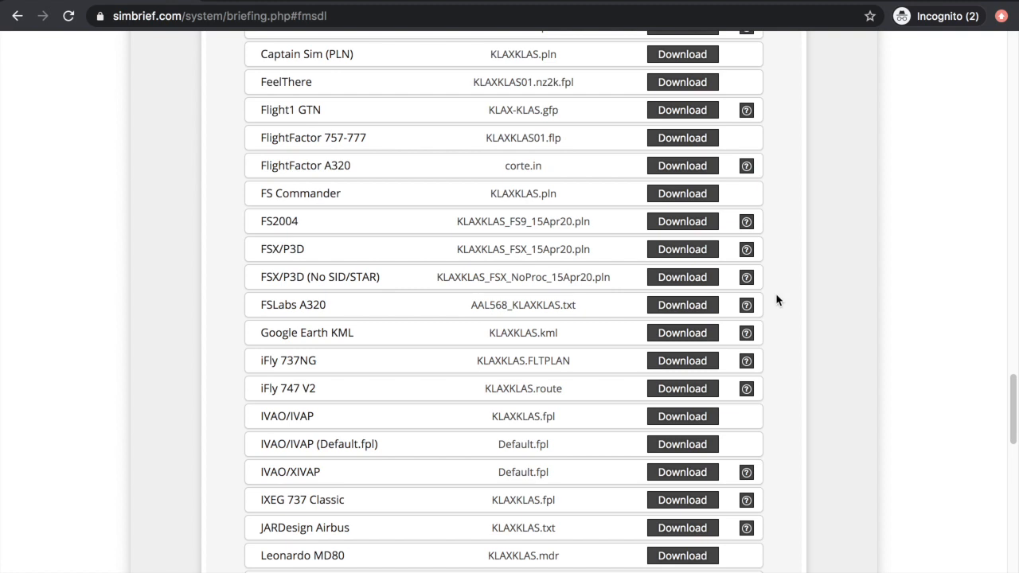
scroll("down", 3)
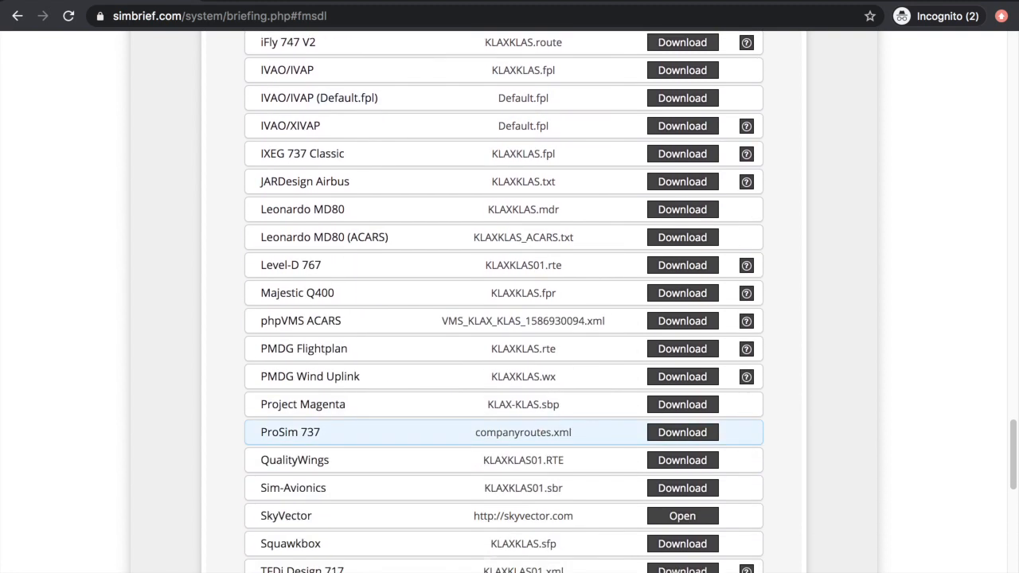
scroll("down", 3)
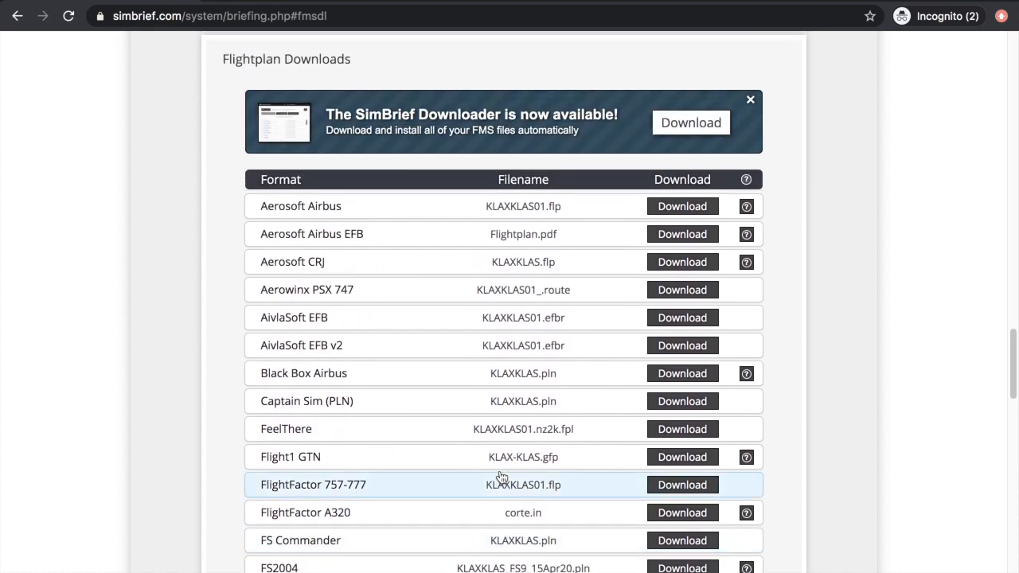
mouse_move(398, 444)
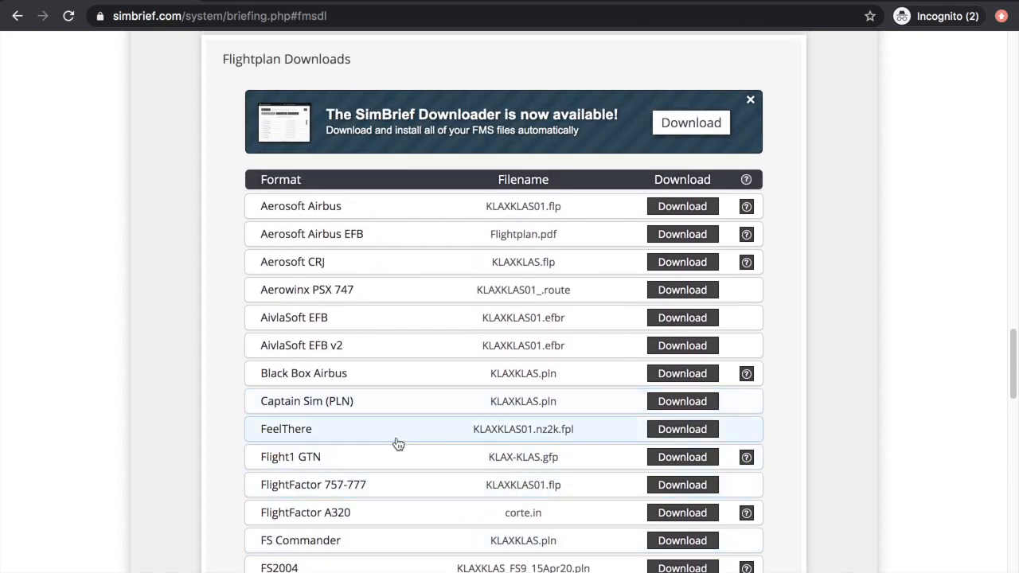
scroll("down", 3)
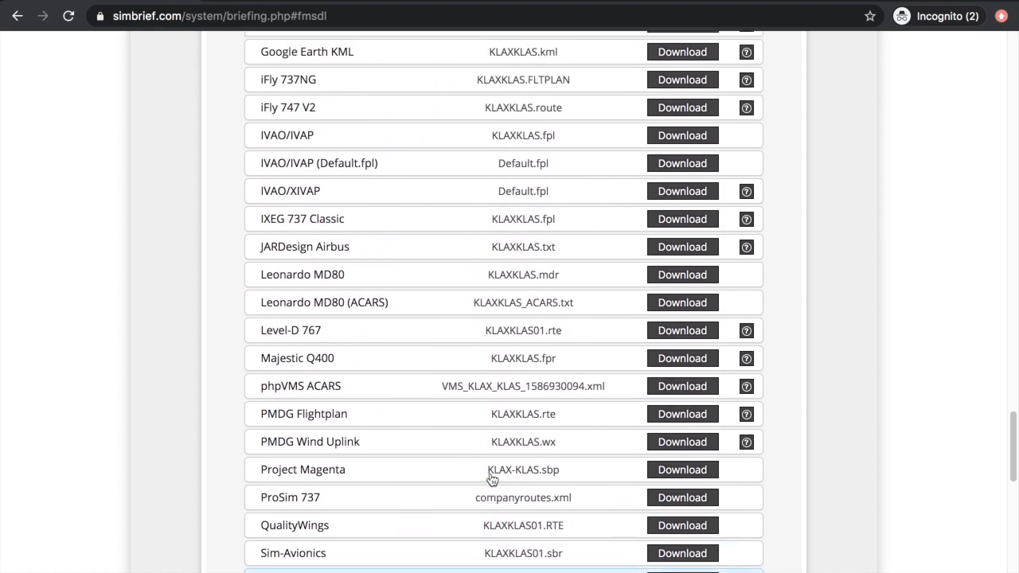
scroll("up", 3)
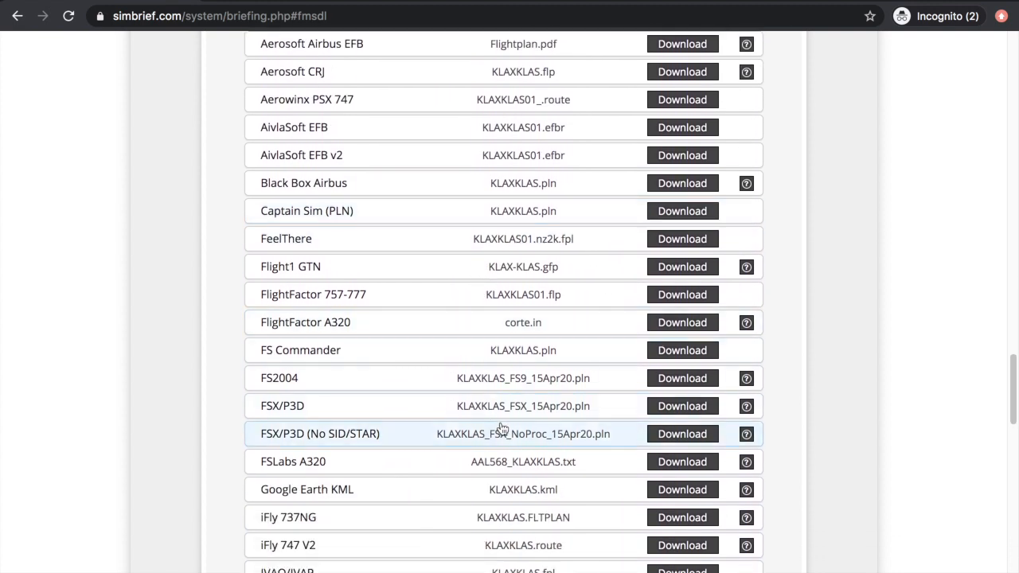
mouse_move(599, 446)
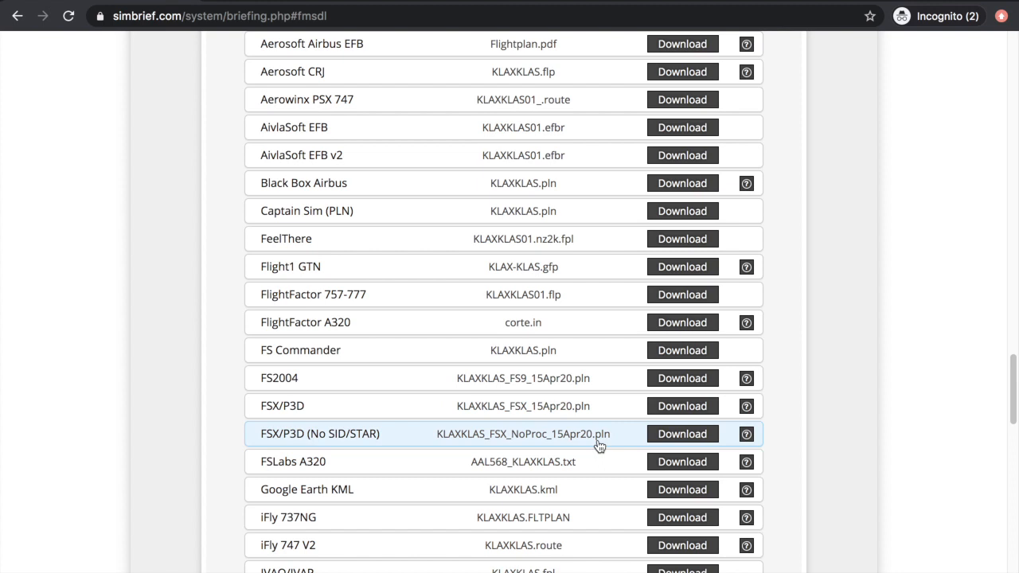
mouse_move(412, 167)
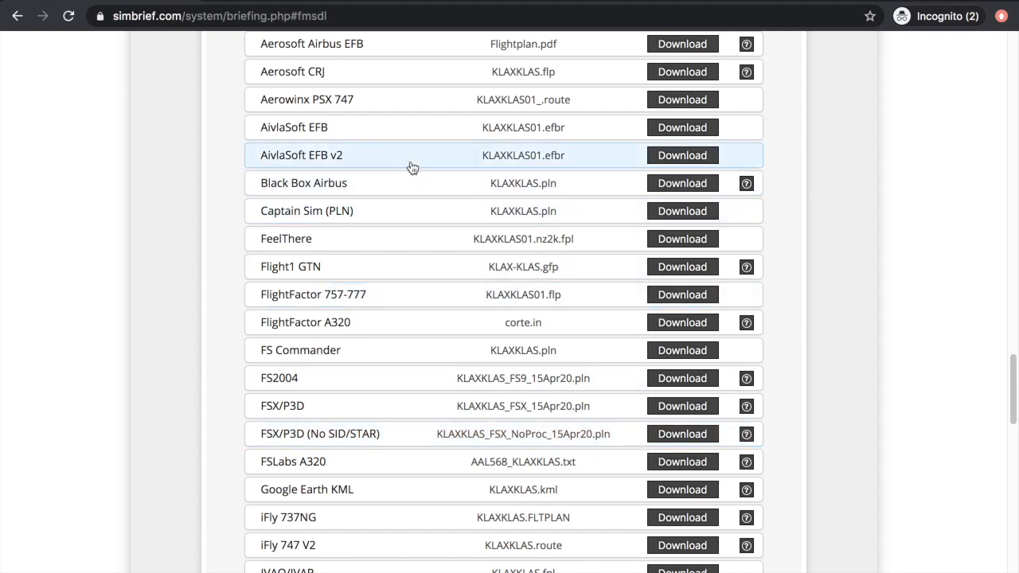
scroll("up", 3)
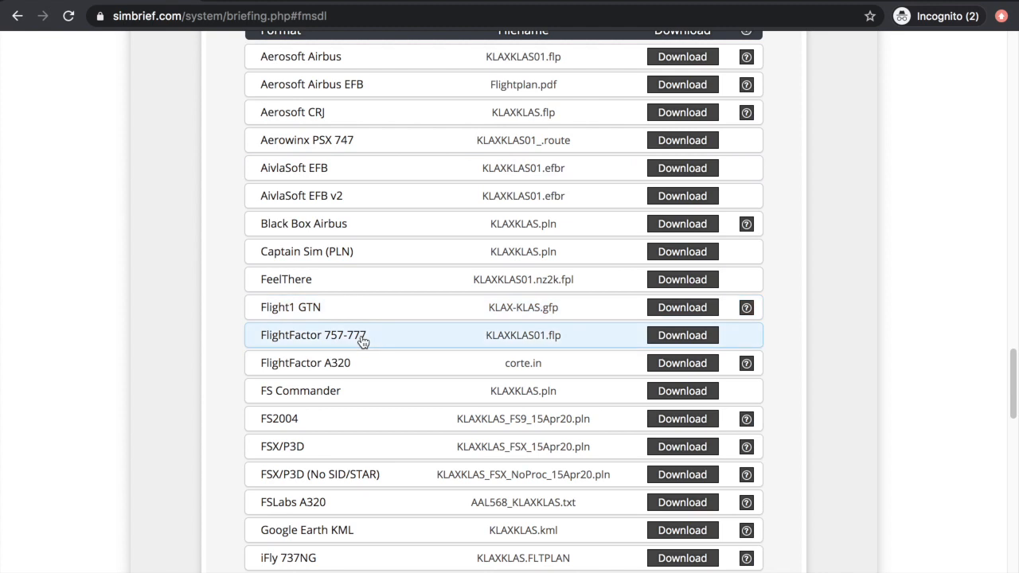
mouse_move(351, 350)
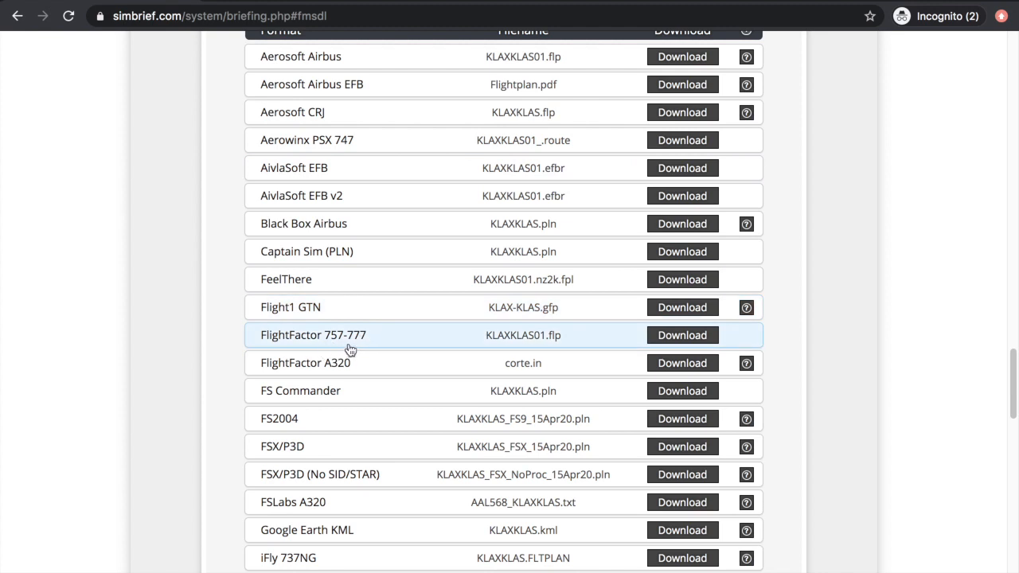
mouse_move(363, 368)
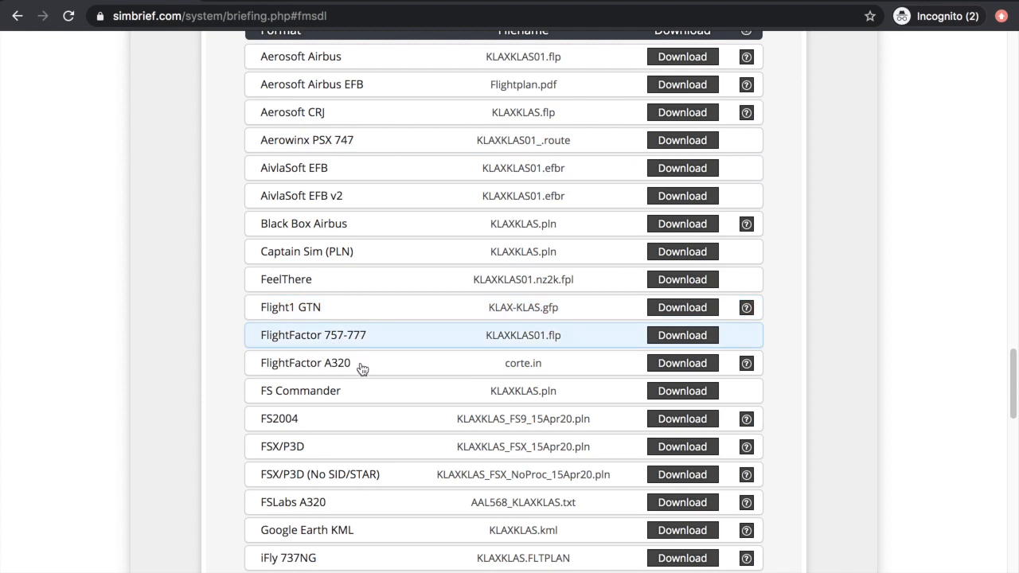
mouse_move(358, 363)
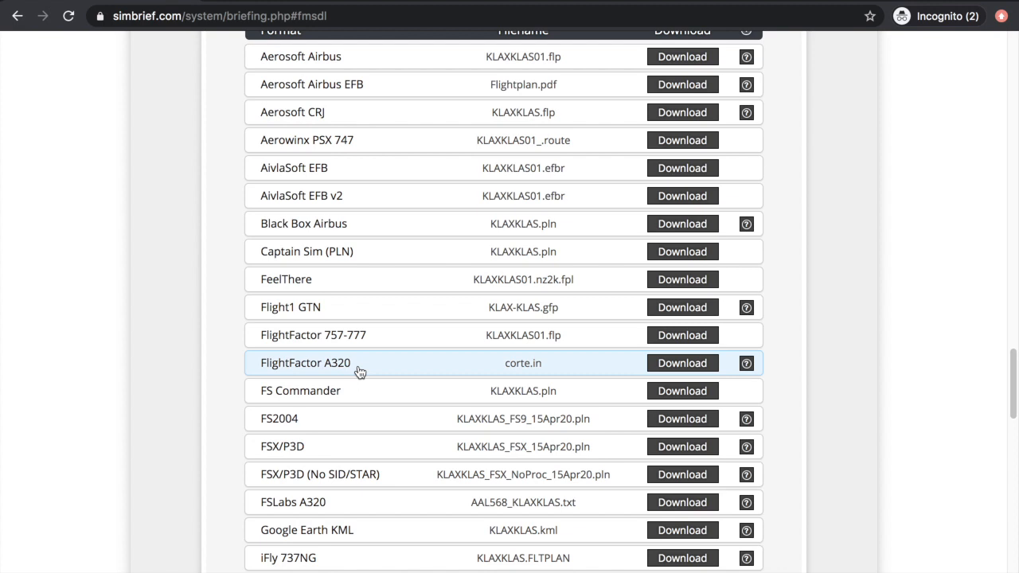
scroll("down", 3)
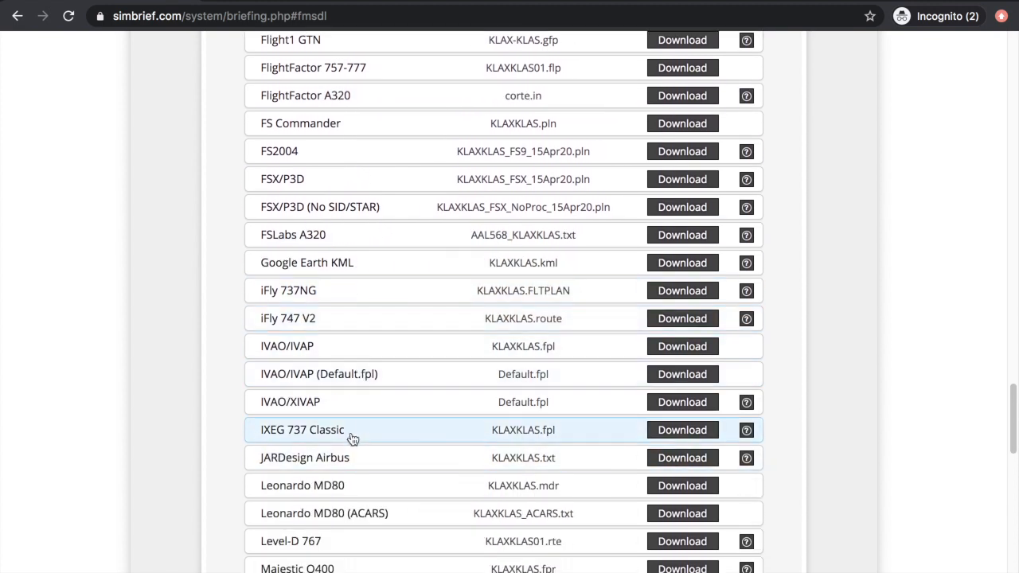
mouse_move(337, 473)
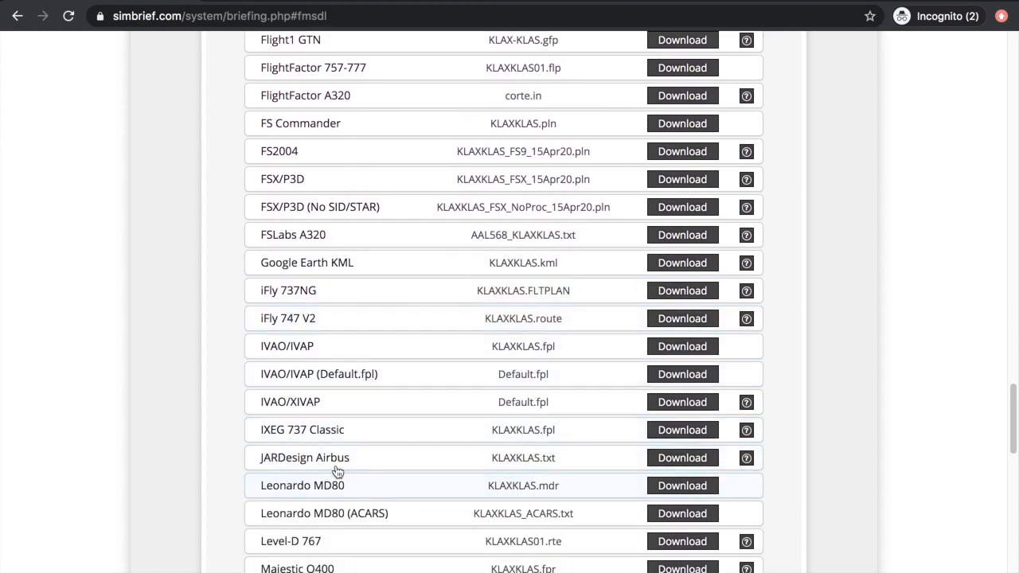
mouse_move(357, 457)
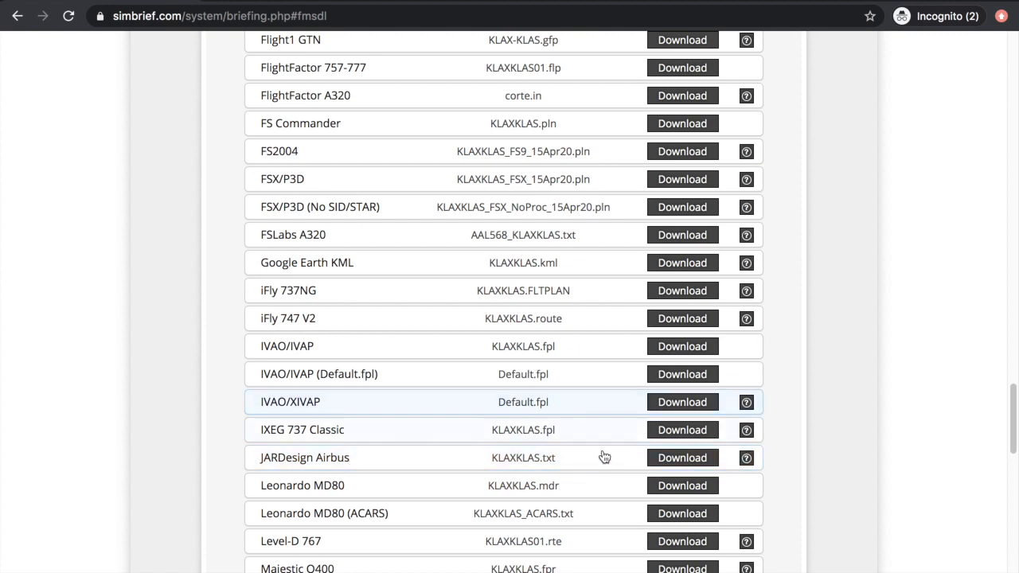
scroll("down", 3)
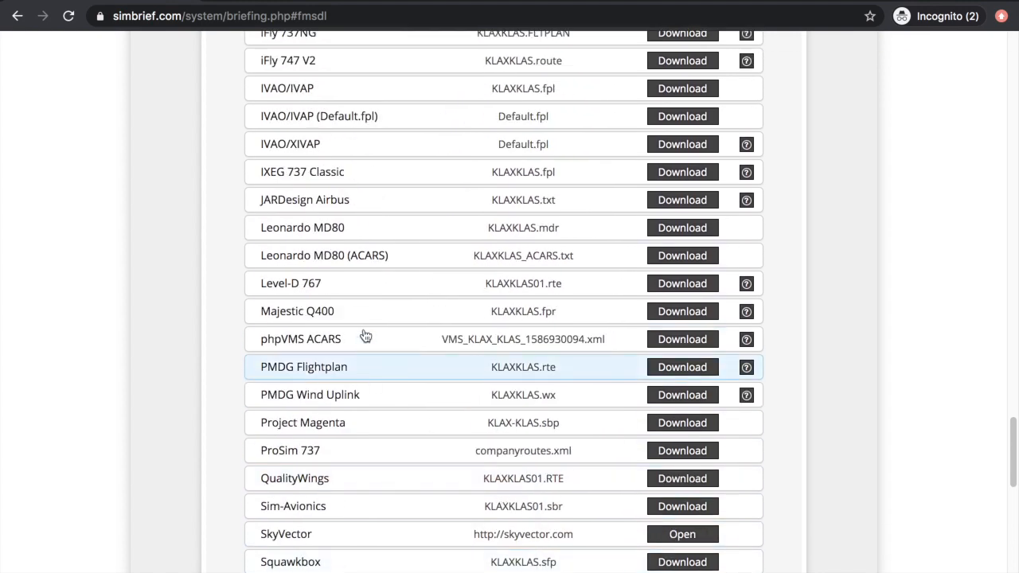
scroll("down", 3)
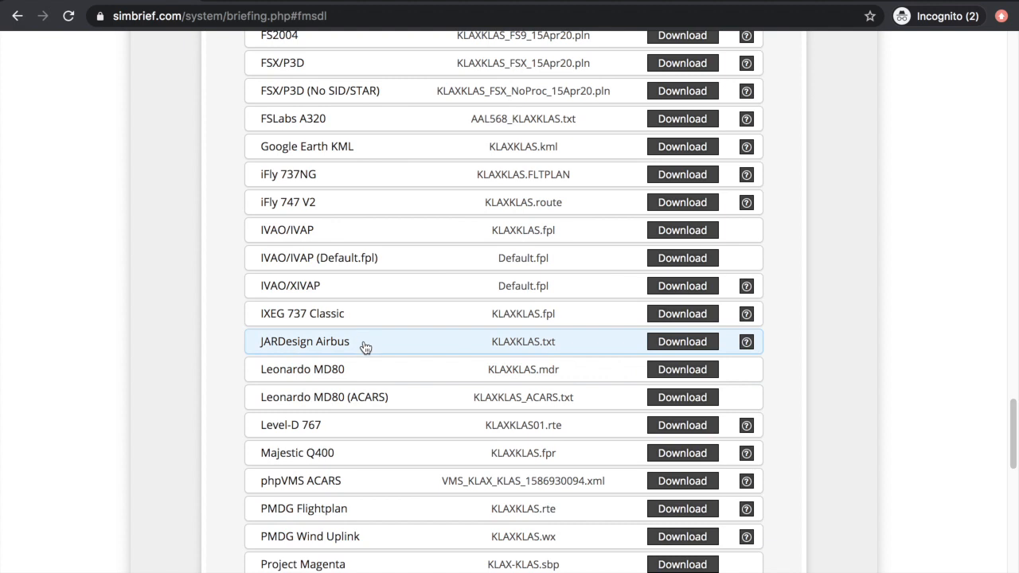
scroll("up", 3)
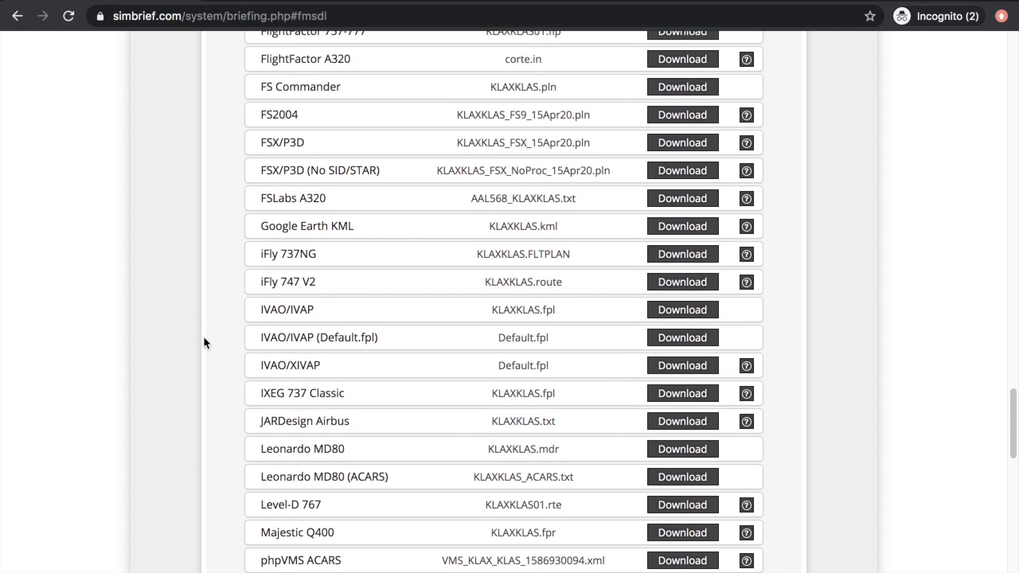
mouse_move(681, 282)
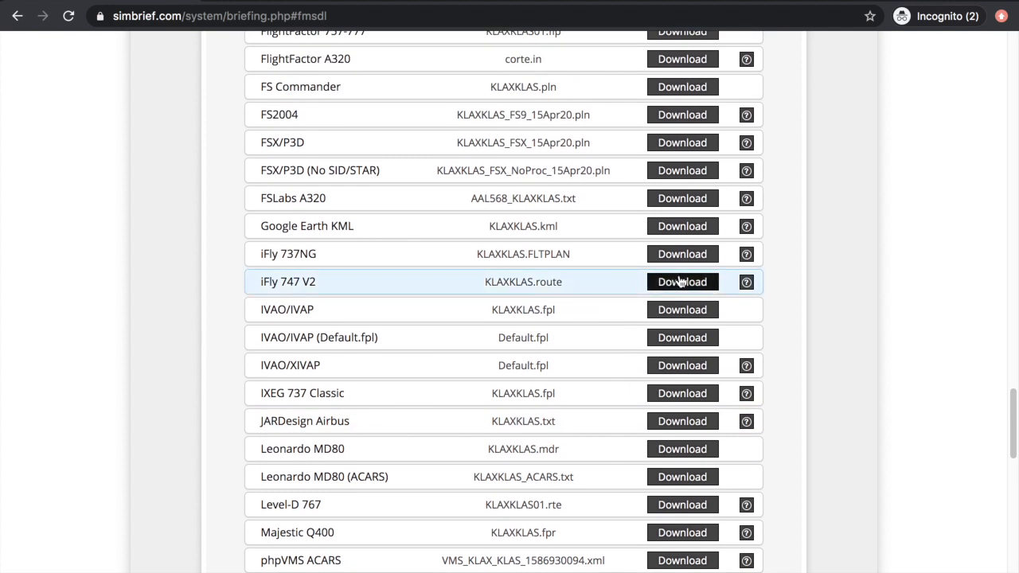
mouse_move(873, 316)
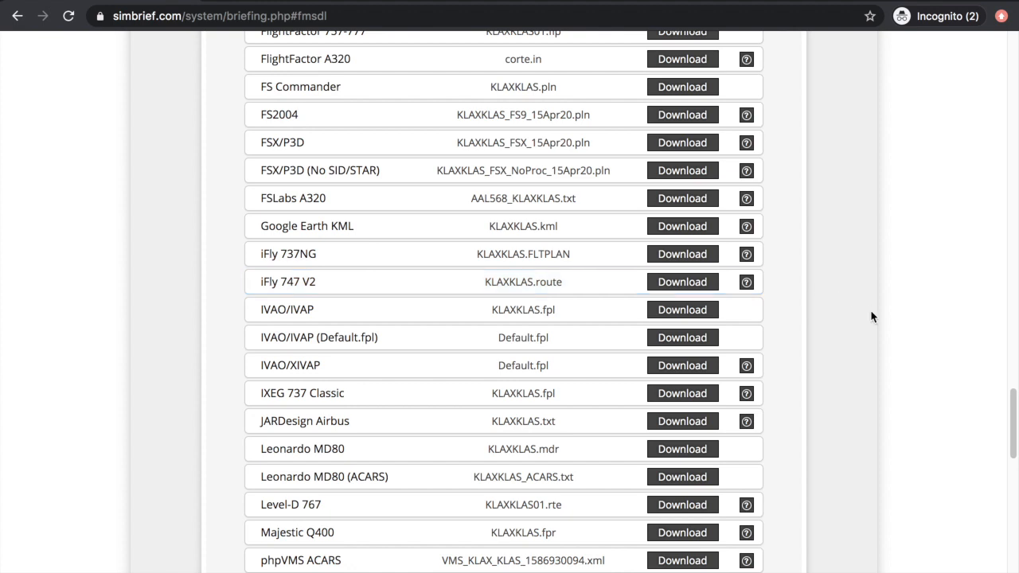
scroll("down", 3)
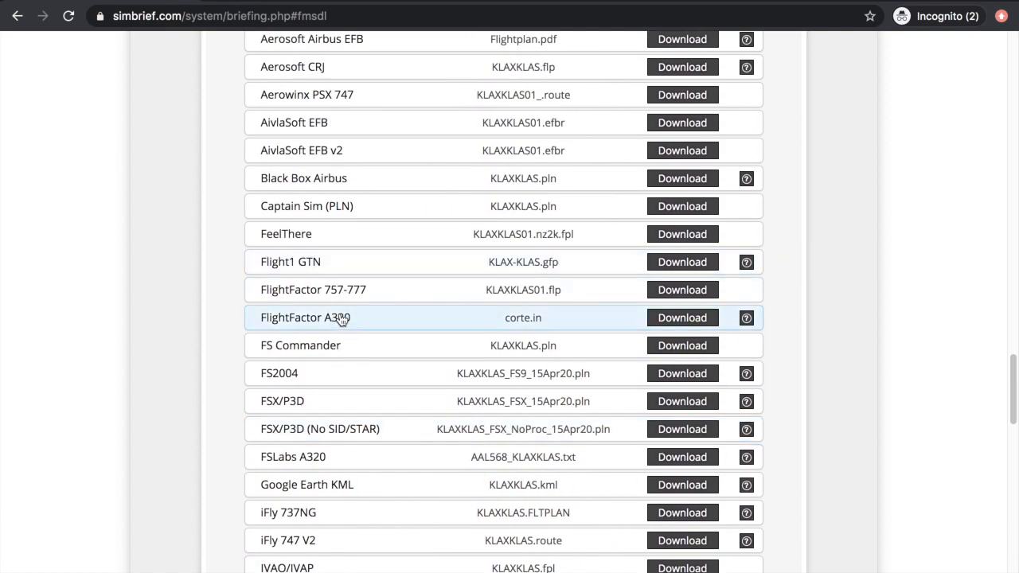
mouse_move(413, 323)
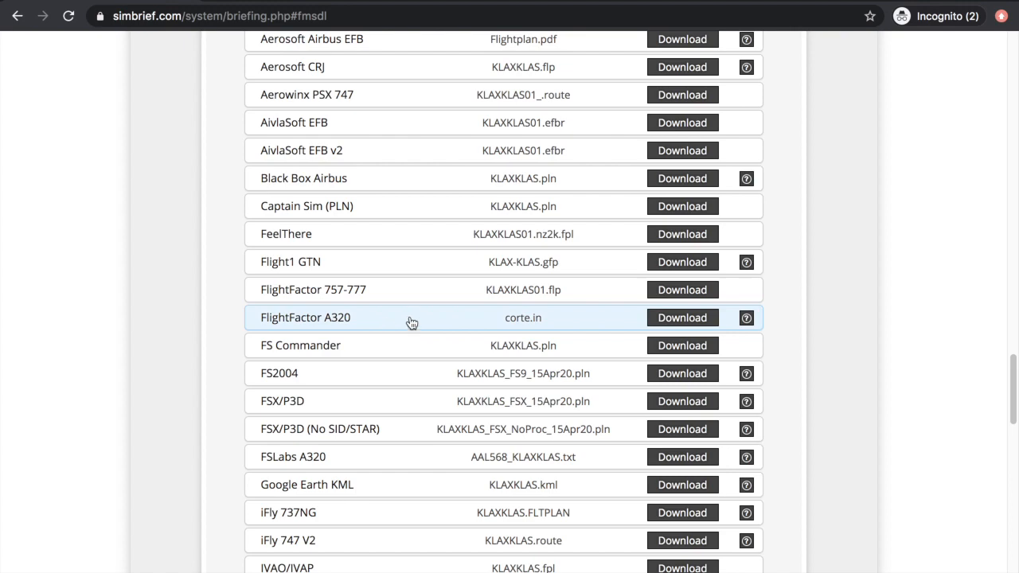
mouse_move(410, 329)
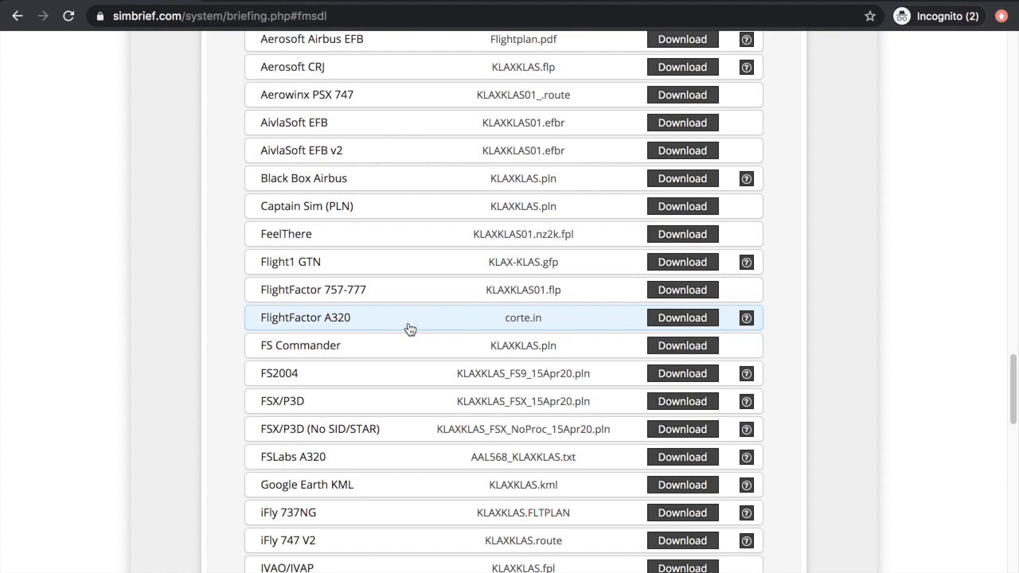
scroll("down", 3)
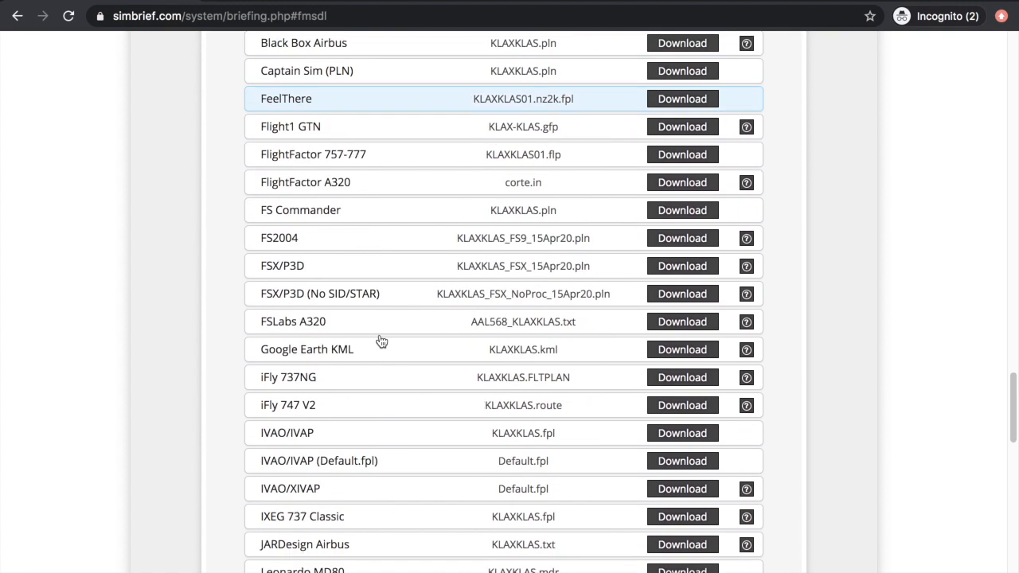
scroll("down", 3)
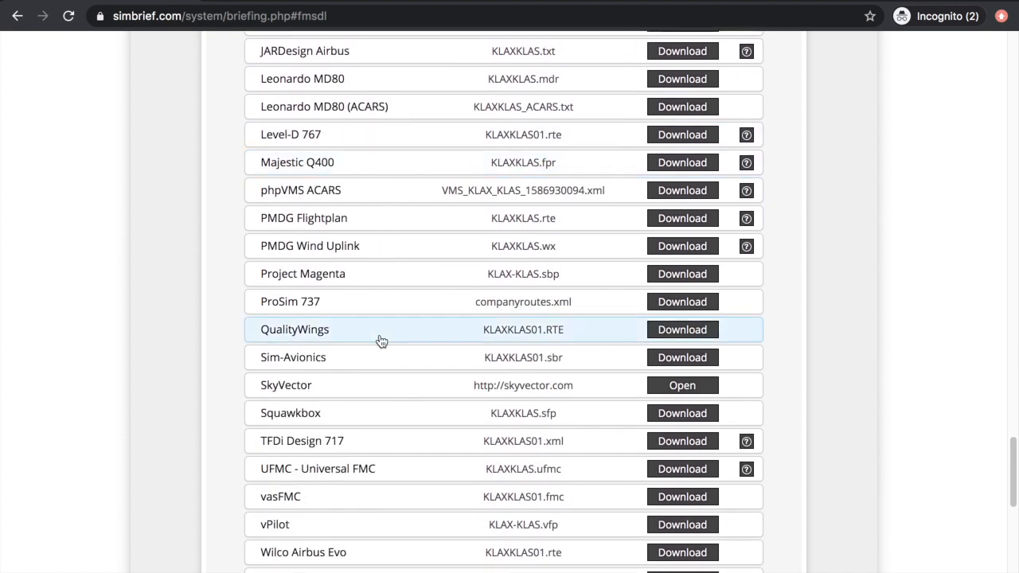
scroll("down", 3)
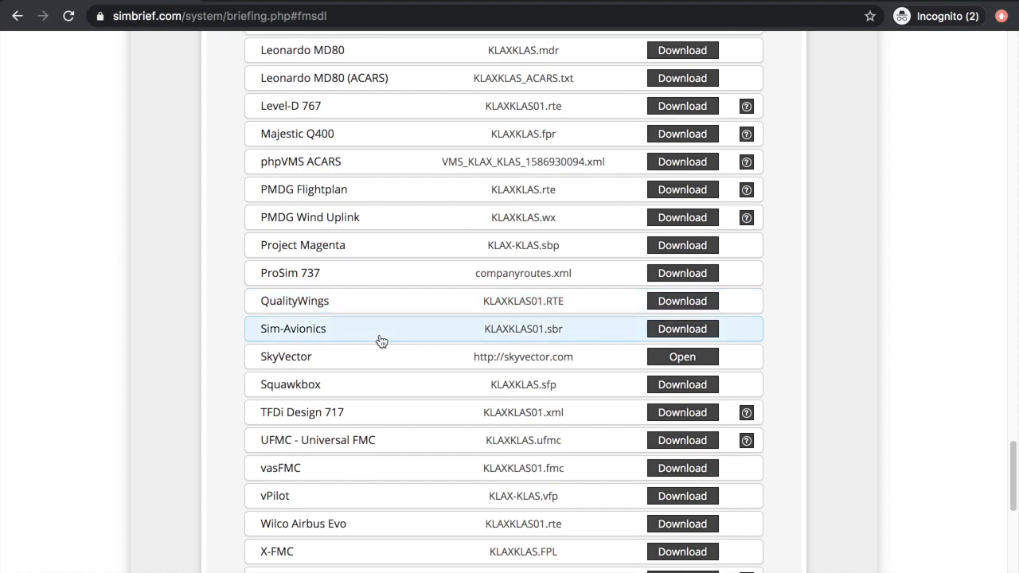
scroll("down", 3)
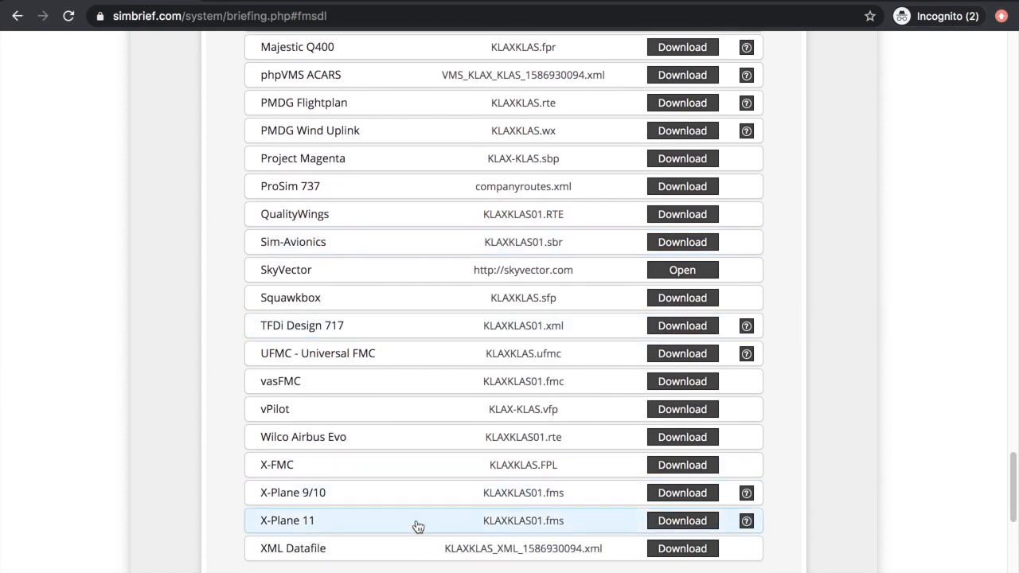
scroll("down", 3)
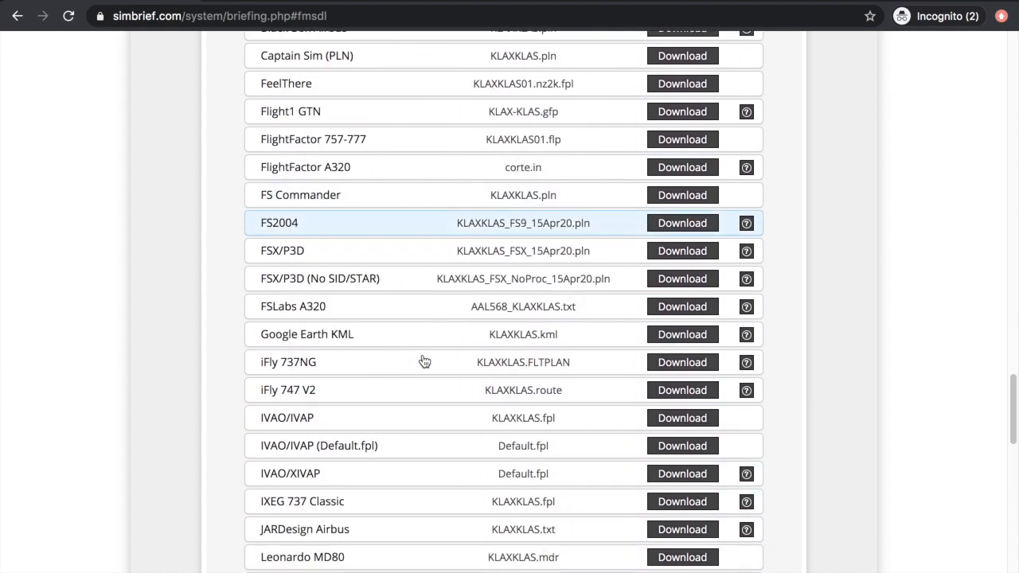
scroll("down", 3)
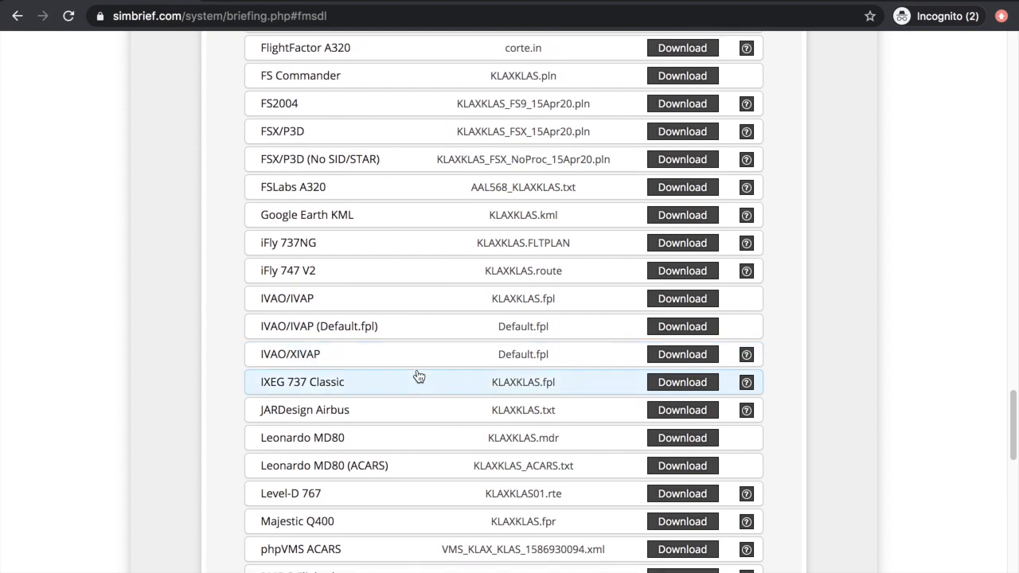
mouse_move(456, 412)
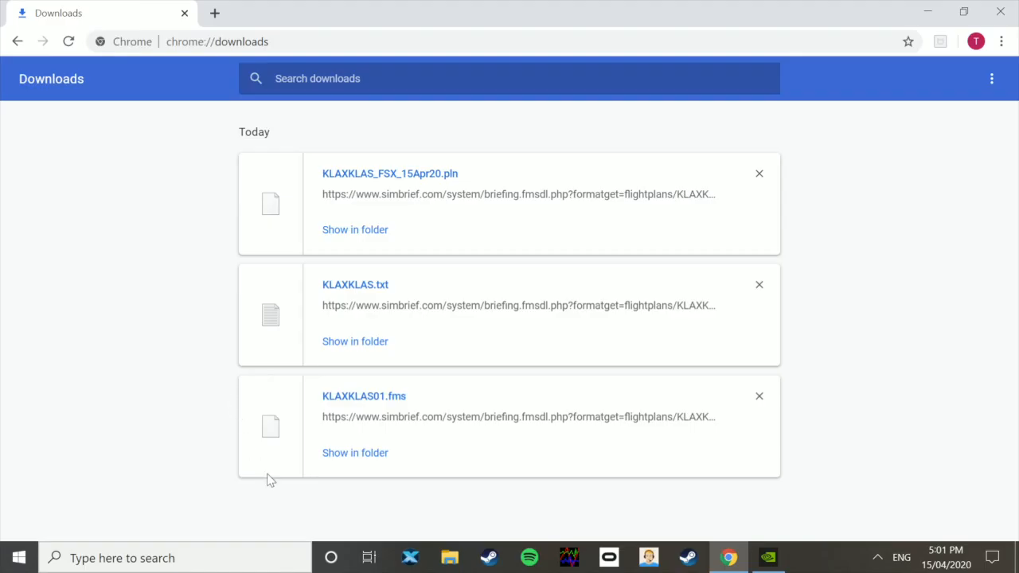
mouse_move(444, 195)
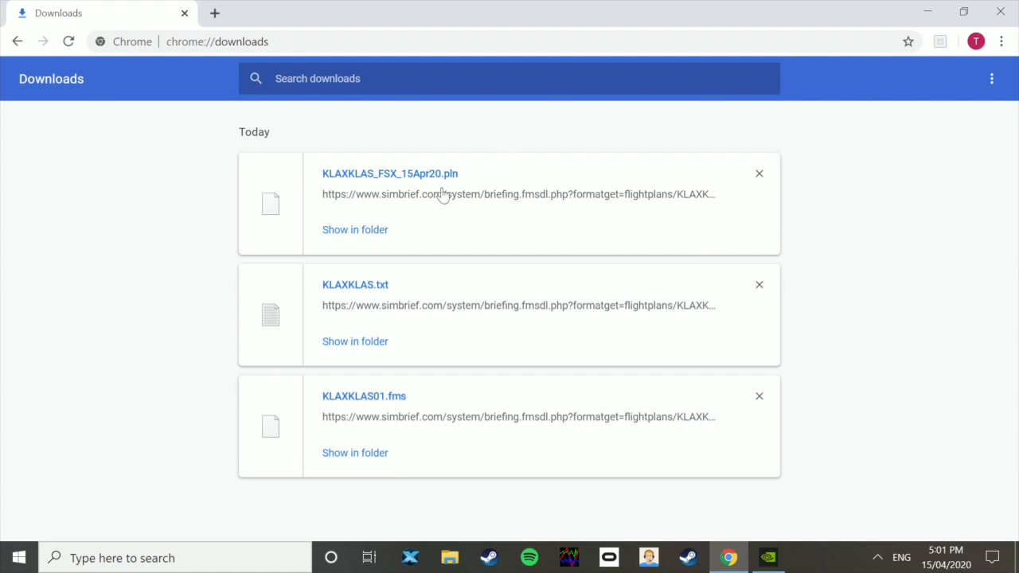
mouse_move(408, 441)
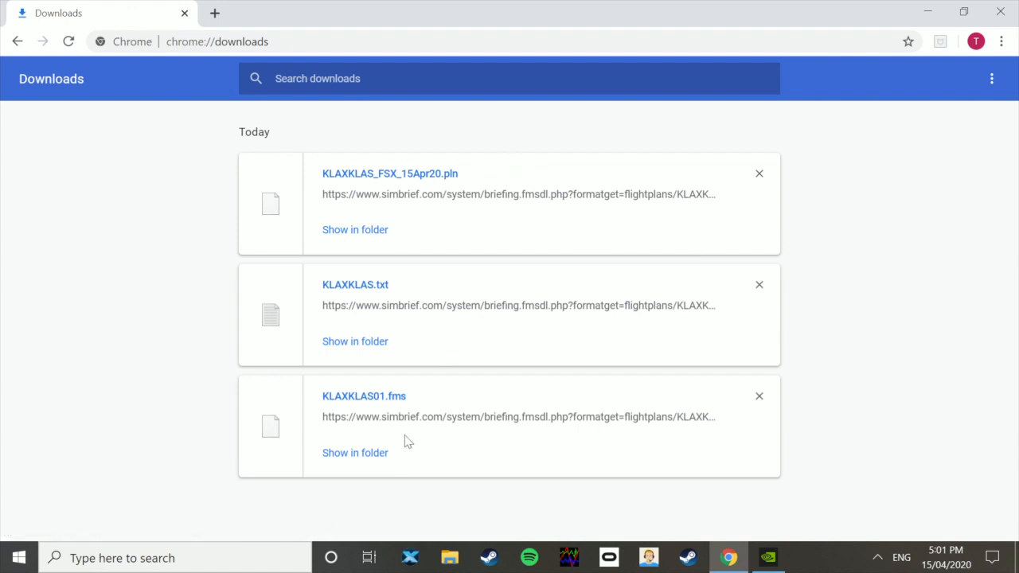
- Open the Downloads folder holding KLAXKLAS01.fms from Chrome's downloads page
left_click(355, 452)
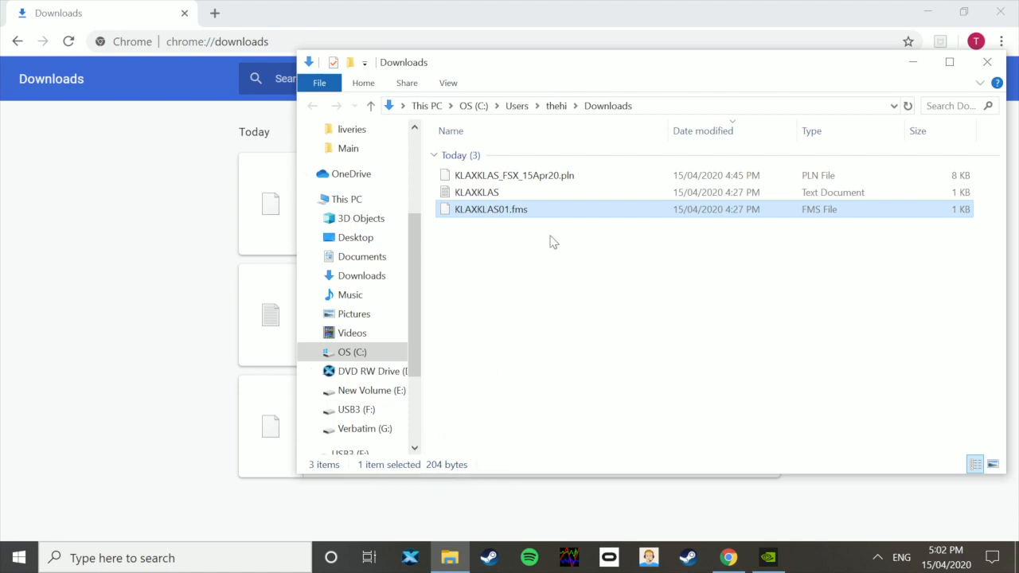
mouse_move(494, 331)
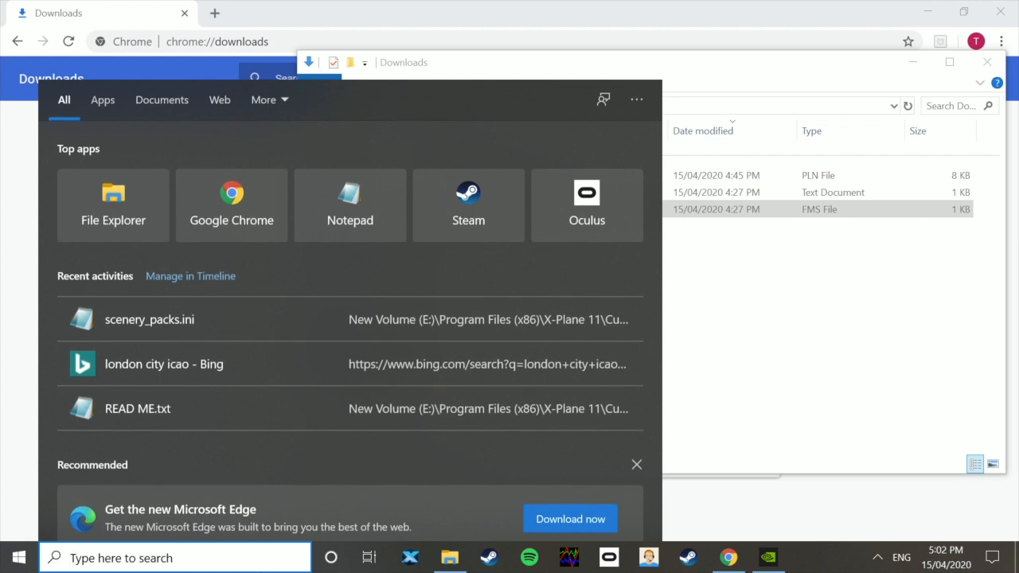
- Search Windows for 'flight' to locate the Flight Simulator X Files folder
type("flight")
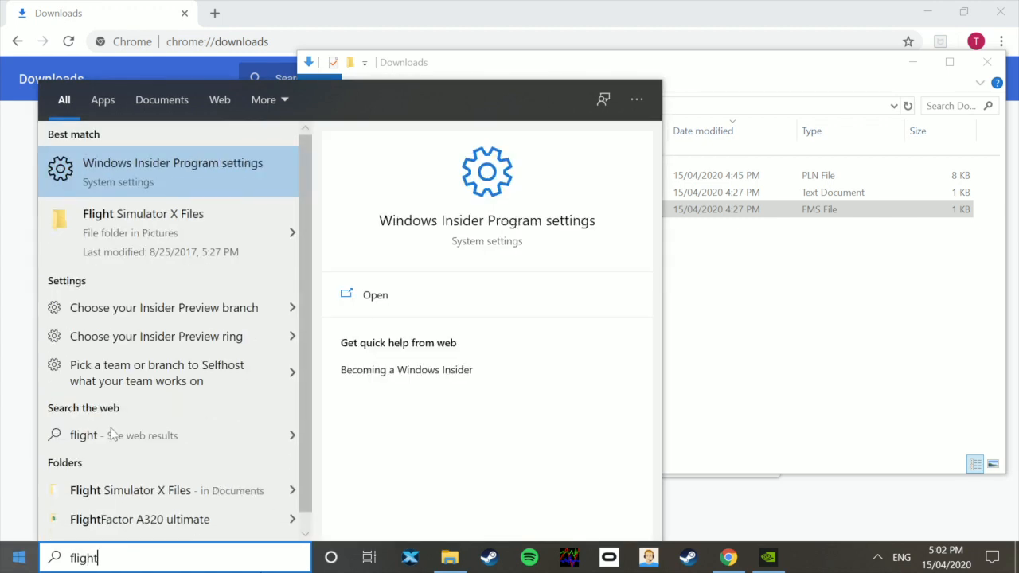
mouse_move(184, 233)
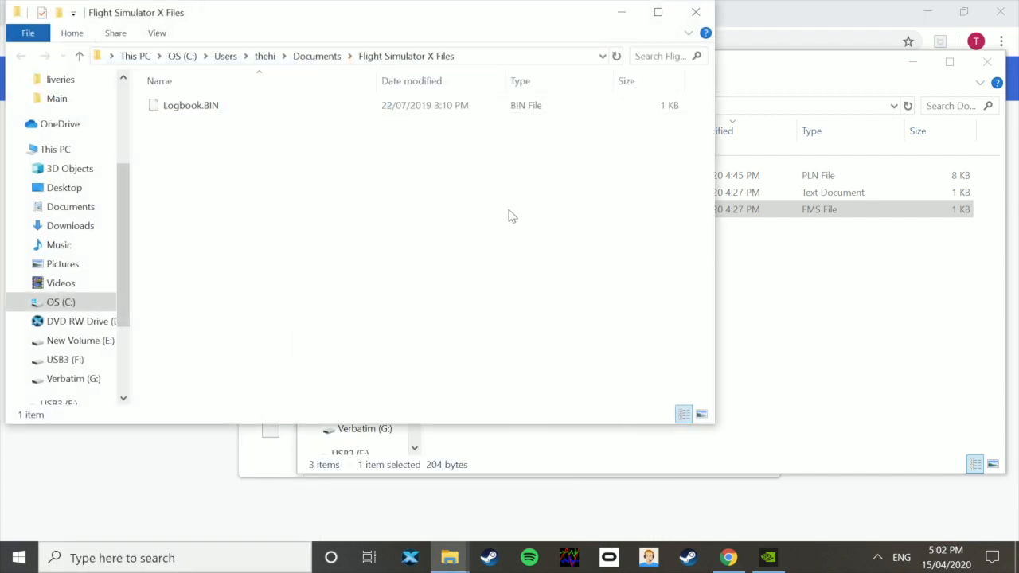
mouse_move(352, 156)
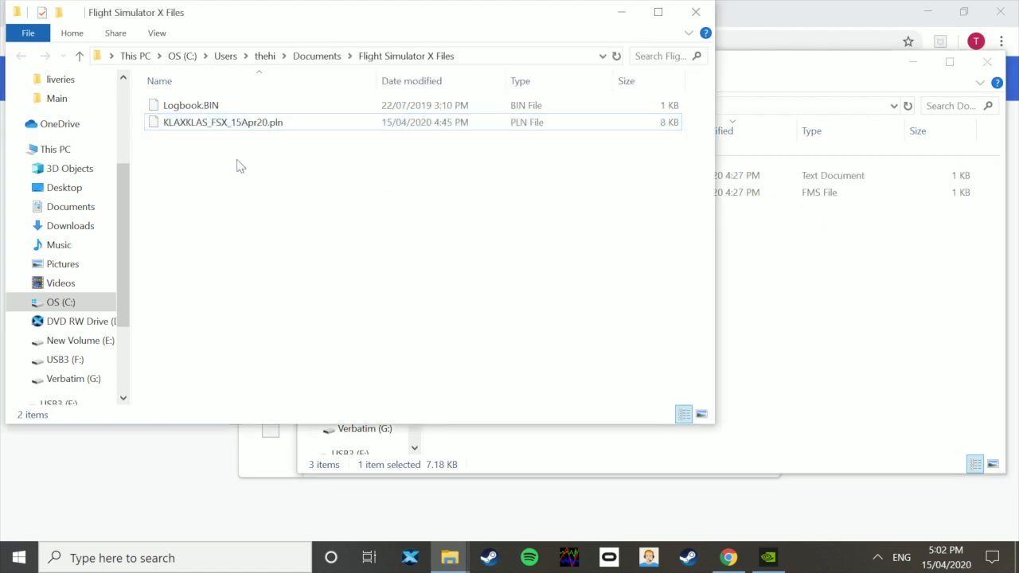
mouse_move(829, 265)
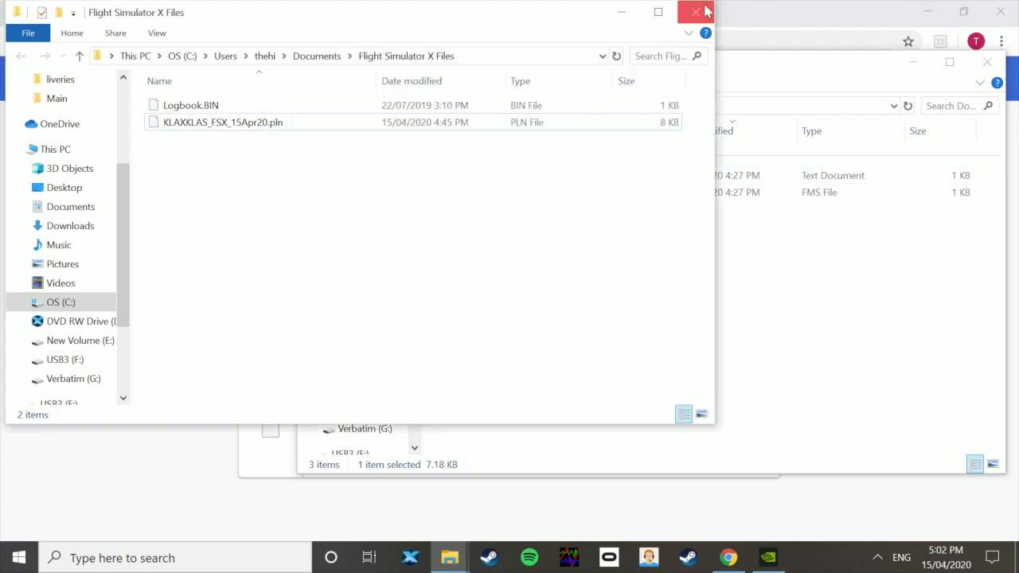
- Close the FSX folder and browse X-Plane 11 to Output > FMS plans
left_click(695, 12)
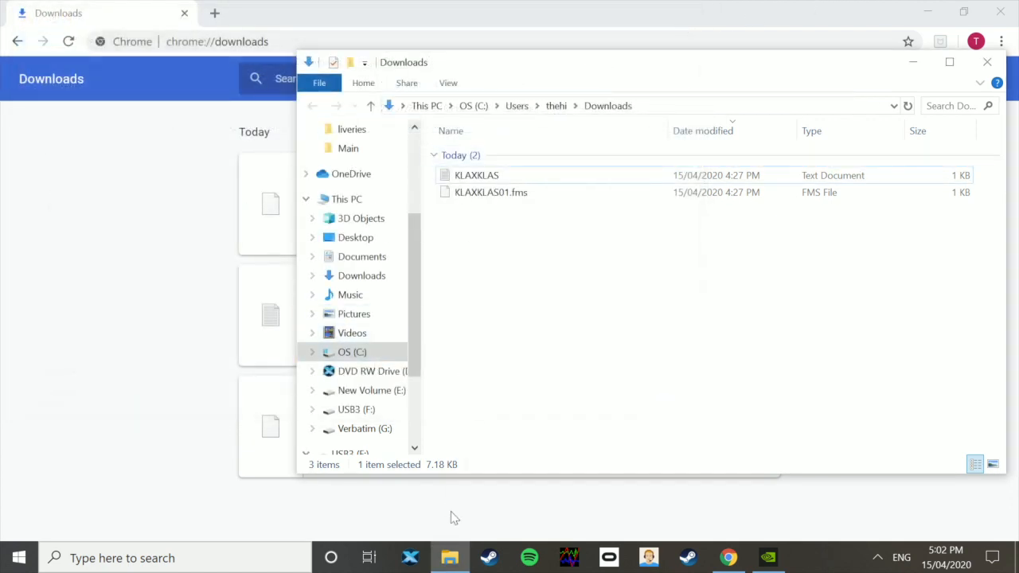
right_click(450, 558)
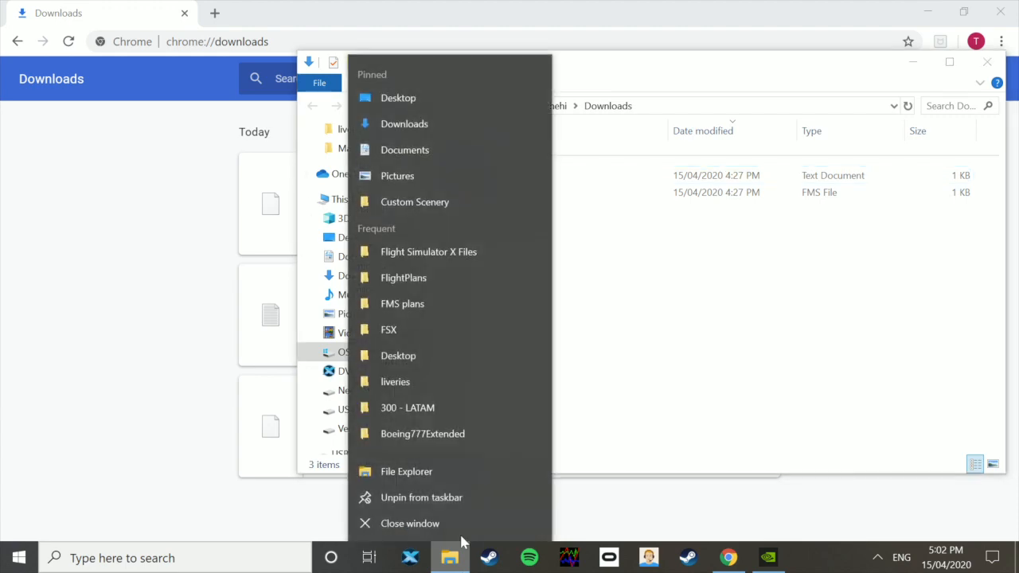
left_click(415, 201)
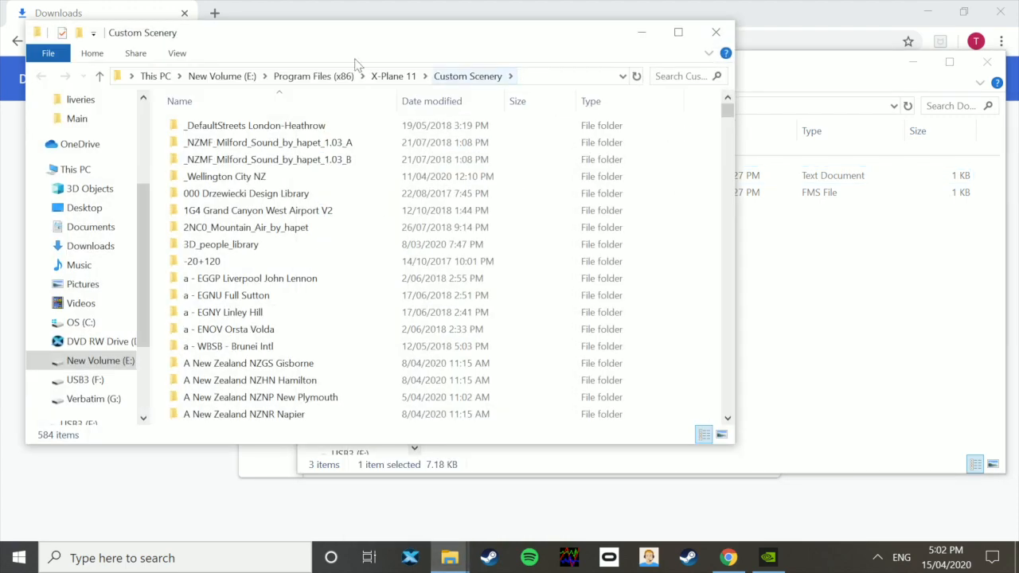
left_click(394, 76)
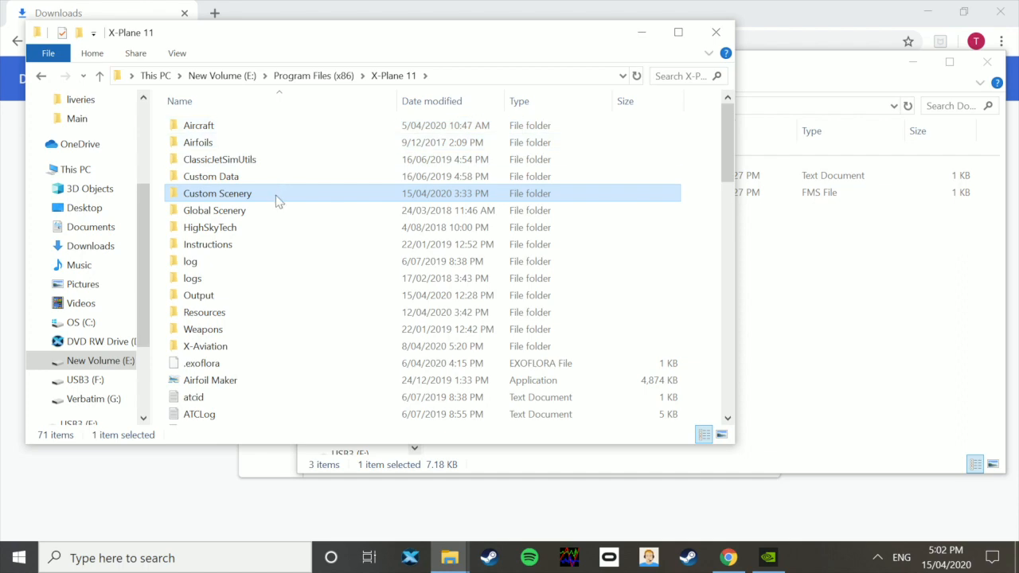
scroll("down", 3)
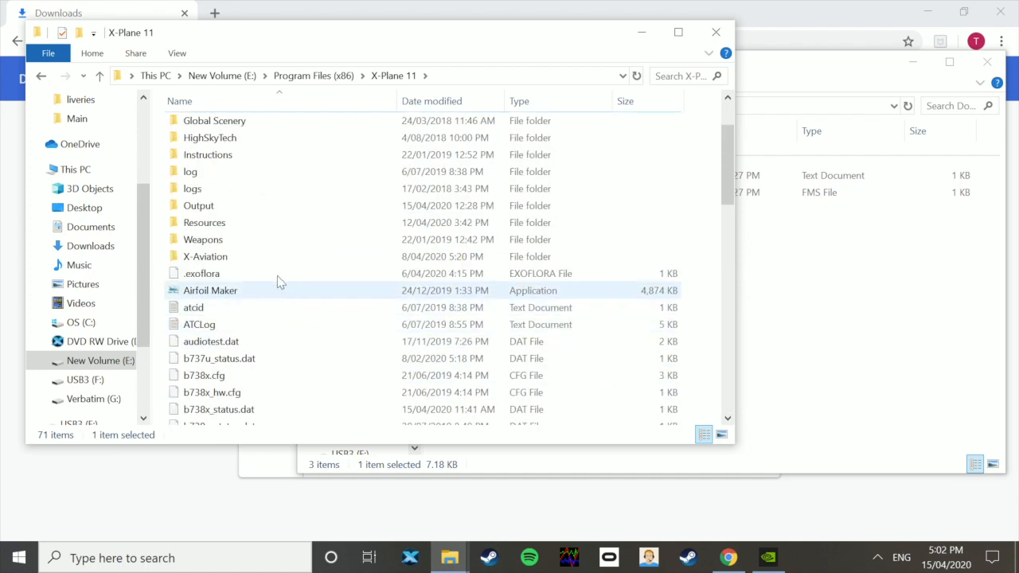
double_click(198, 206)
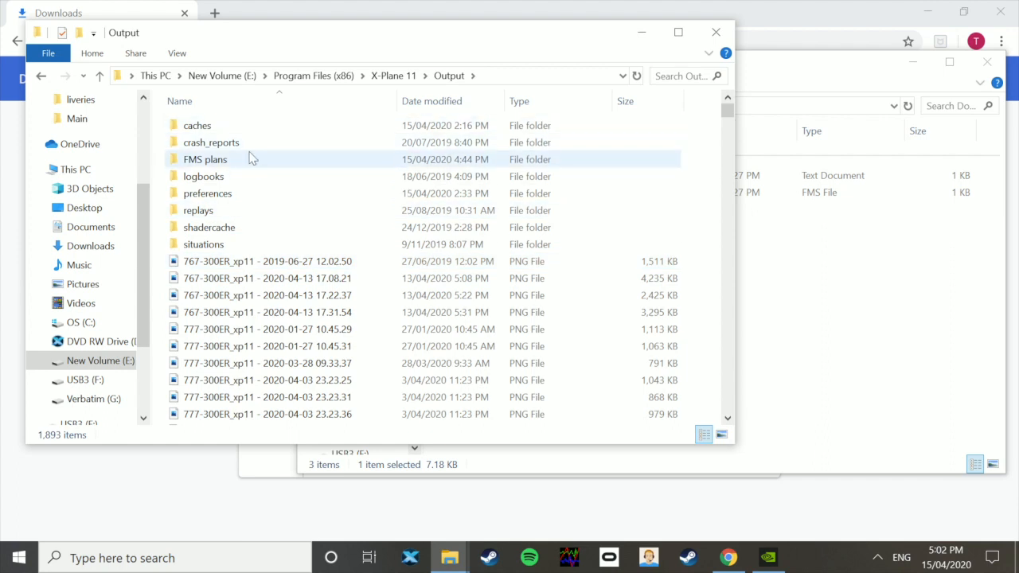
double_click(205, 160)
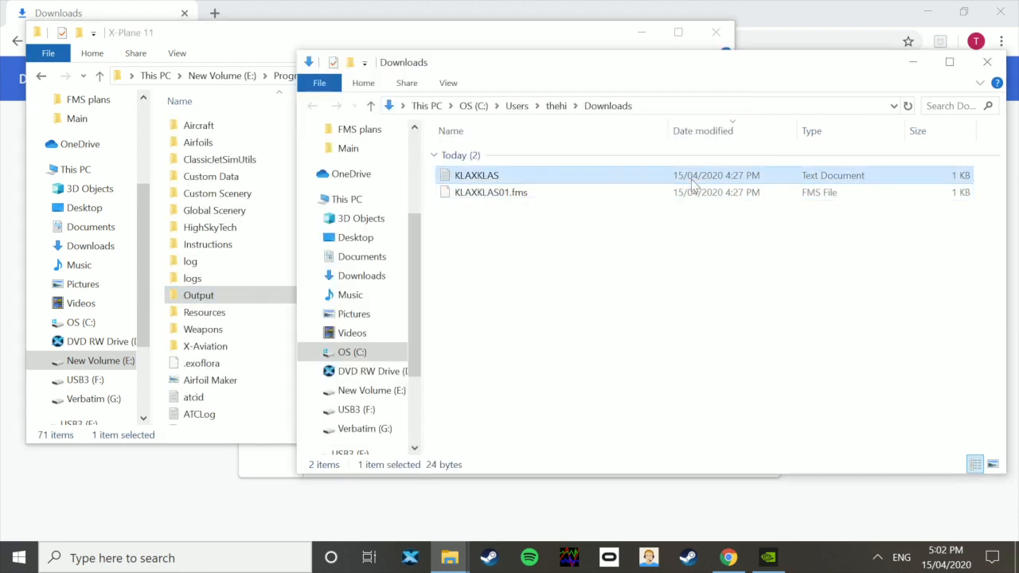
mouse_move(510, 175)
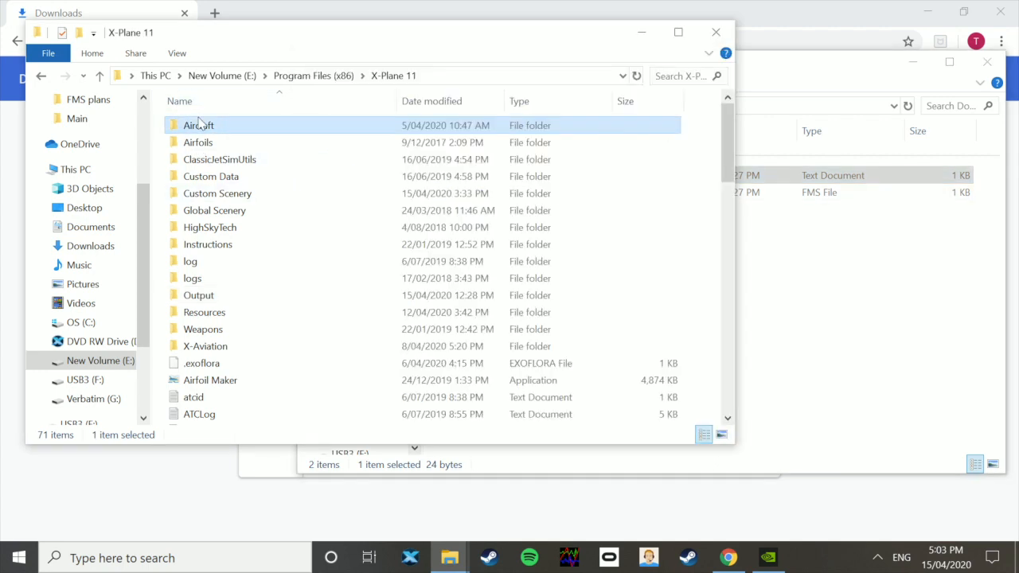
mouse_move(213, 129)
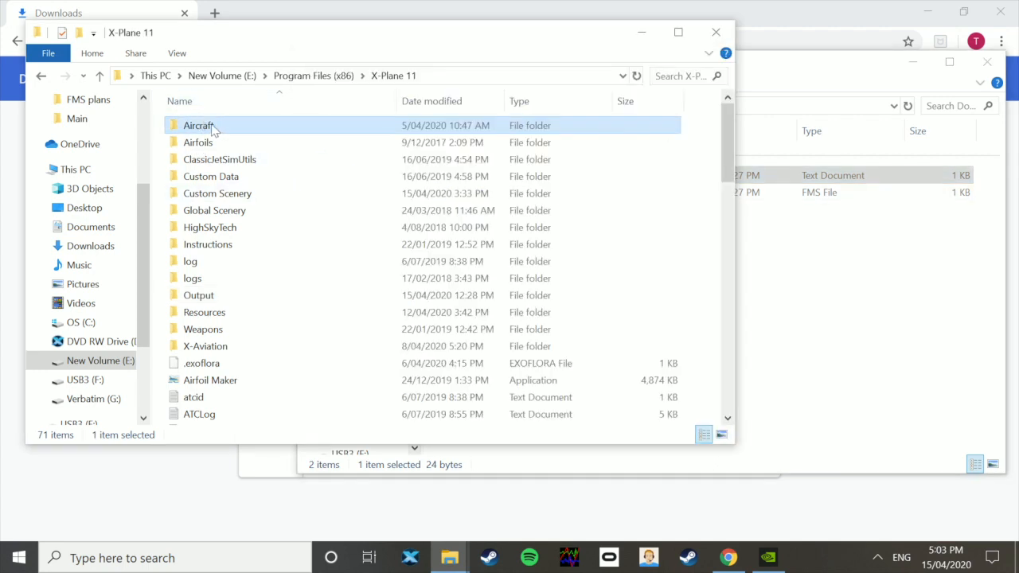
- Open Aircraft > JD330XP11 > FlightPlans (49 plans), then go back to JD330XP11
double_click(199, 125)
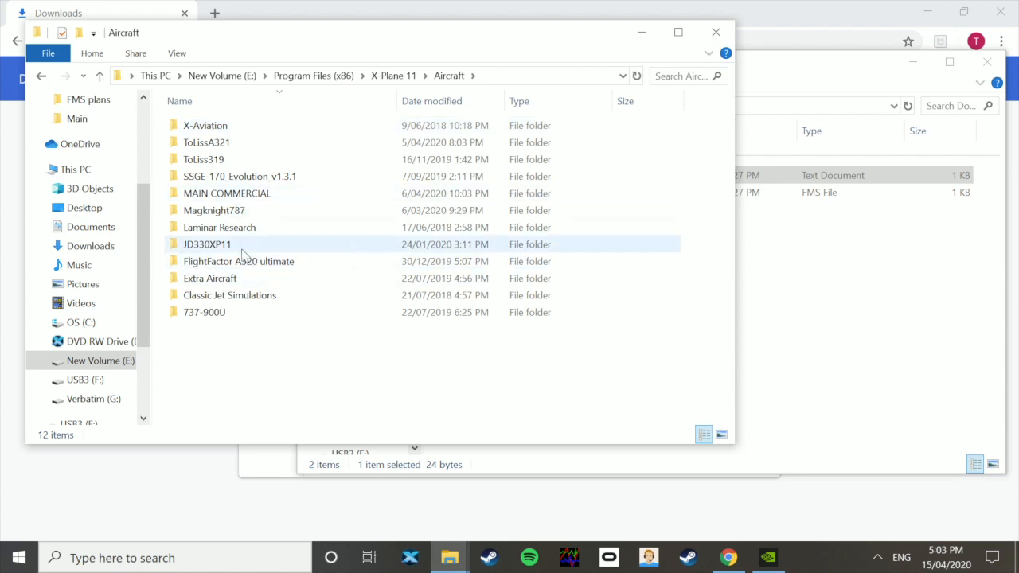
double_click(207, 244)
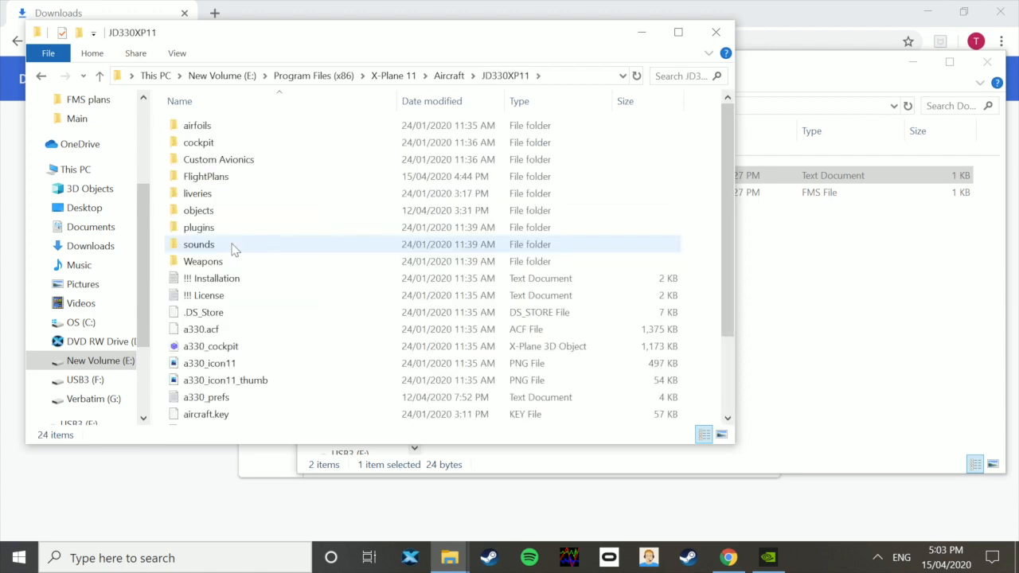
left_click(205, 176)
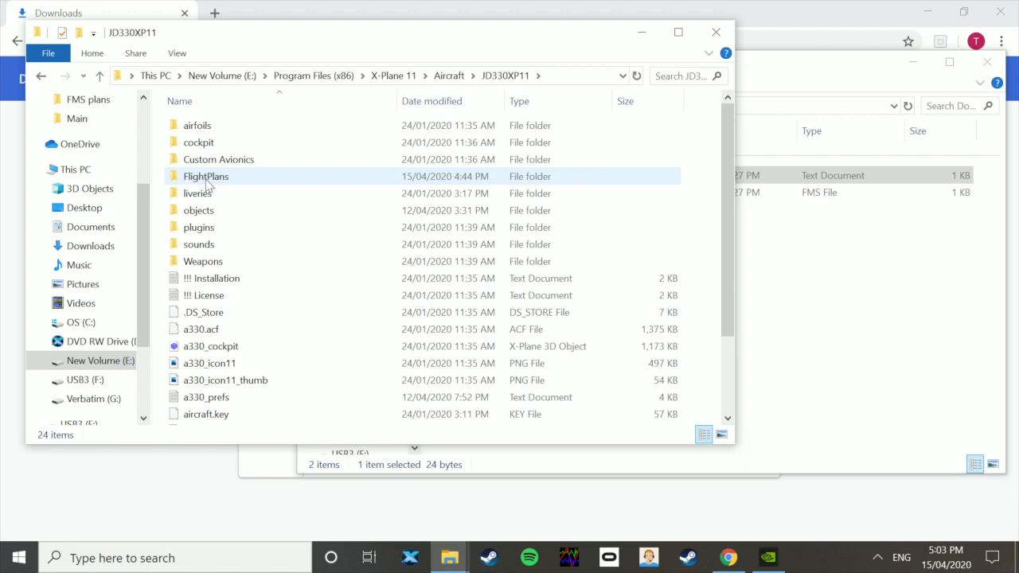
double_click(206, 176)
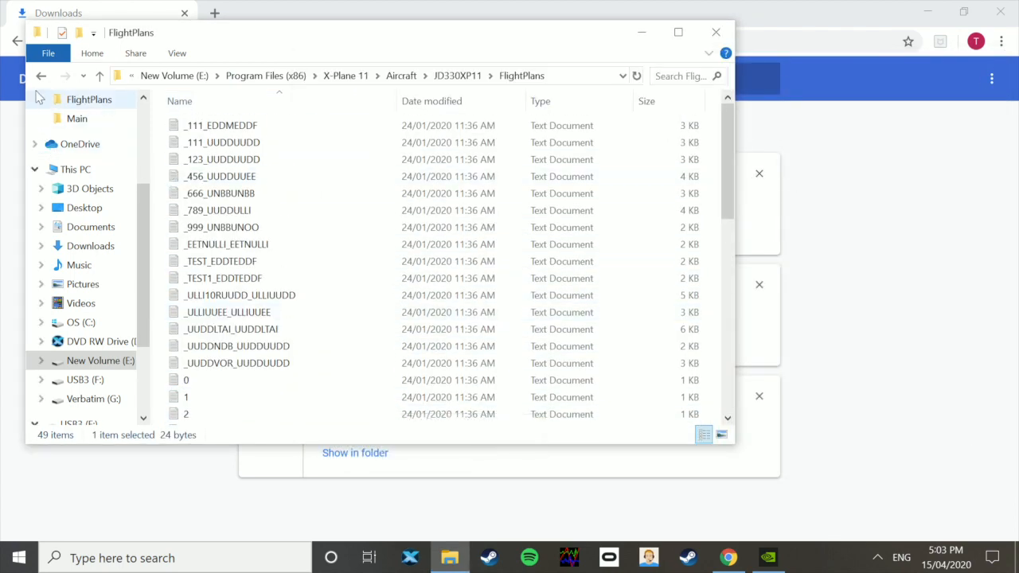
left_click(41, 75)
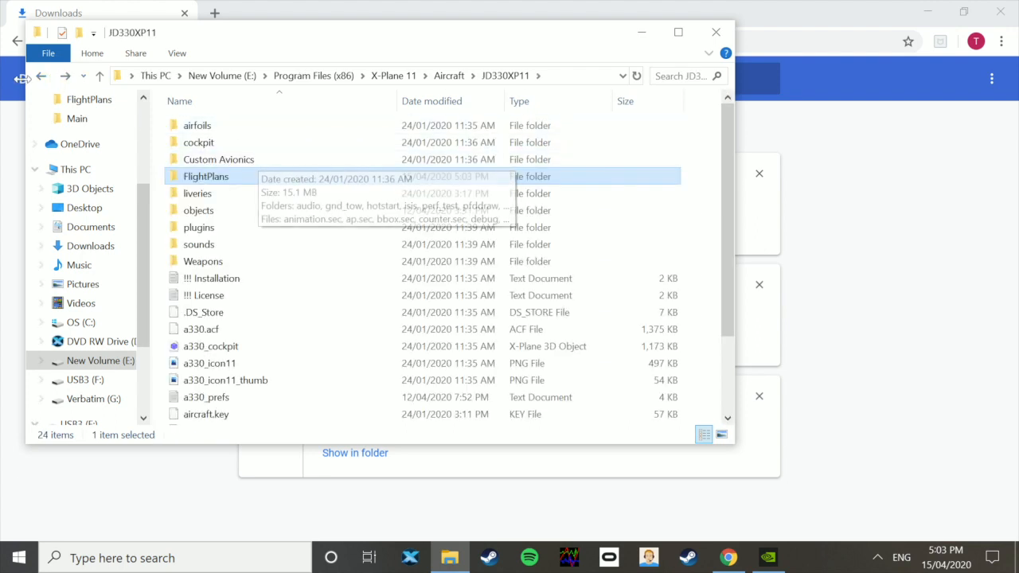